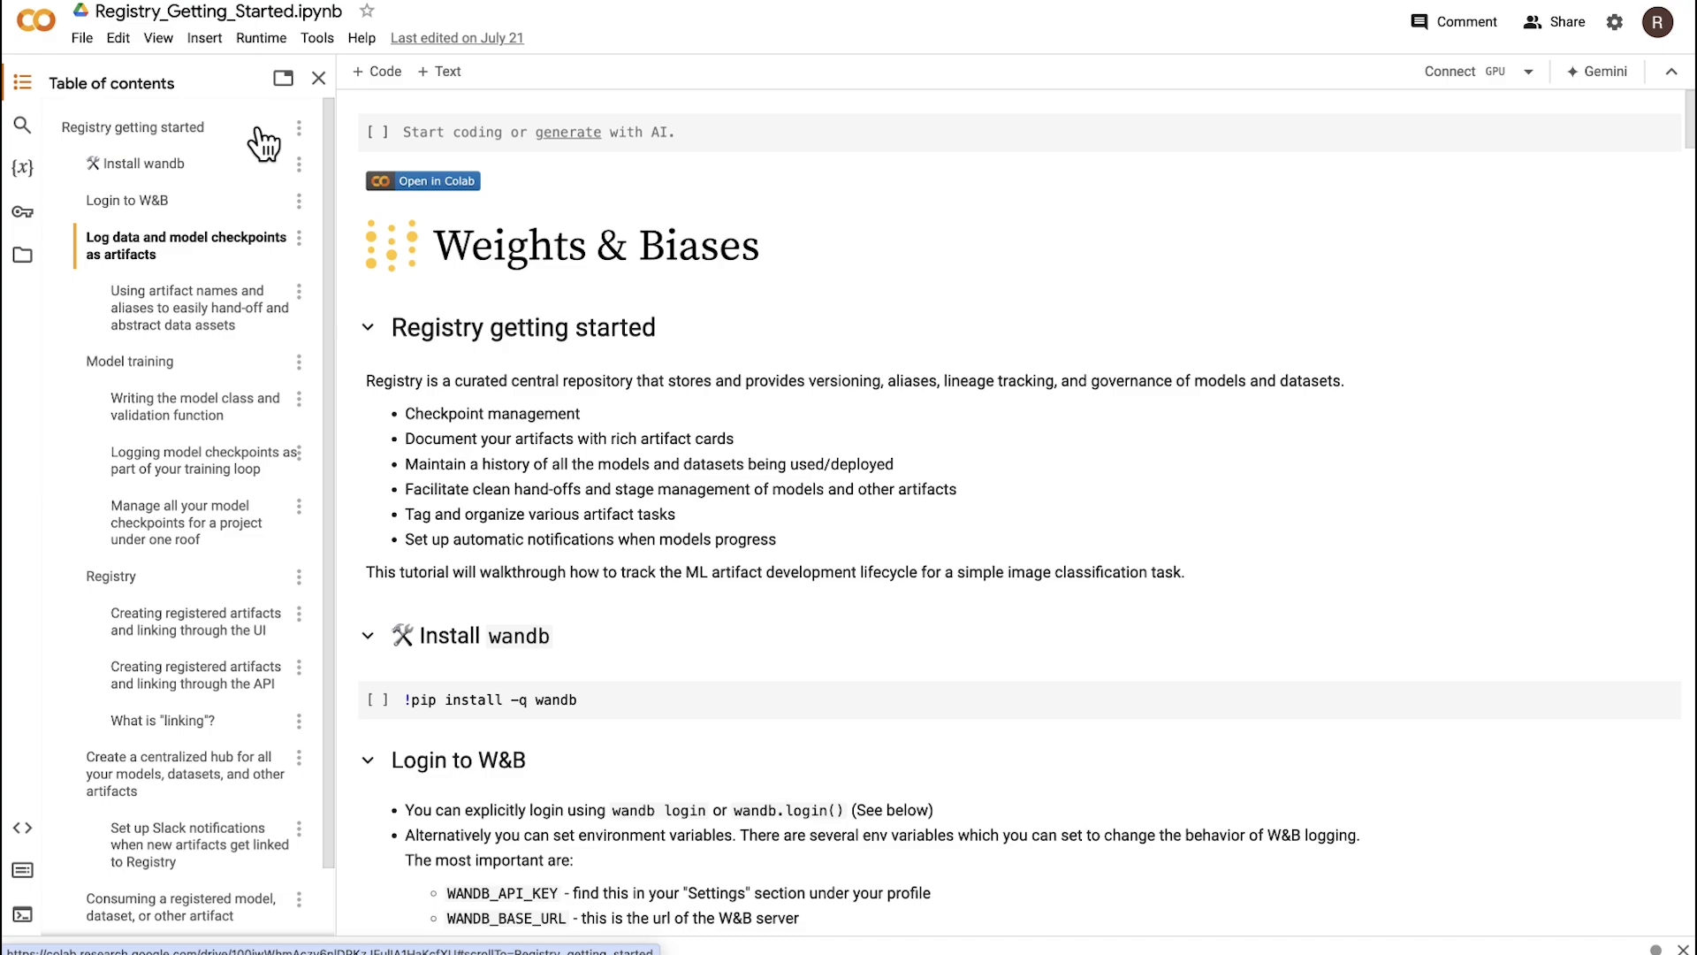
# - Scroll the Colab notebook down to the model checkpoint logging section
pyautogui.scroll(-3)
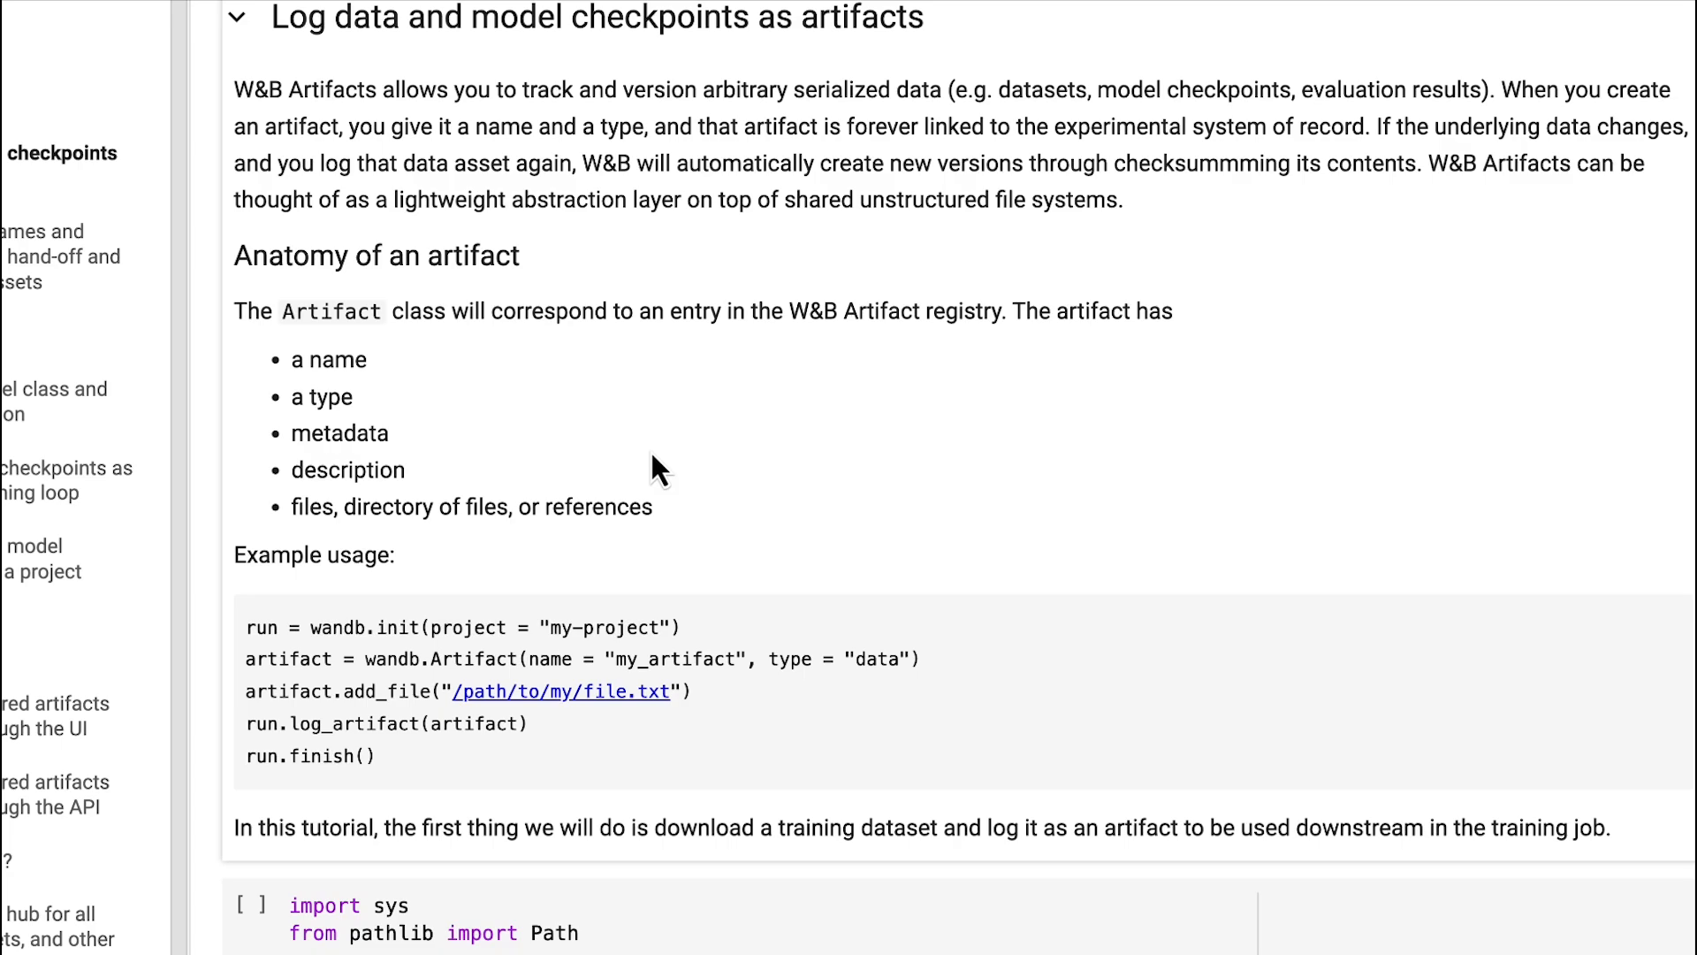
pyautogui.scroll(-3)
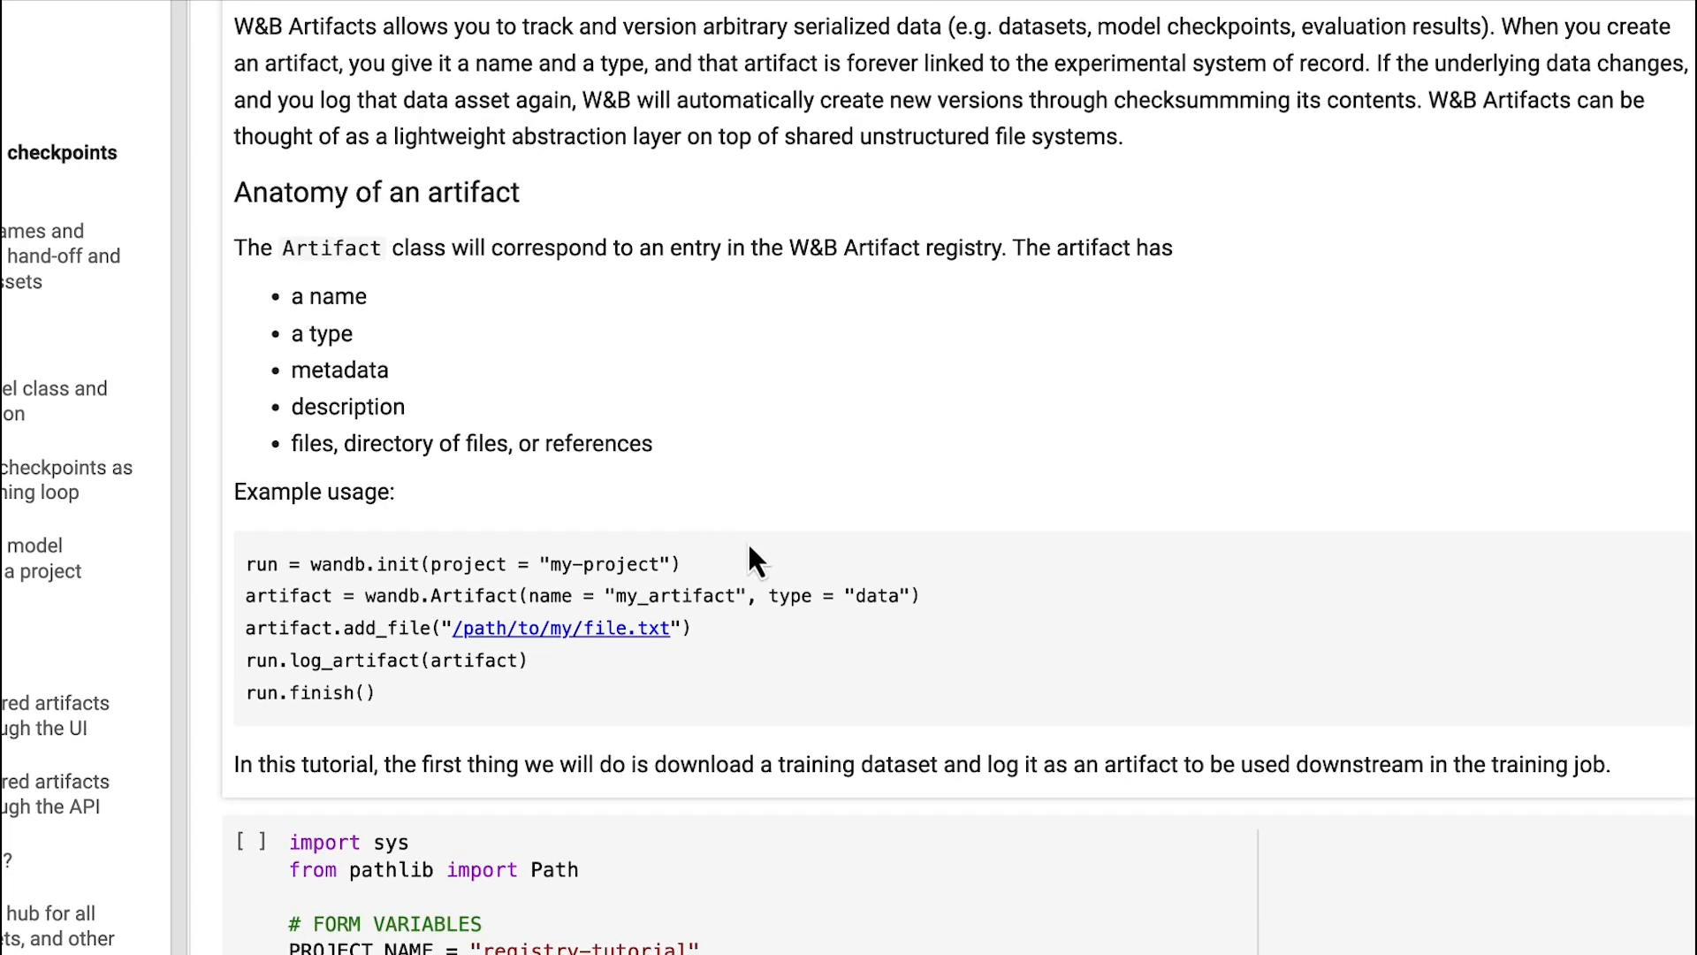
pyautogui.moveTo(923, 571)
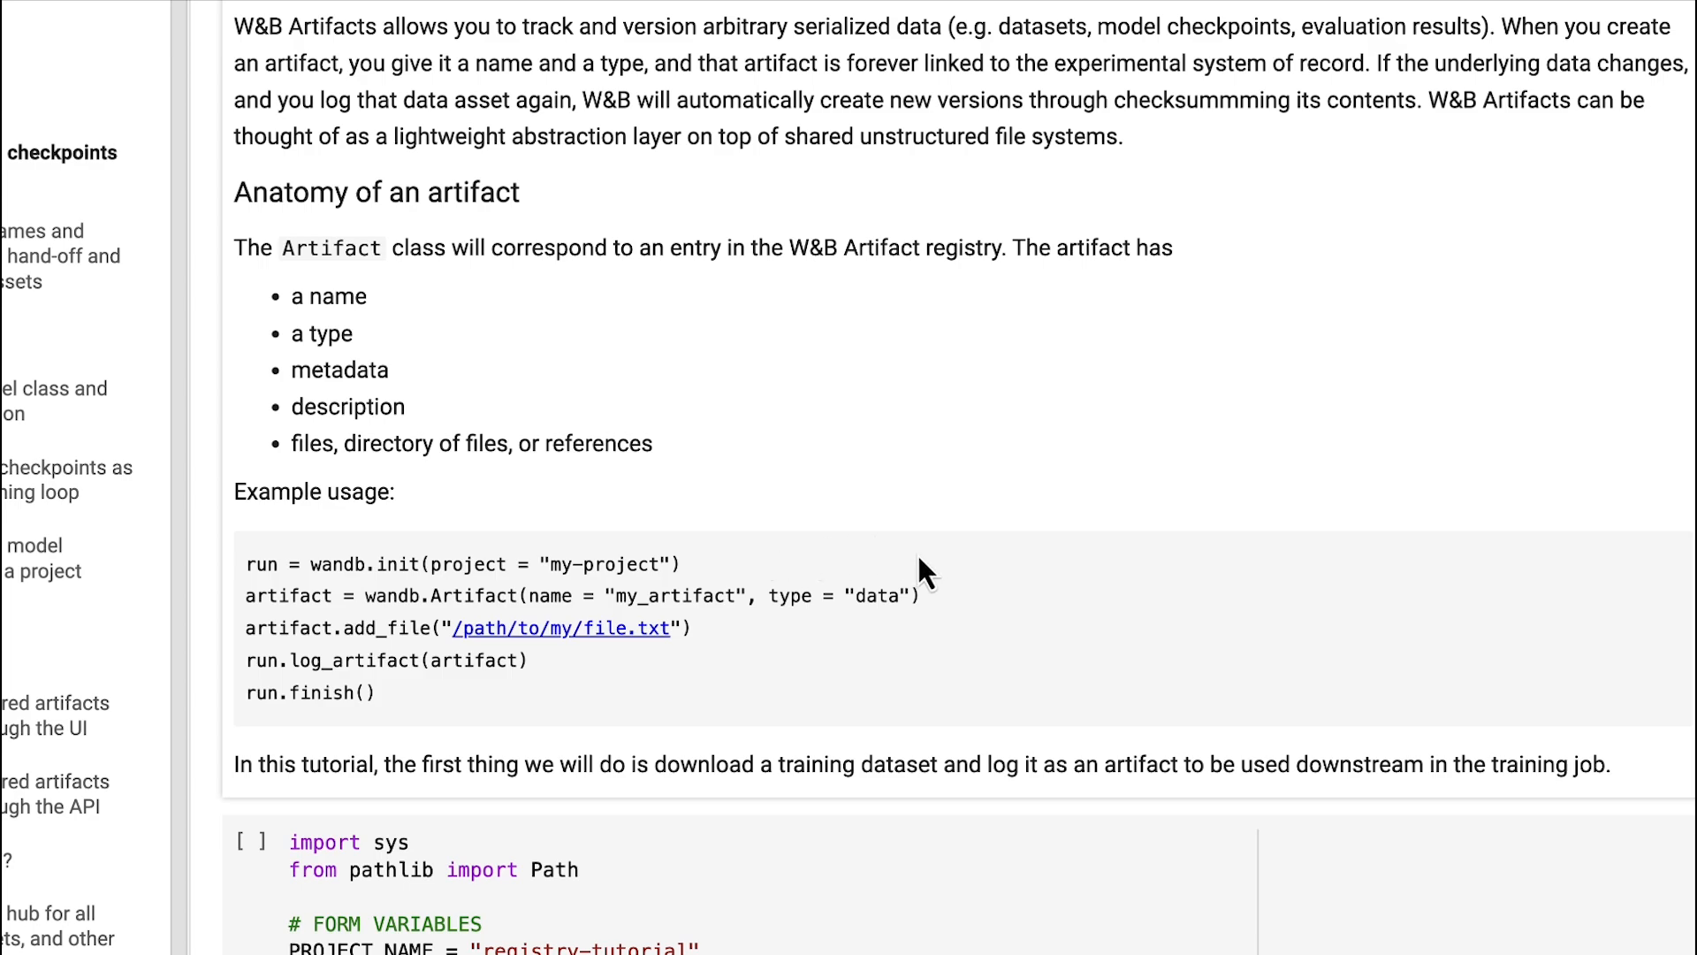
pyautogui.moveTo(970, 607)
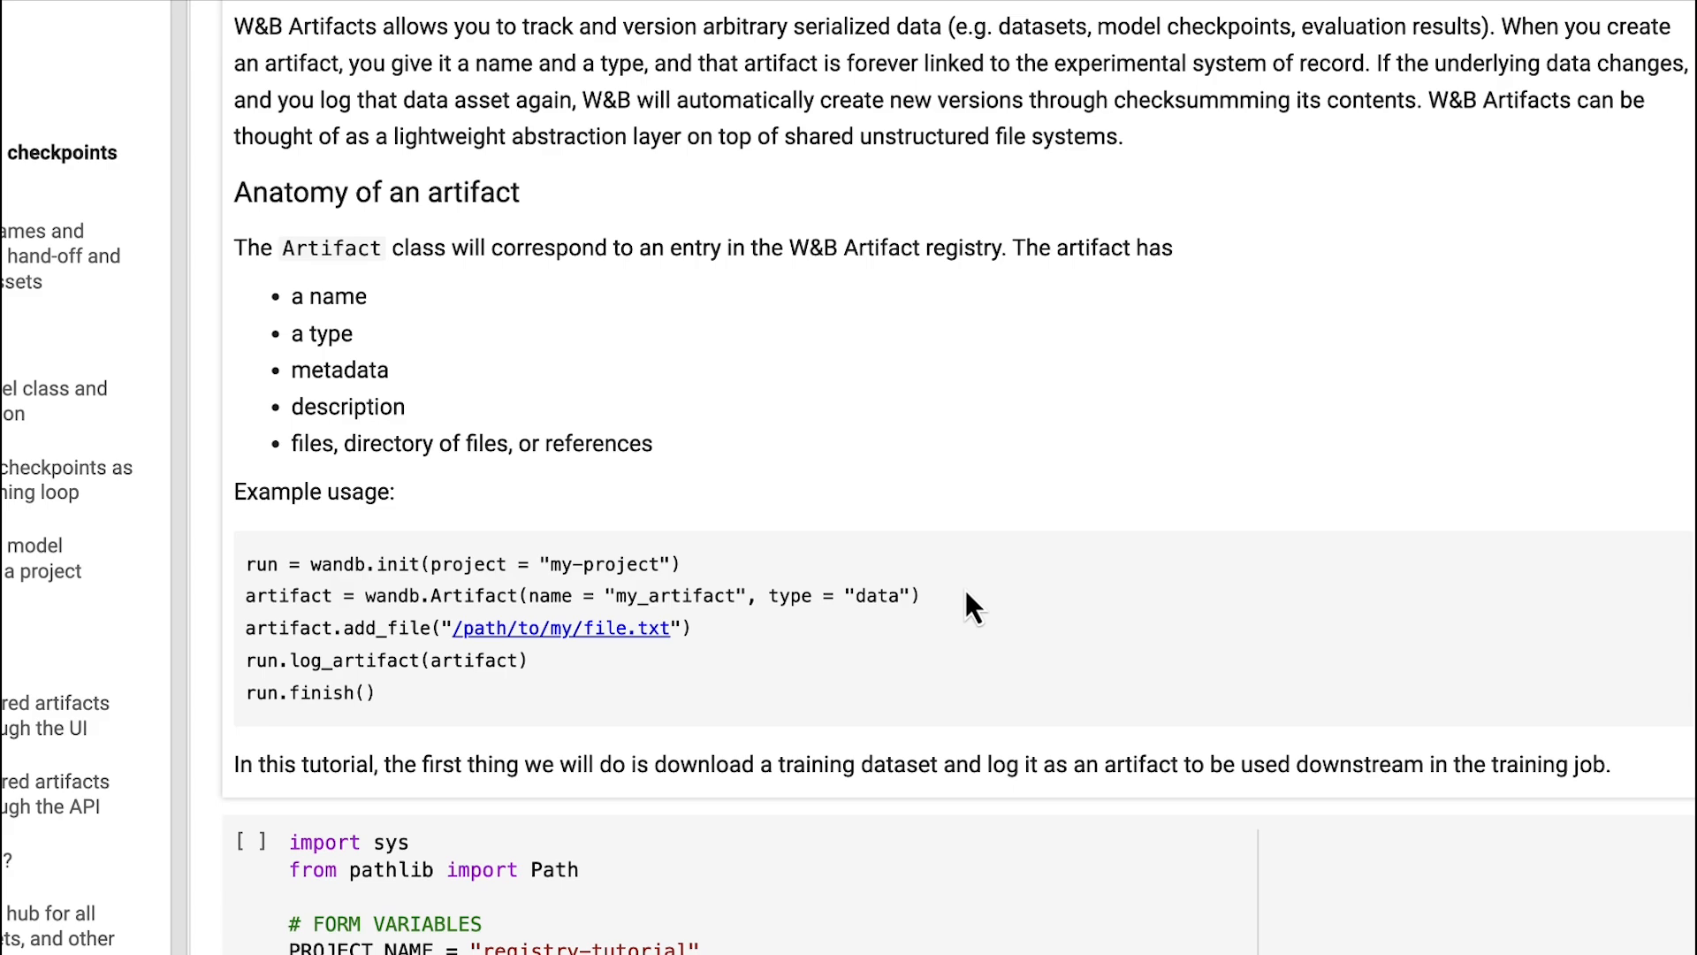
pyautogui.moveTo(876, 641)
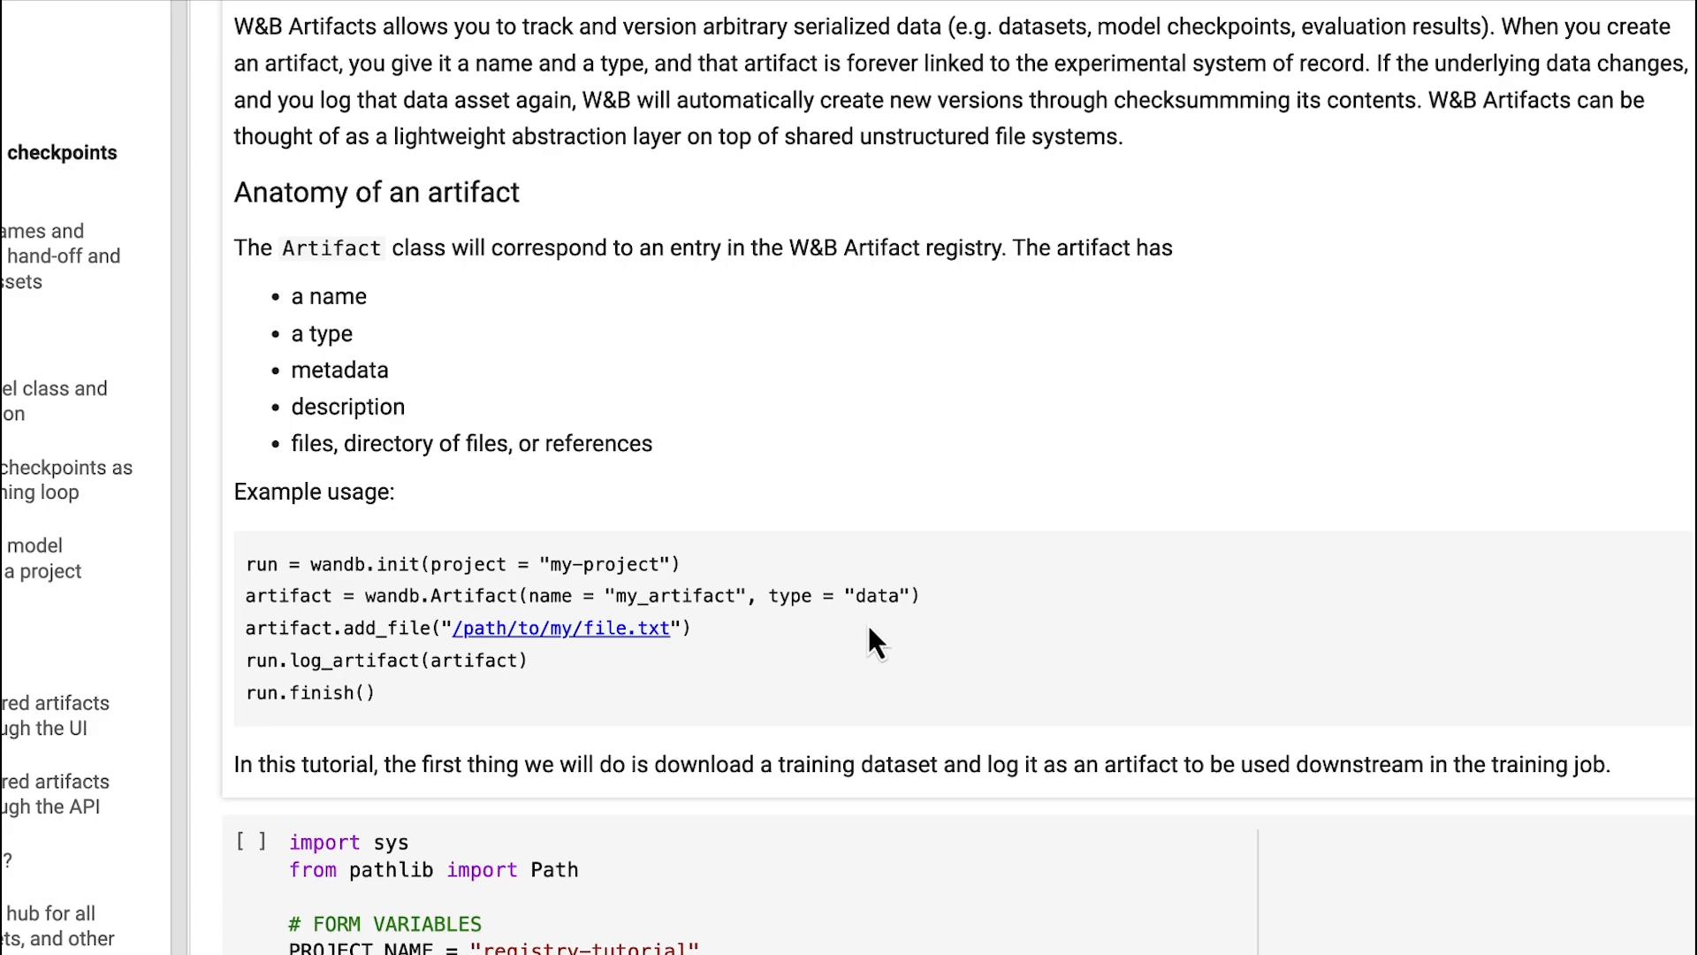
pyautogui.moveTo(847, 647)
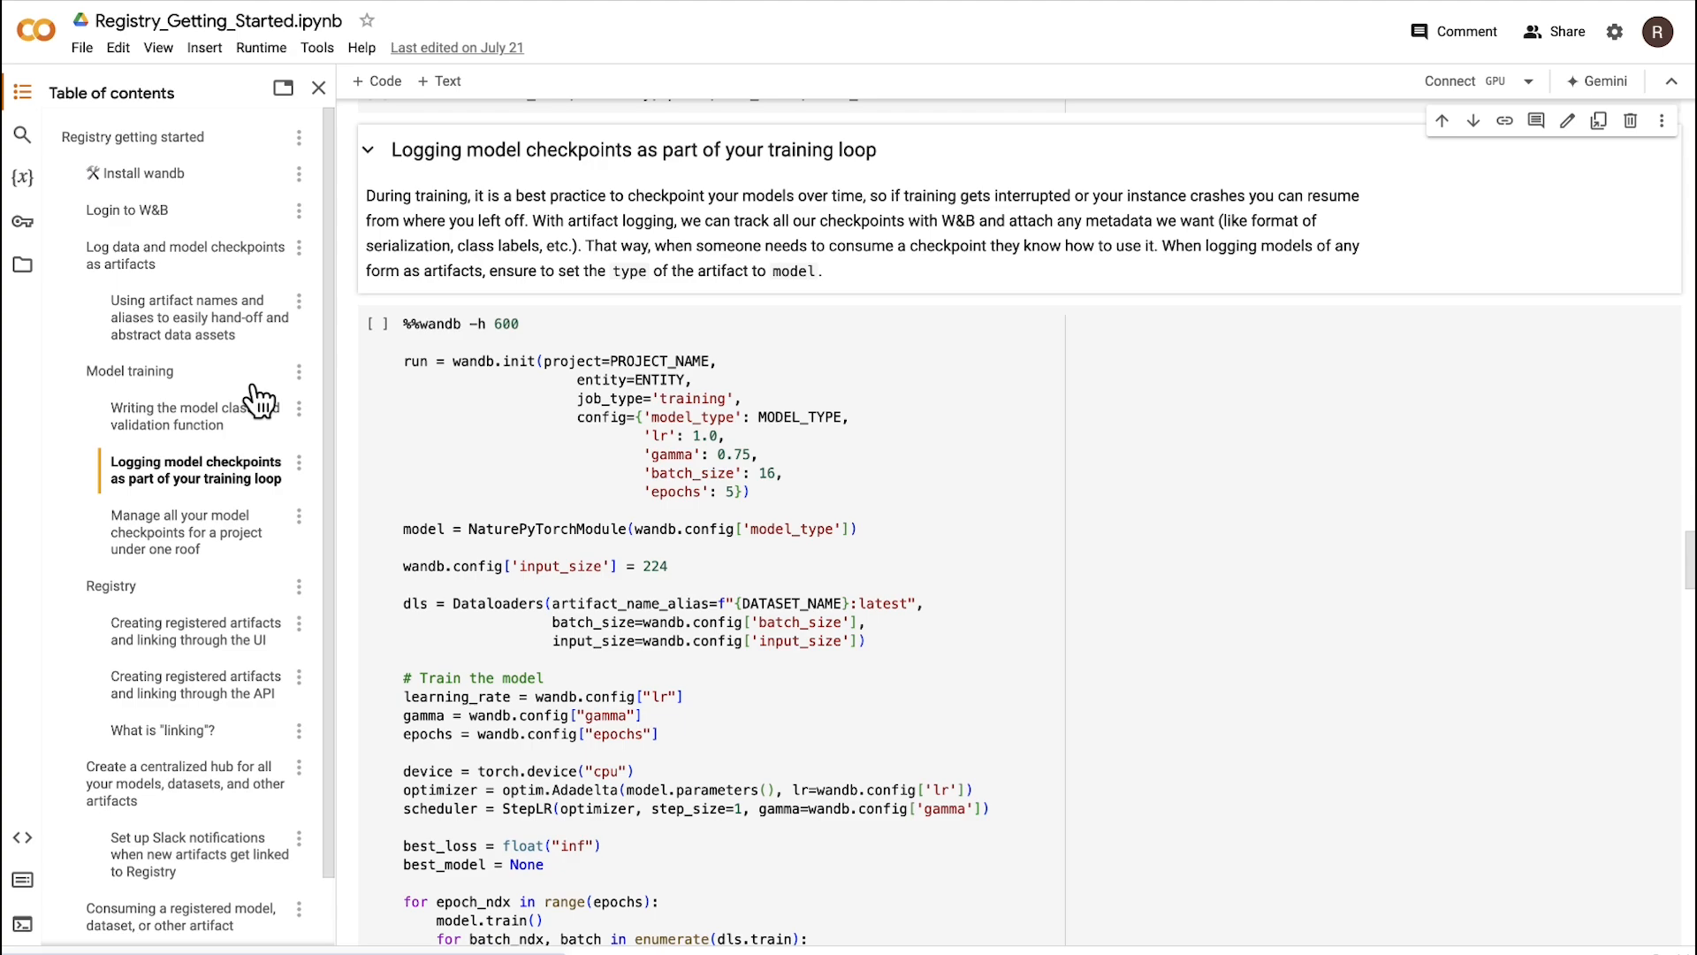
pyautogui.scroll(-3)
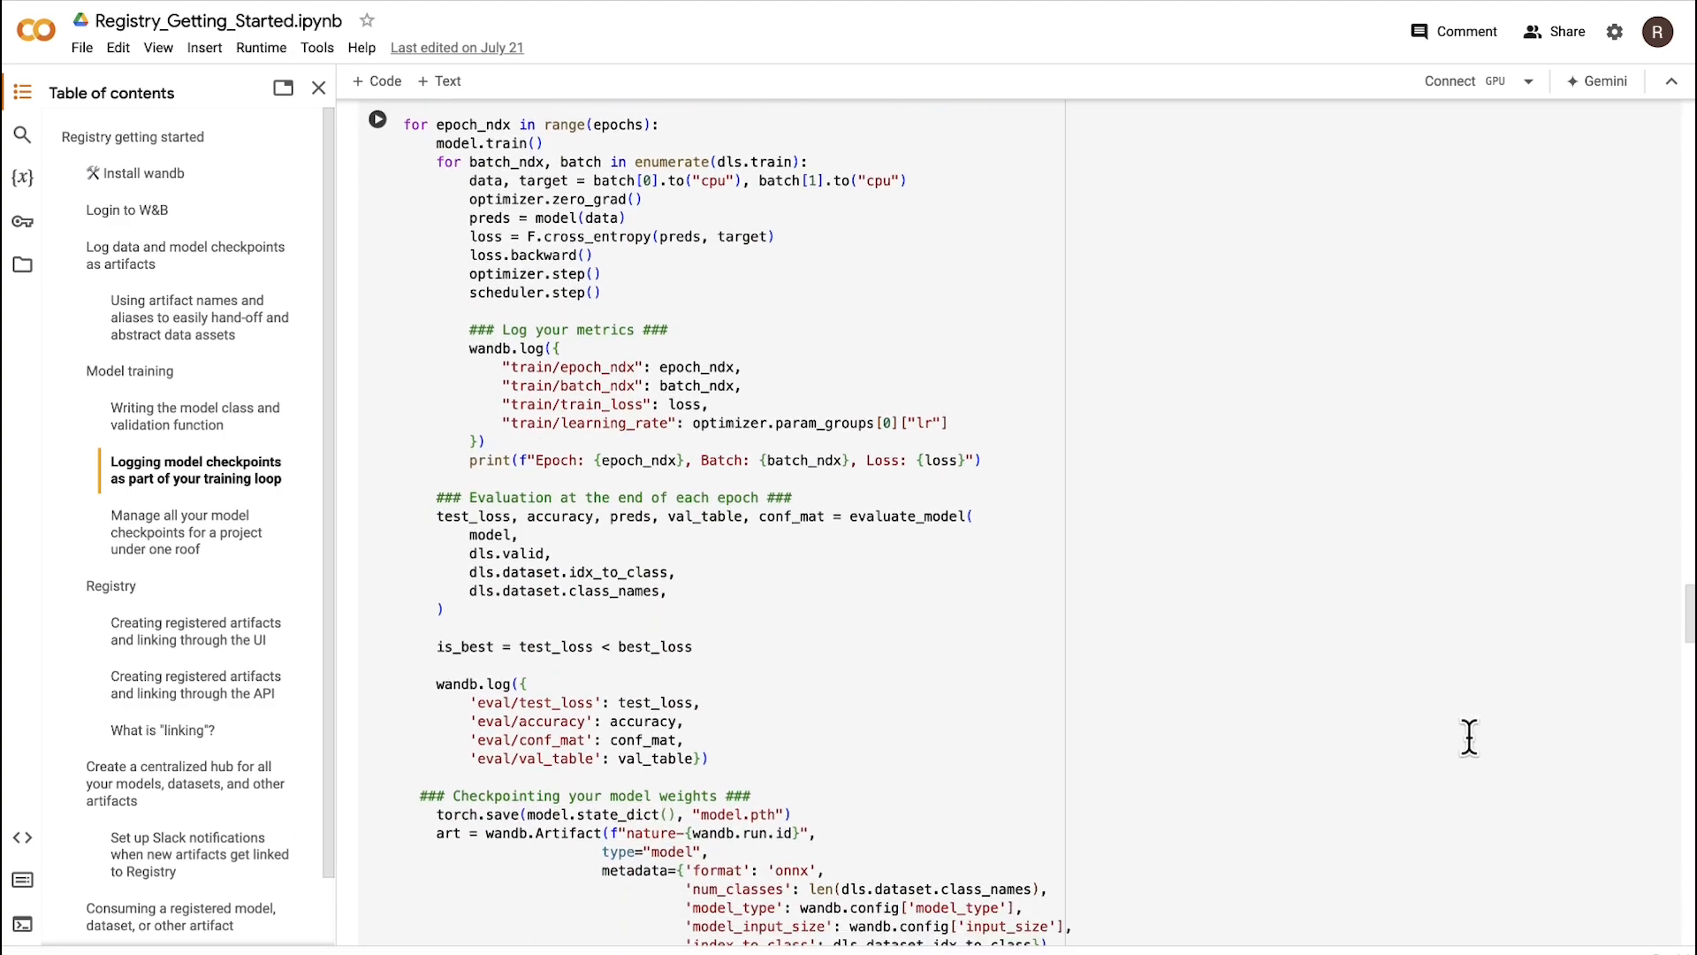
pyautogui.scroll(-3)
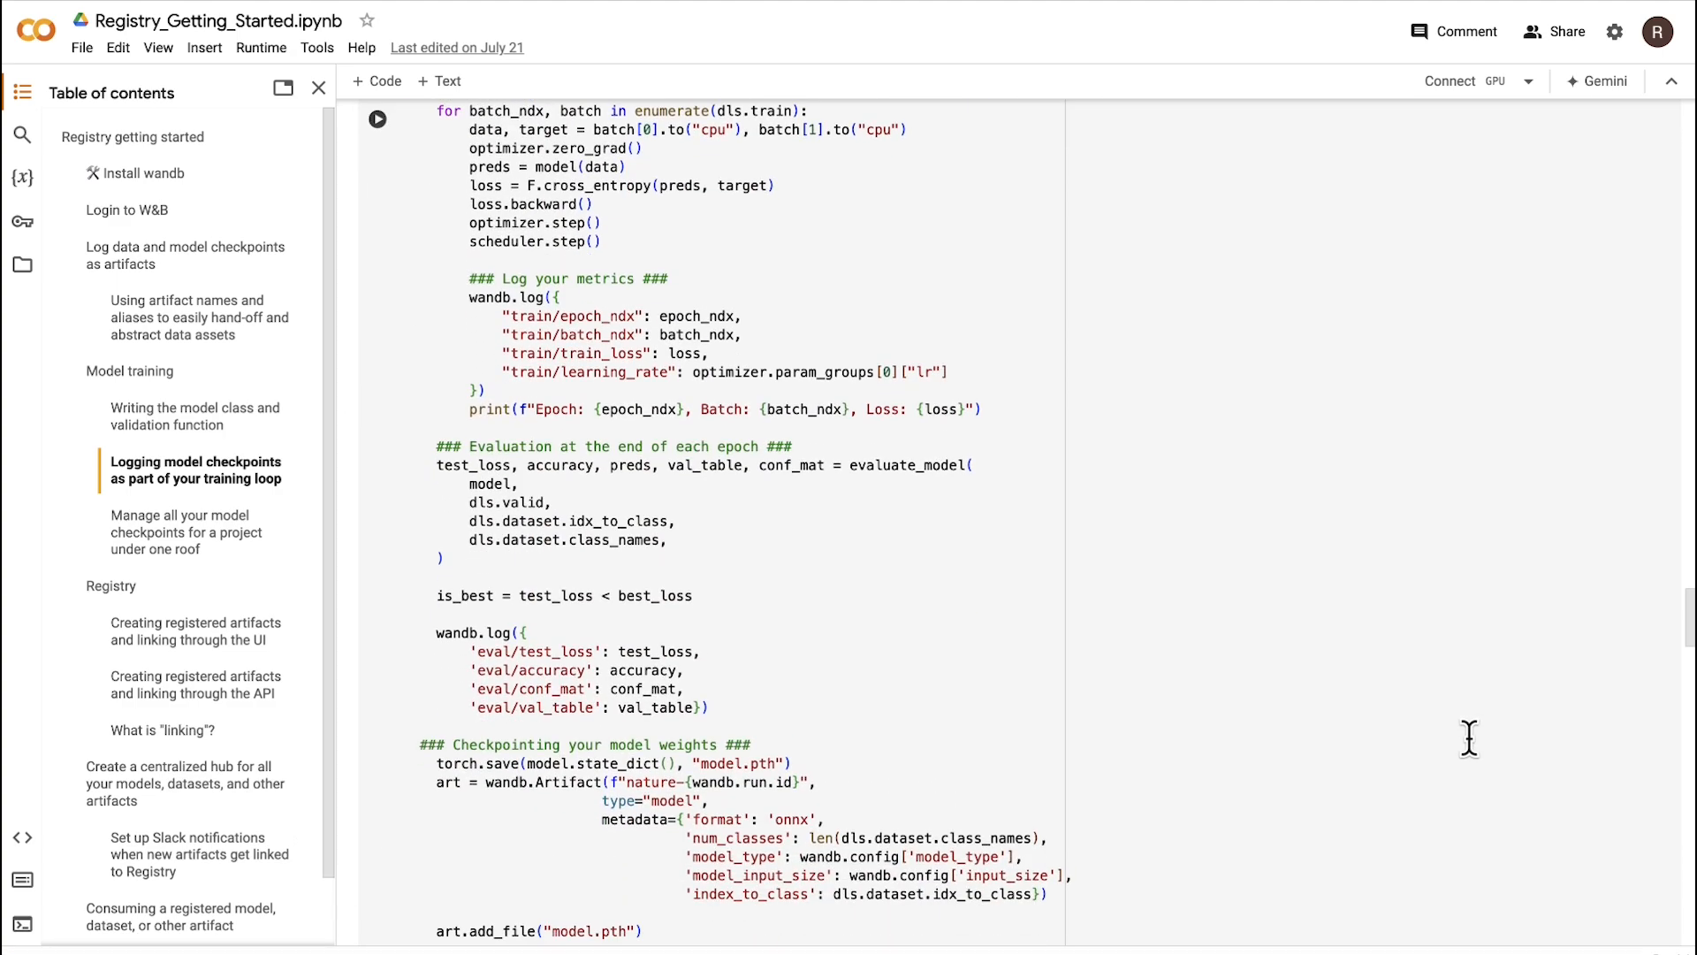
pyautogui.moveTo(783, 386)
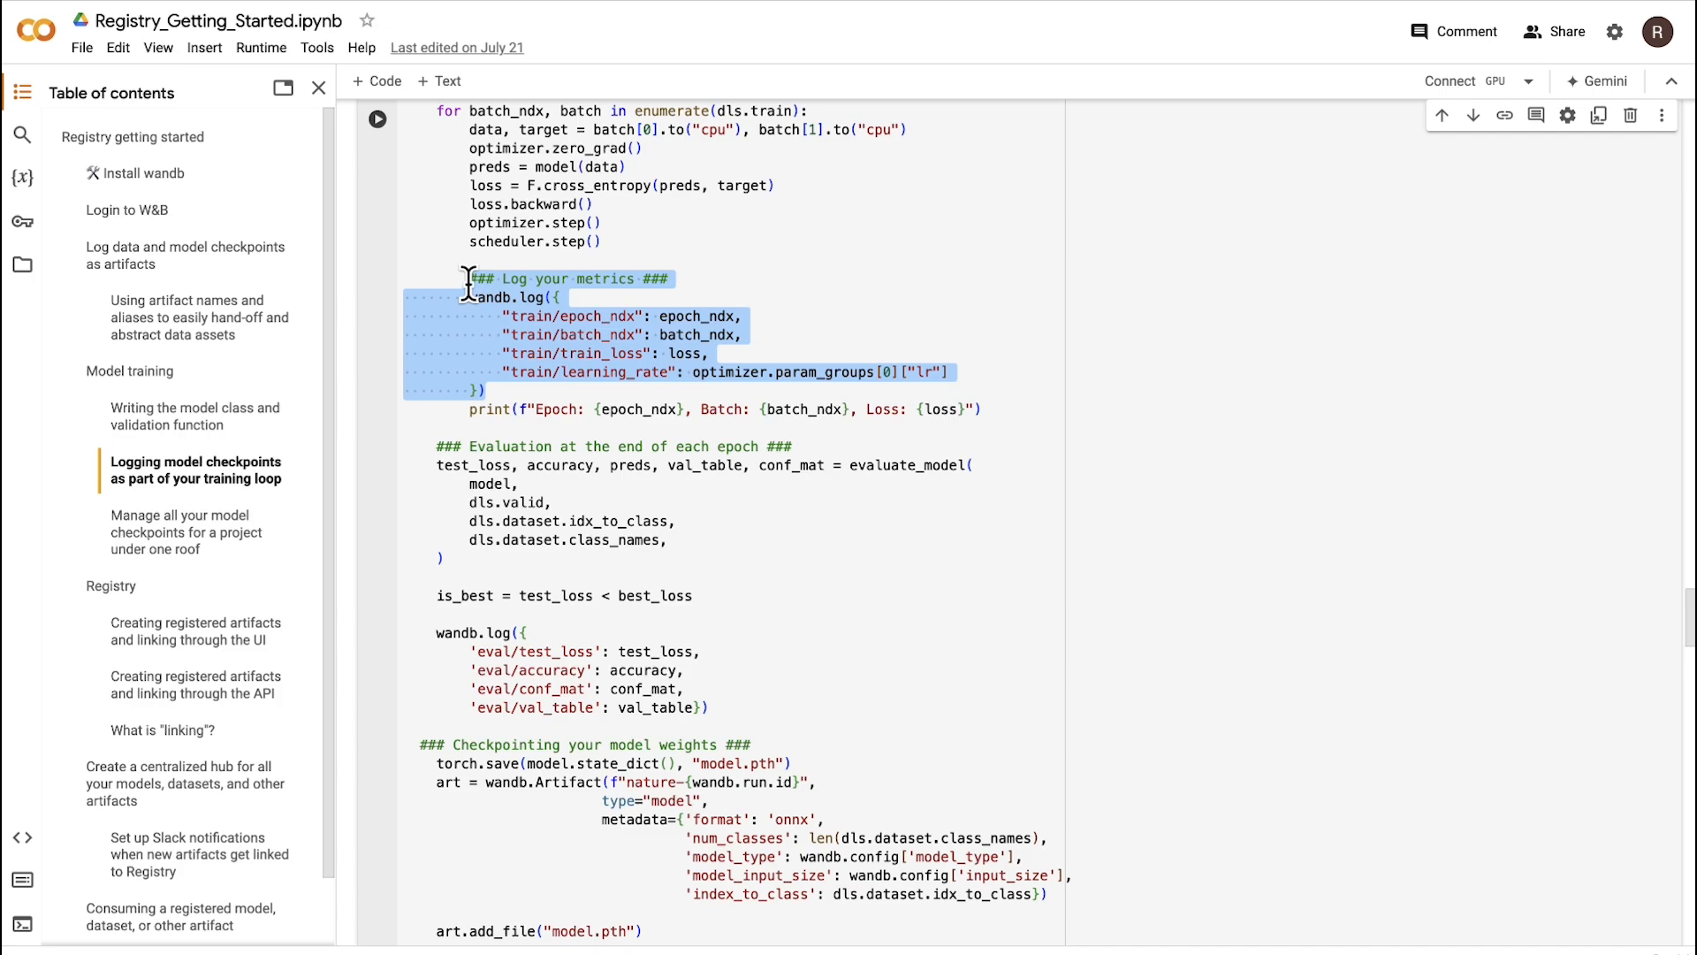
pyautogui.click(677, 707)
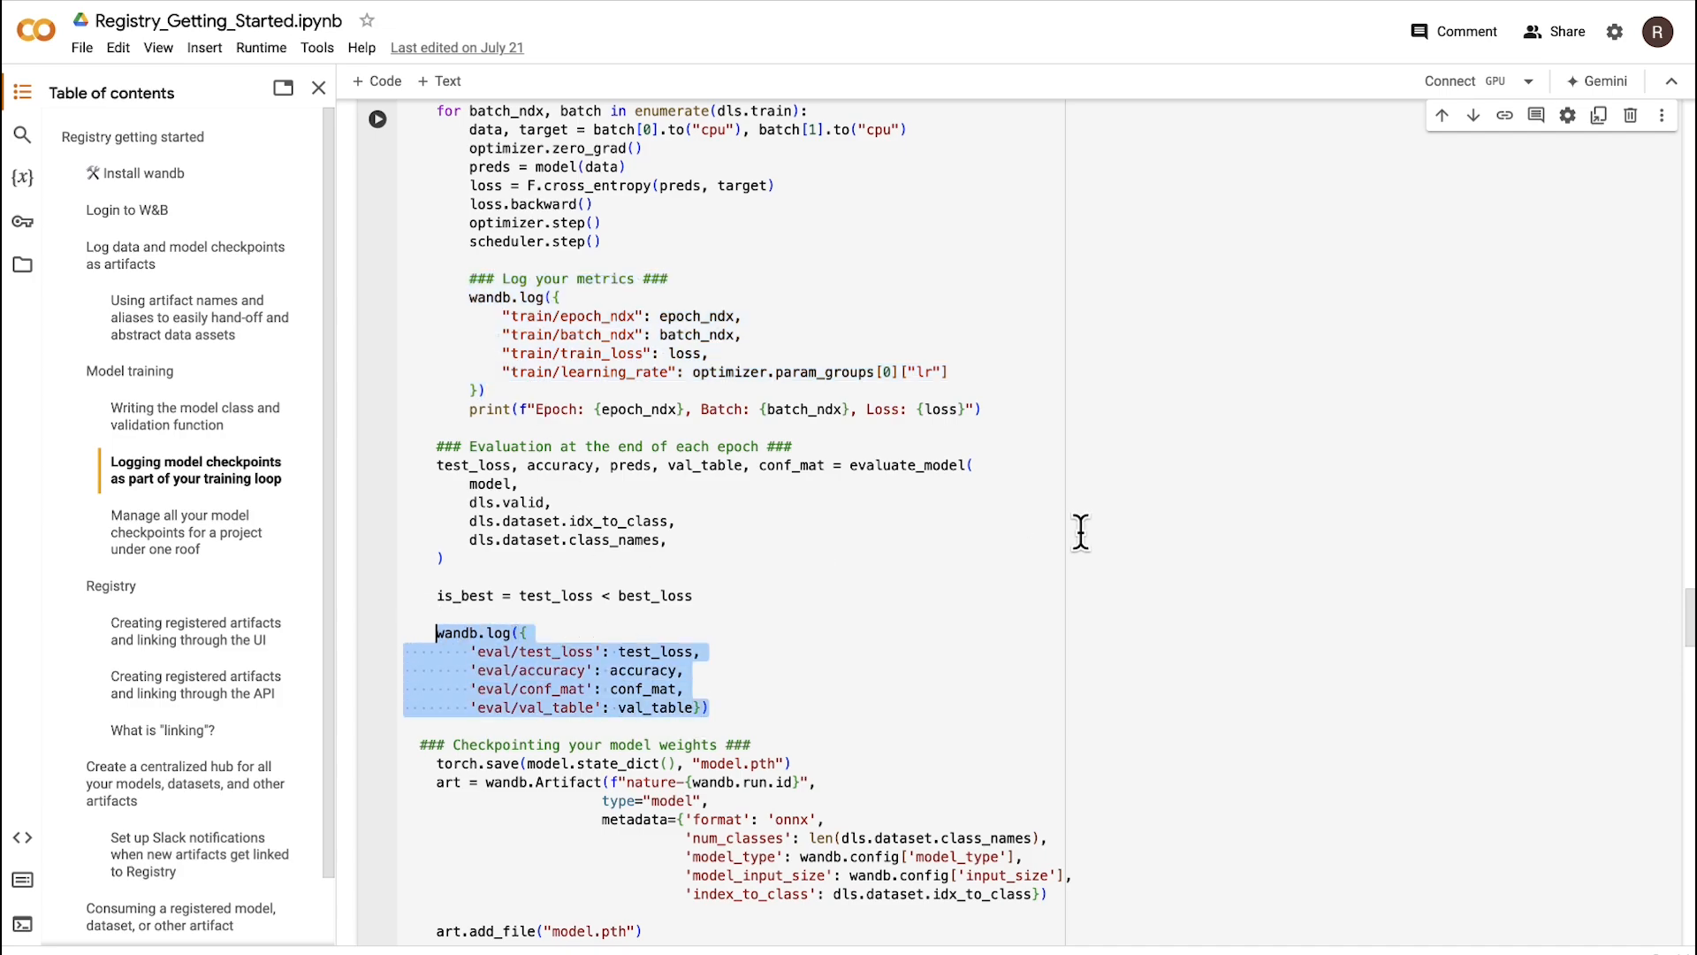
pyautogui.scroll(-3)
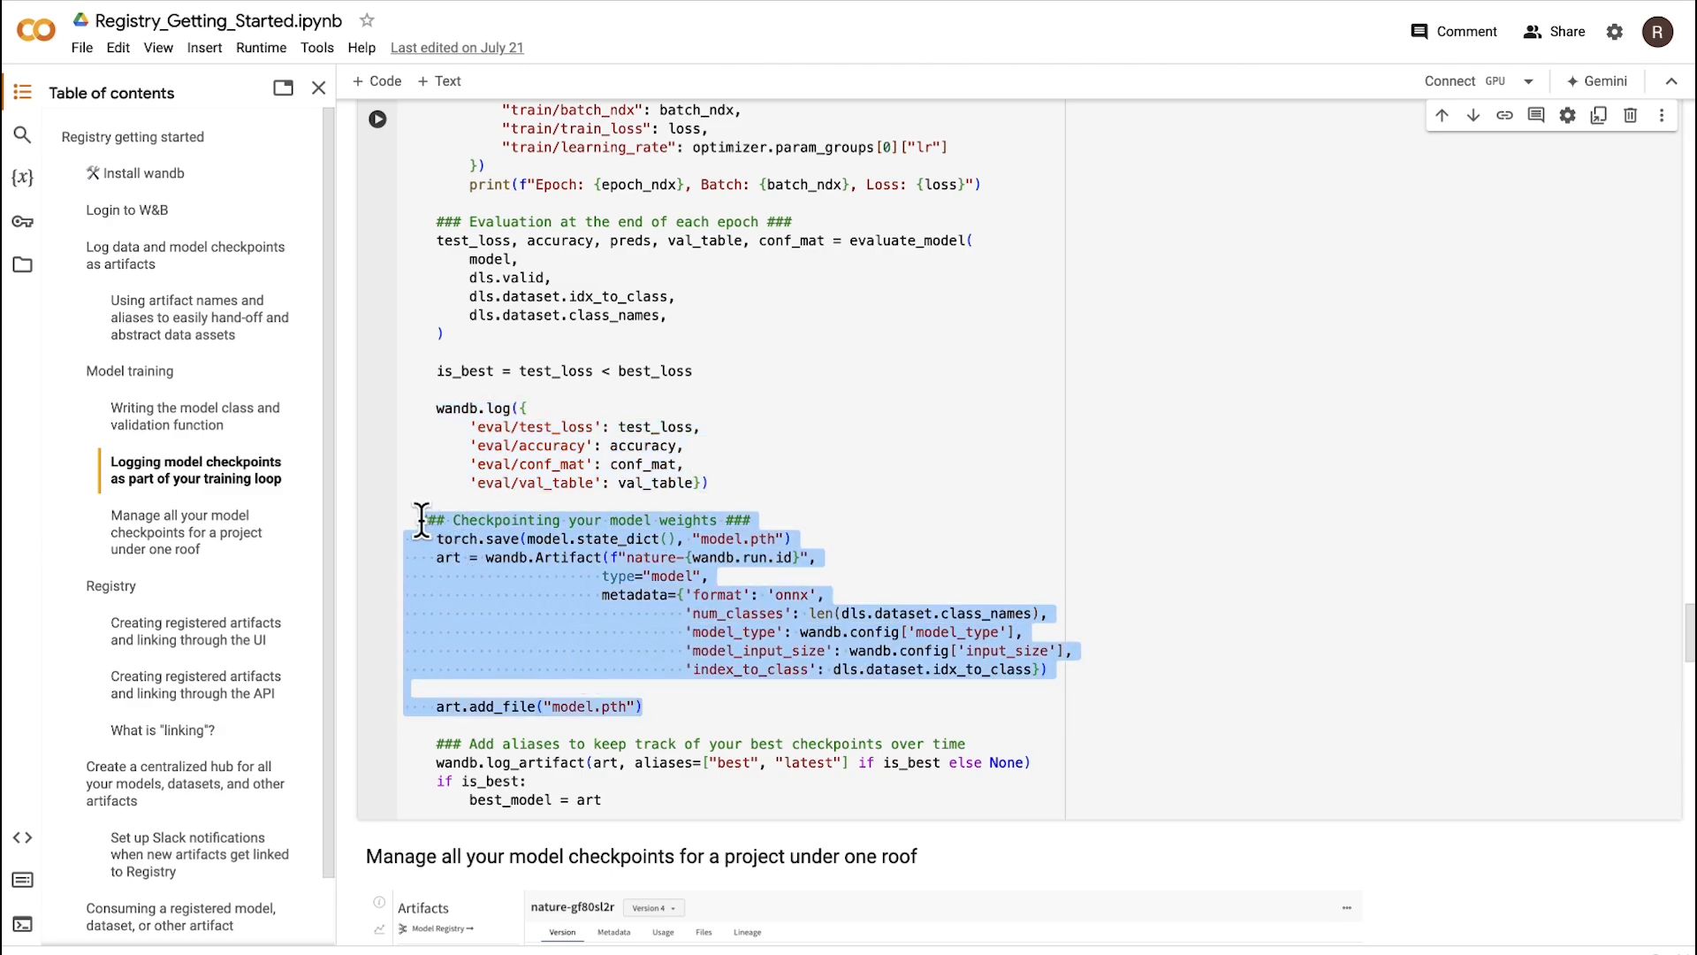
pyautogui.moveTo(795, 467)
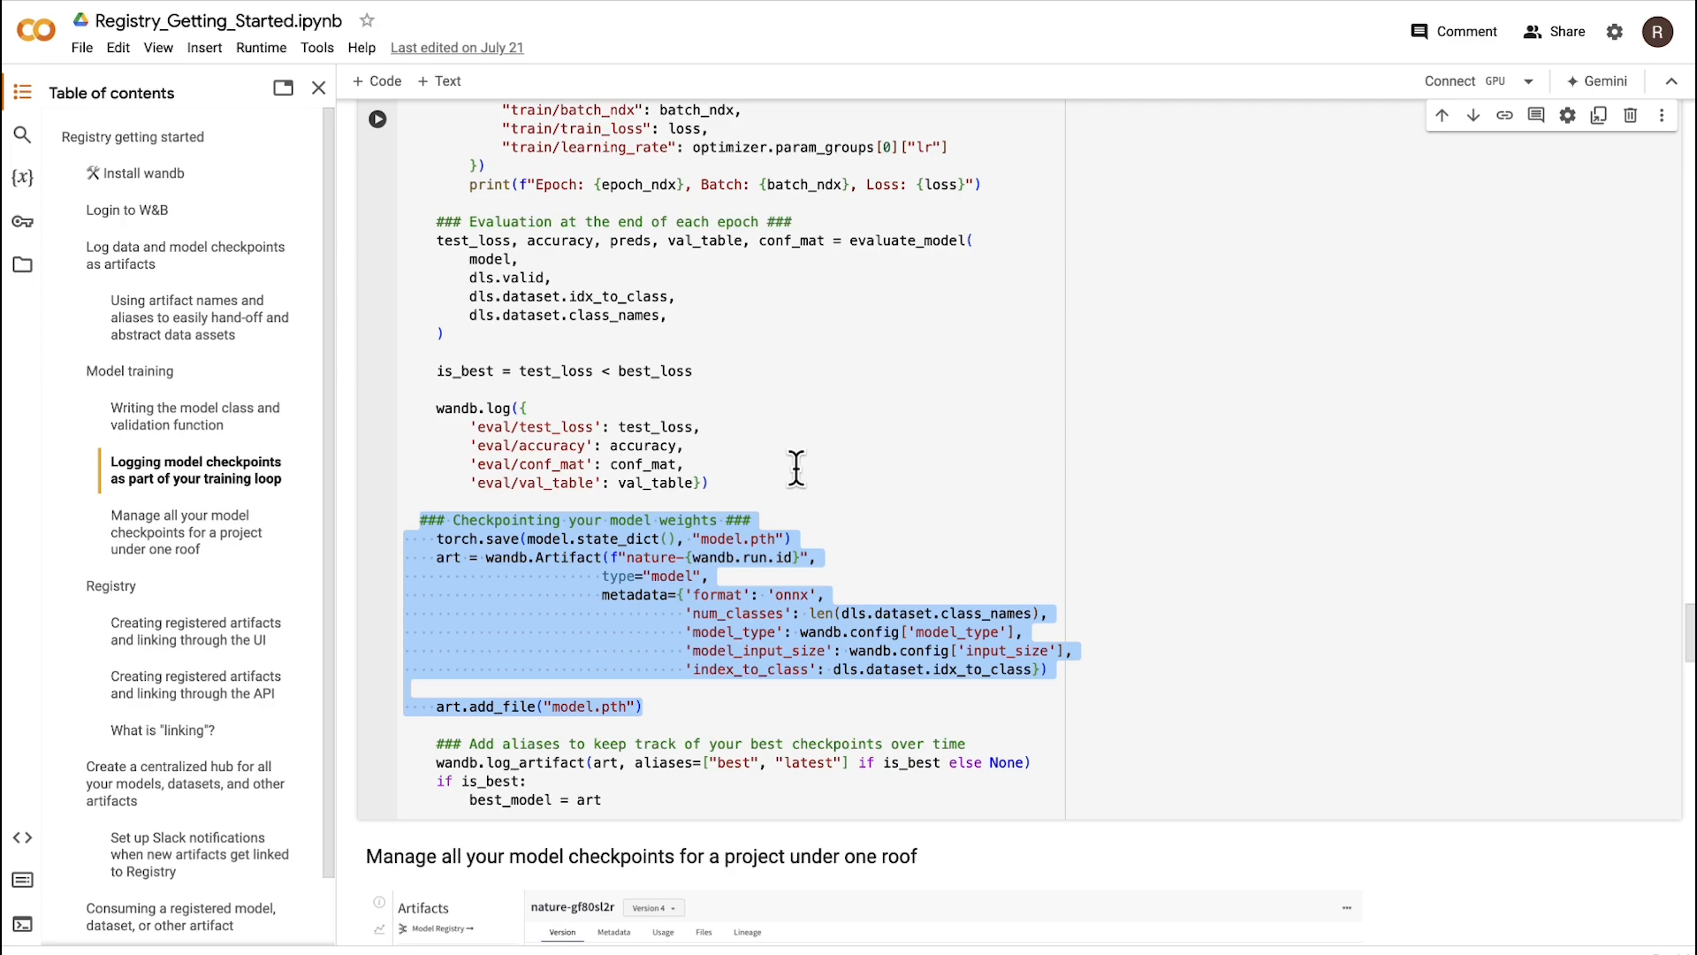
pyautogui.moveTo(886, 557)
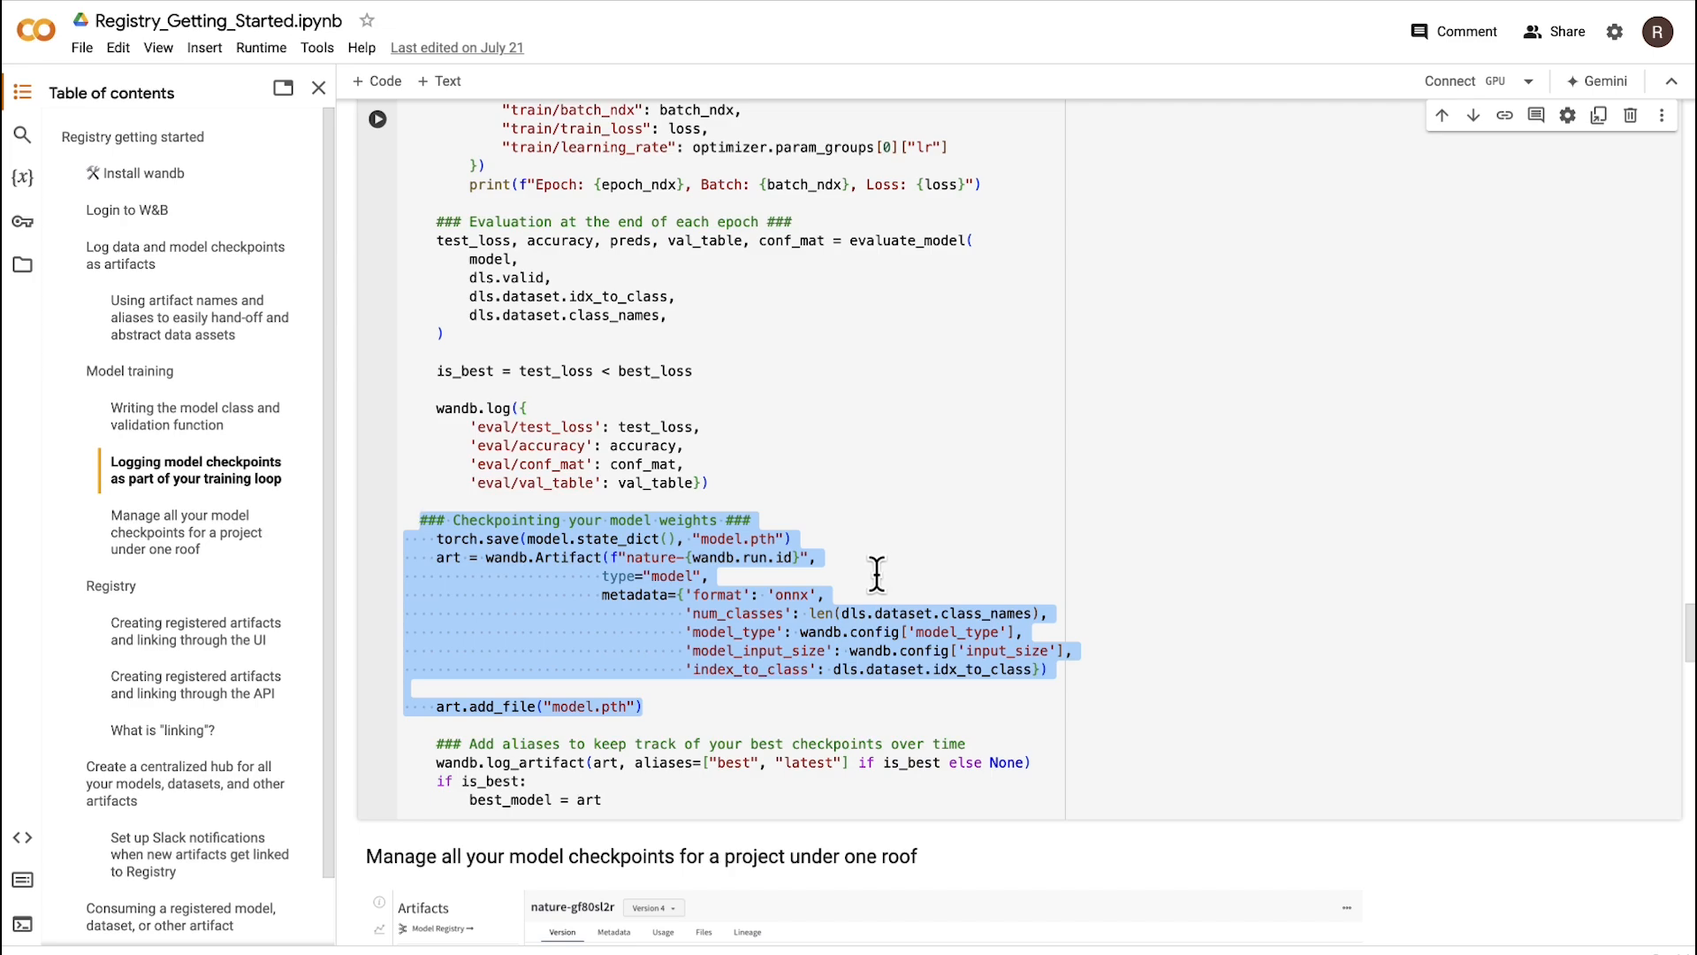
pyautogui.moveTo(962, 613)
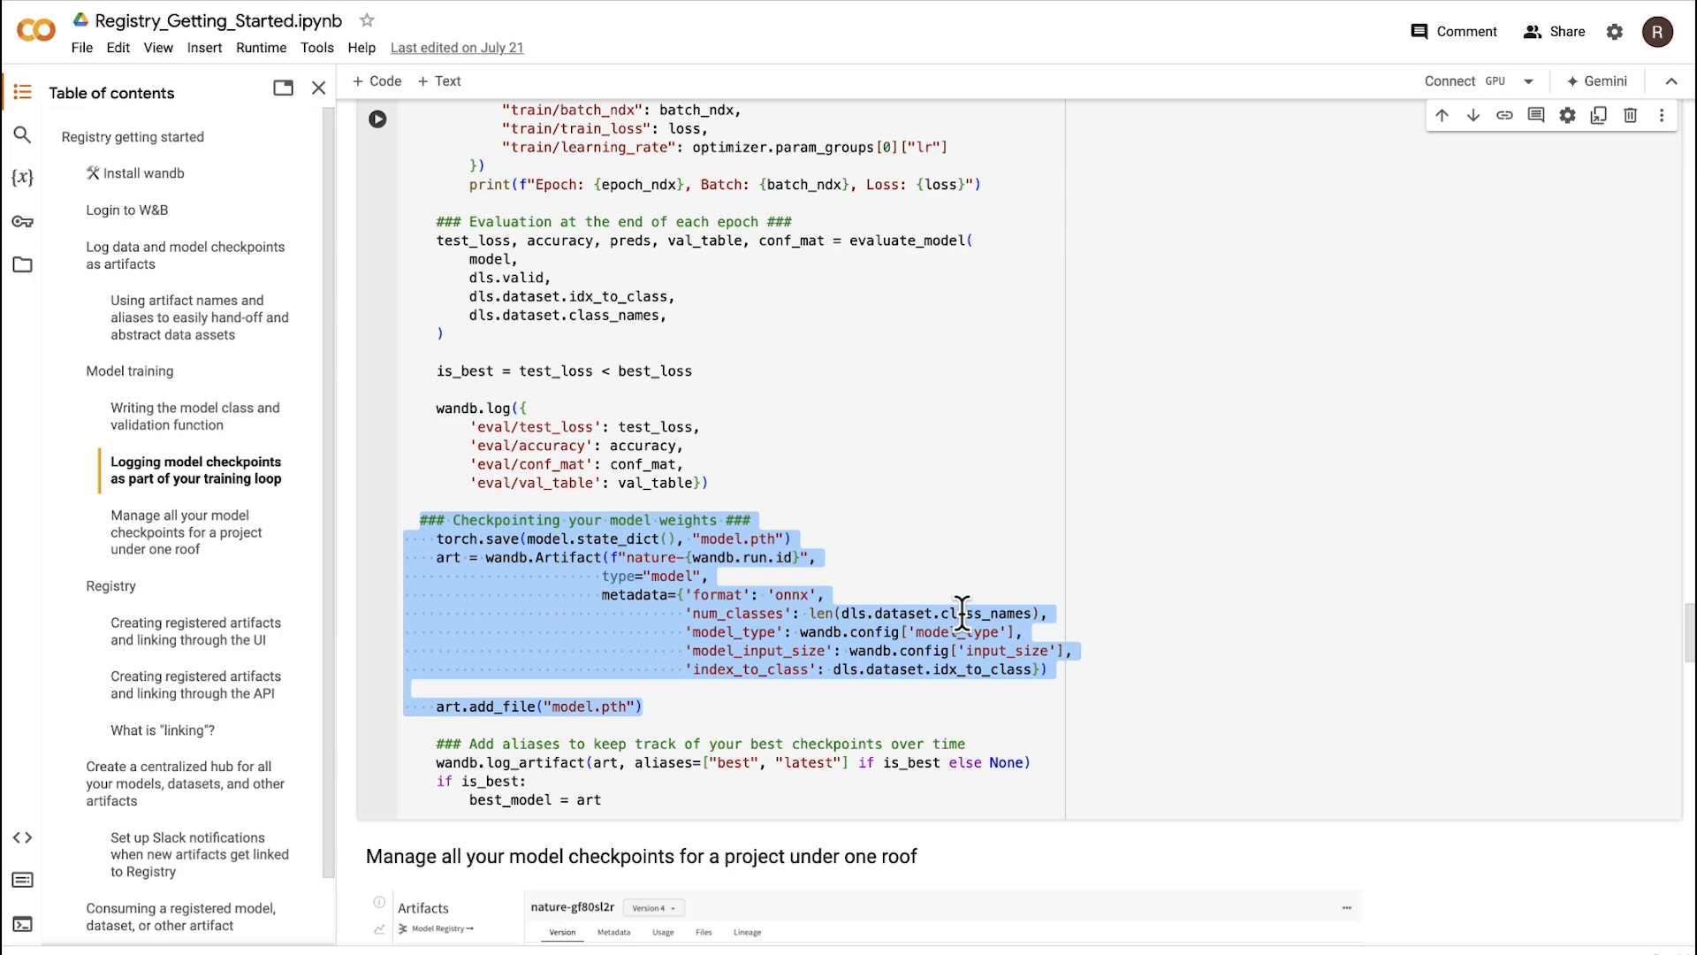
pyautogui.moveTo(962, 725)
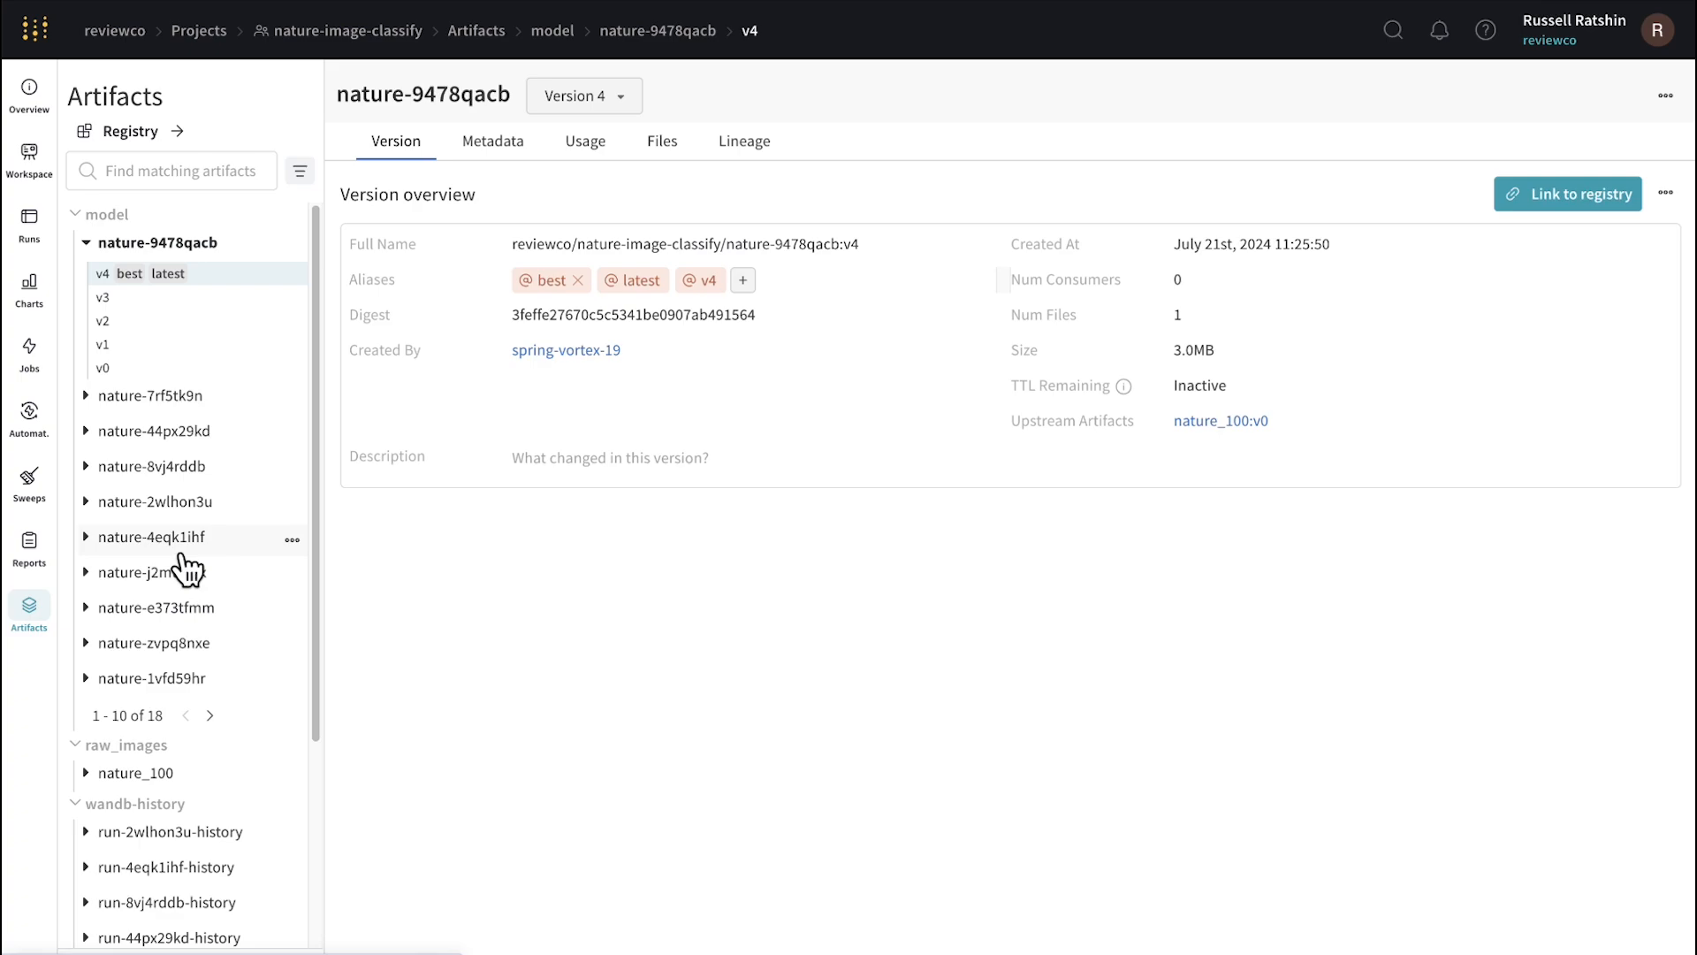
pyautogui.moveTo(247, 475)
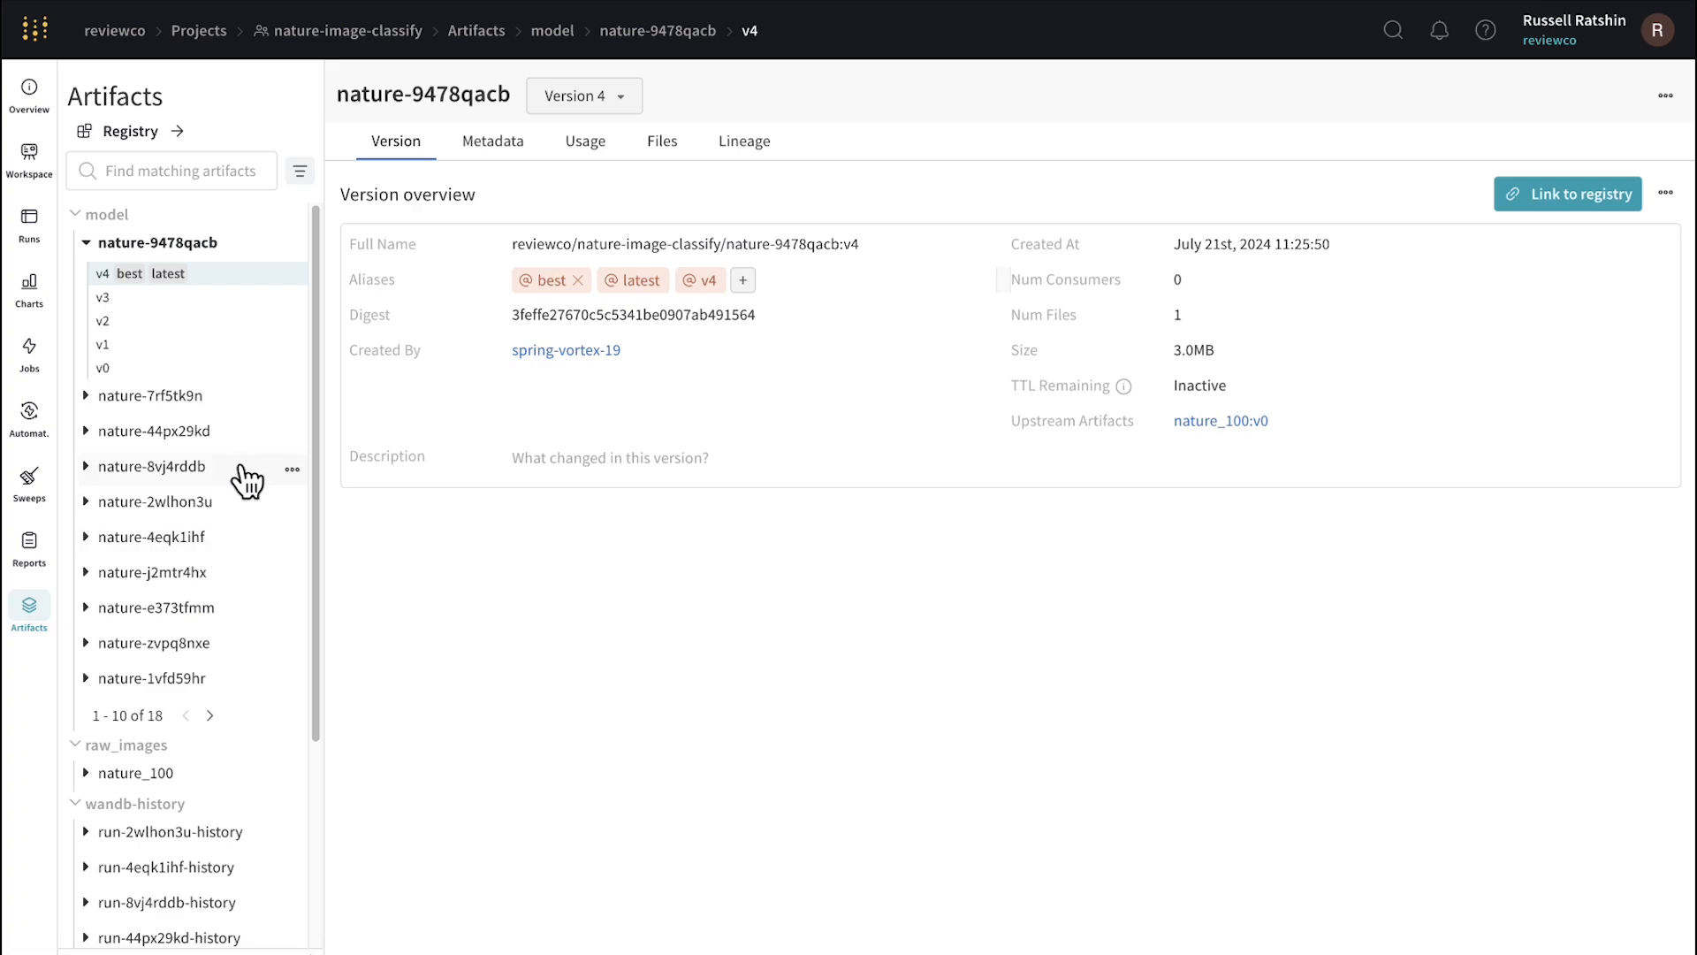
pyautogui.moveTo(257, 435)
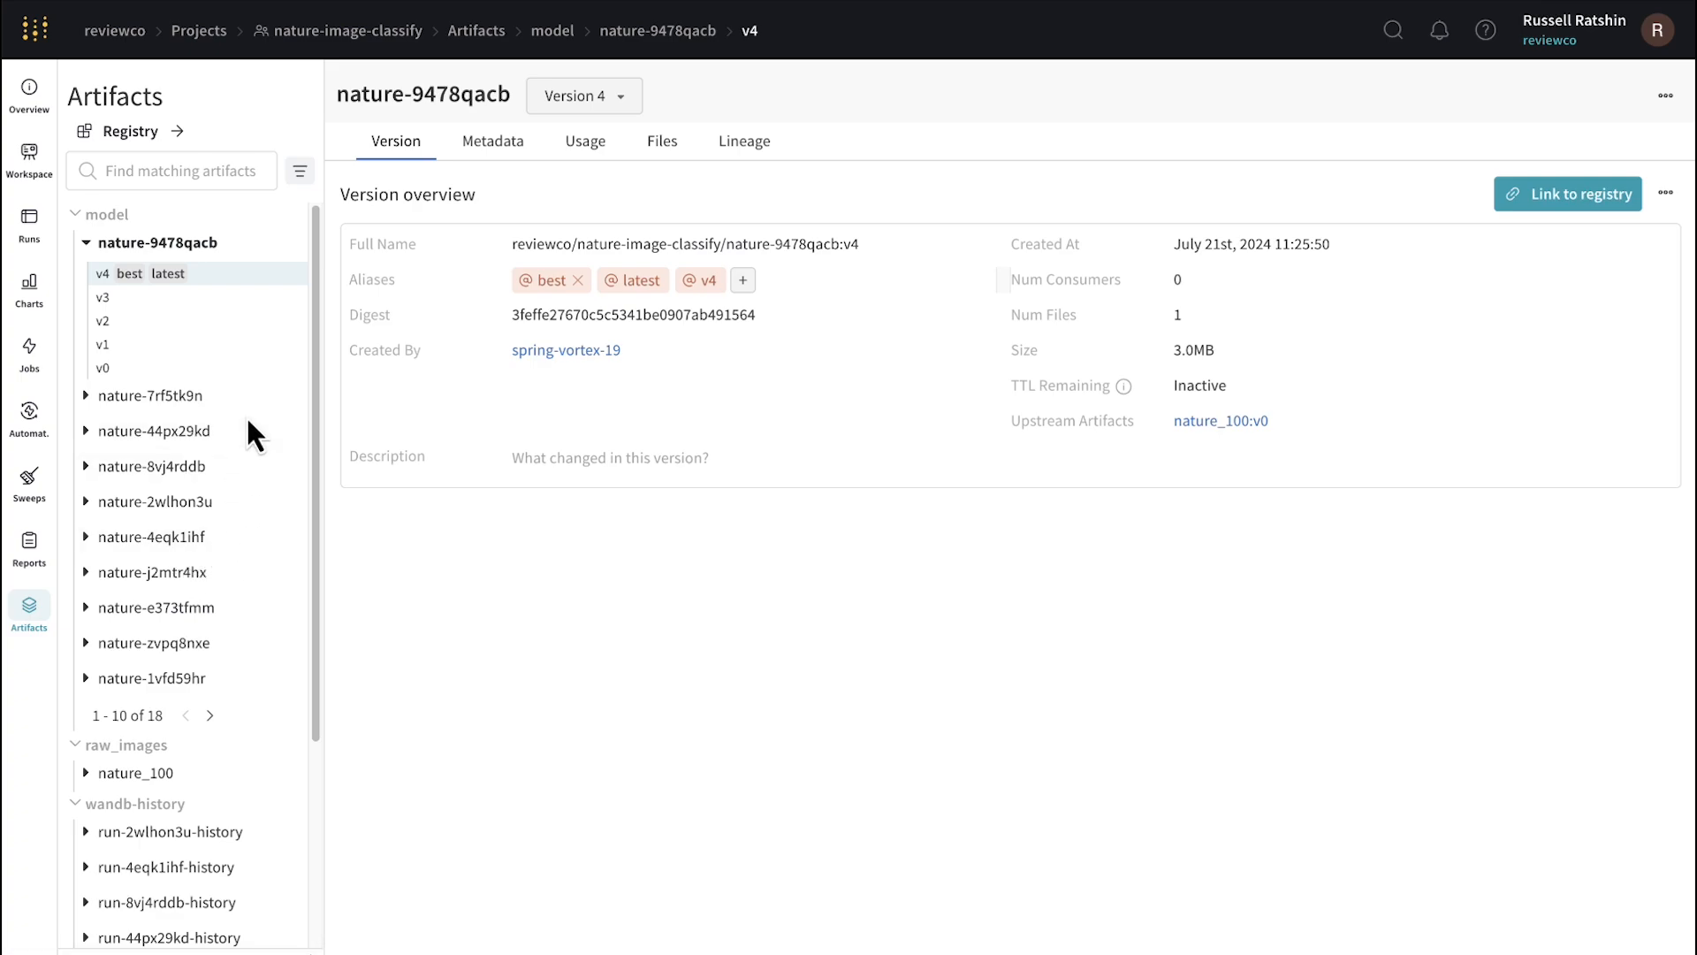
pyautogui.moveTo(255, 428)
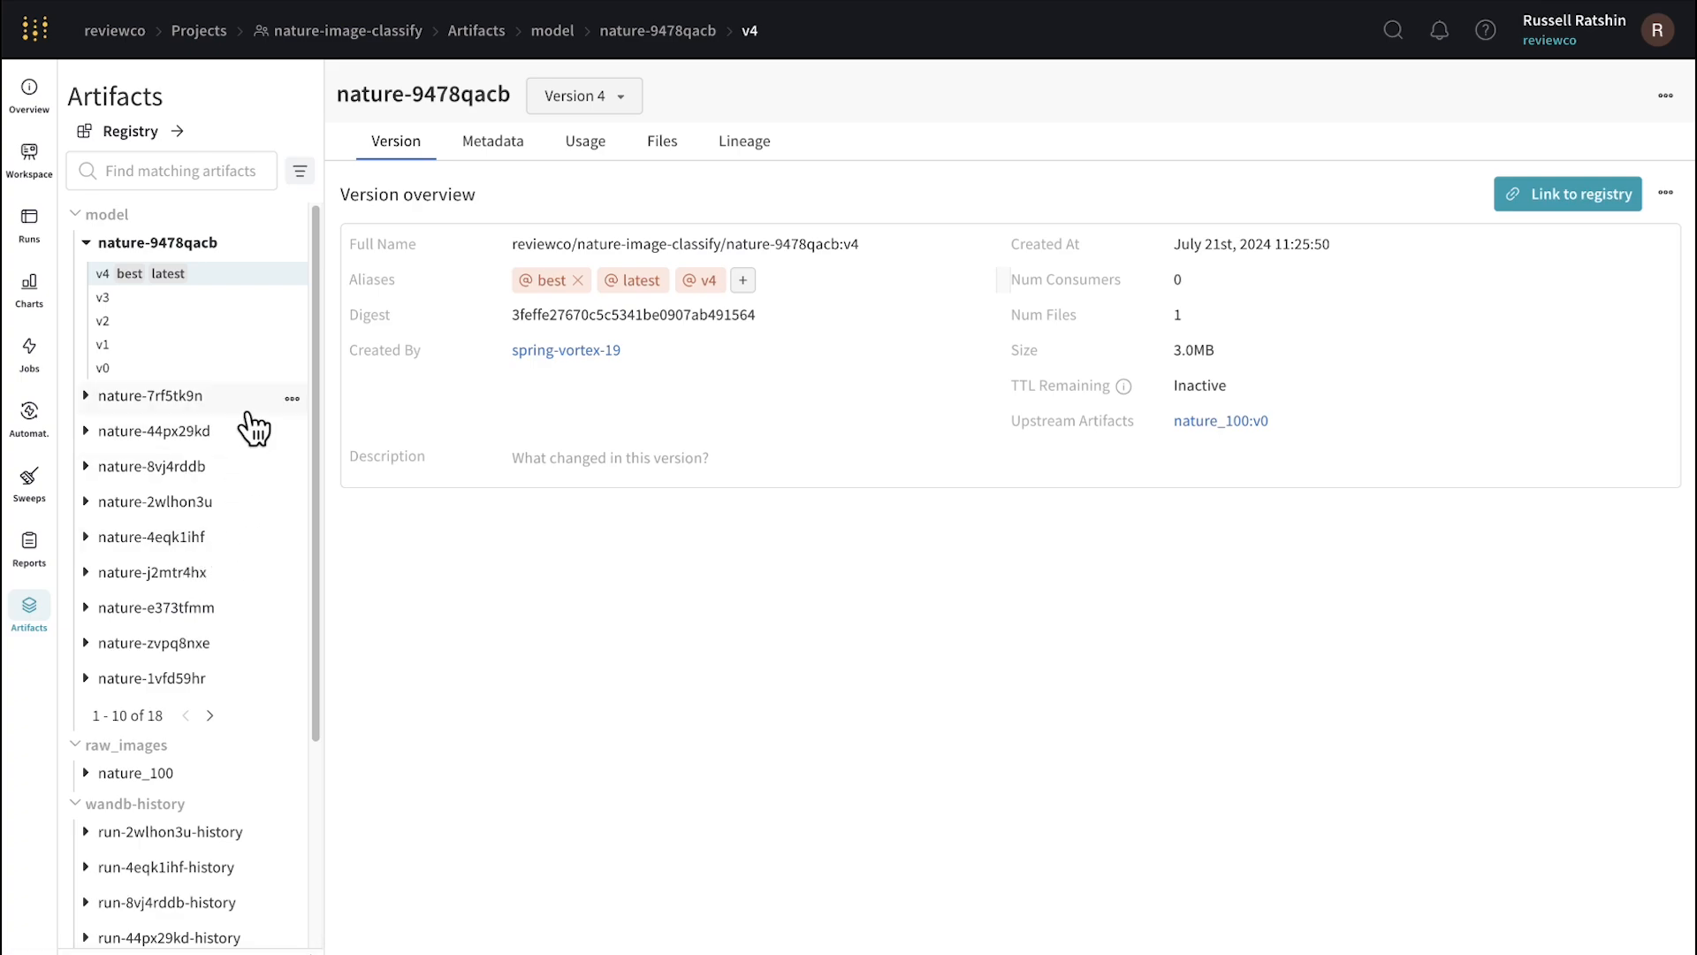
pyautogui.moveTo(253, 297)
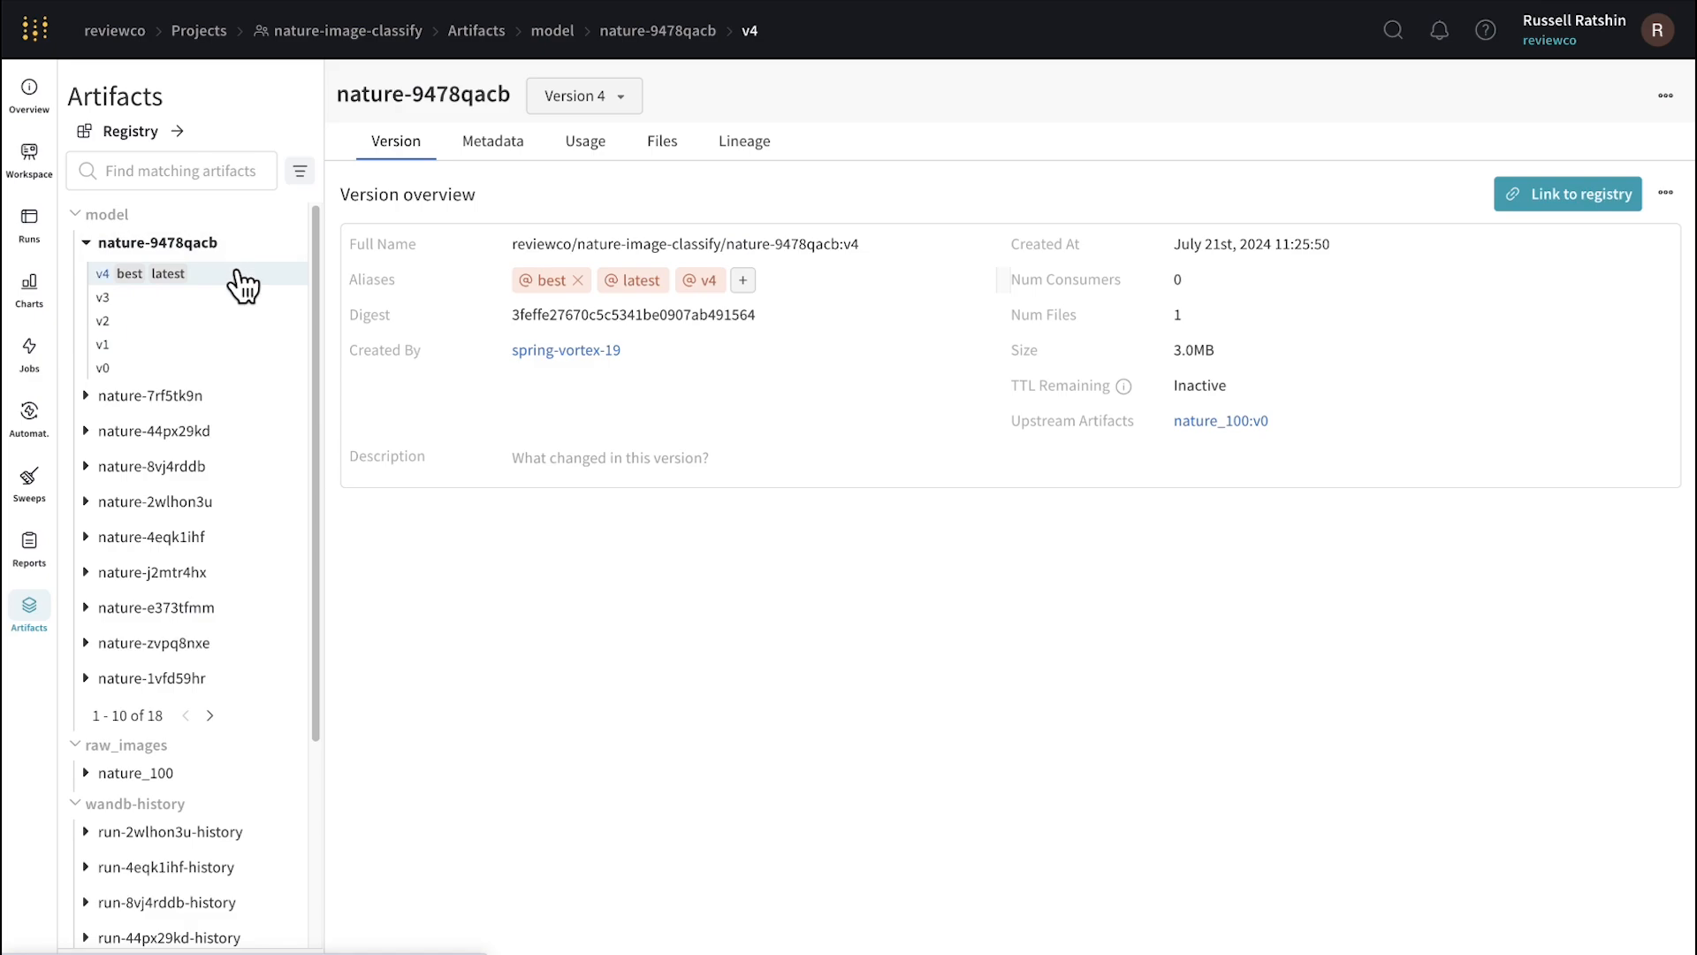
pyautogui.moveTo(1280, 251)
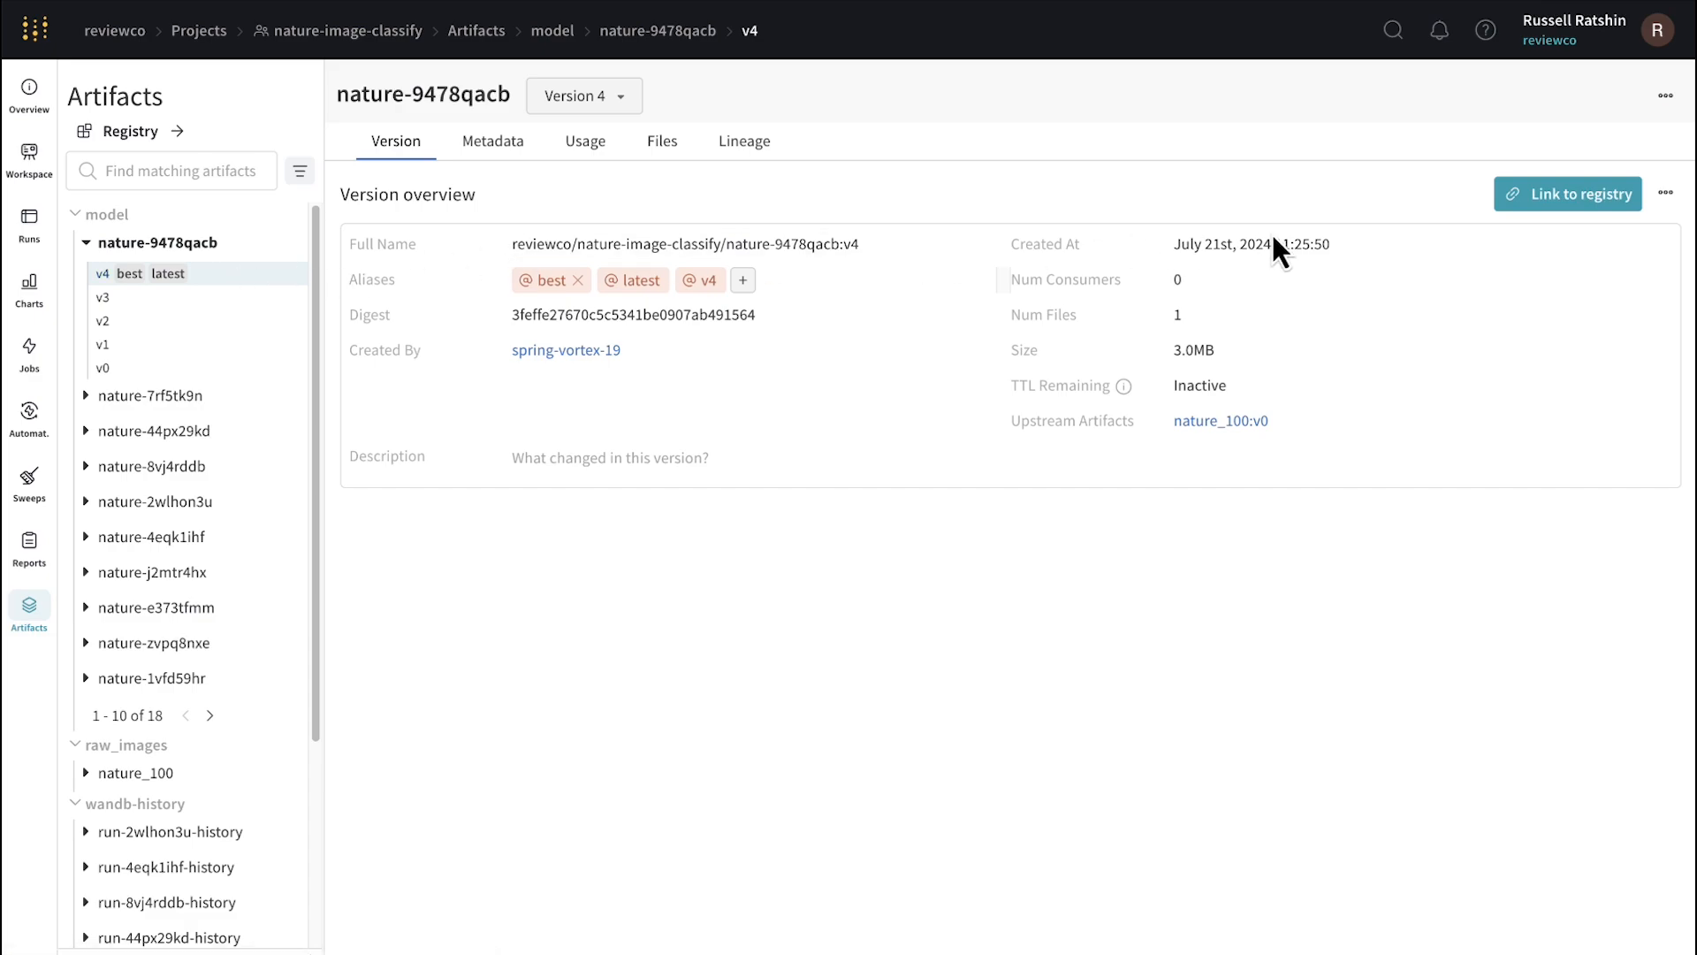
pyautogui.moveTo(1353, 264)
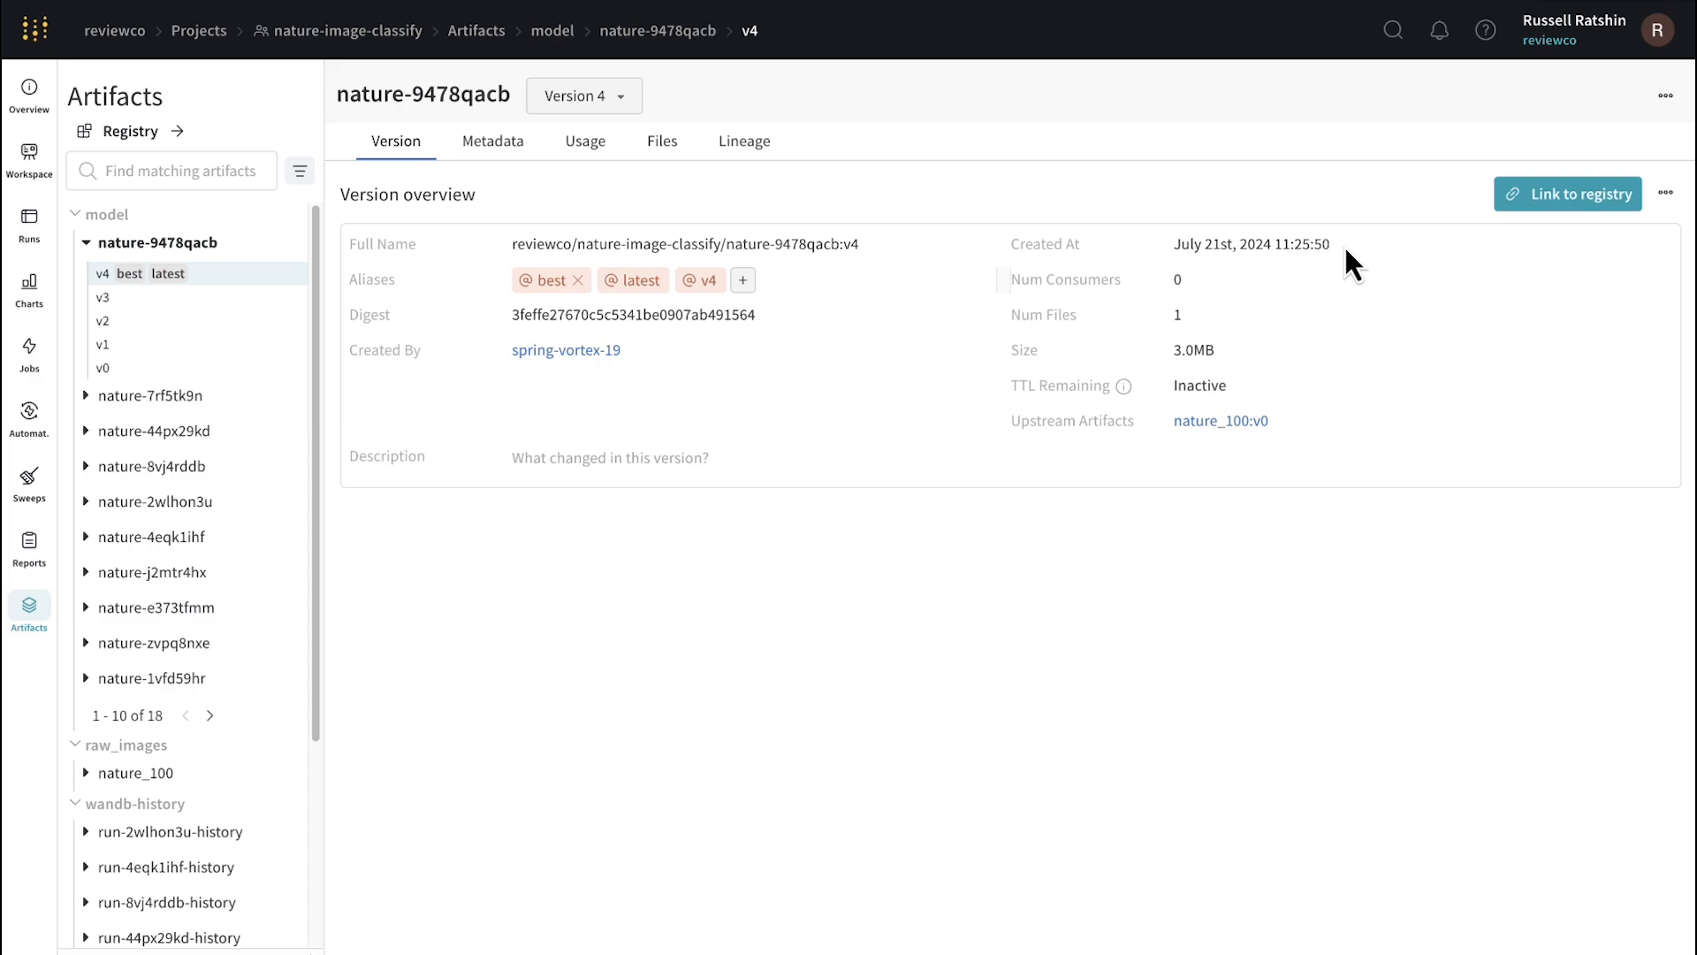
pyautogui.moveTo(1259, 336)
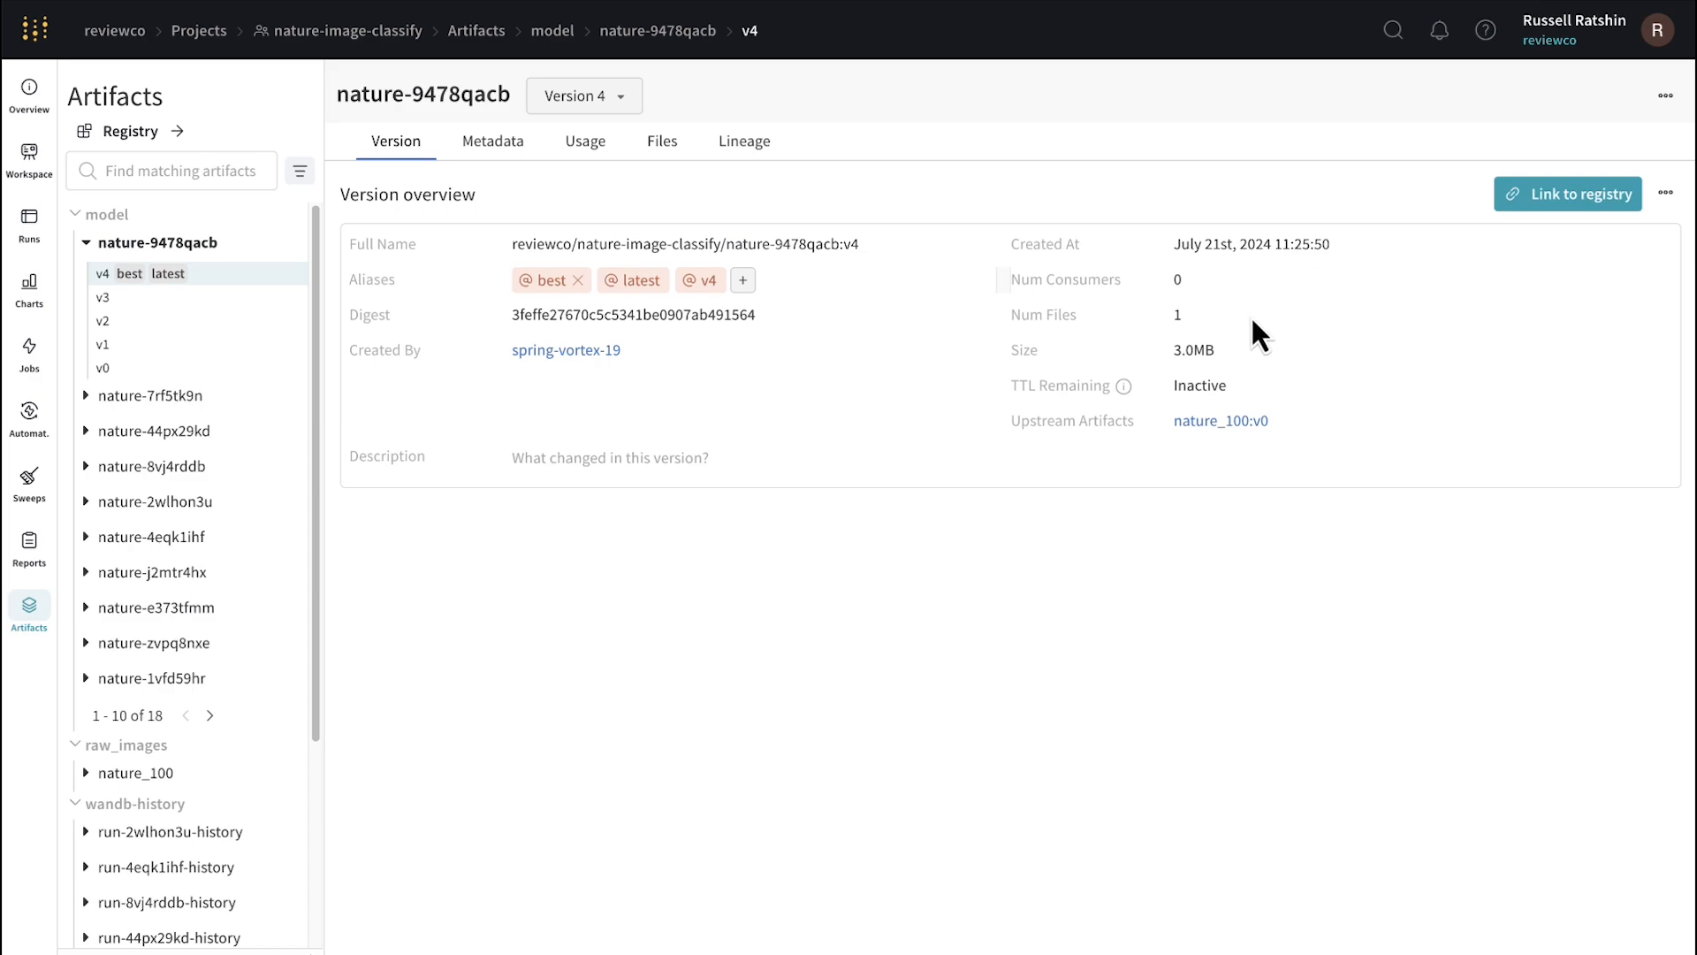
pyautogui.moveTo(662, 394)
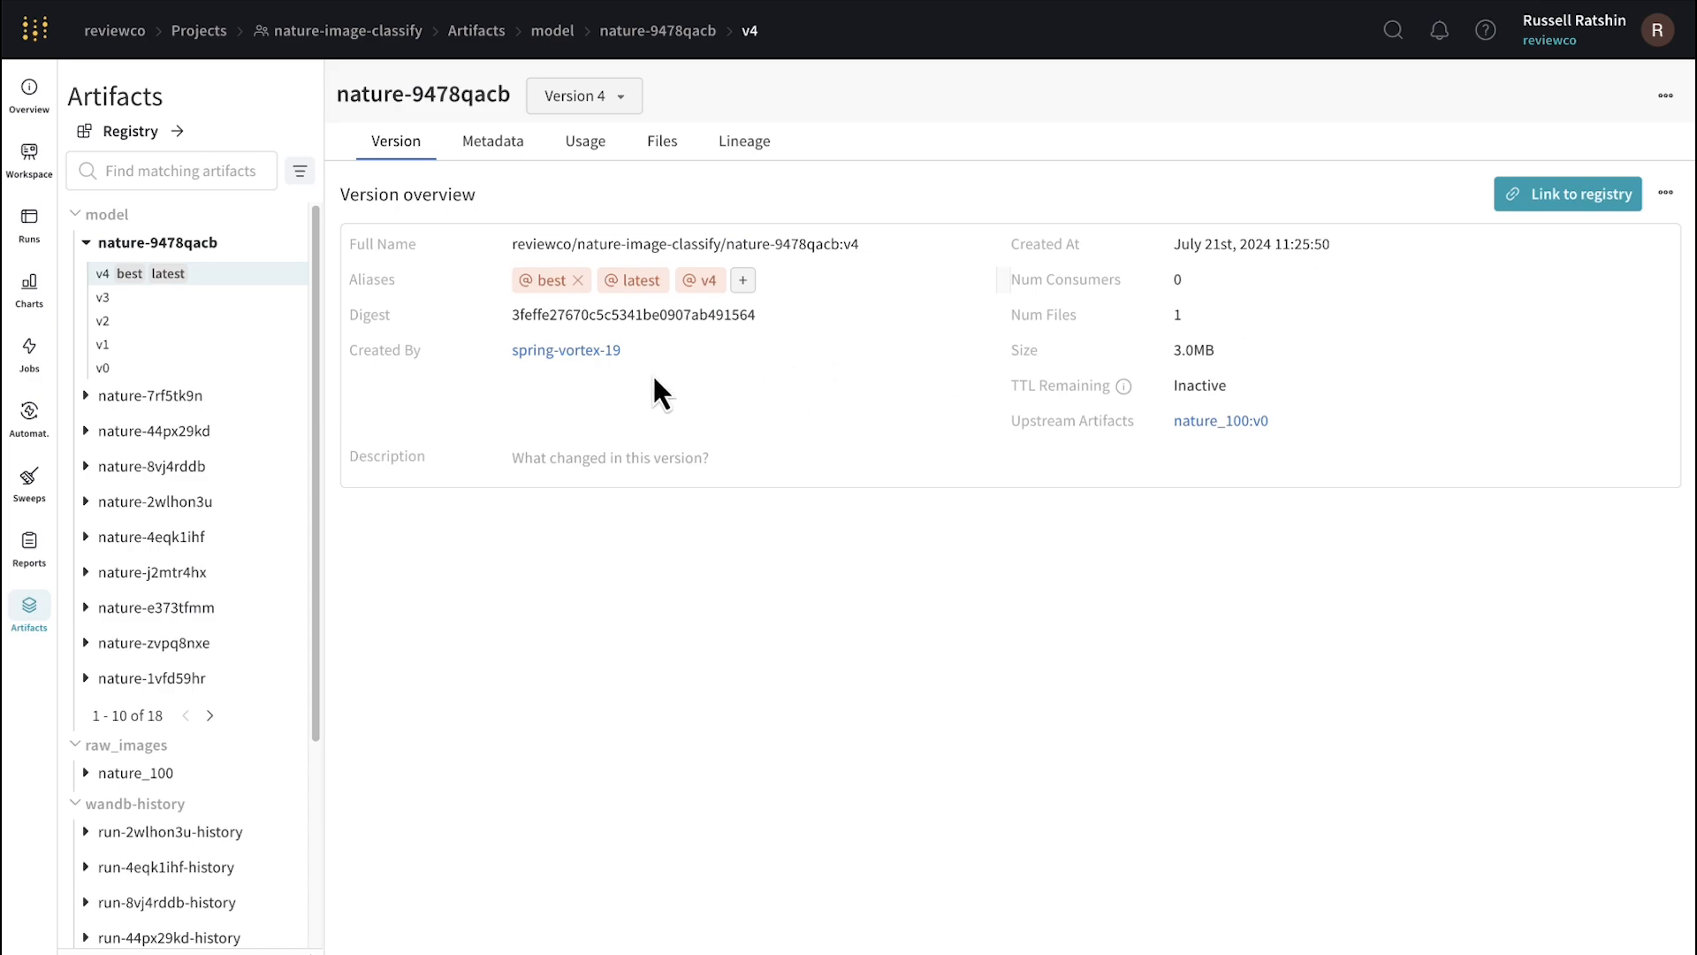
pyautogui.moveTo(566, 350)
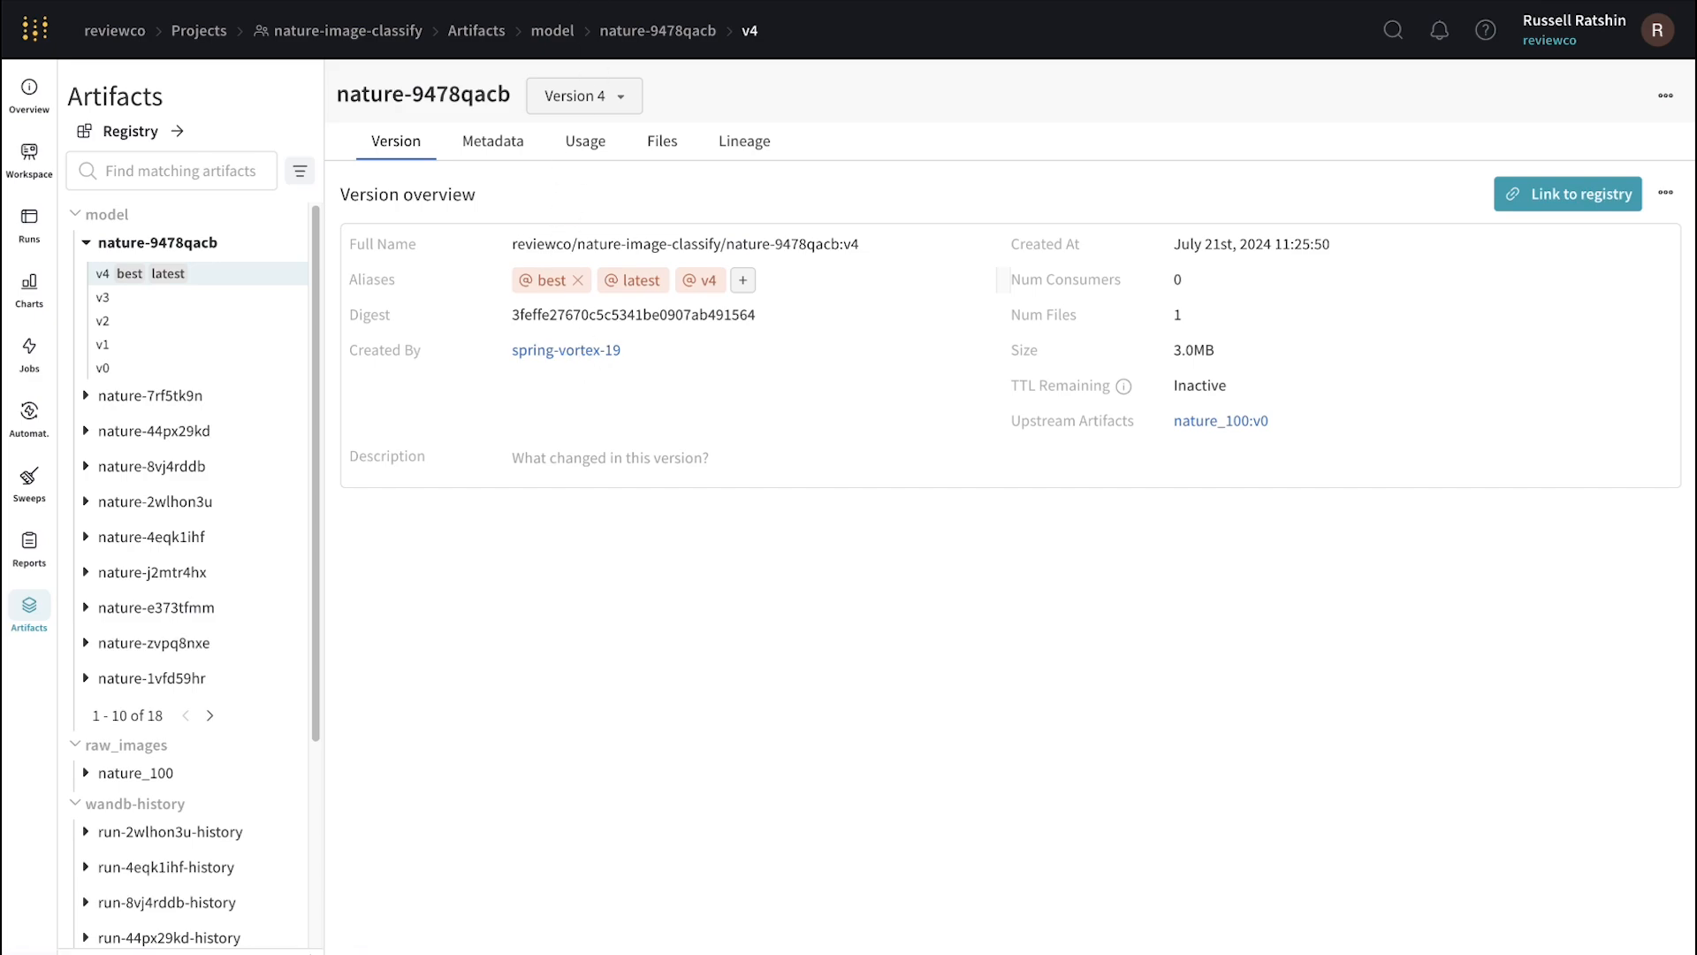
# - Select version v4 of the nature-9478qacb model artifact to show its overview
pyautogui.click(566, 350)
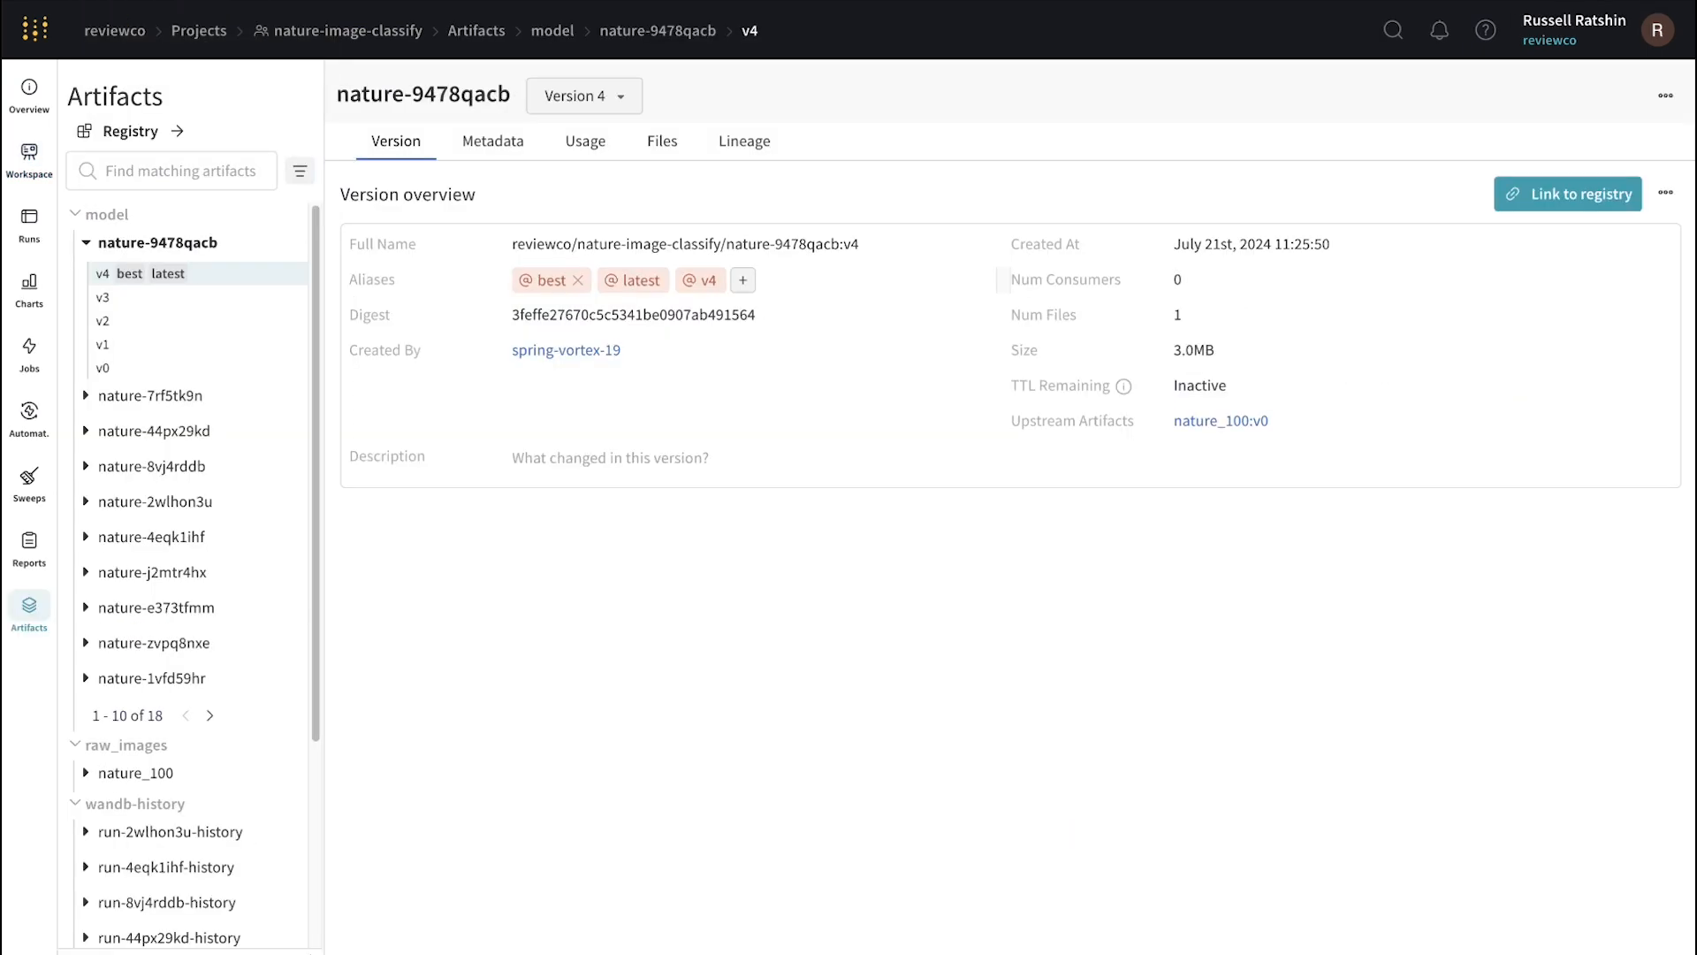
# - Review the model version's metadata and its stored model.pth checkpoint file
pyautogui.click(493, 141)
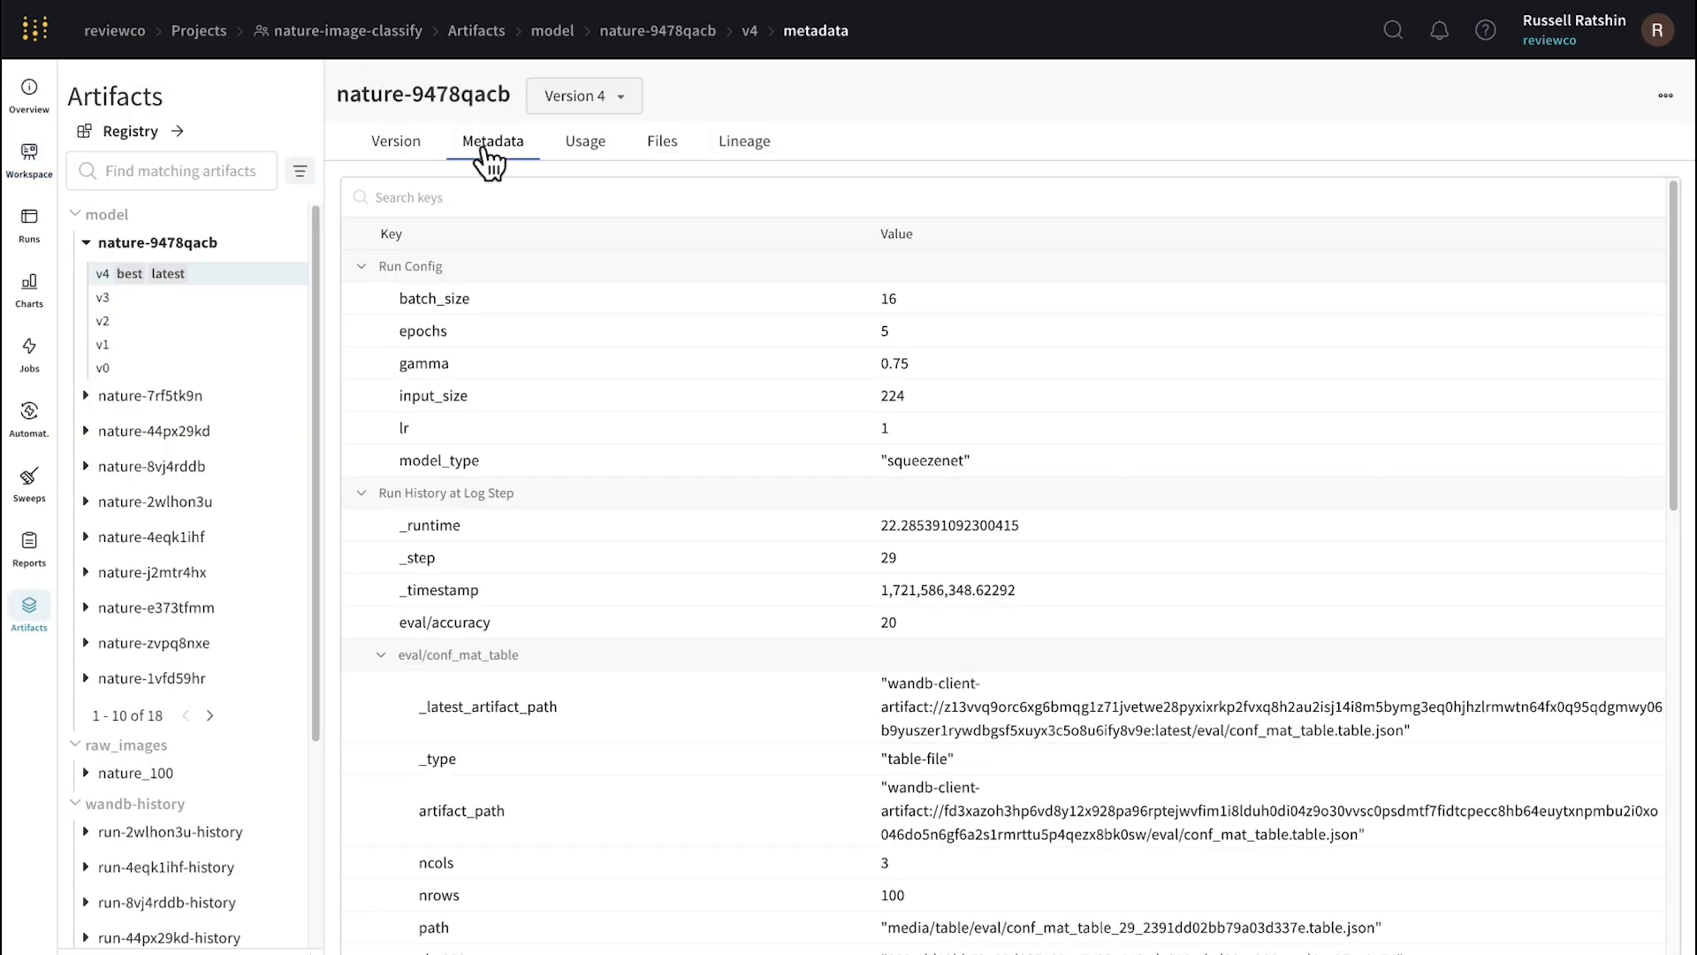
pyautogui.moveTo(644, 328)
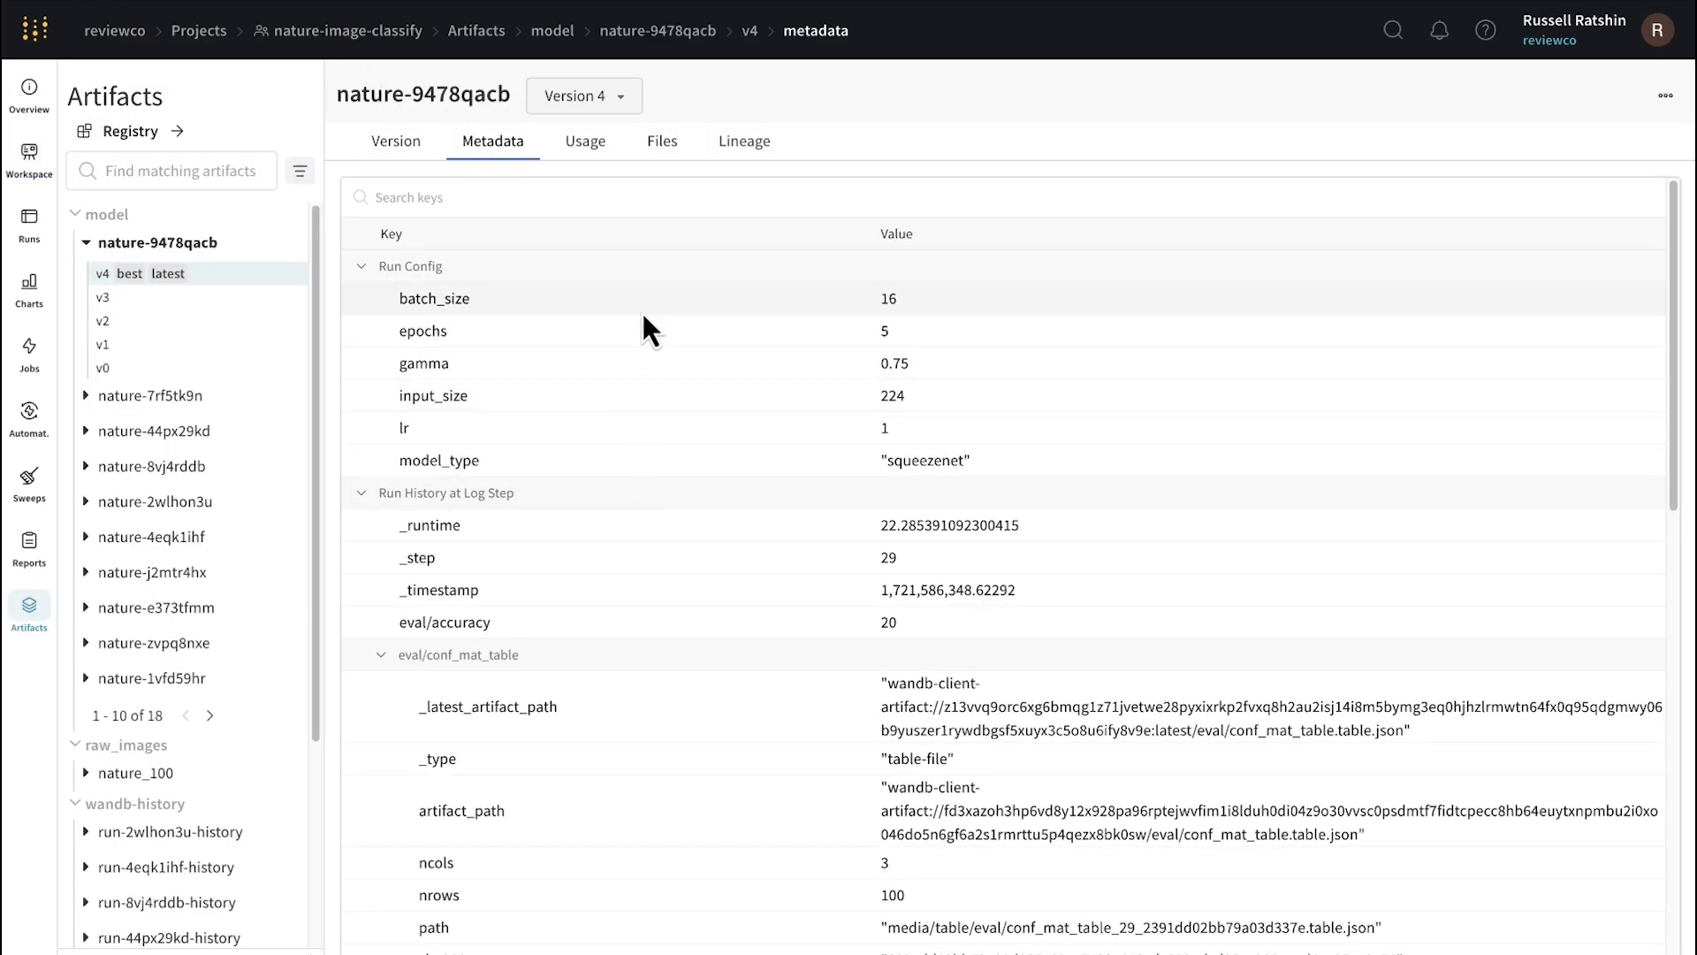
pyautogui.click(662, 141)
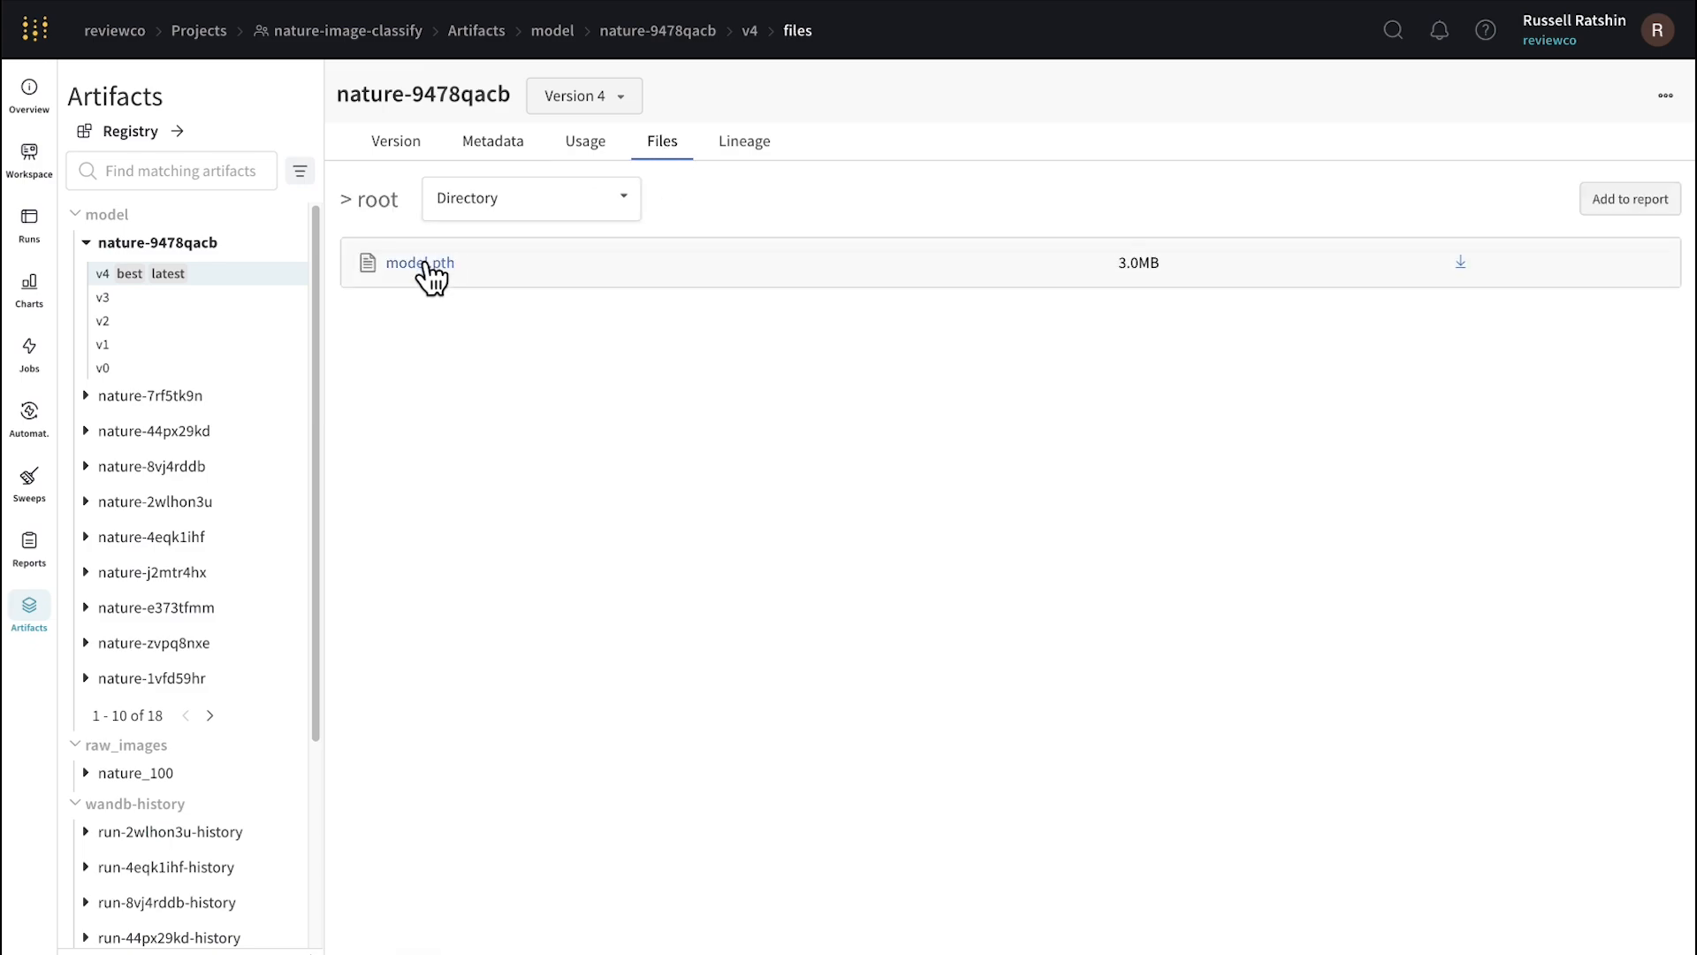
pyautogui.click(421, 263)
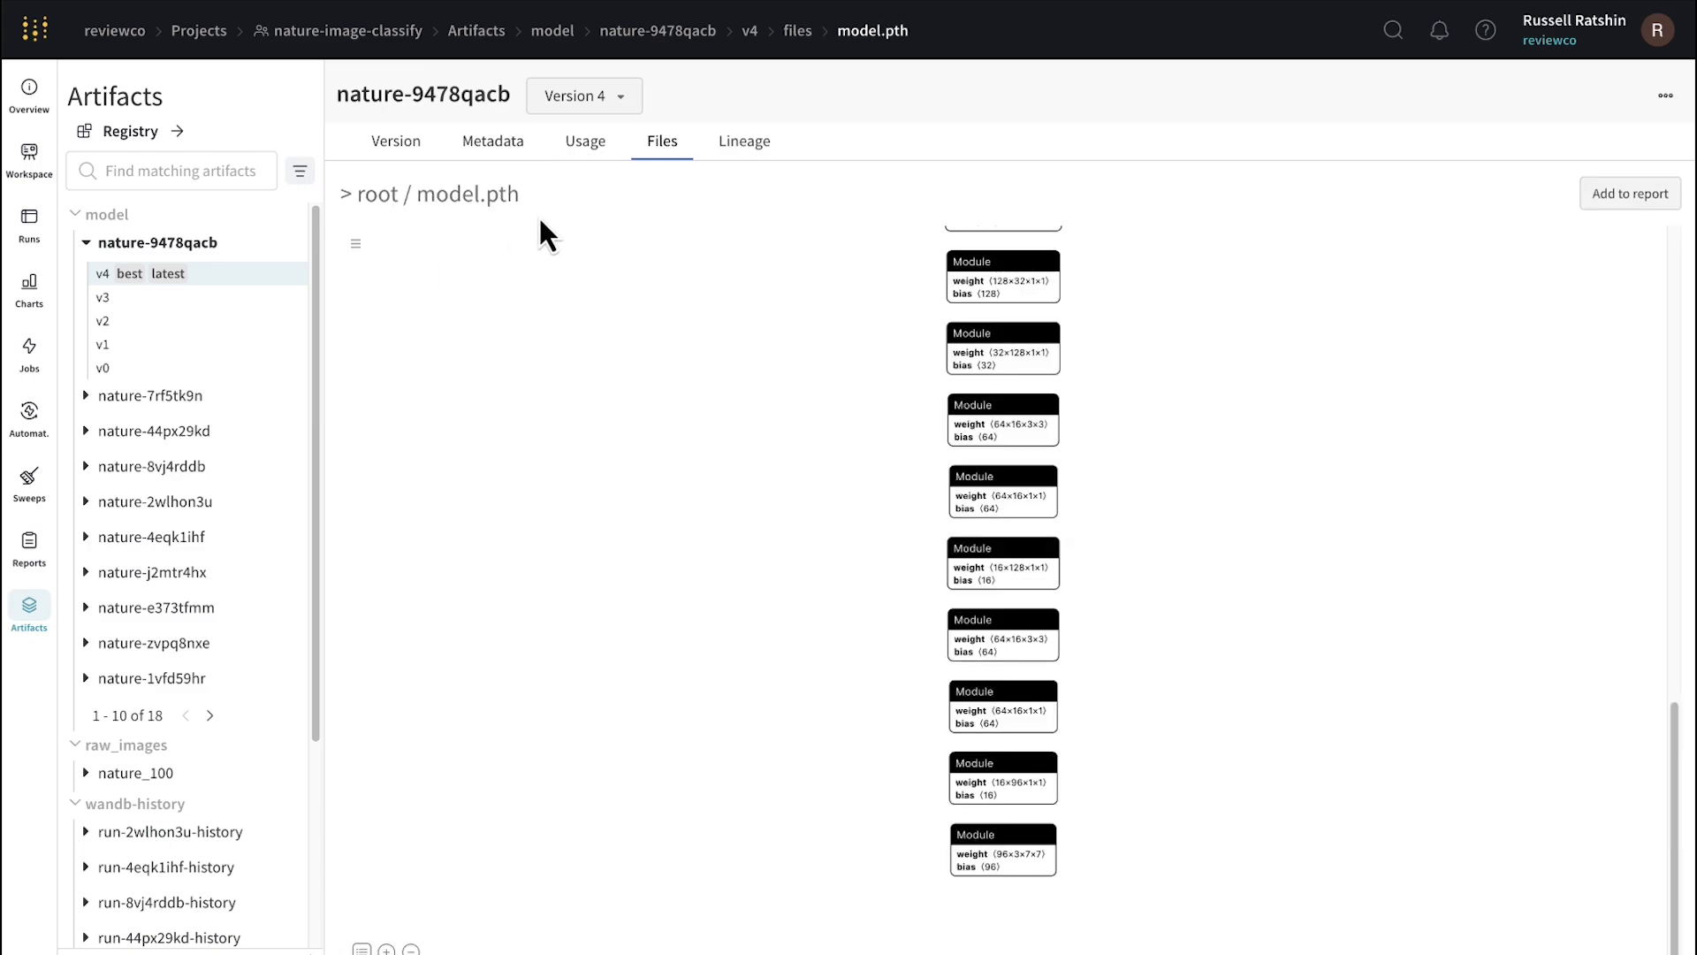
# - Show the model version's lineage as a complete graph with runs and datasets
pyautogui.click(745, 141)
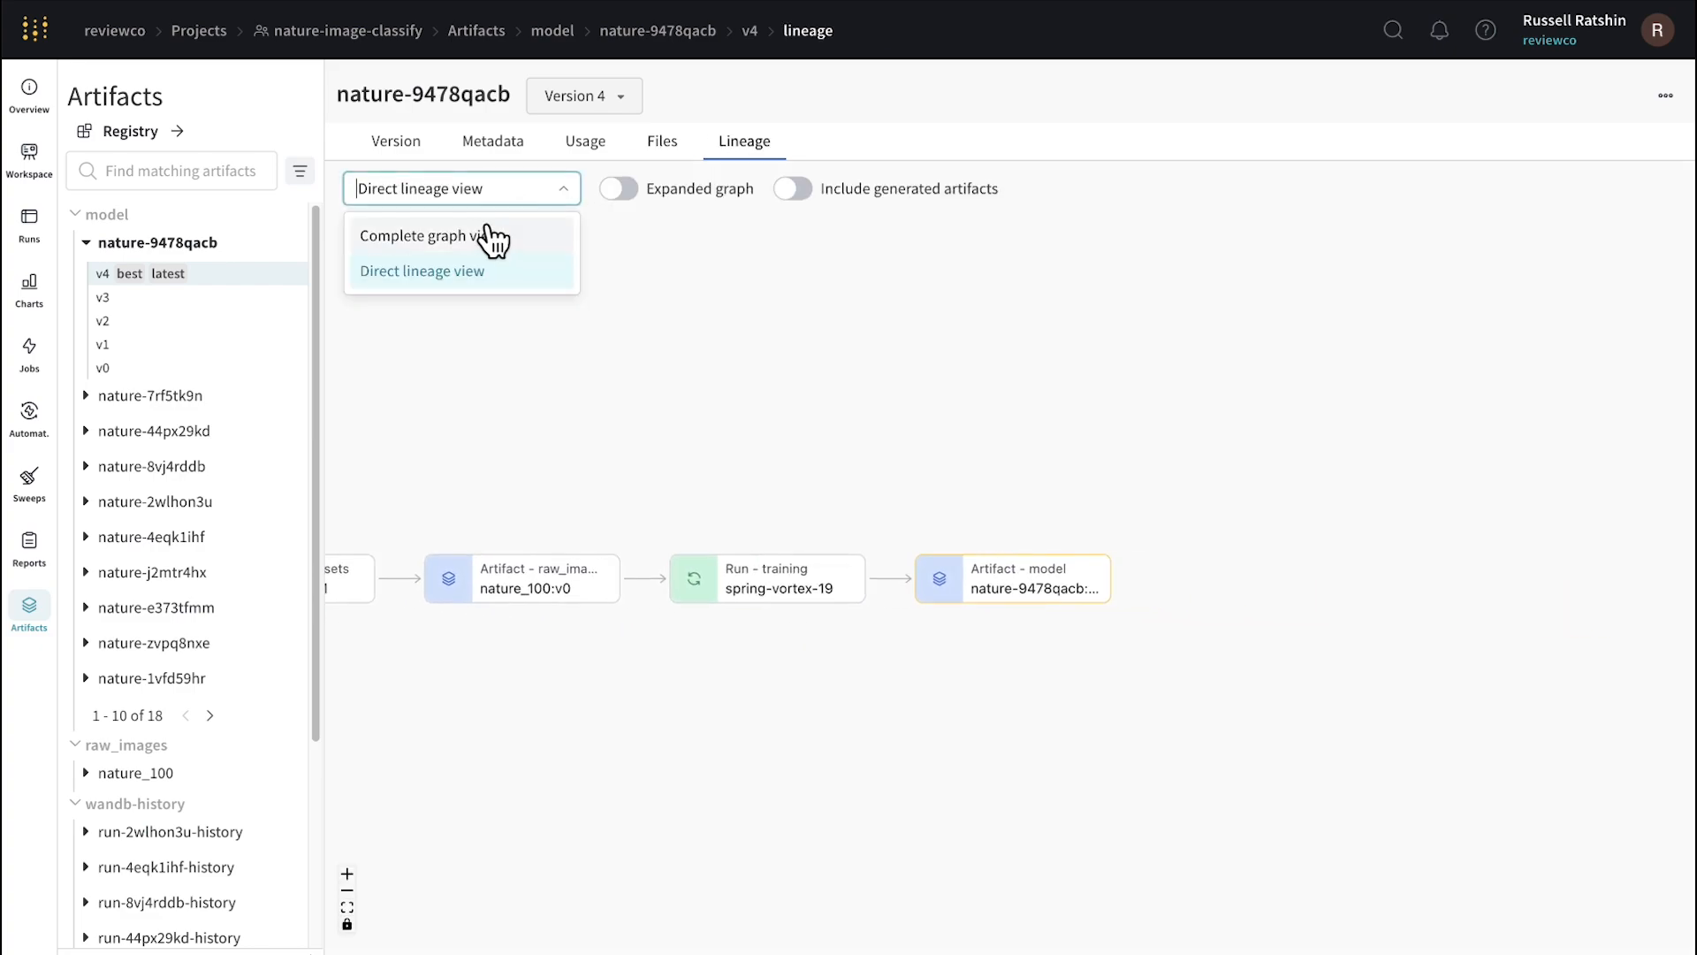
pyautogui.click(423, 235)
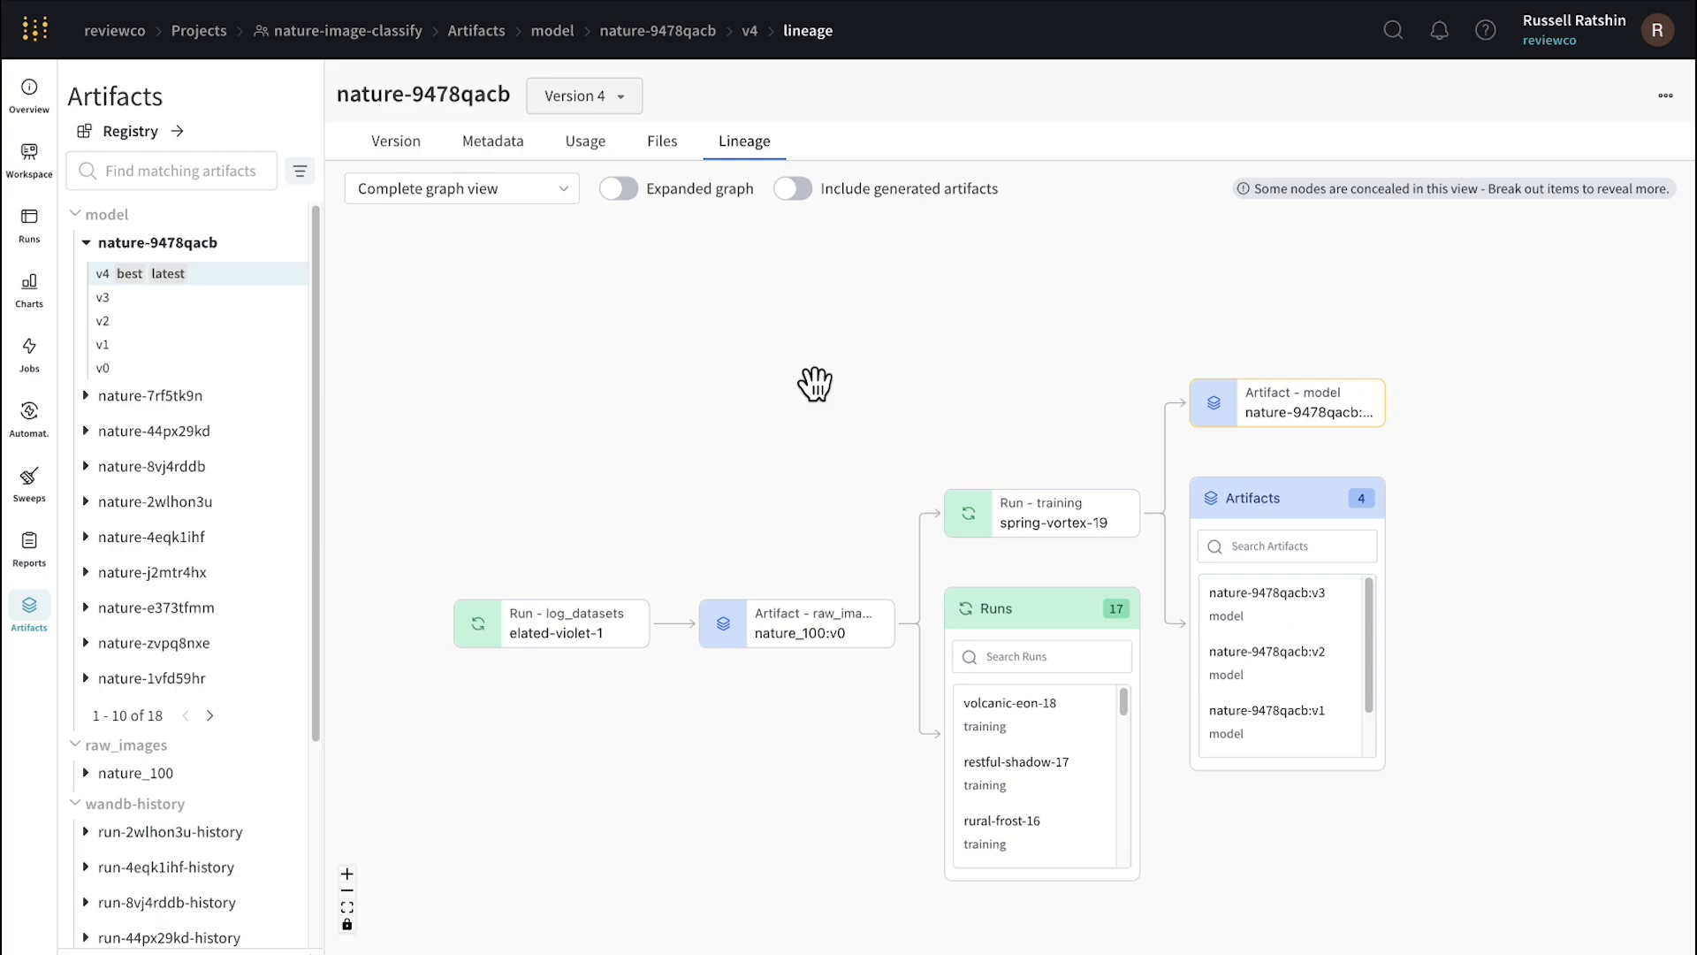
pyautogui.moveTo(810, 367)
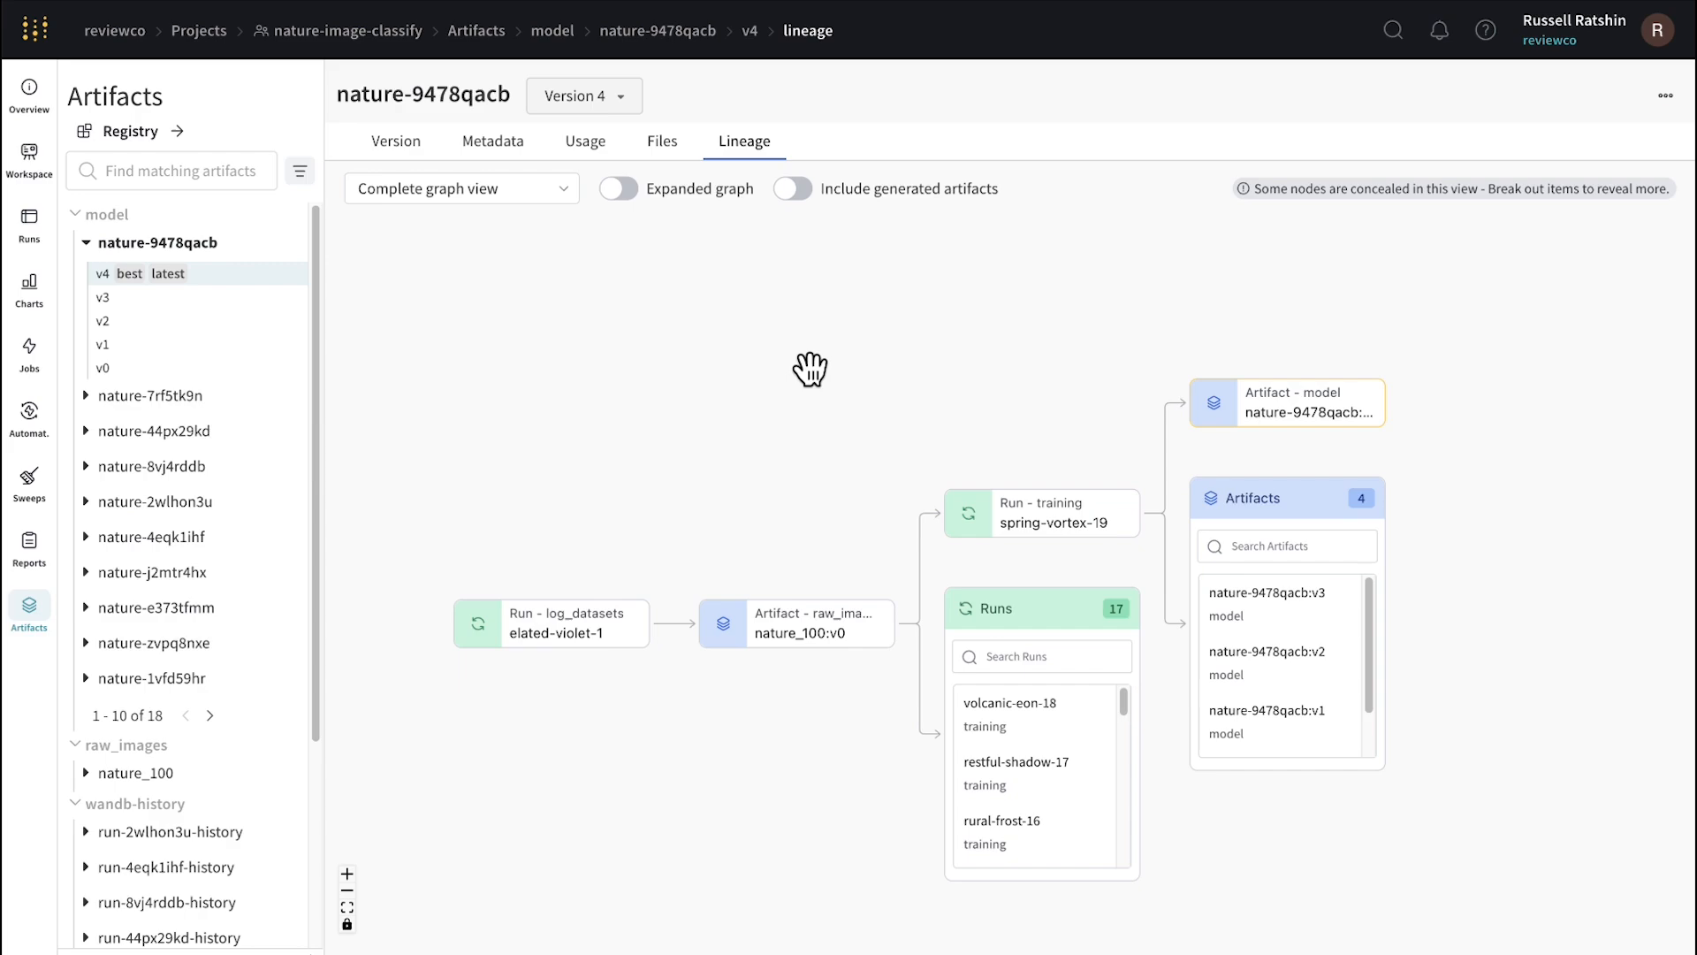
pyautogui.moveTo(780, 373)
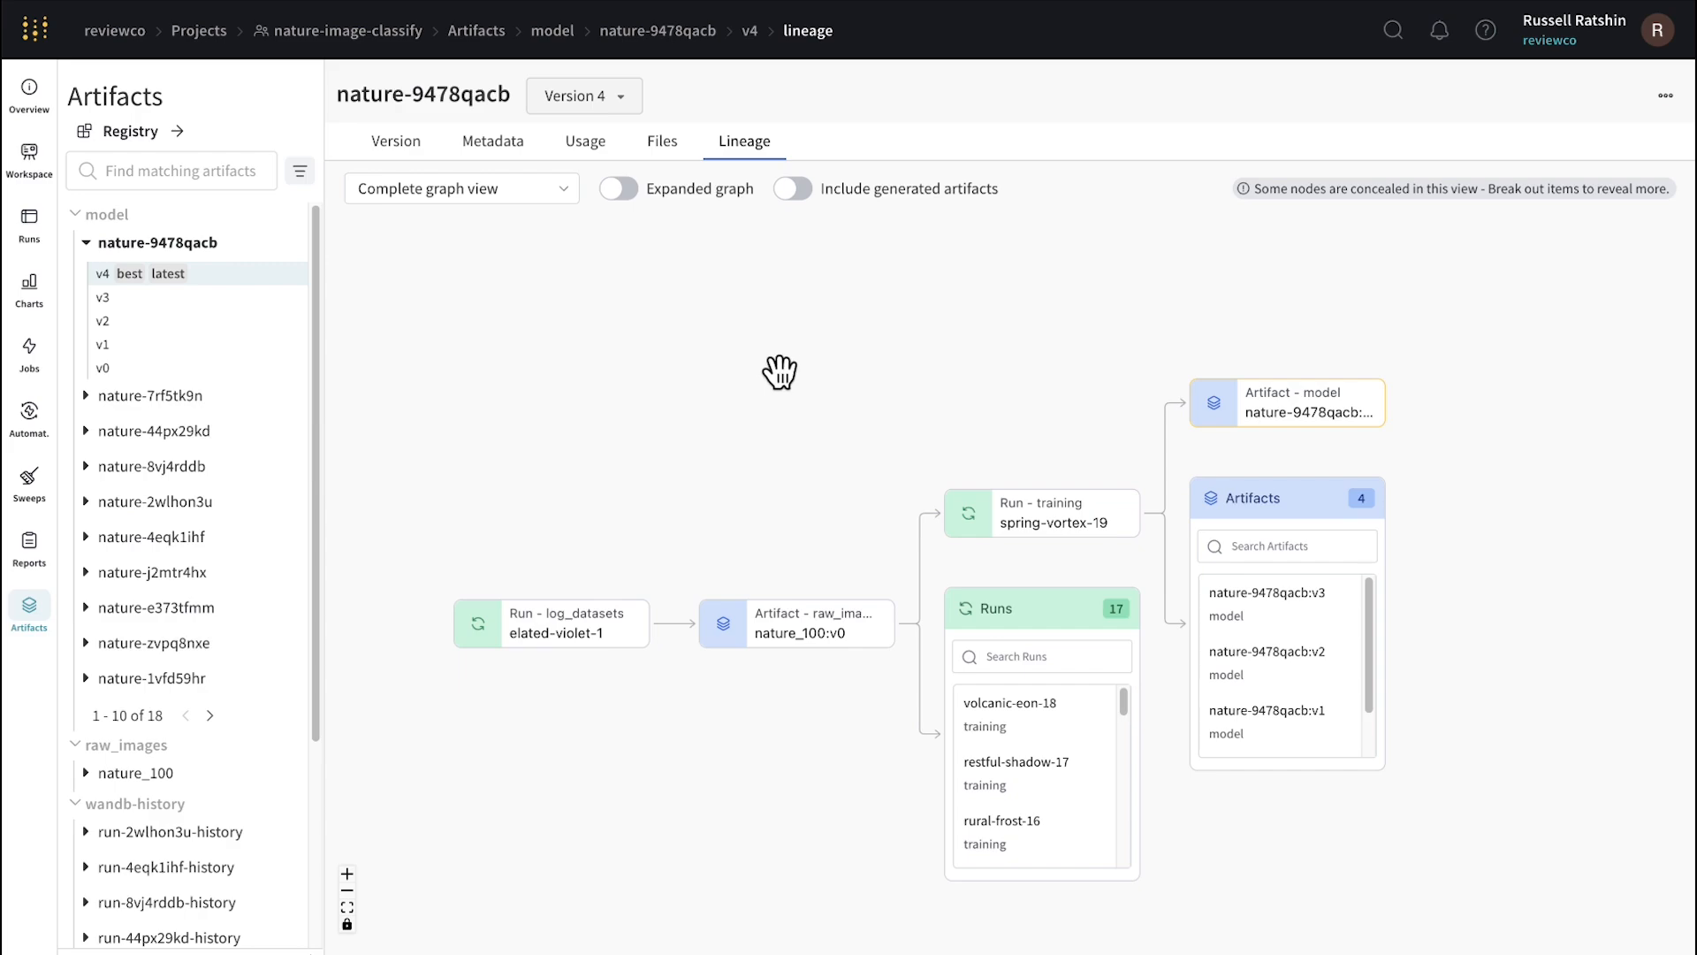
pyautogui.moveTo(219, 398)
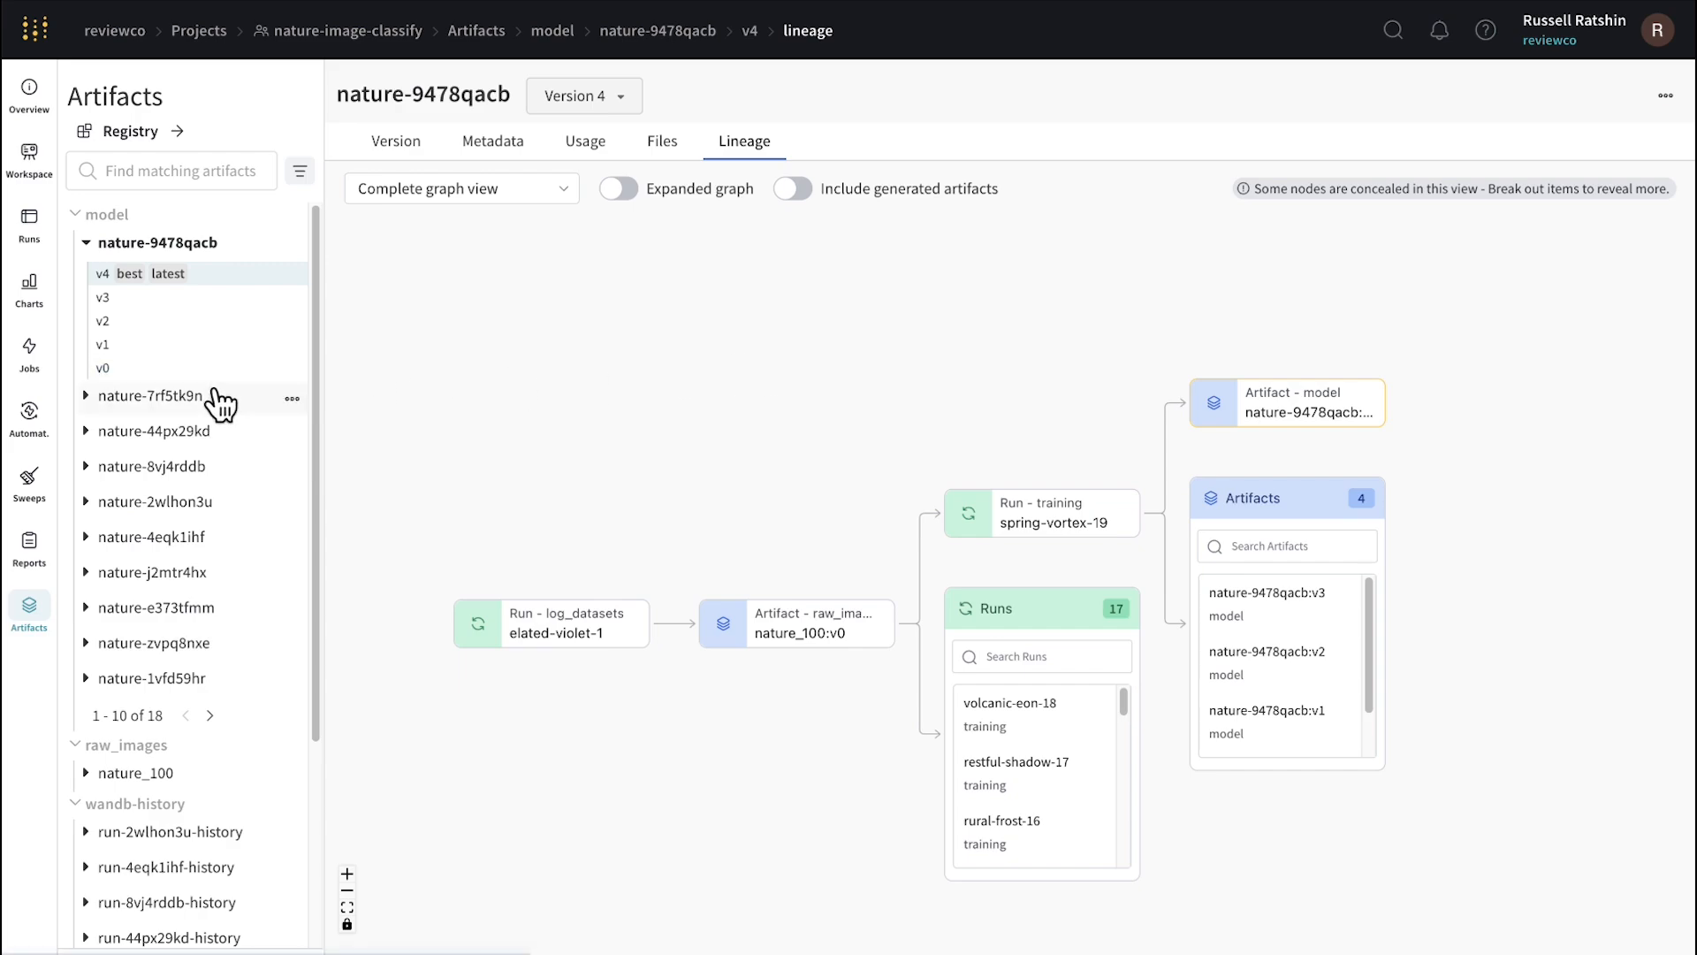
pyautogui.moveTo(222, 414)
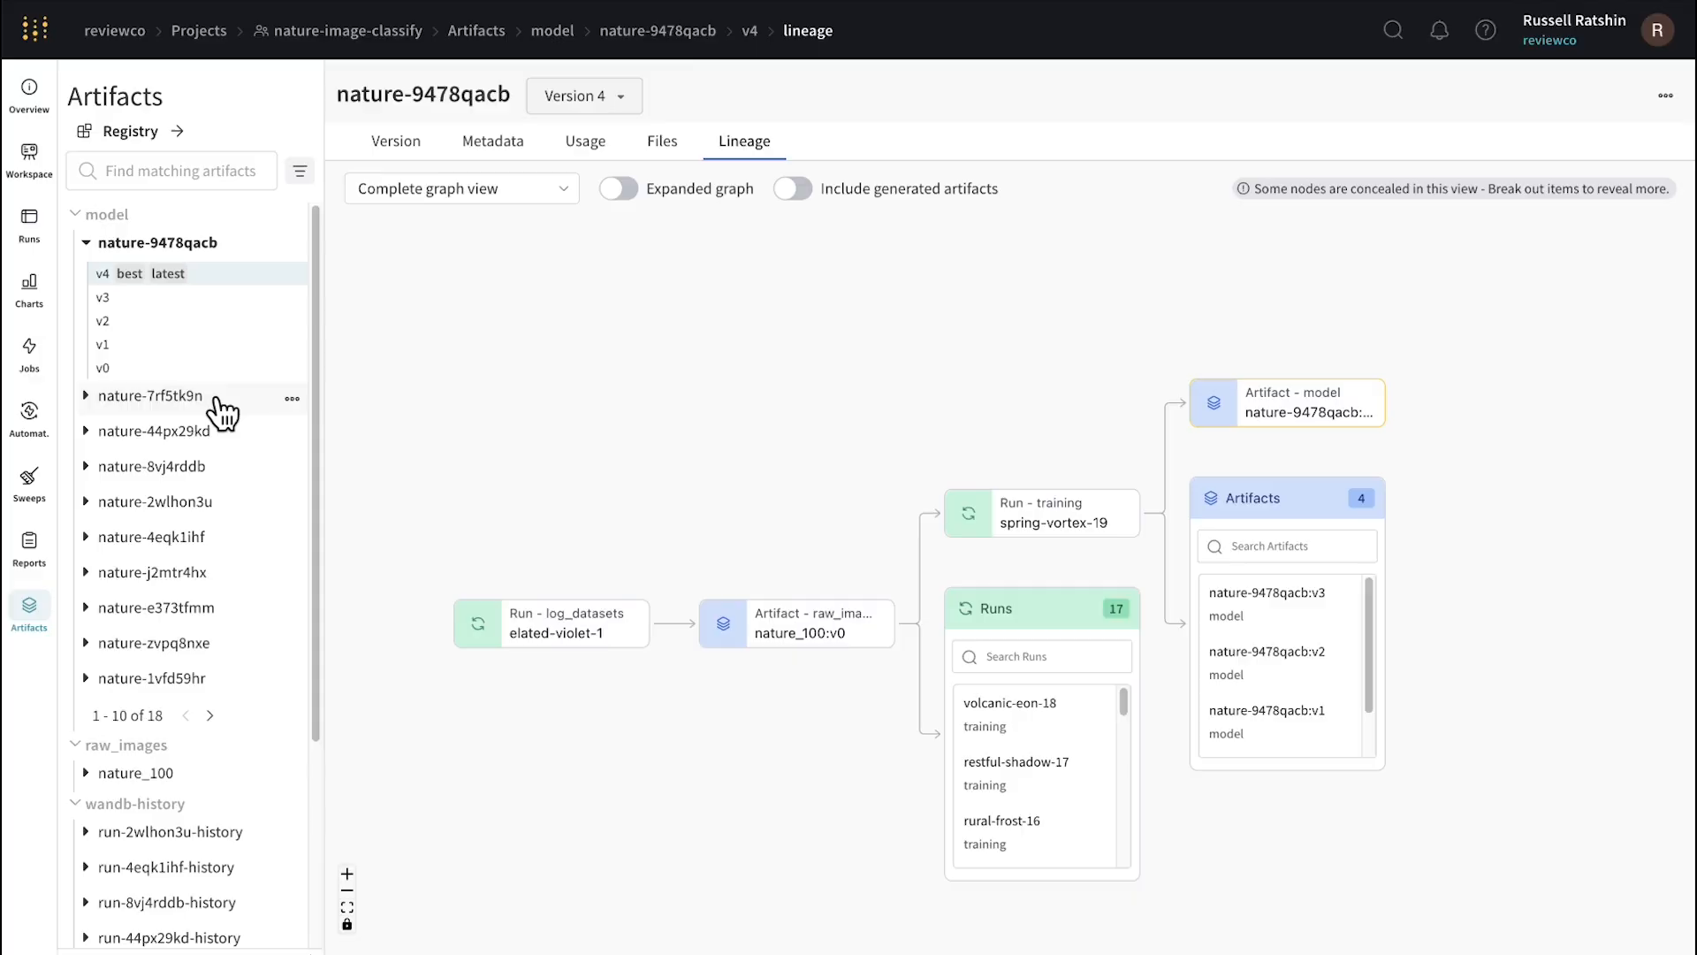
# - Go to the organization's Registry home listing core and custom registries
pyautogui.click(130, 129)
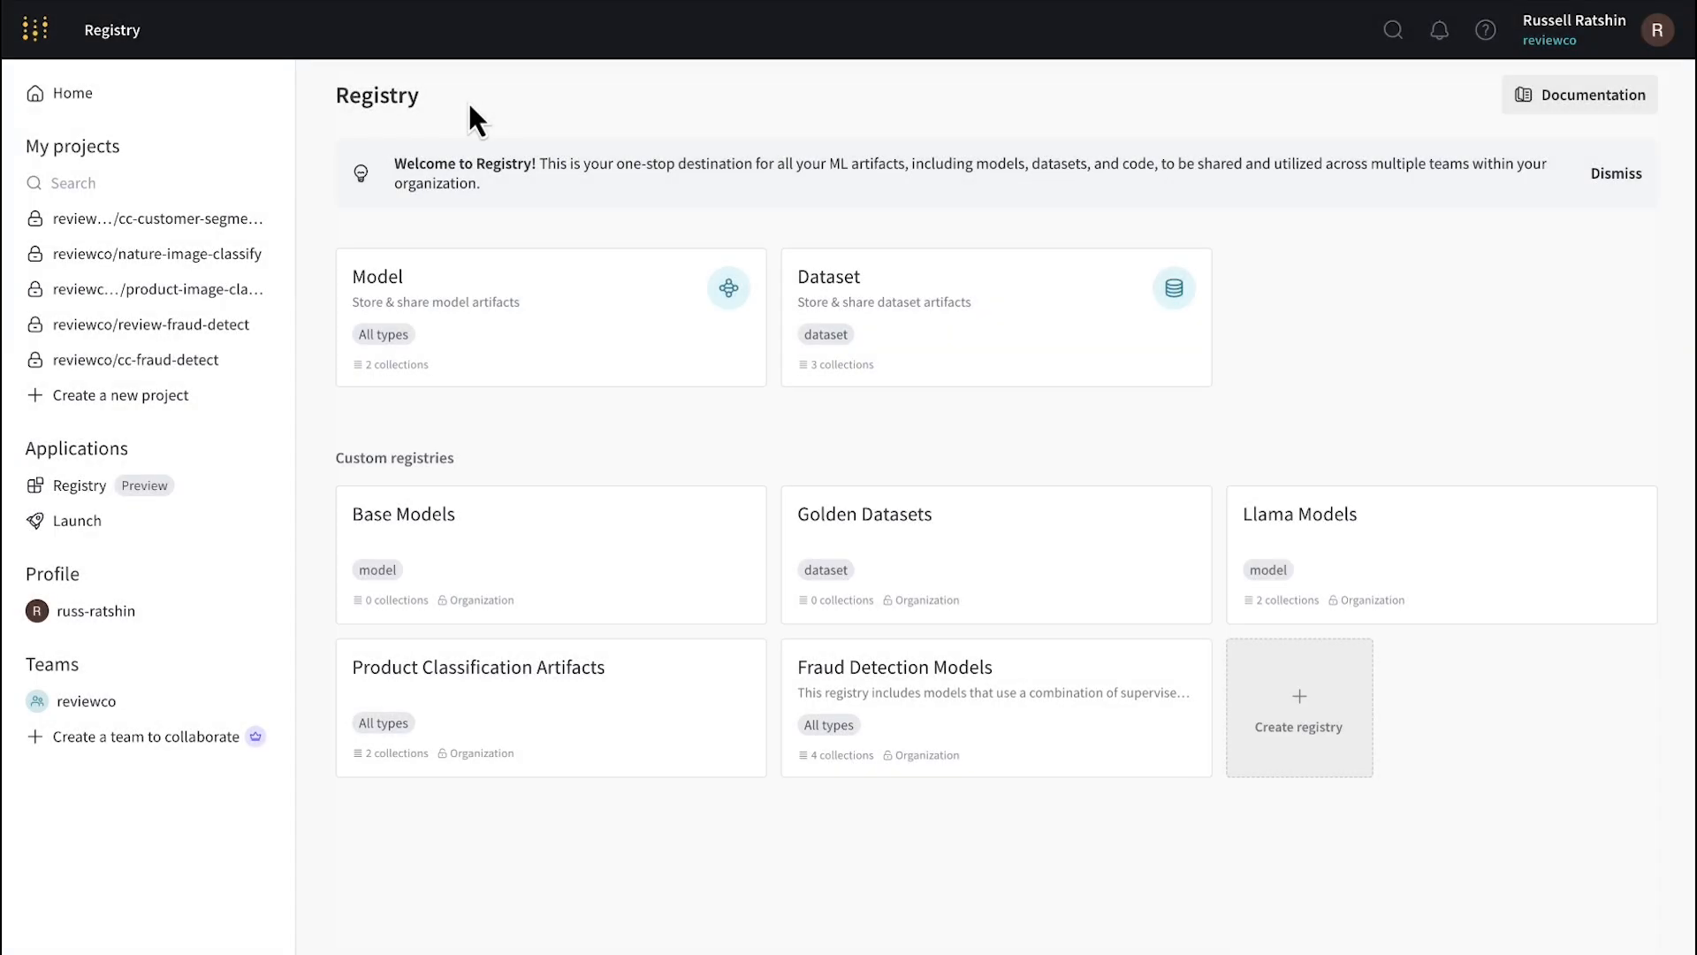
pyautogui.moveTo(610, 294)
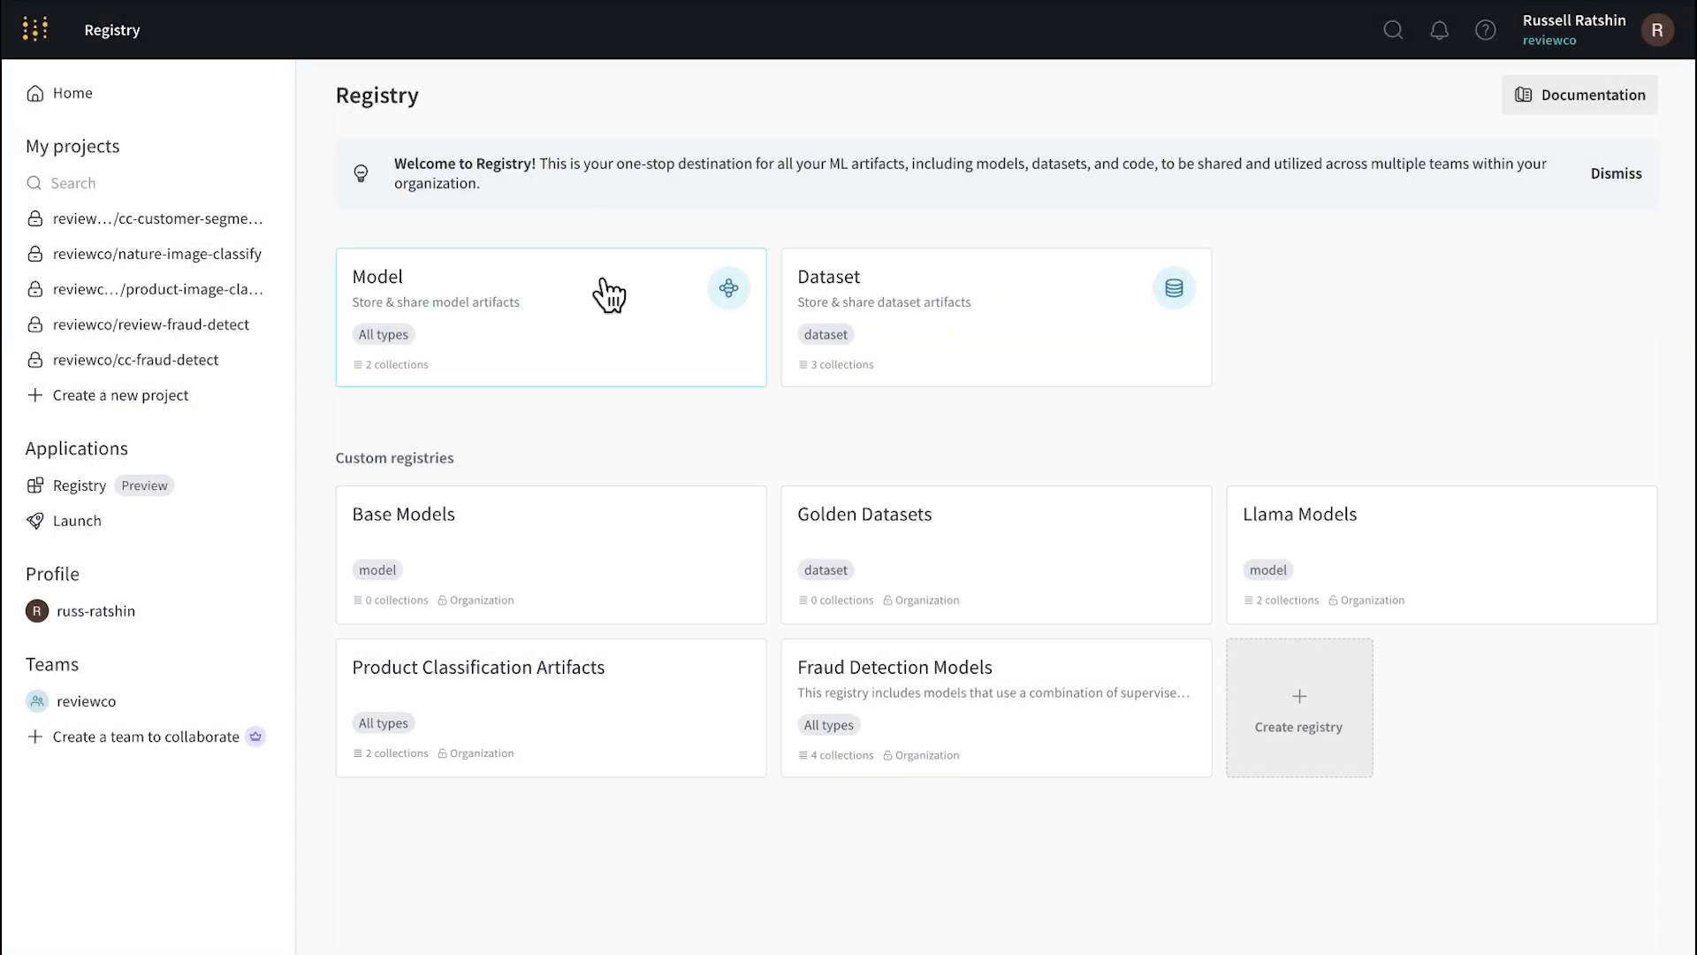
pyautogui.moveTo(996, 284)
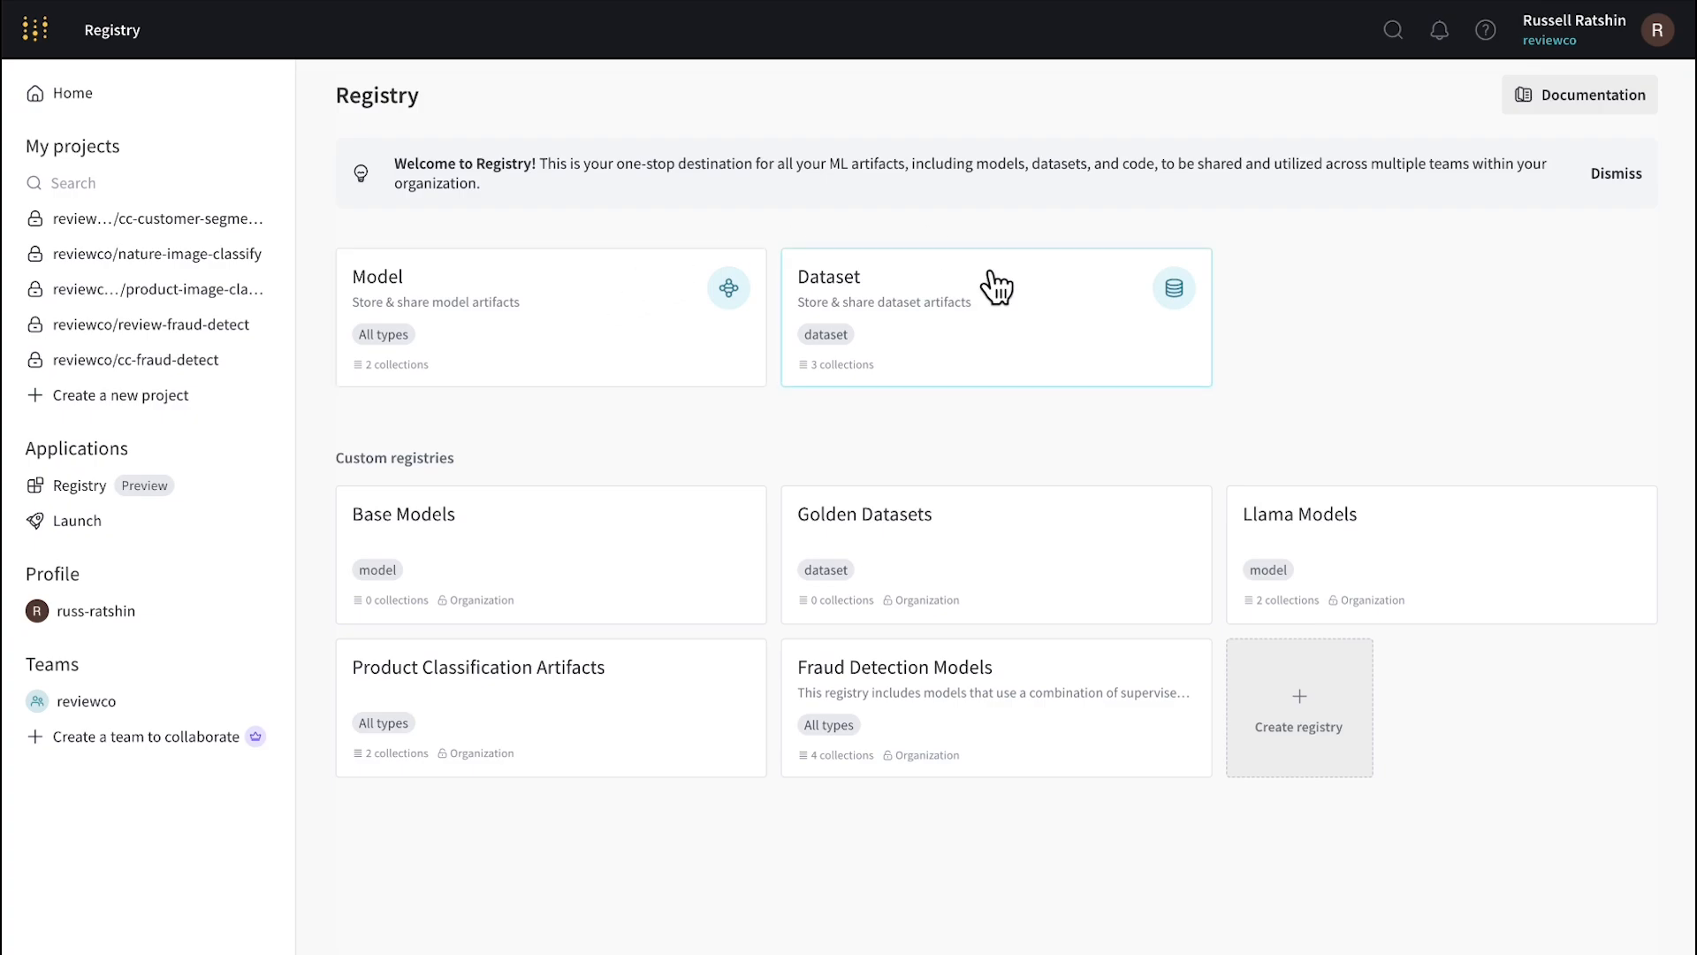
pyautogui.moveTo(846, 240)
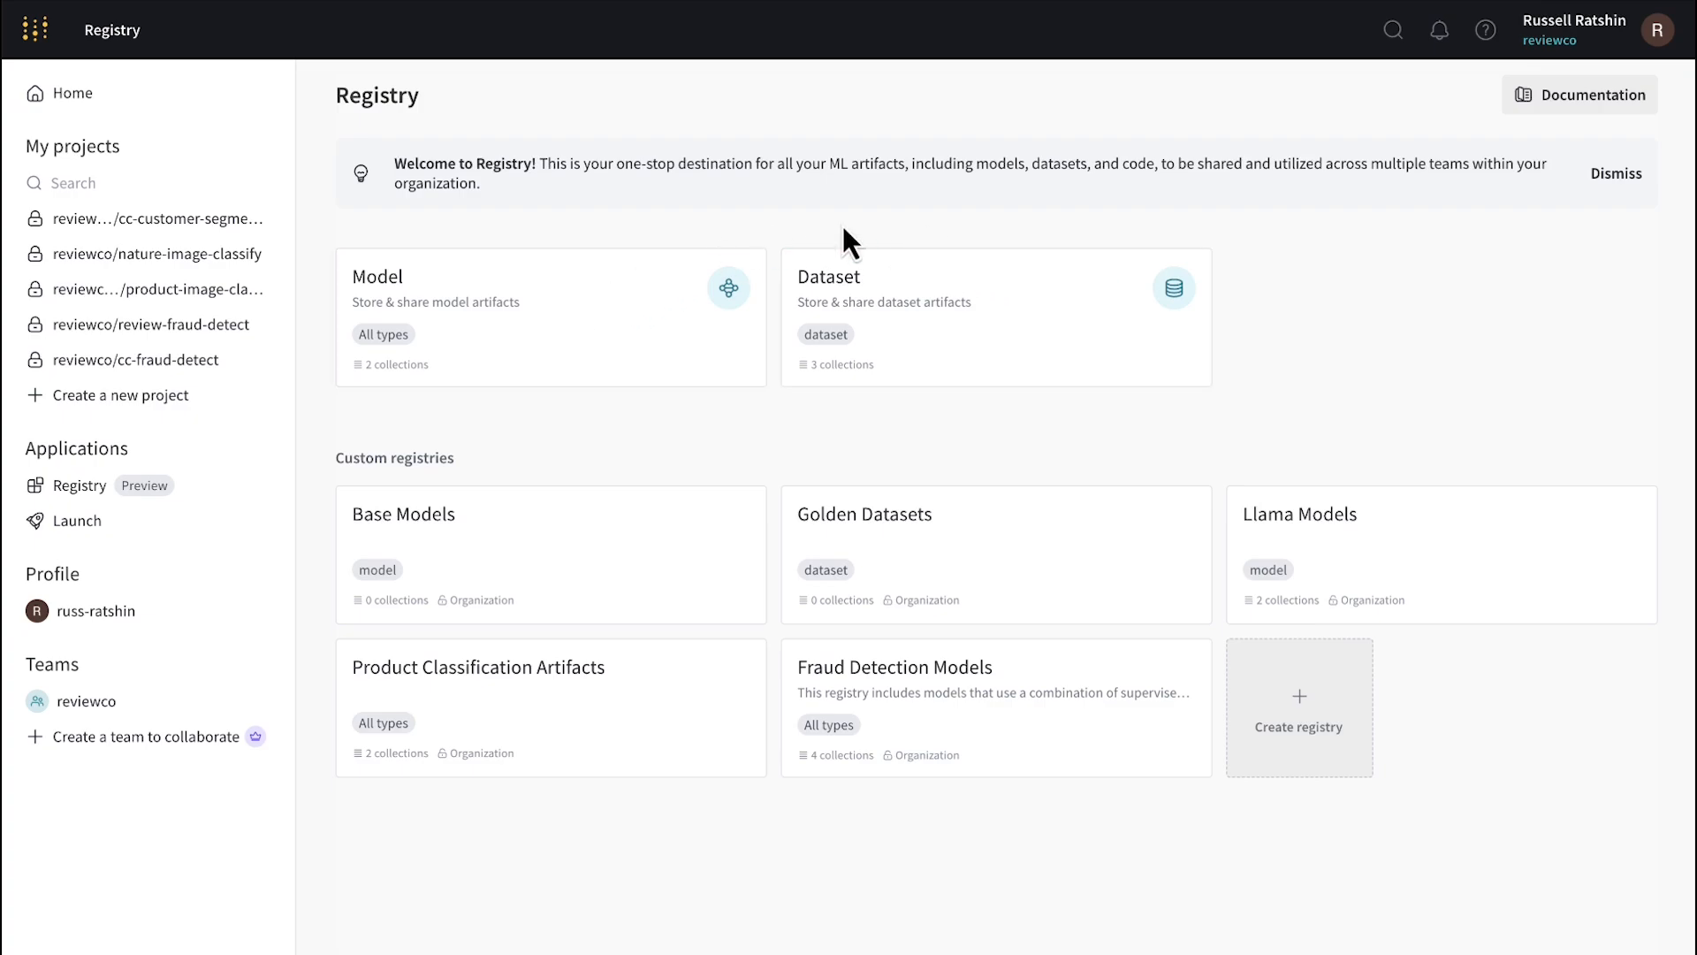
pyautogui.moveTo(1048, 336)
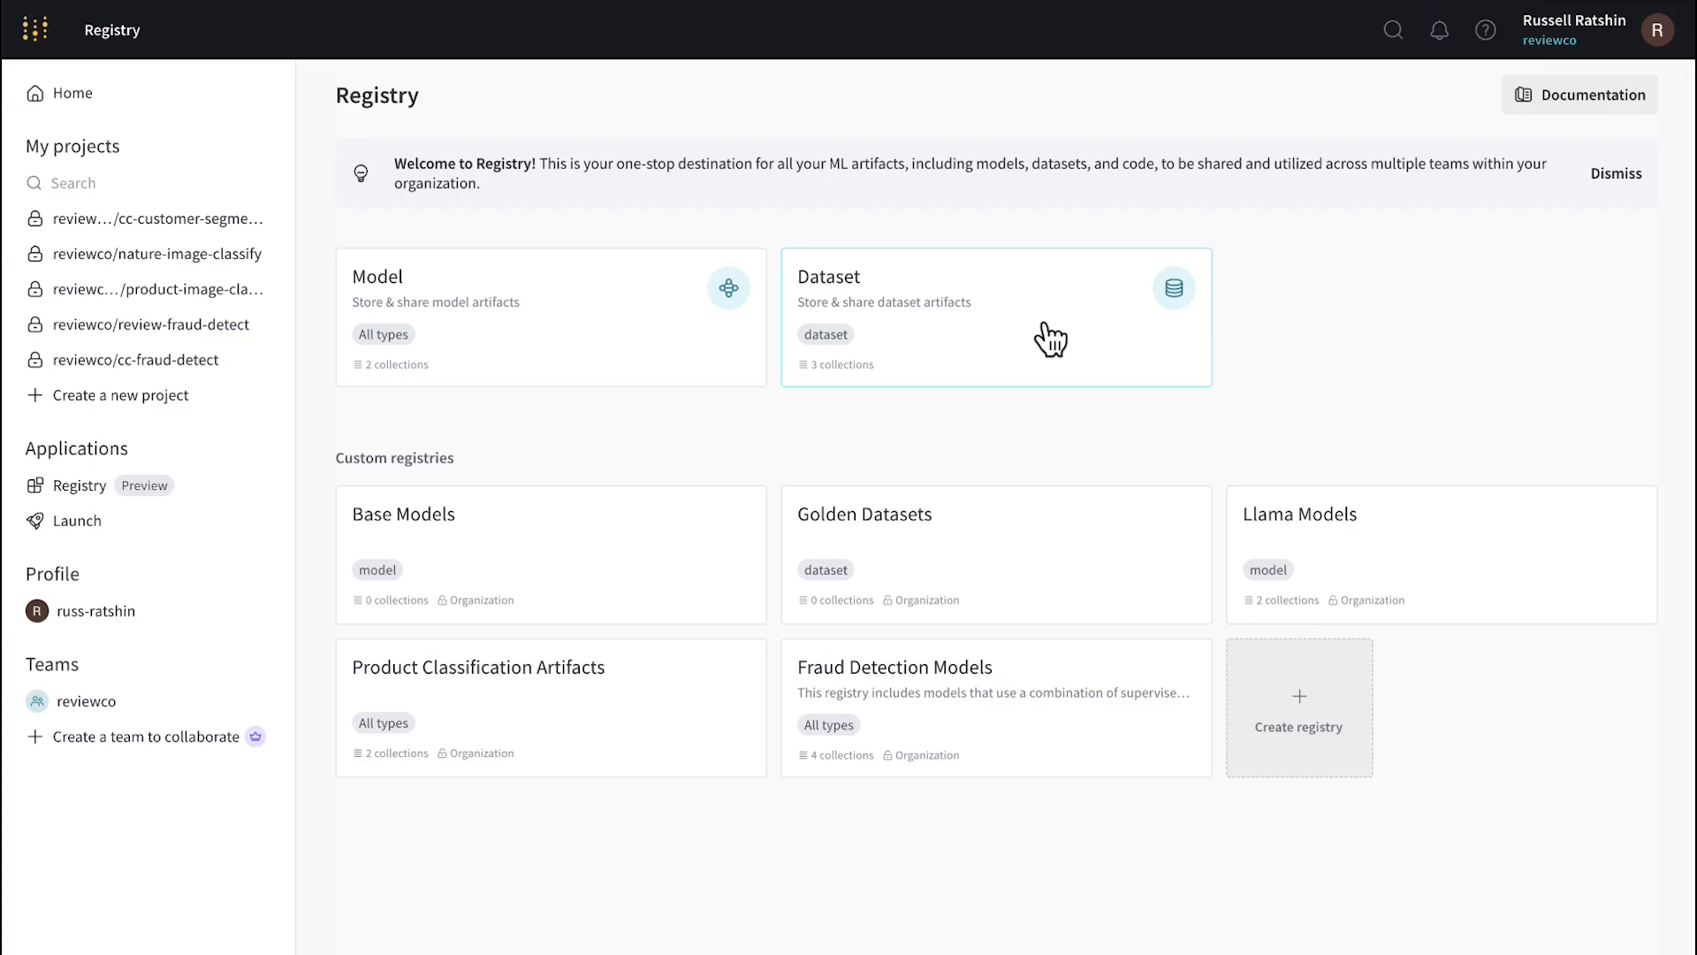
pyautogui.moveTo(668, 343)
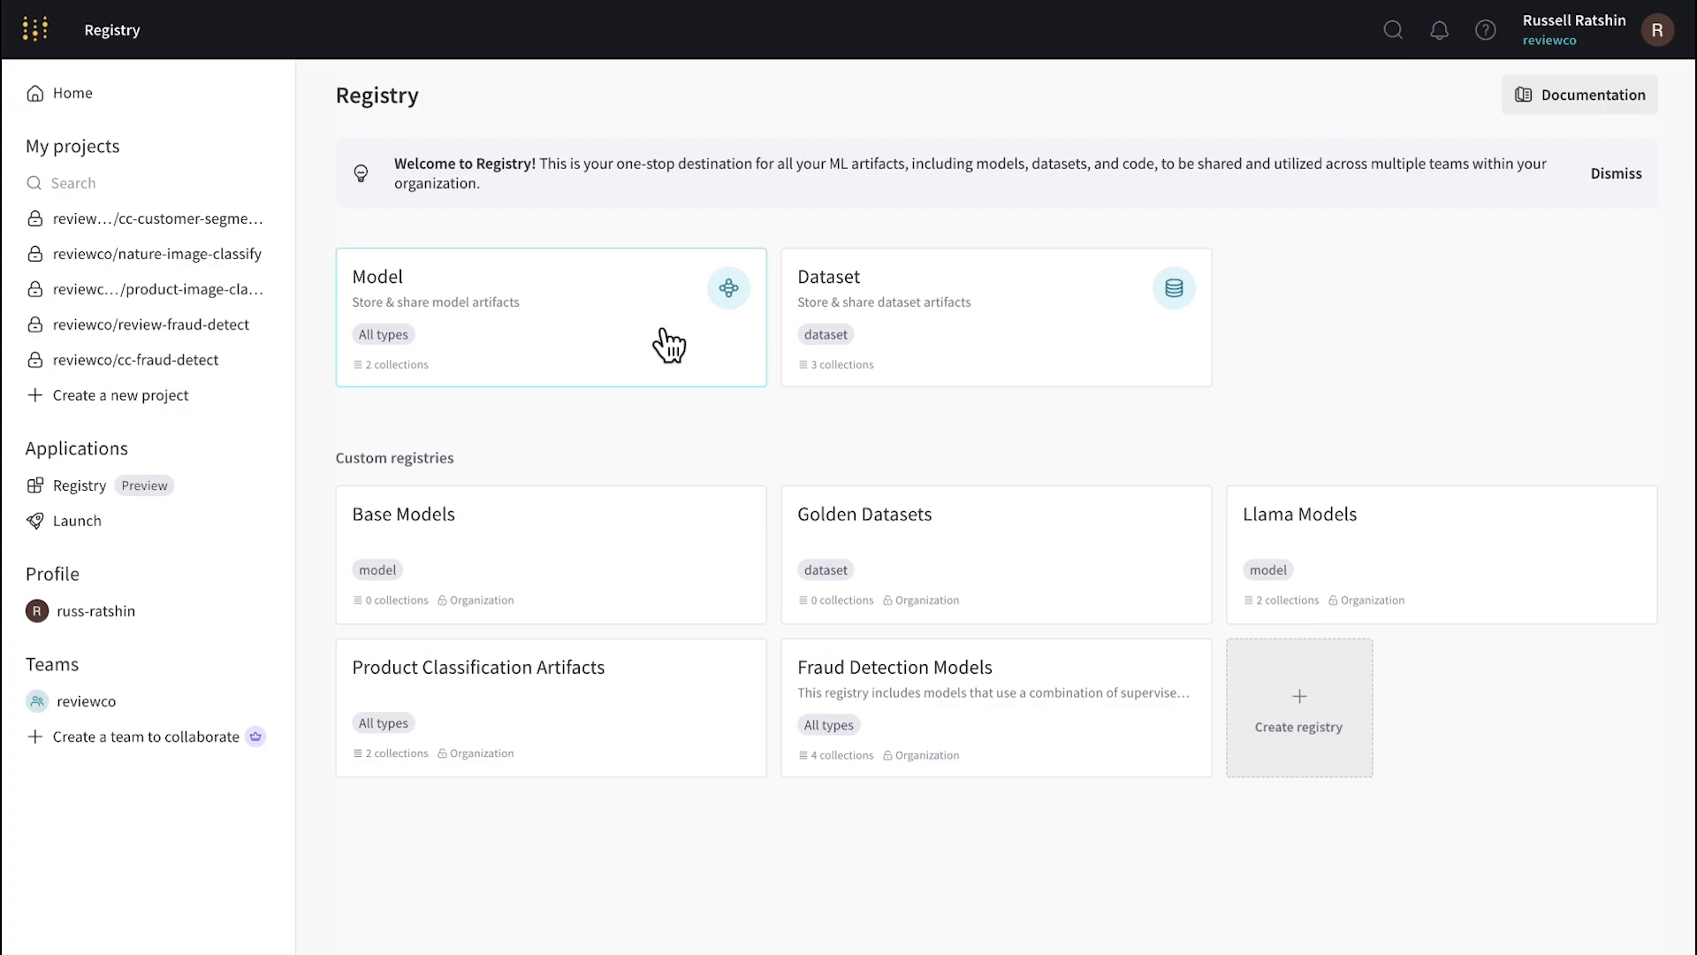
pyautogui.moveTo(1011, 322)
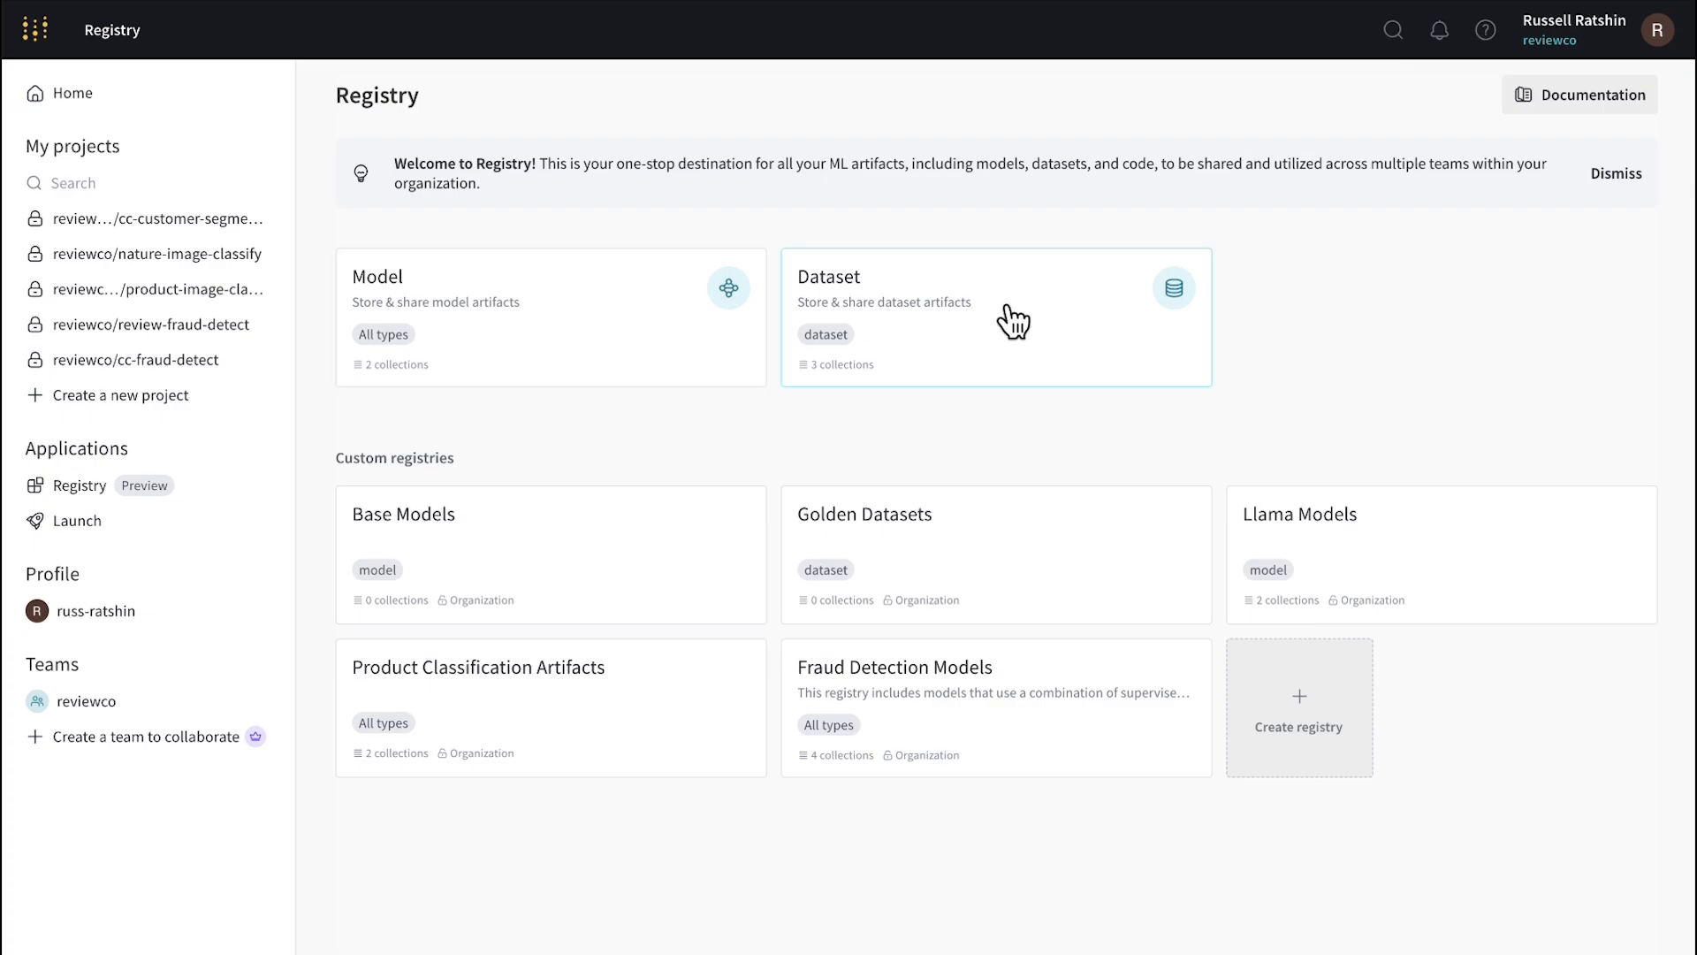
pyautogui.moveTo(1036, 331)
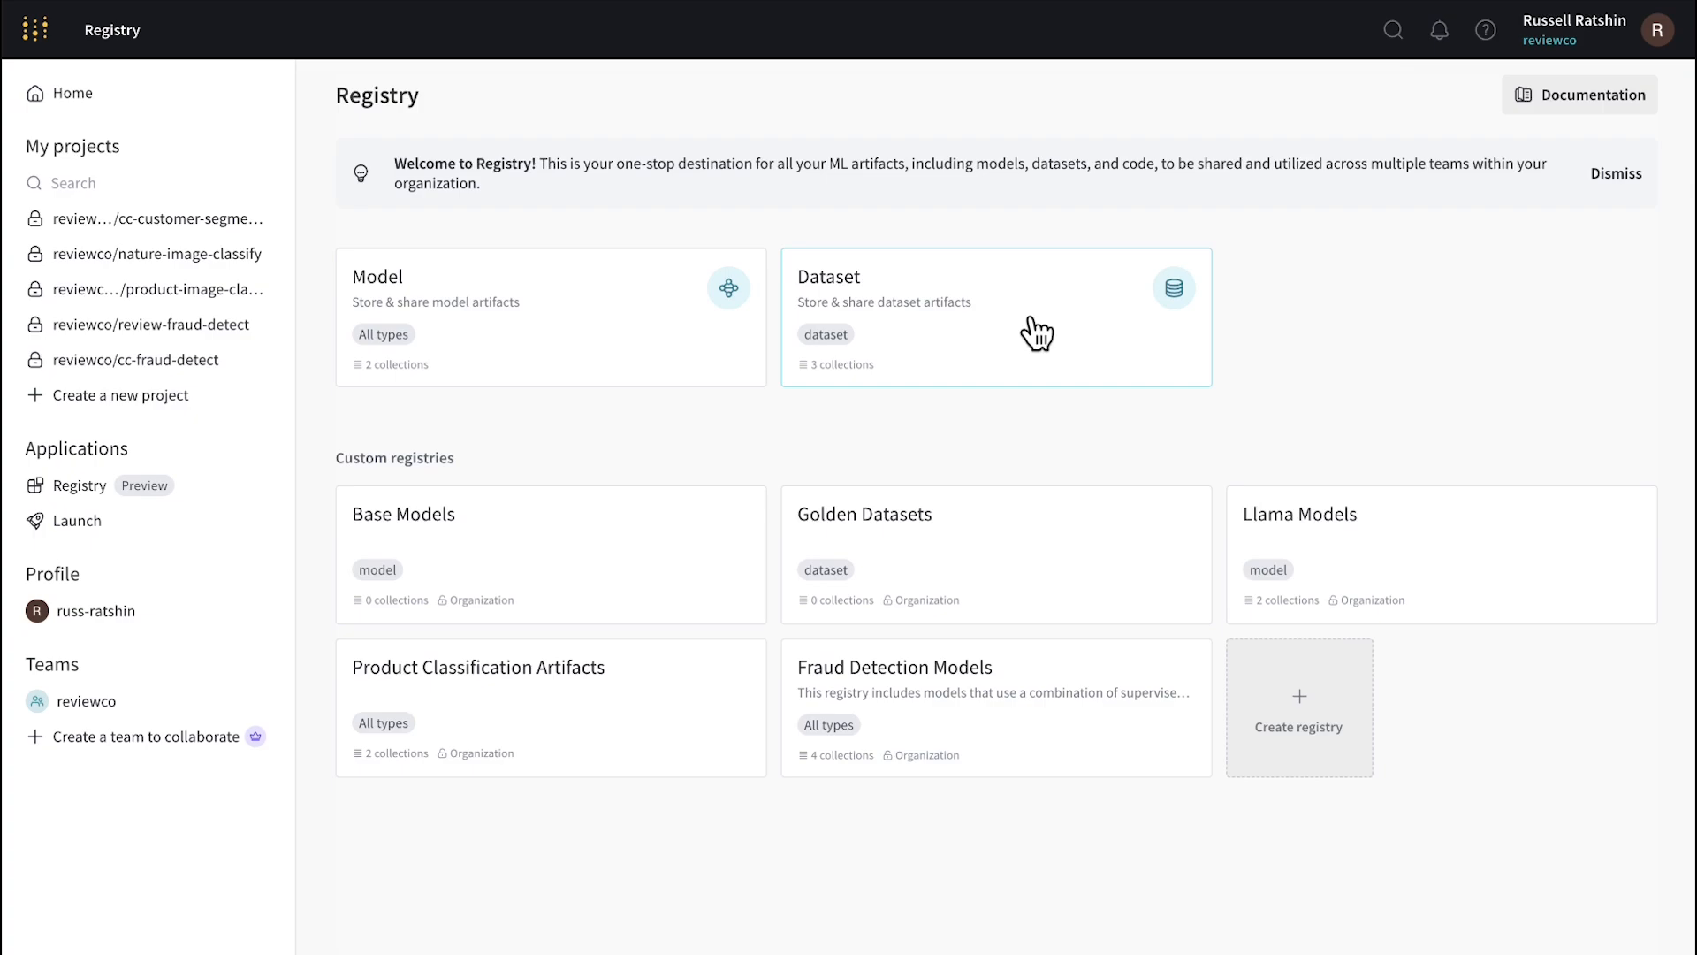
pyautogui.moveTo(561, 290)
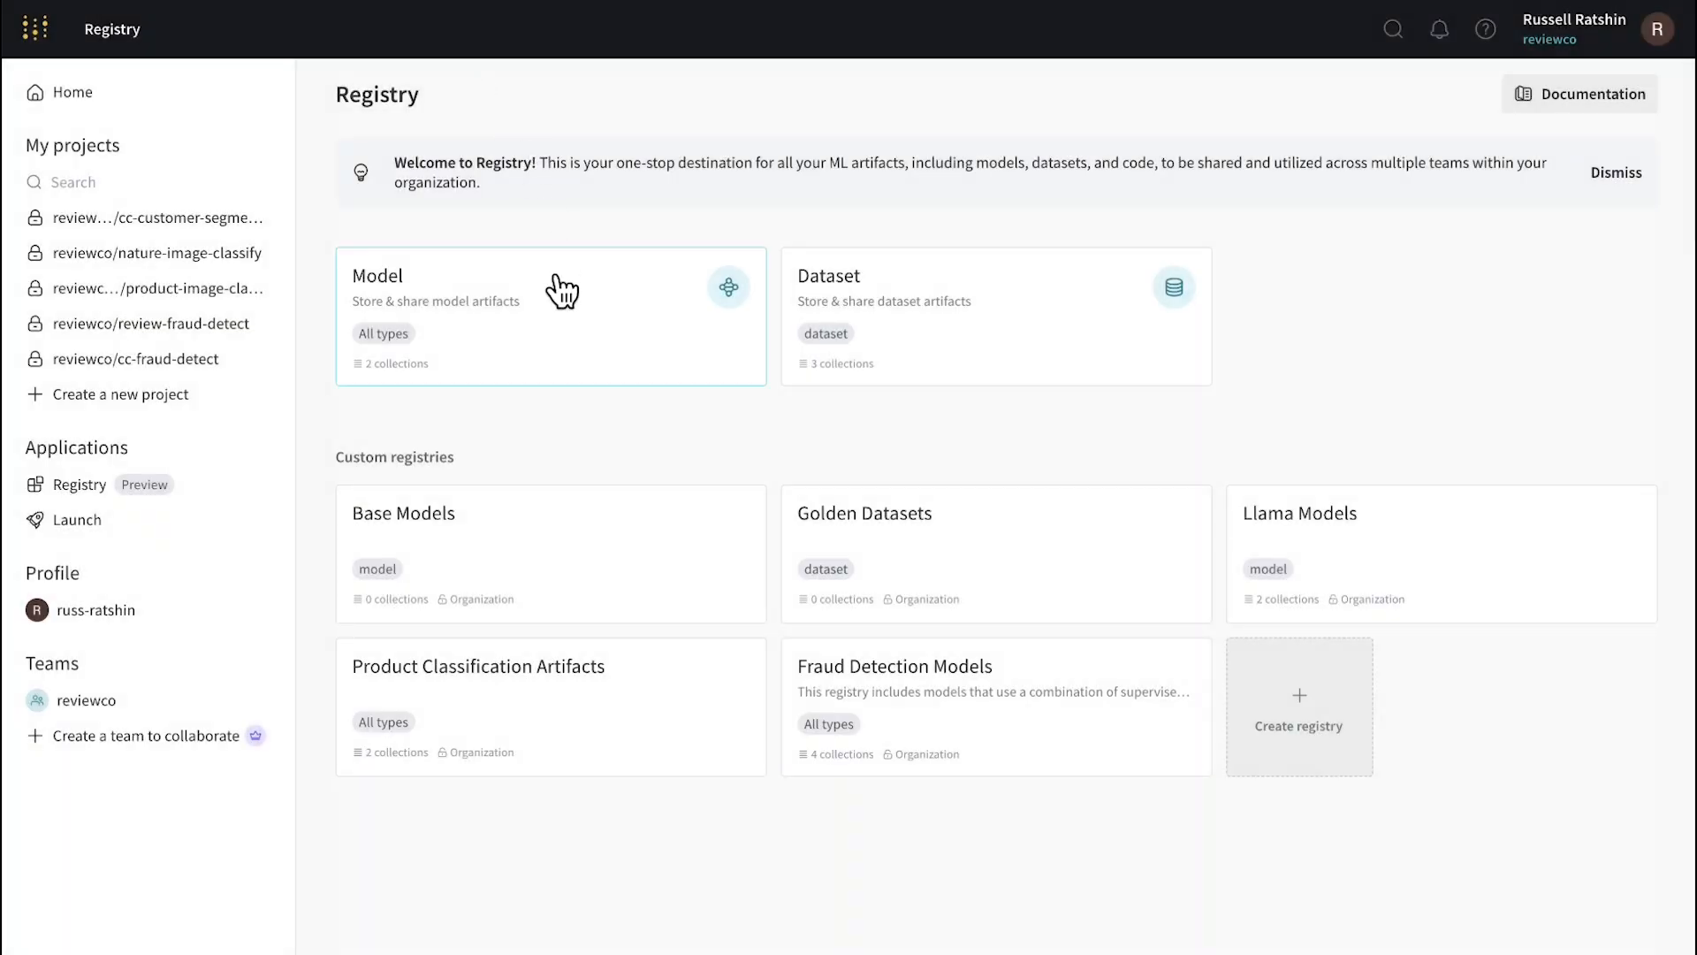
pyautogui.moveTo(597, 709)
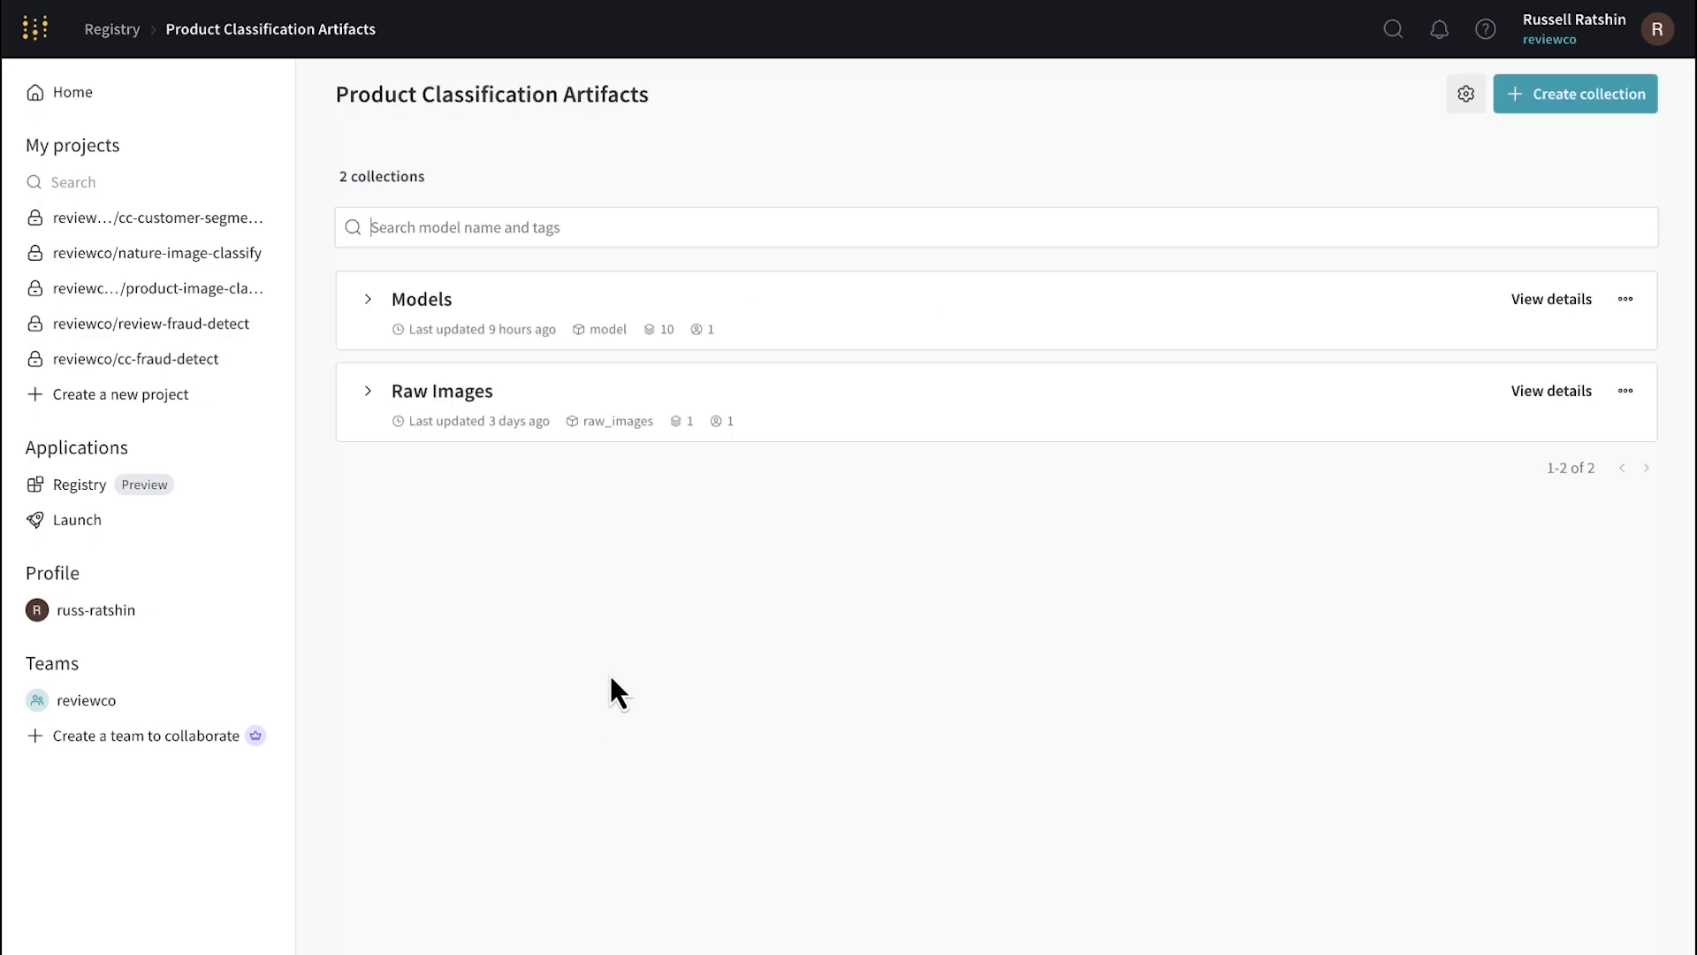
pyautogui.moveTo(877, 320)
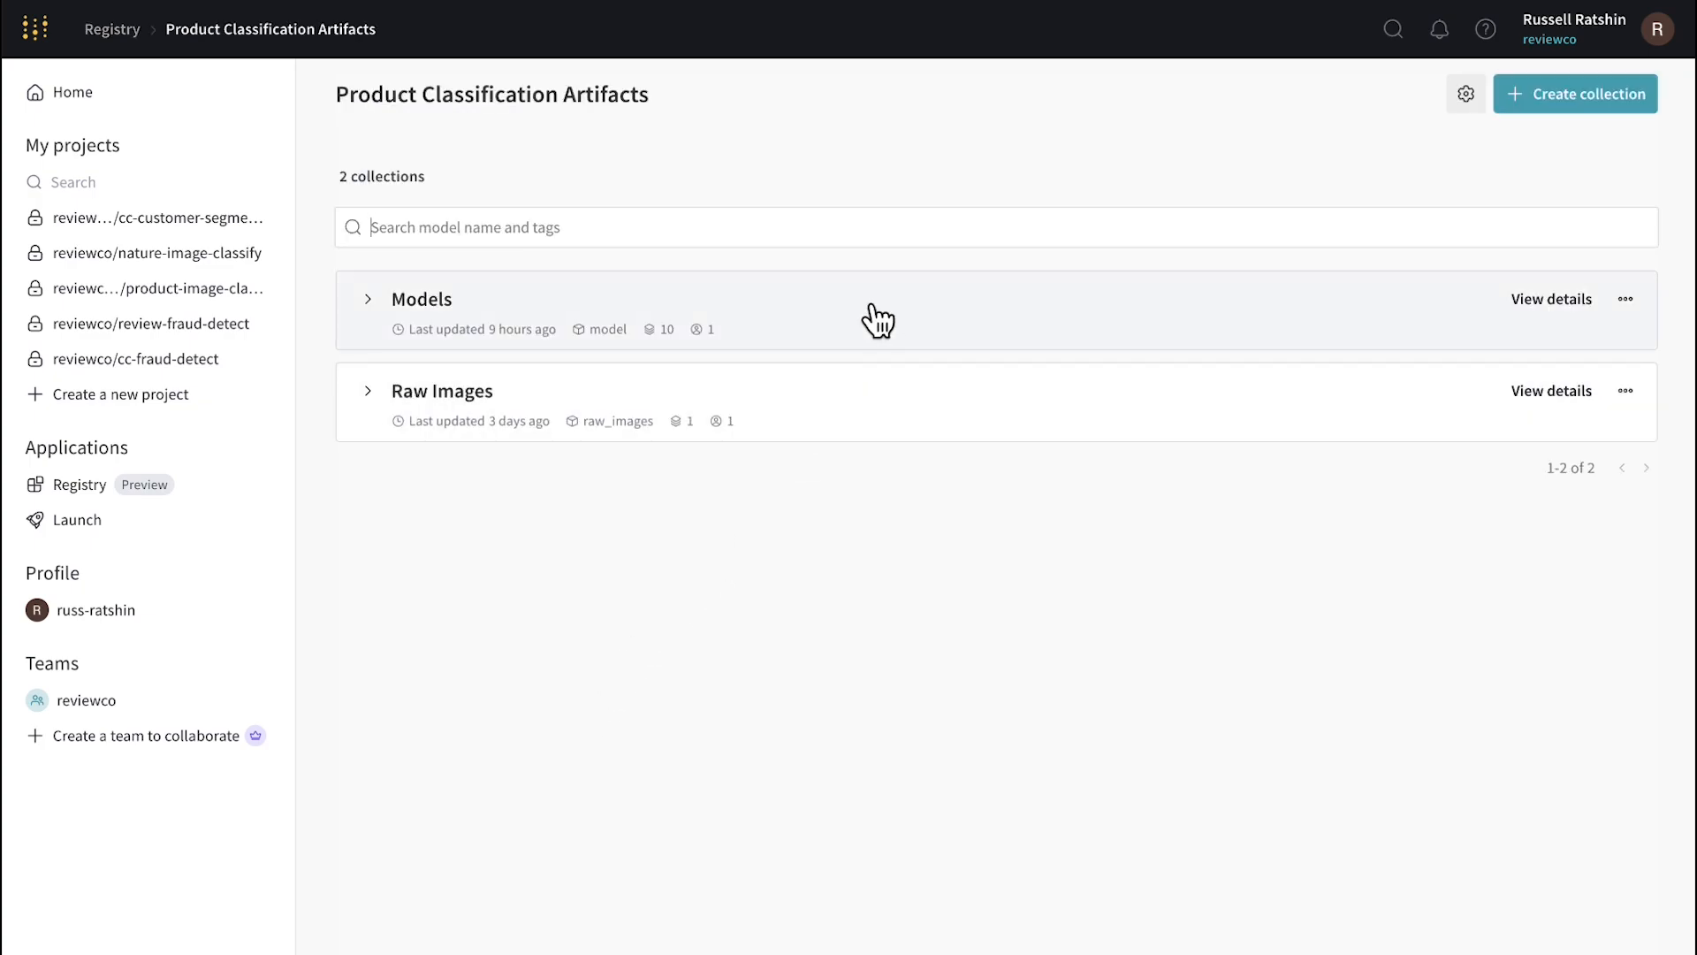
# - Expand the Models (v5–v9) and Raw Images (v0) collections to show their versions
pyautogui.click(367, 299)
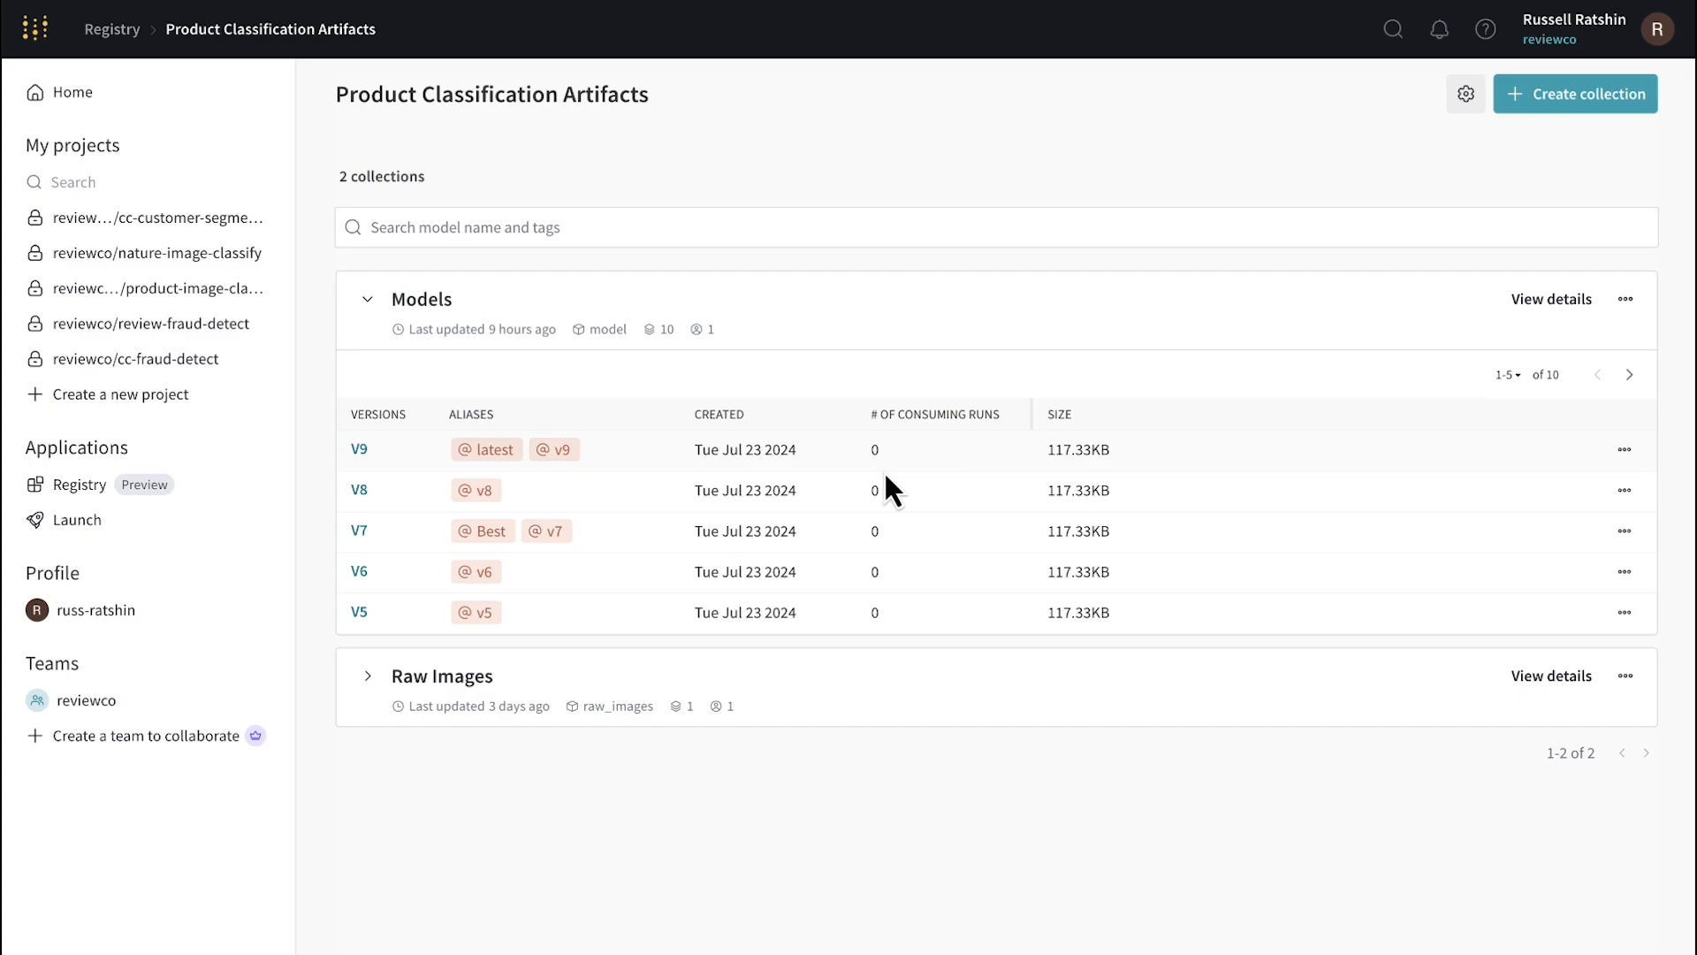
pyautogui.click(368, 675)
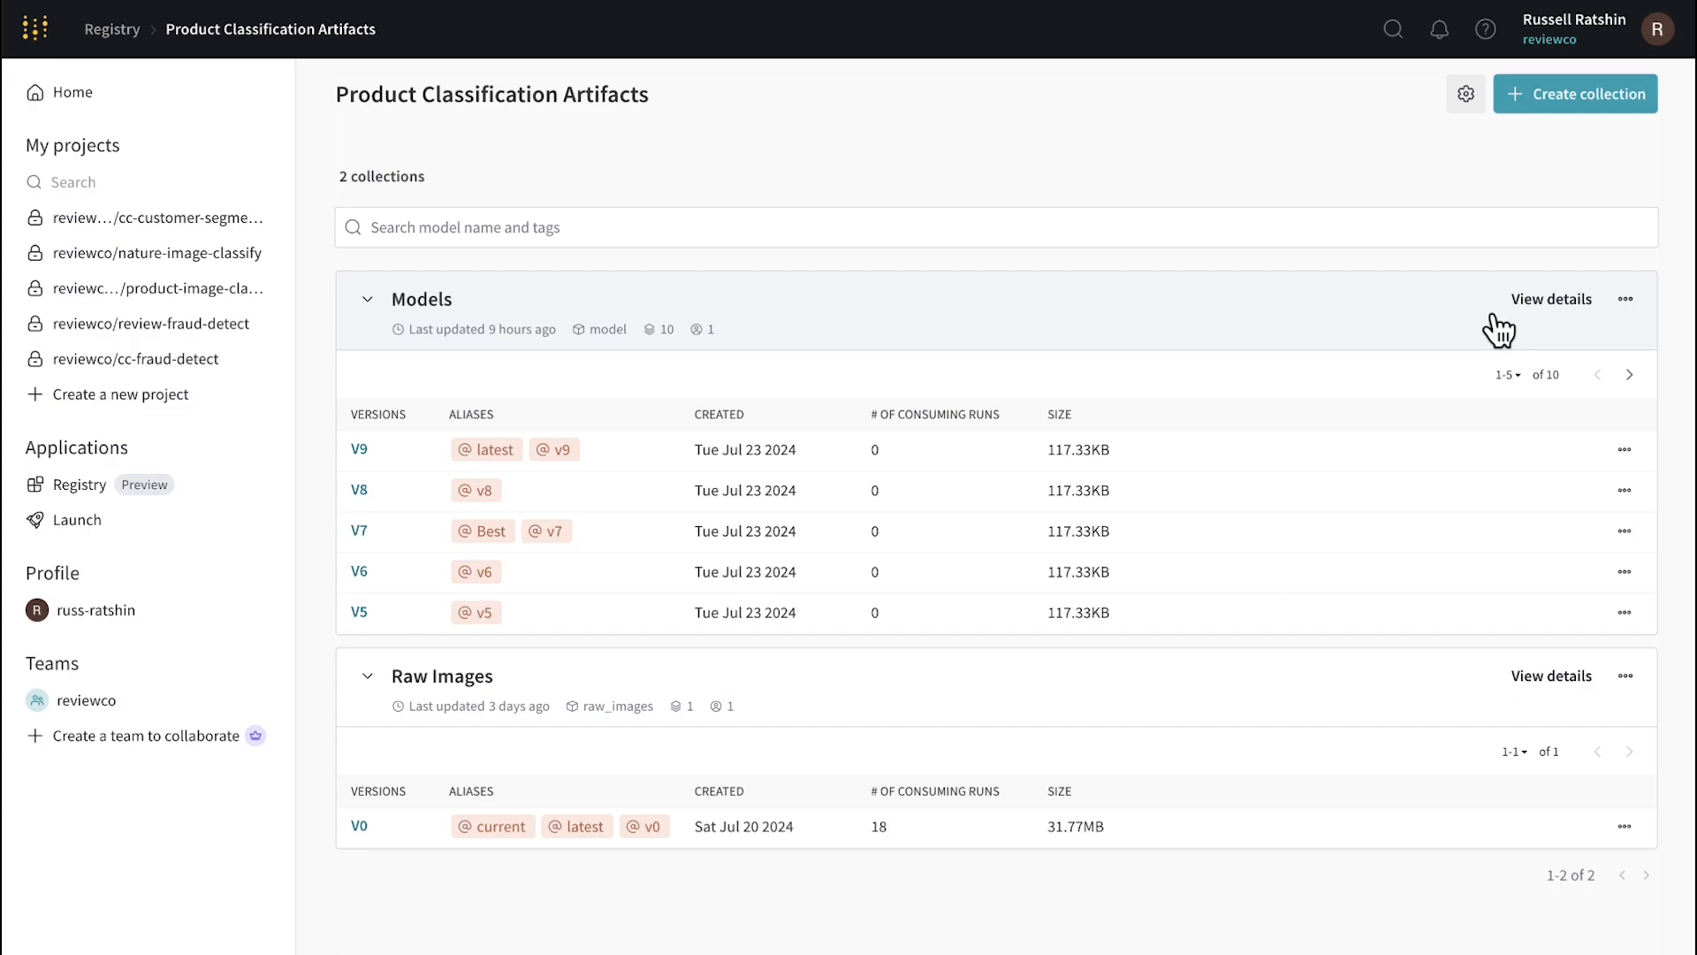
# - View the Models collection's model card: description, intended use, limitations and metrics
pyautogui.click(1551, 299)
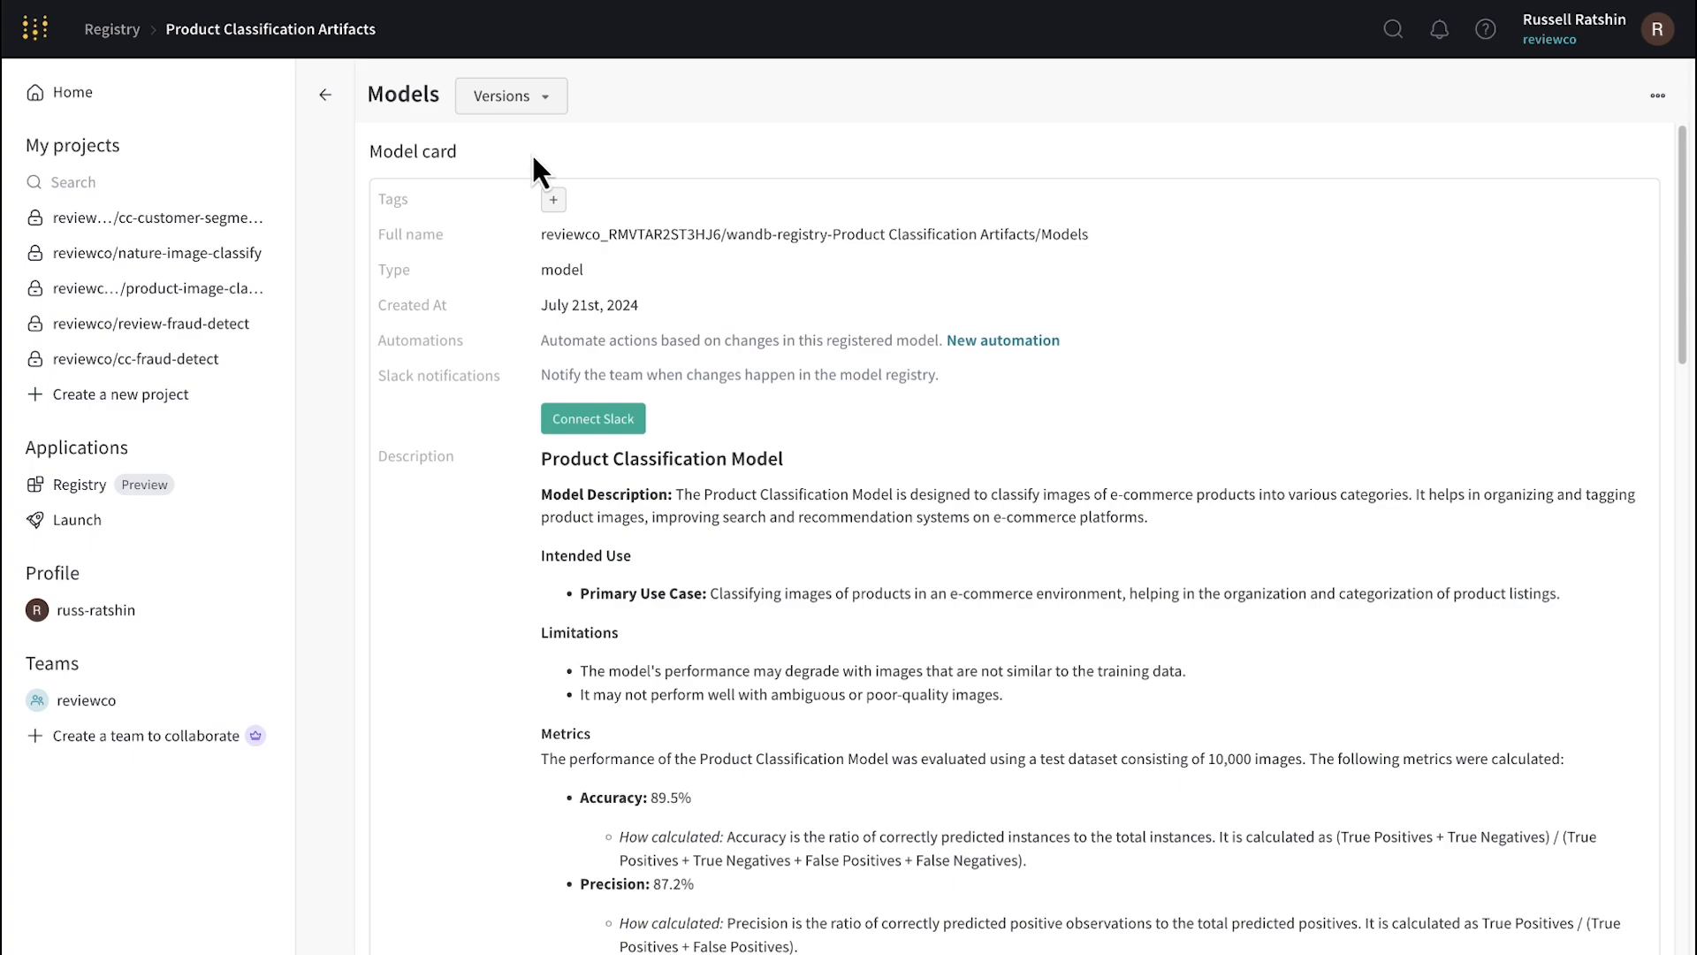
pyautogui.moveTo(781, 322)
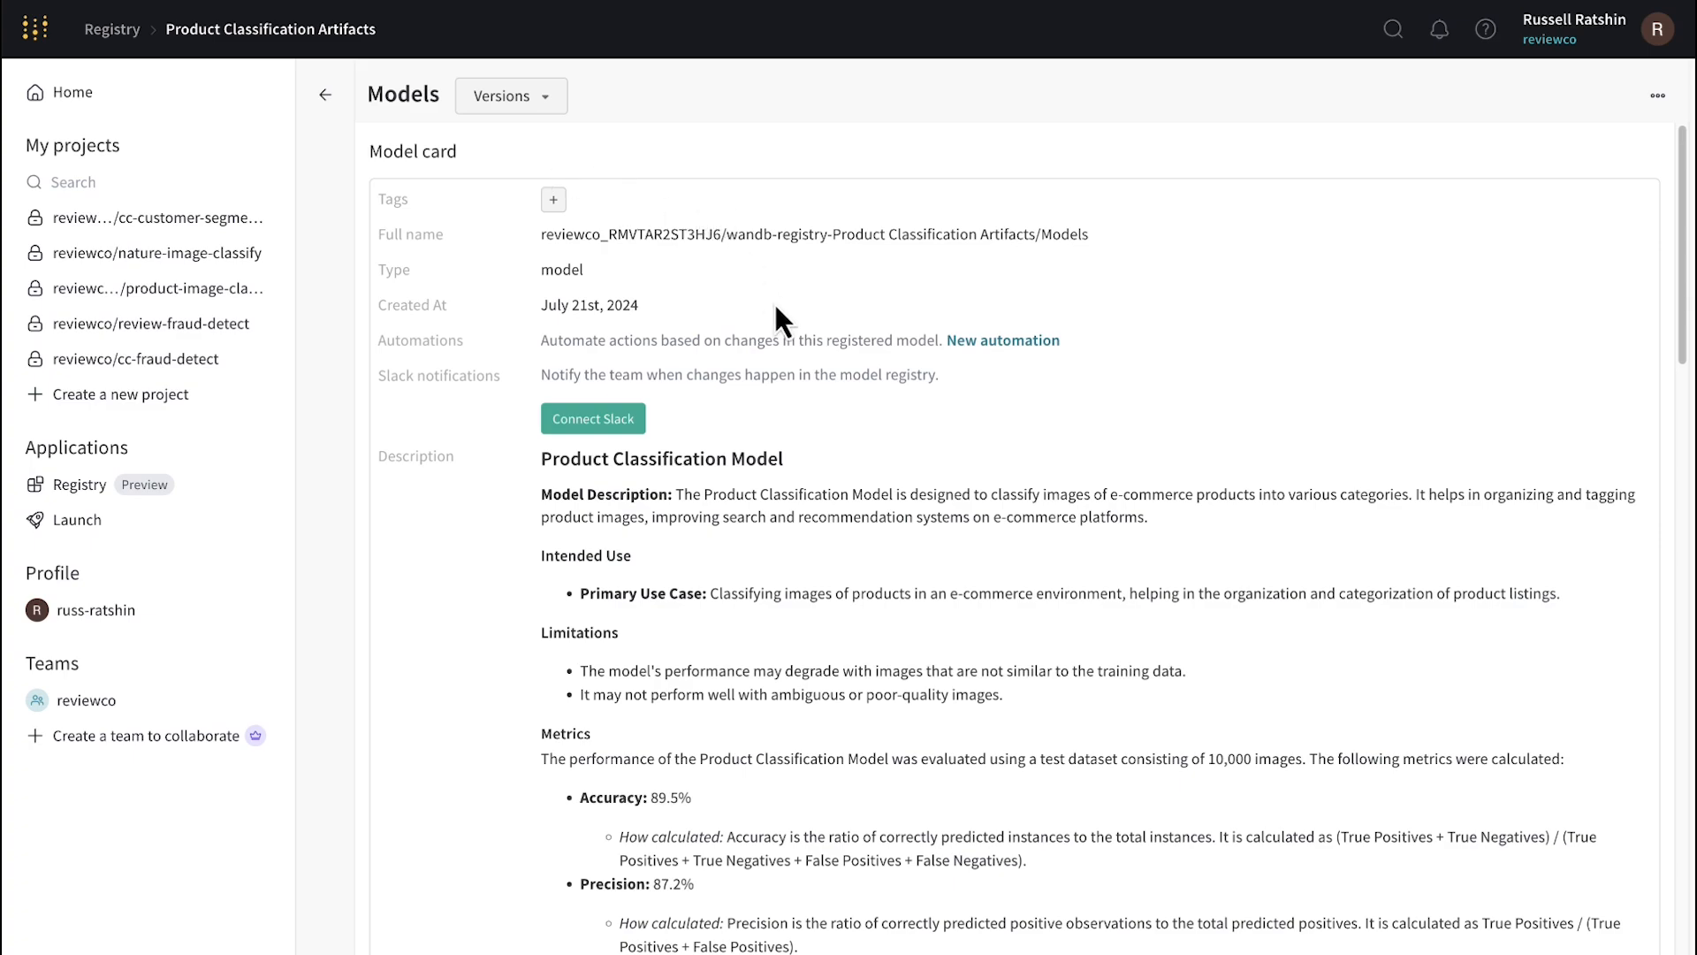
pyautogui.scroll(-3)
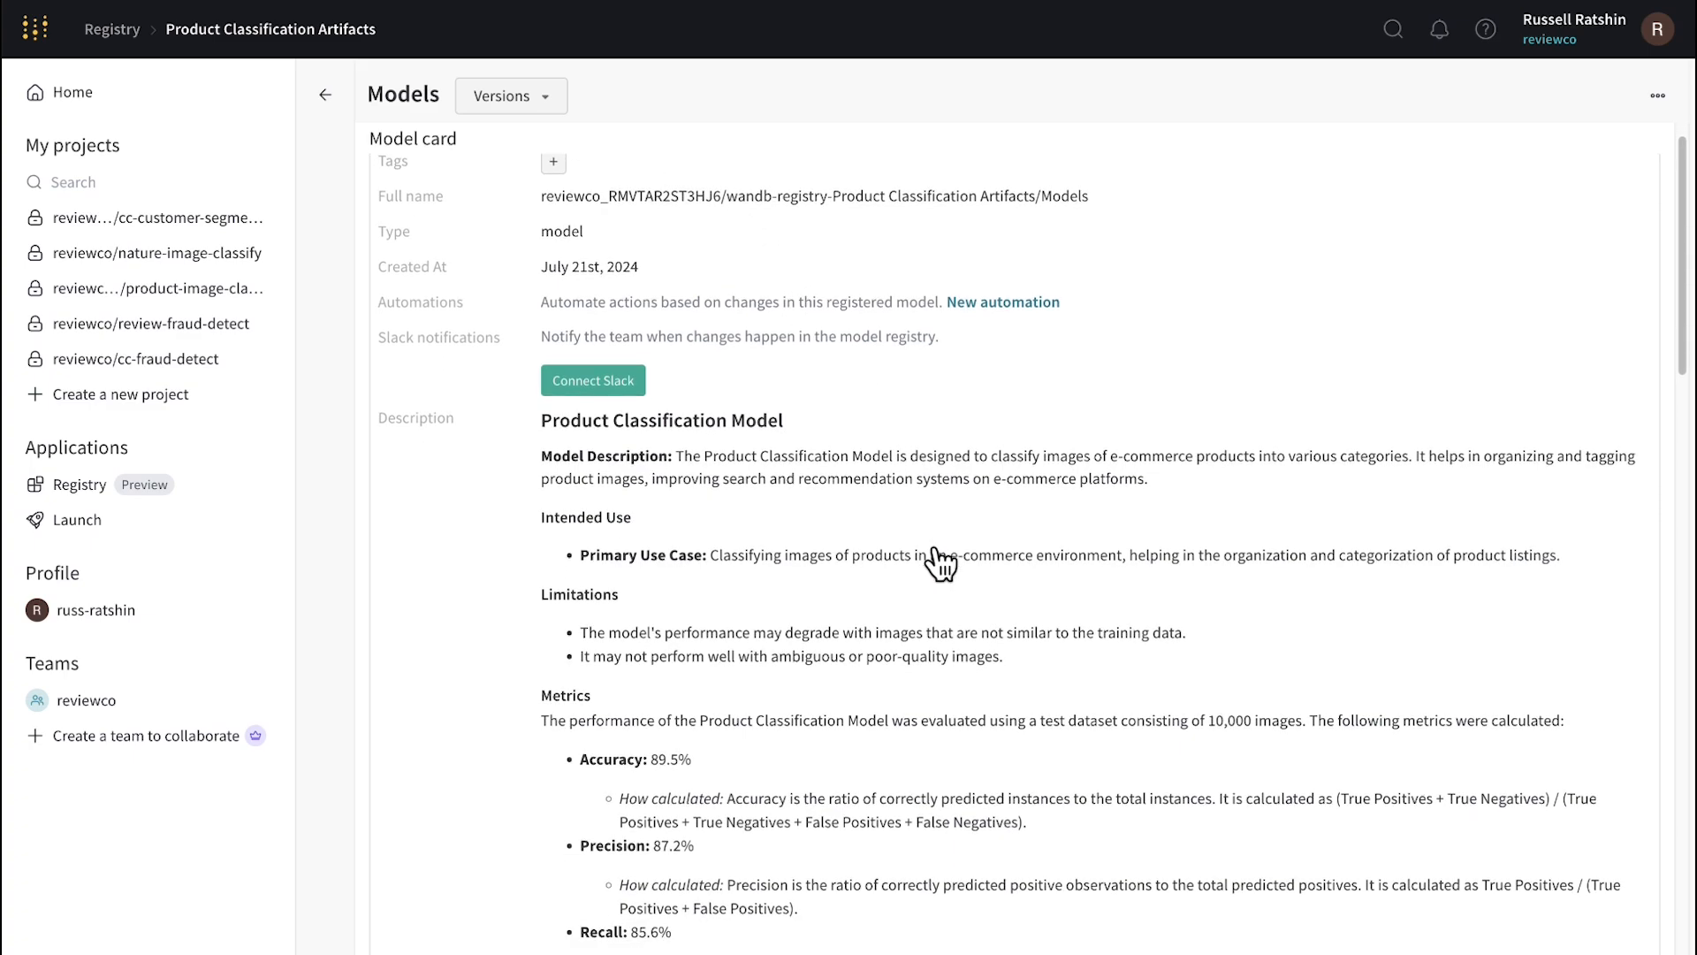
pyautogui.scroll(-3)
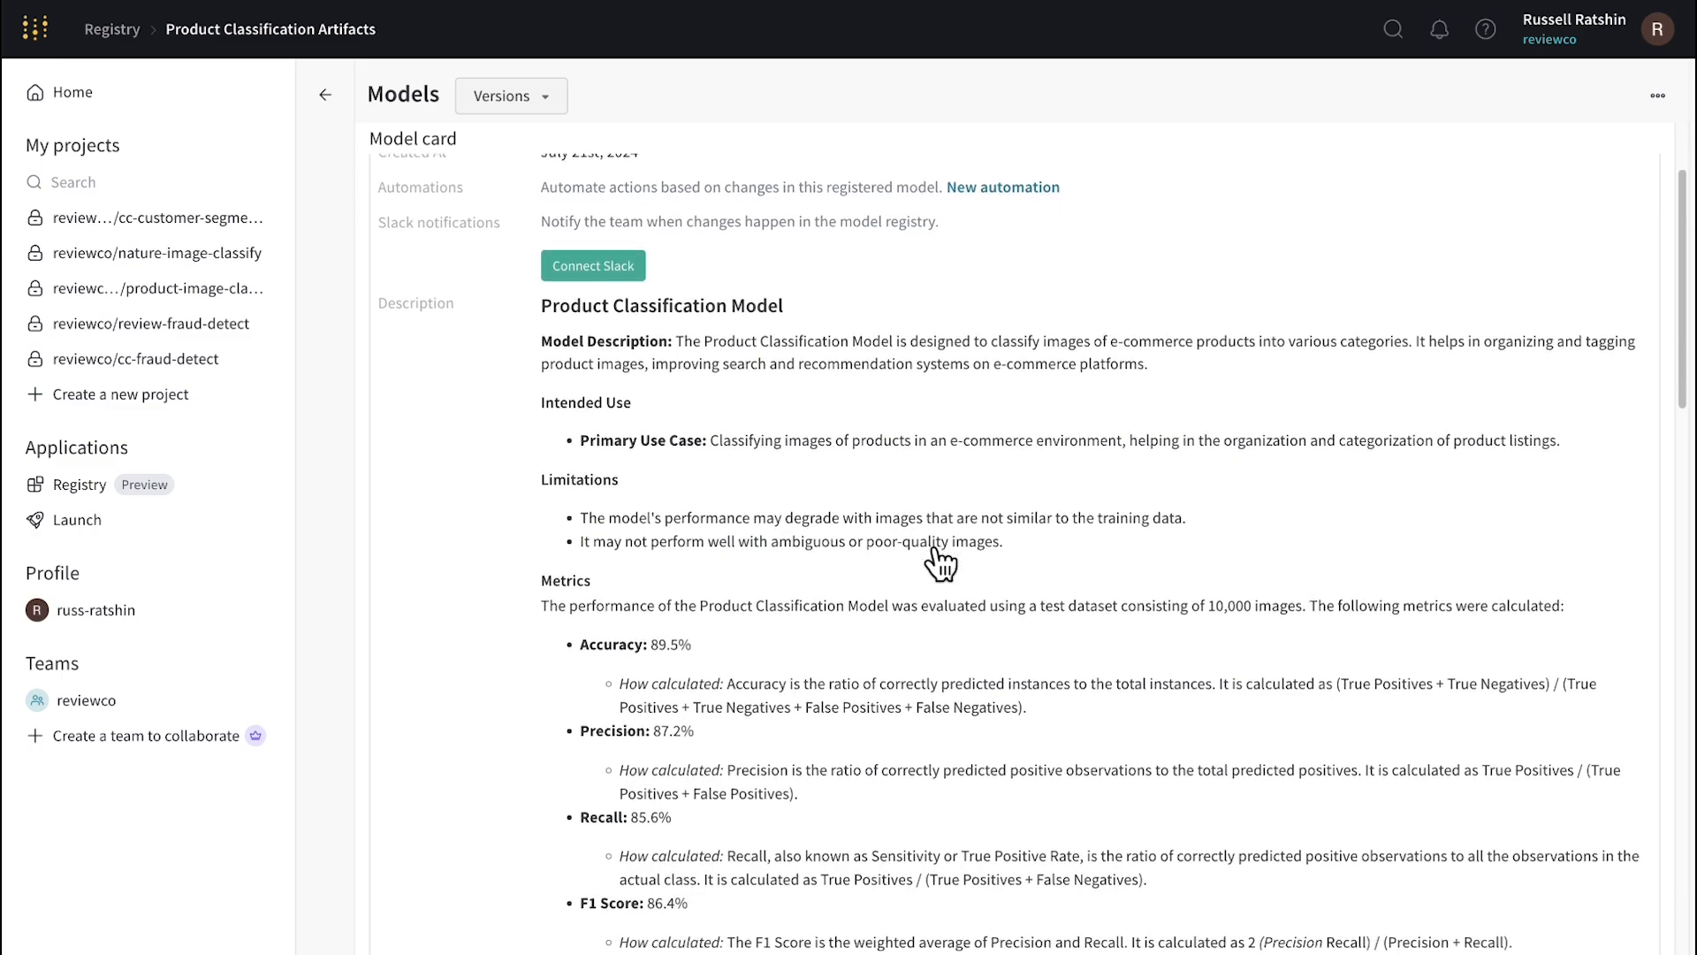
pyautogui.scroll(-3)
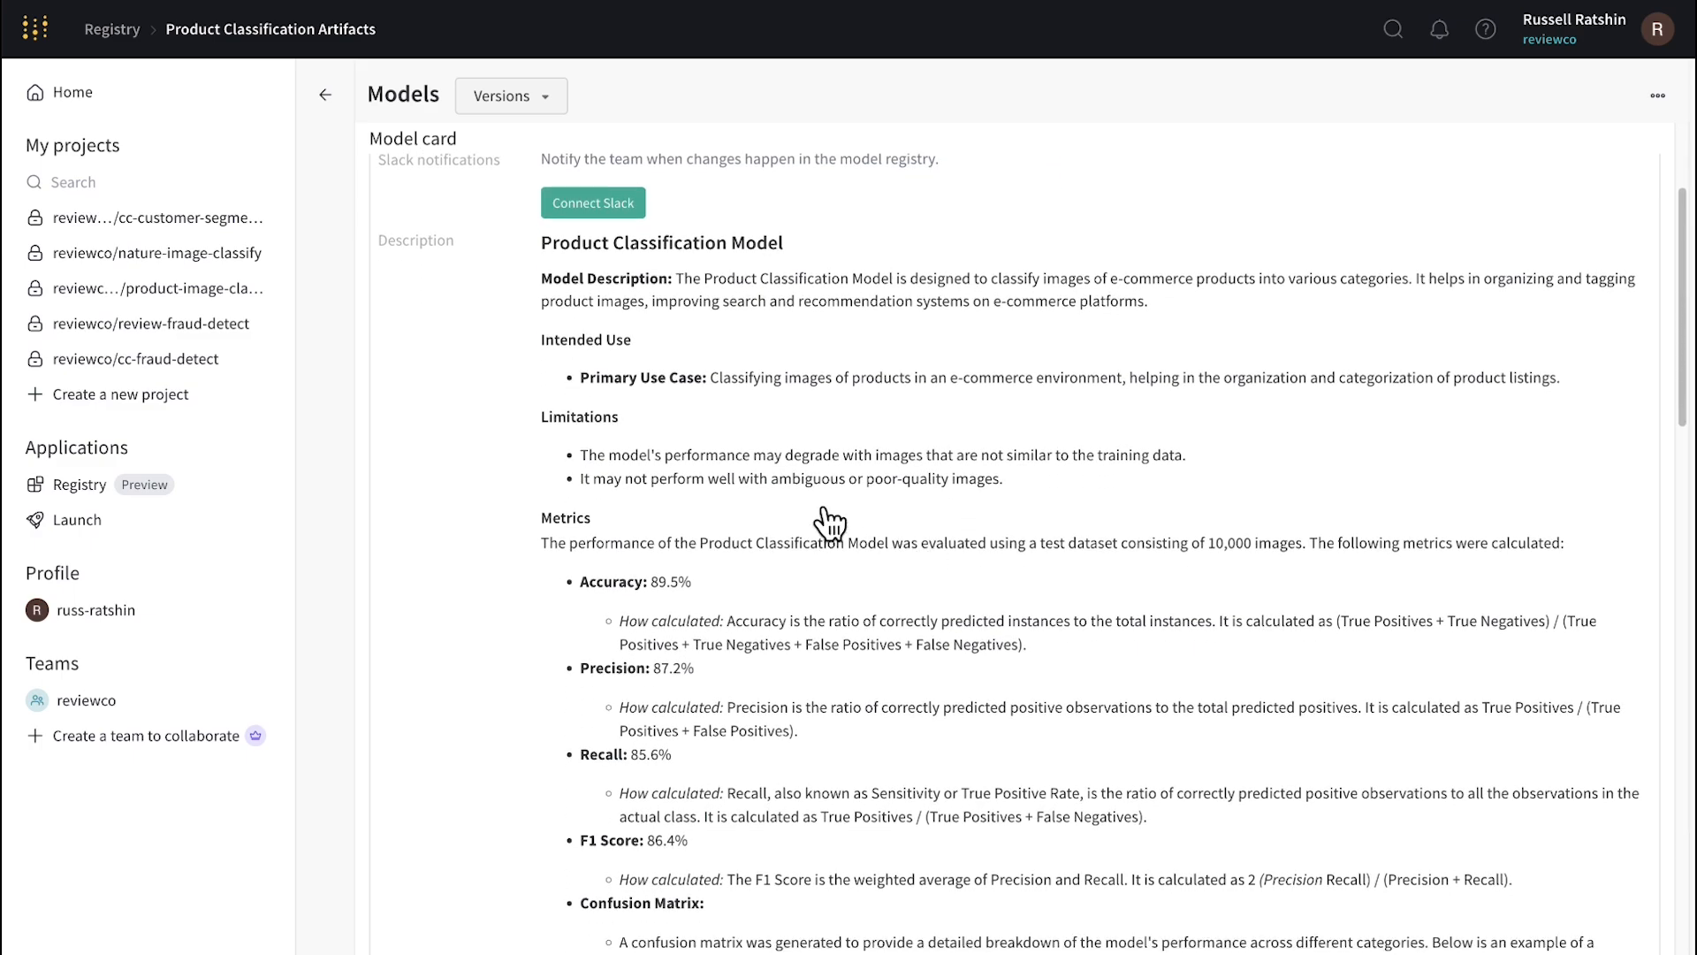
# - Return to the Product Classification Artifacts registry and show its settings
pyautogui.click(325, 94)
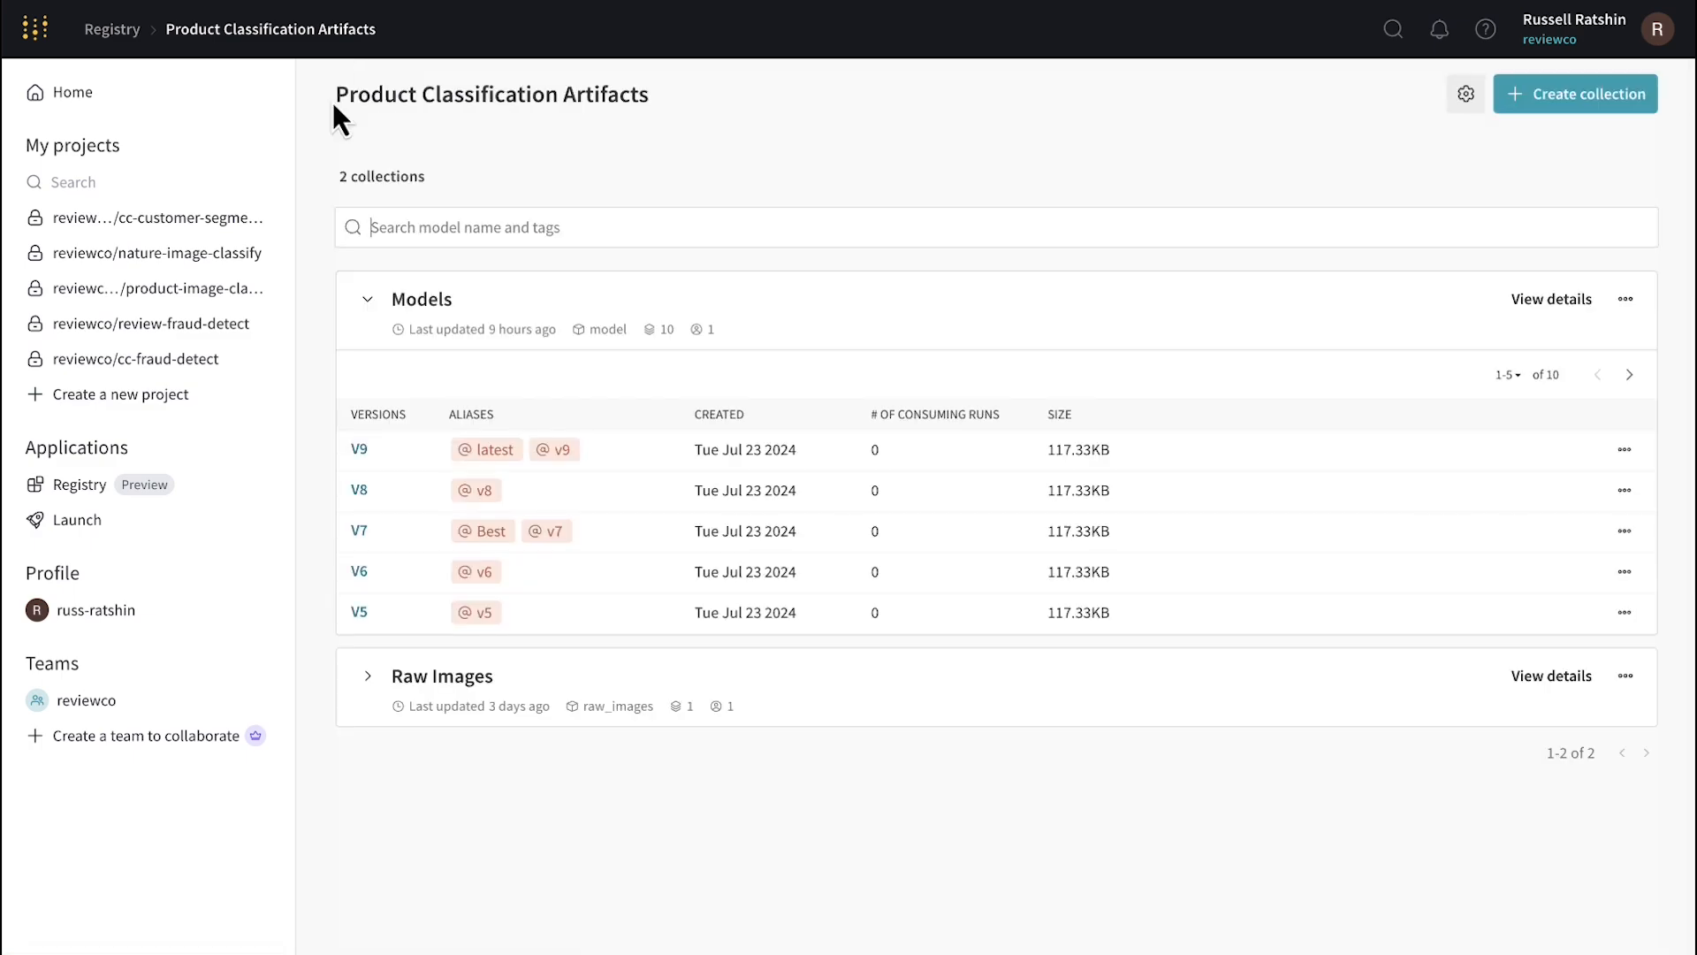
pyautogui.moveTo(537, 157)
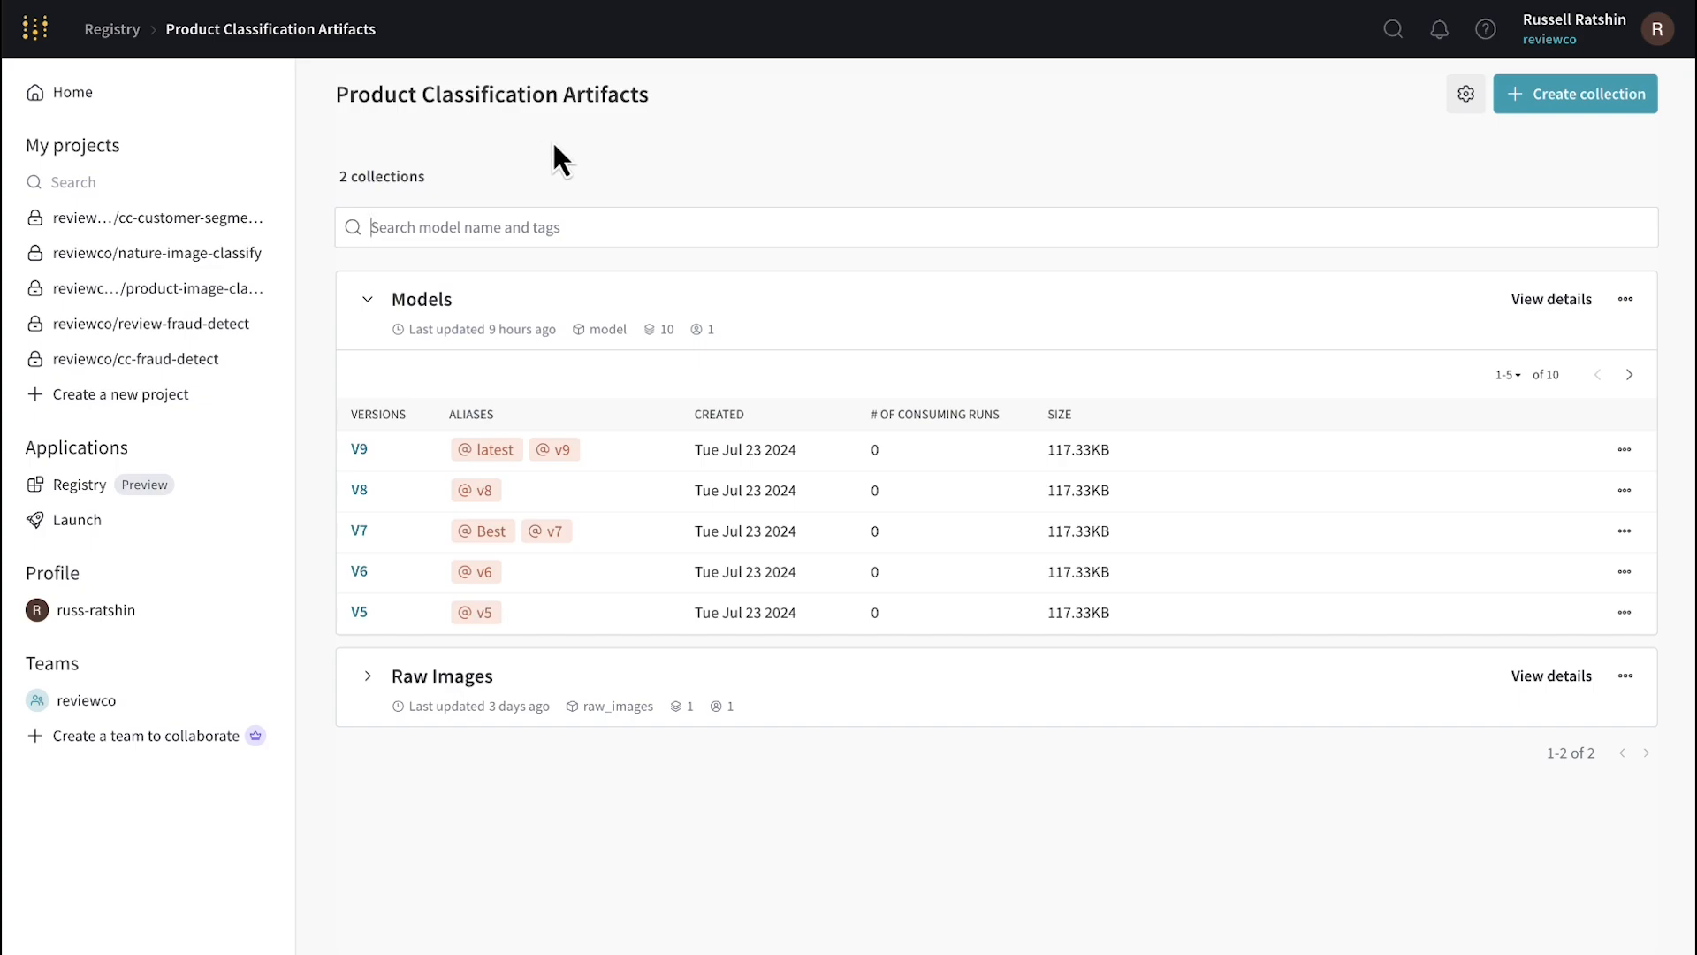
pyautogui.moveTo(1177, 173)
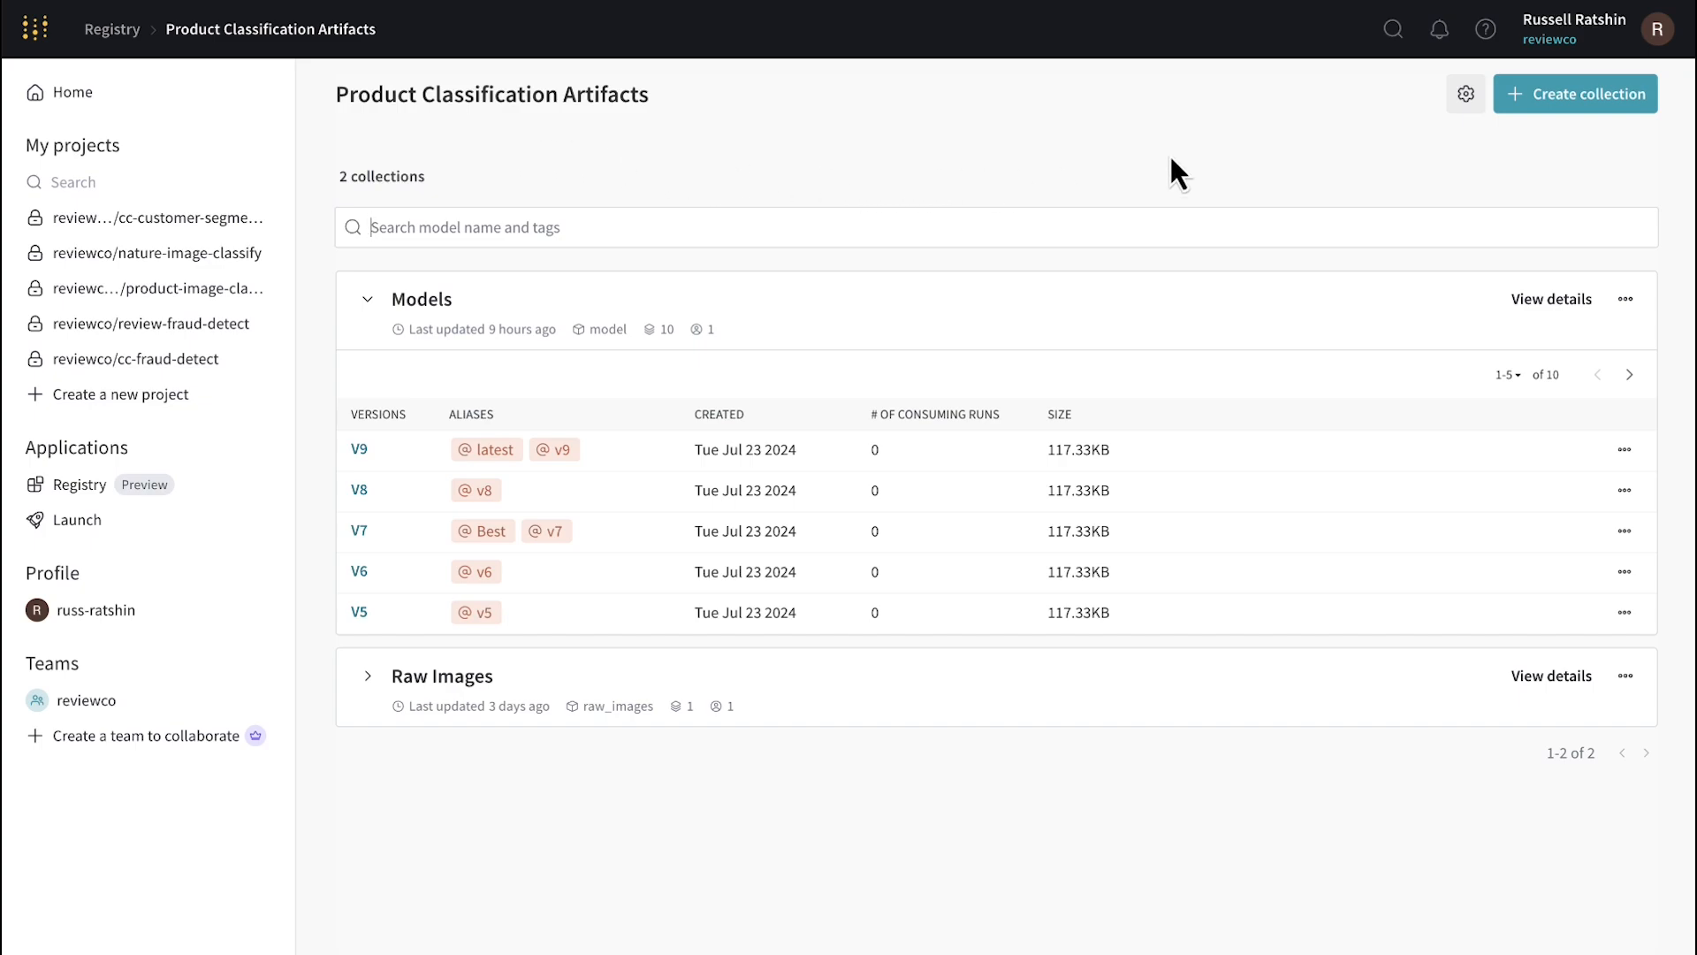
pyautogui.click(1466, 94)
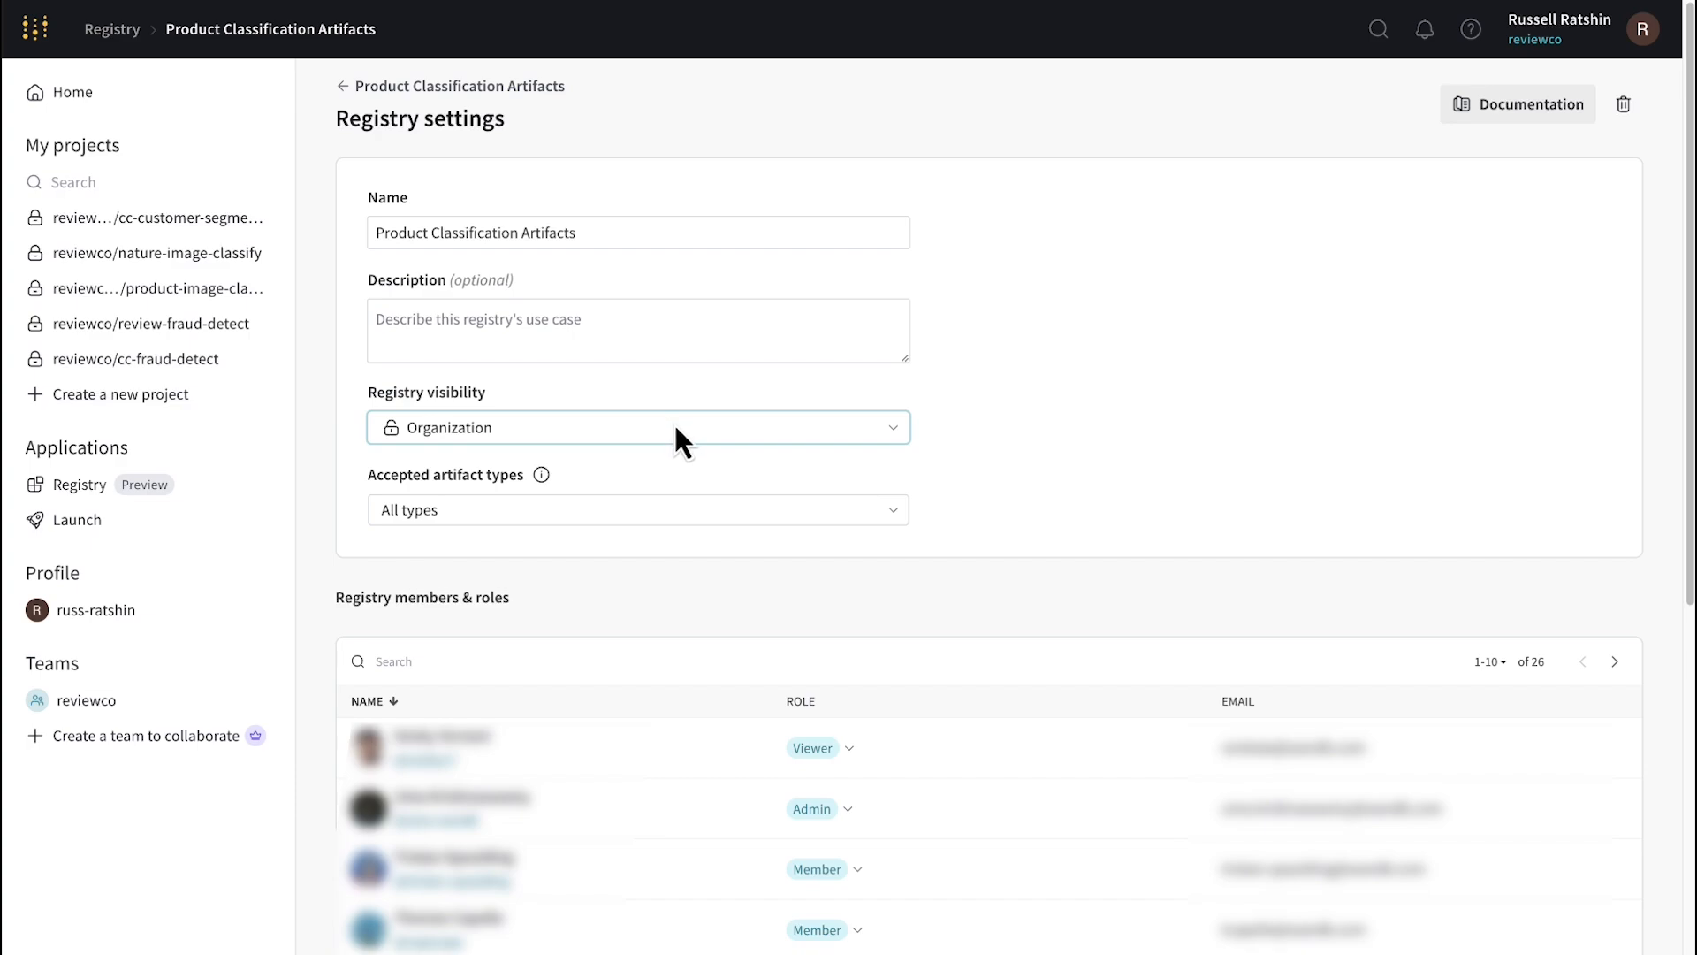
pyautogui.click(638, 427)
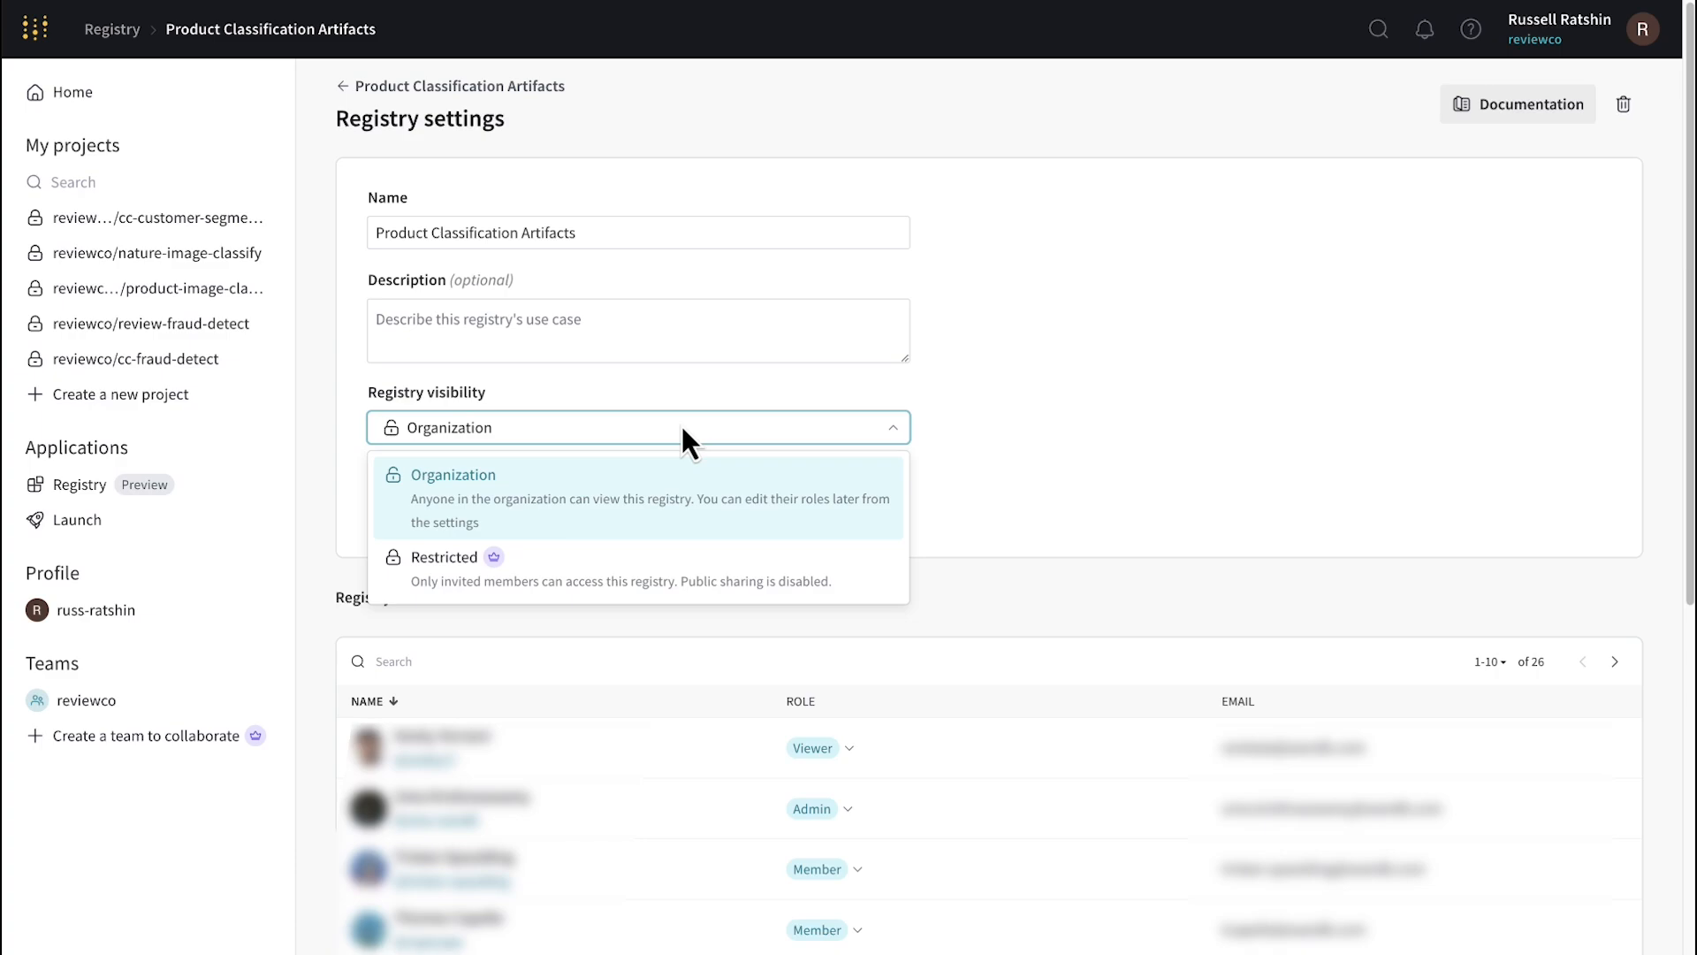
pyautogui.click(454, 474)
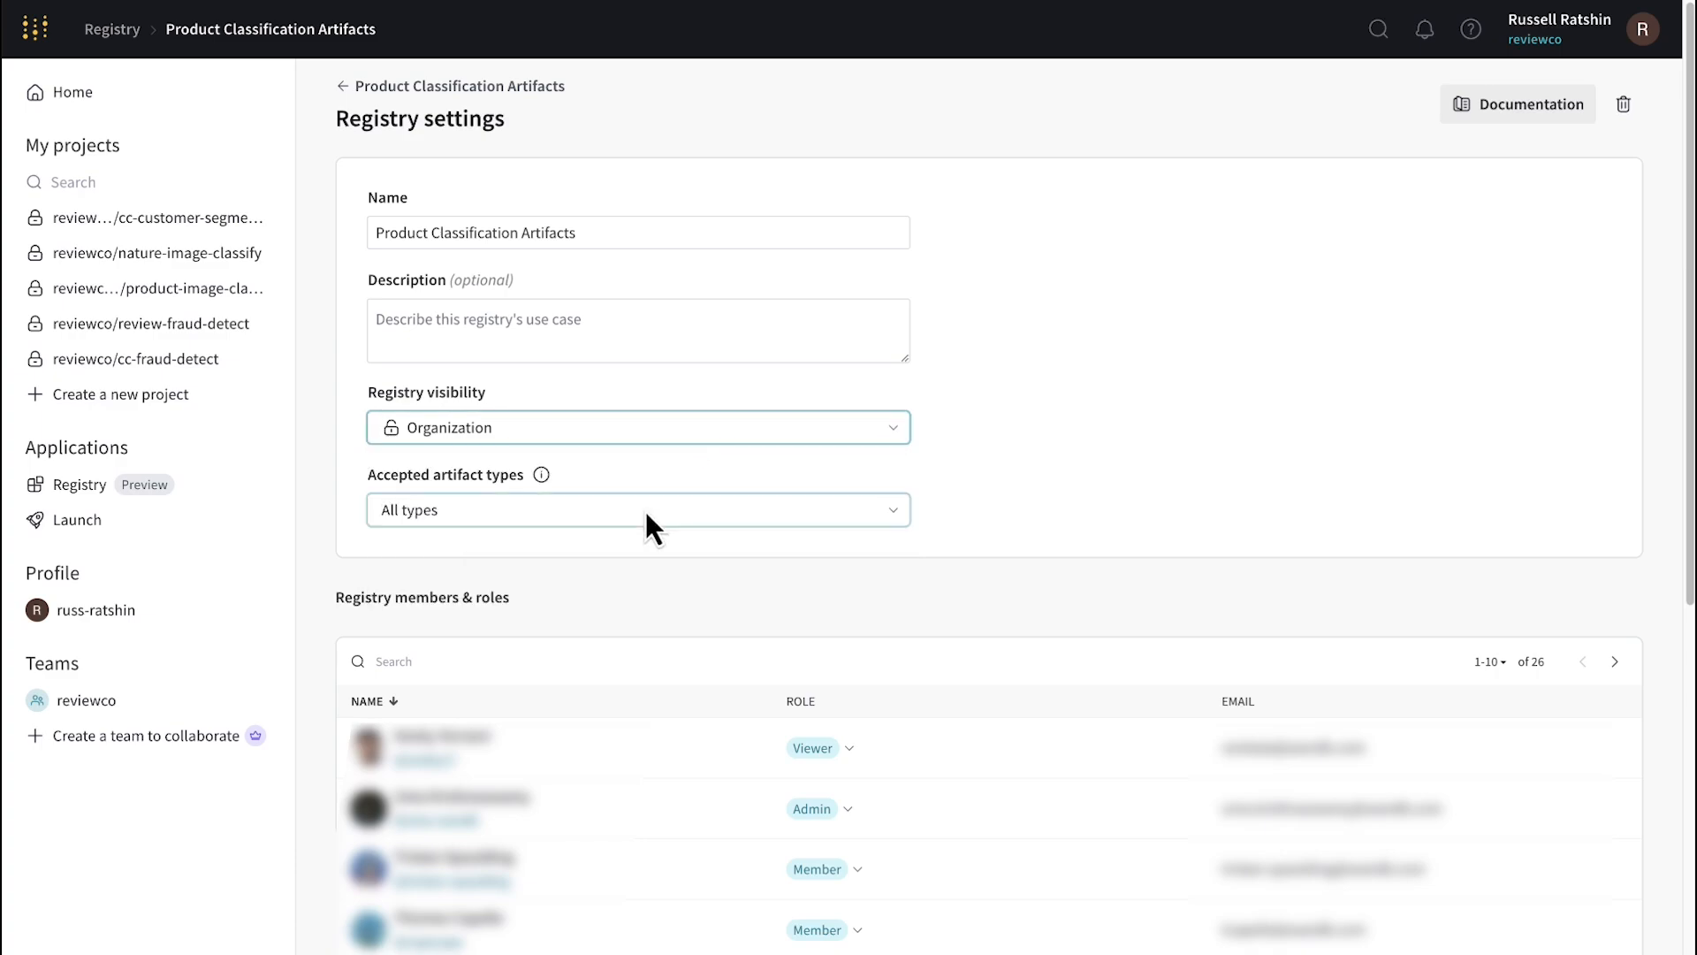
pyautogui.click(639, 510)
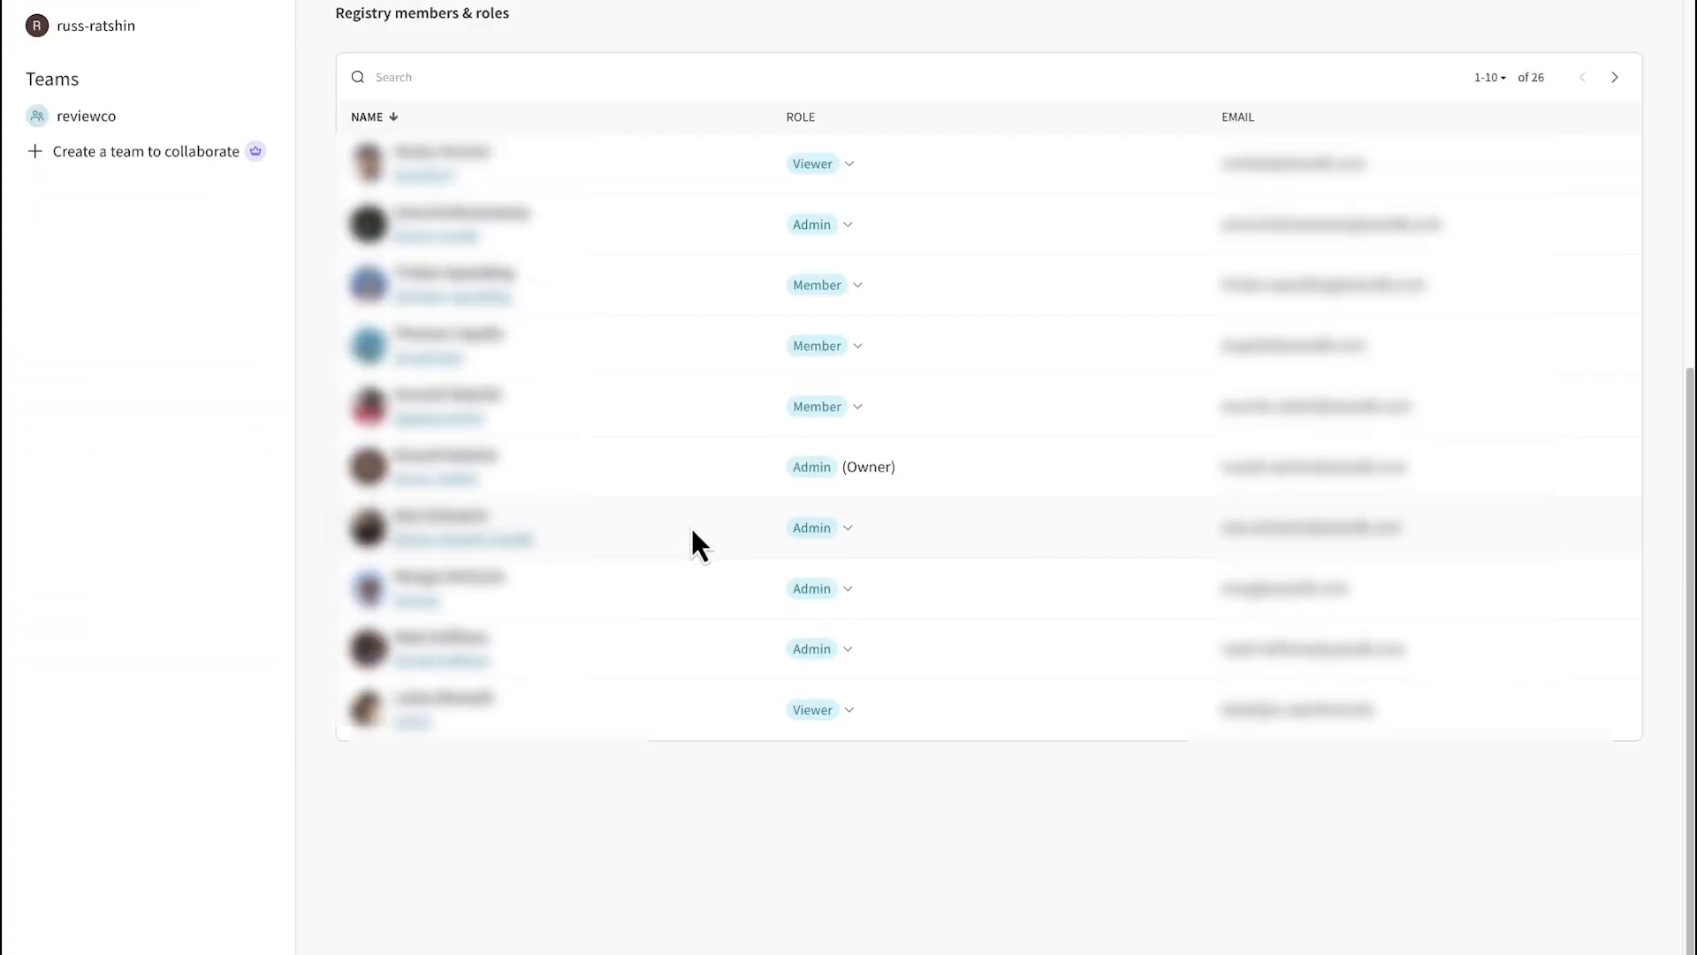
pyautogui.moveTo(1015, 431)
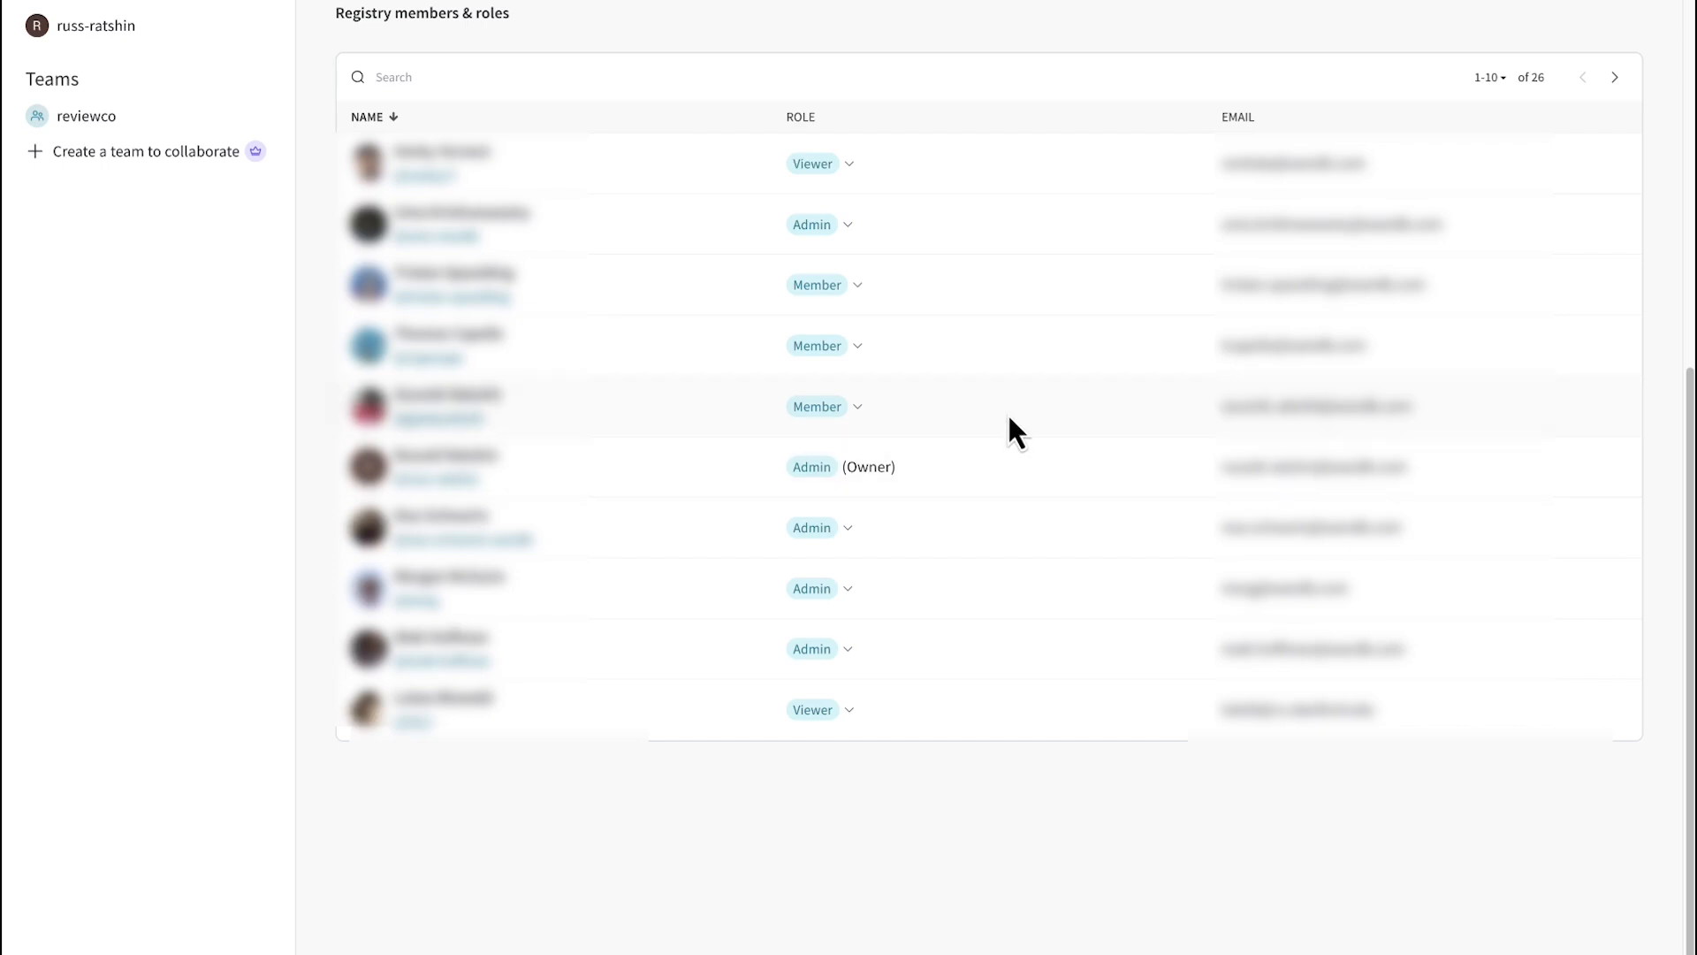
# - Inspect a member's role options in the Registry members & roles table
pyautogui.click(822, 344)
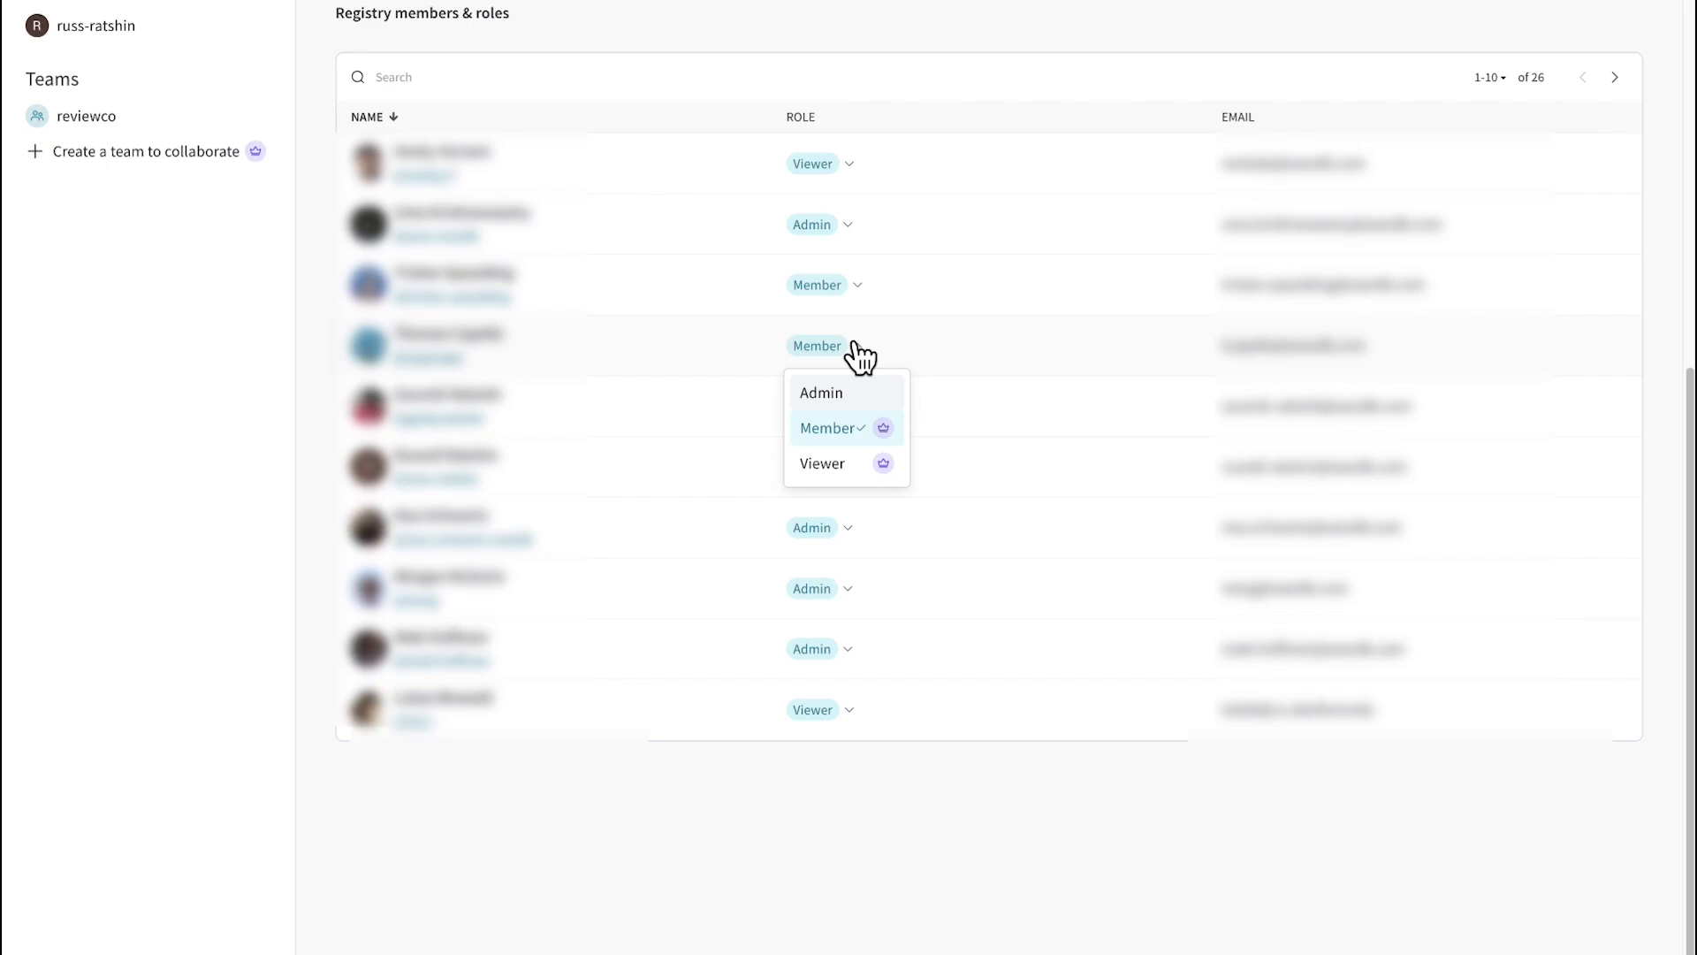
pyautogui.click(822, 463)
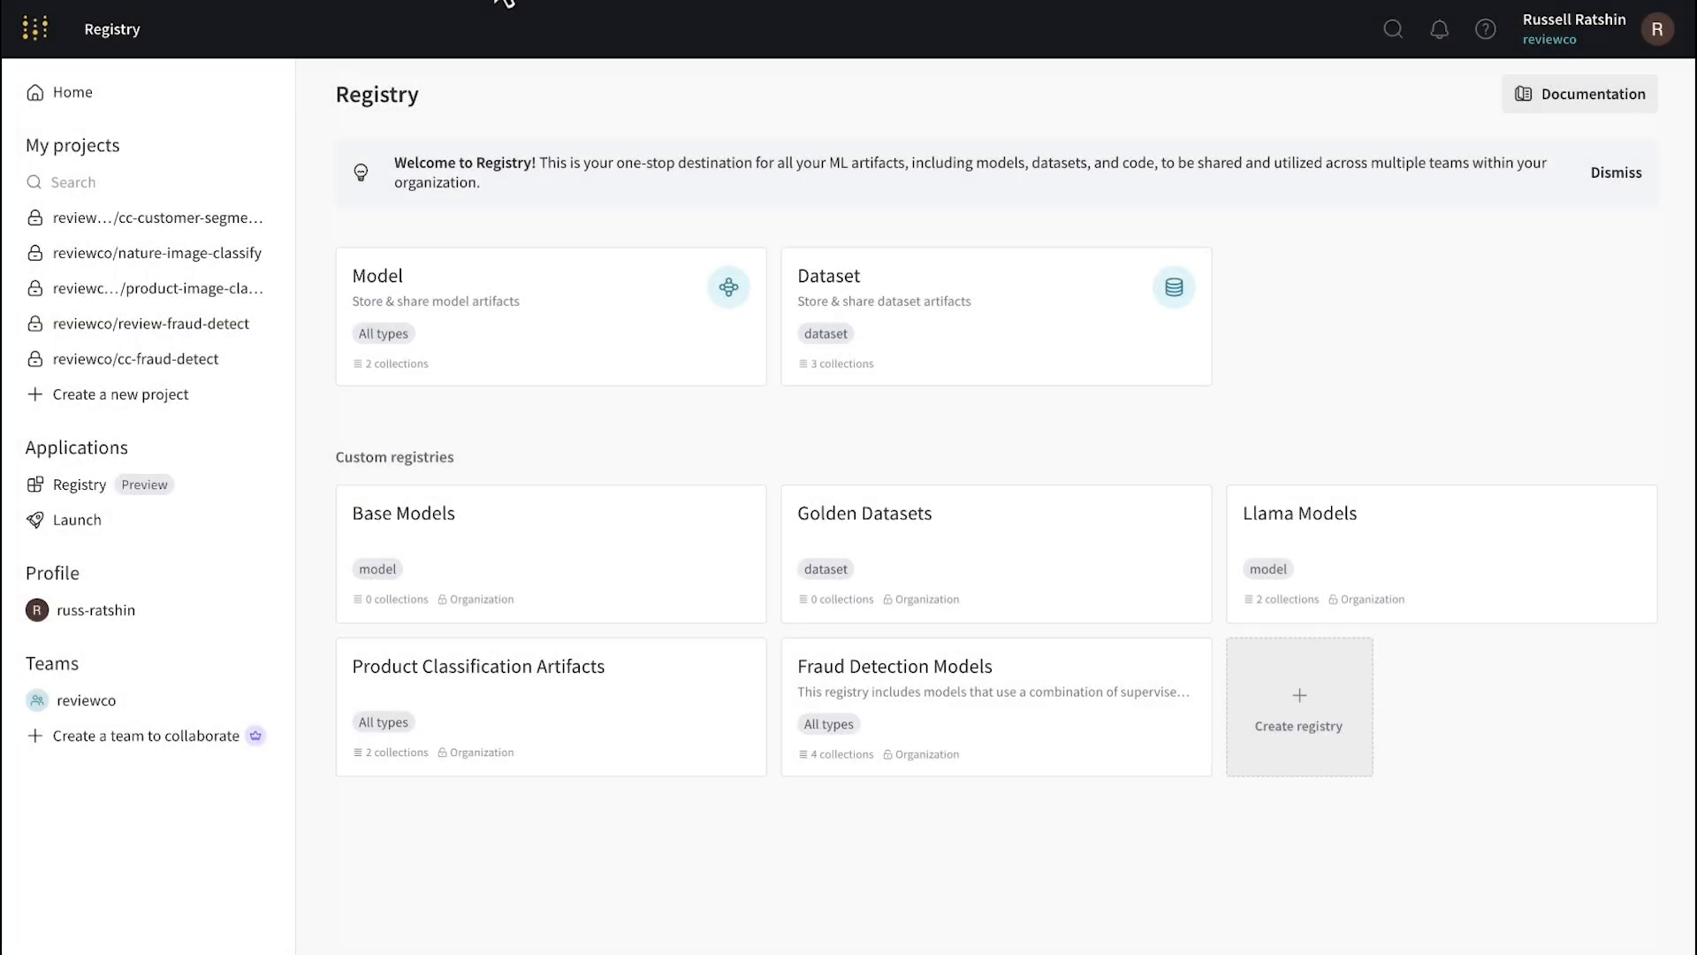
# - Start a new registry named 'Nature Image Classification Models' described as 'Custom registry for models.'
pyautogui.click(1298, 707)
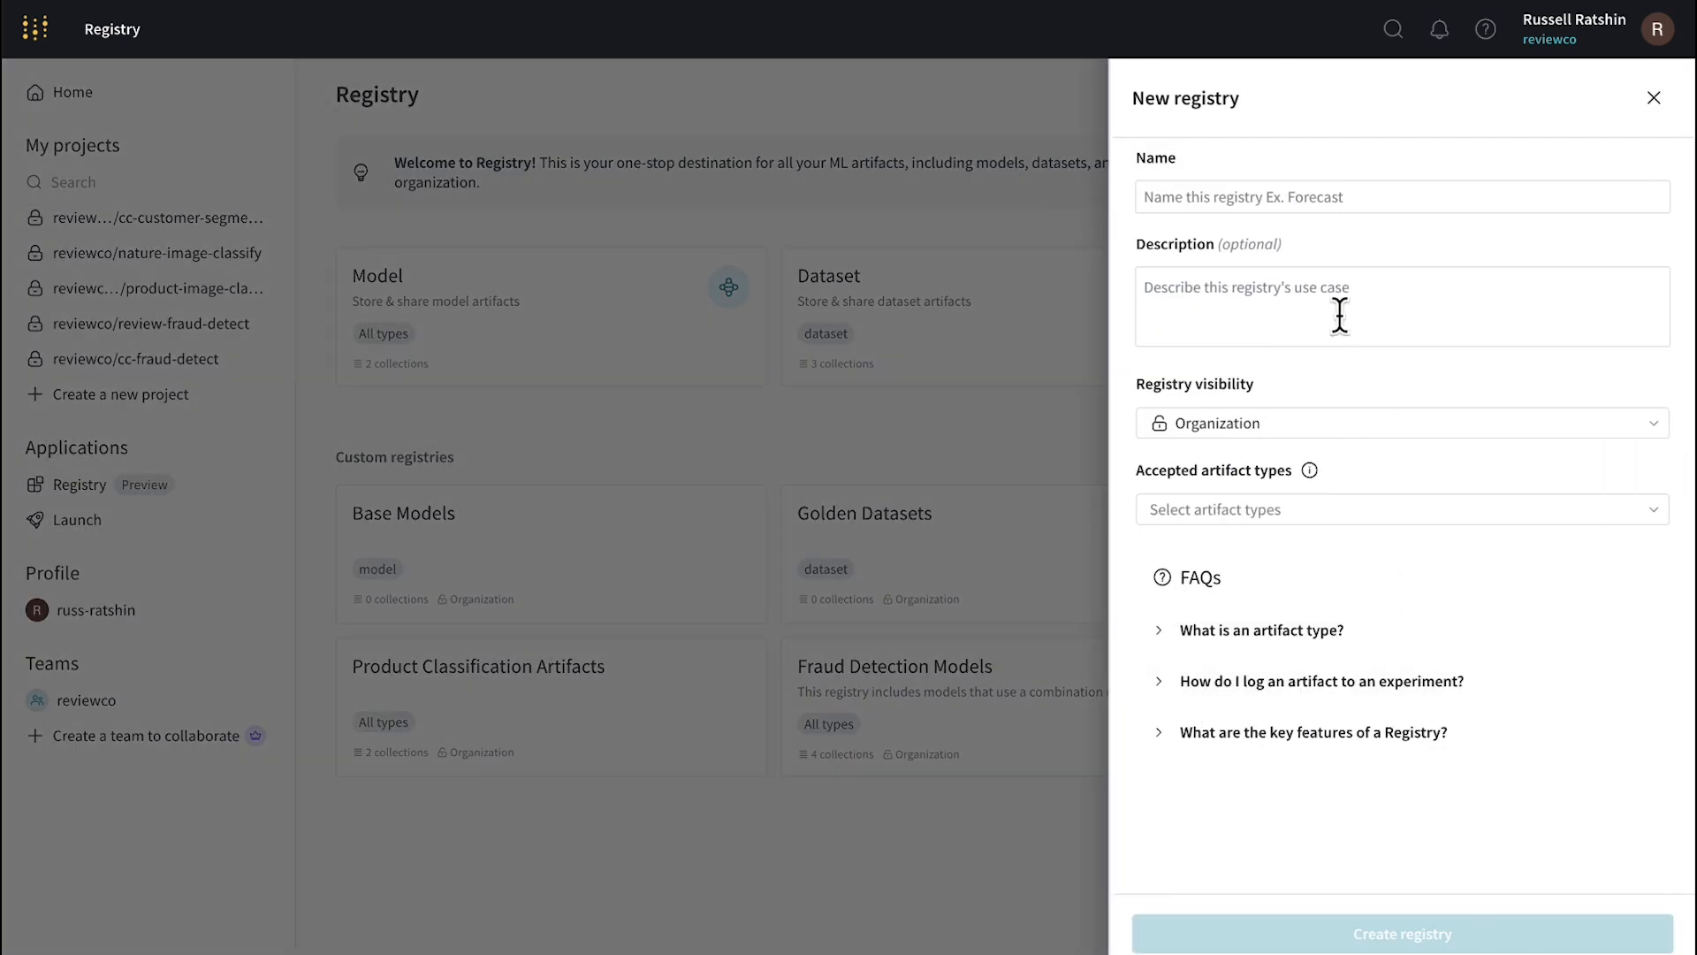
pyautogui.write('Nature Image Classification Models')
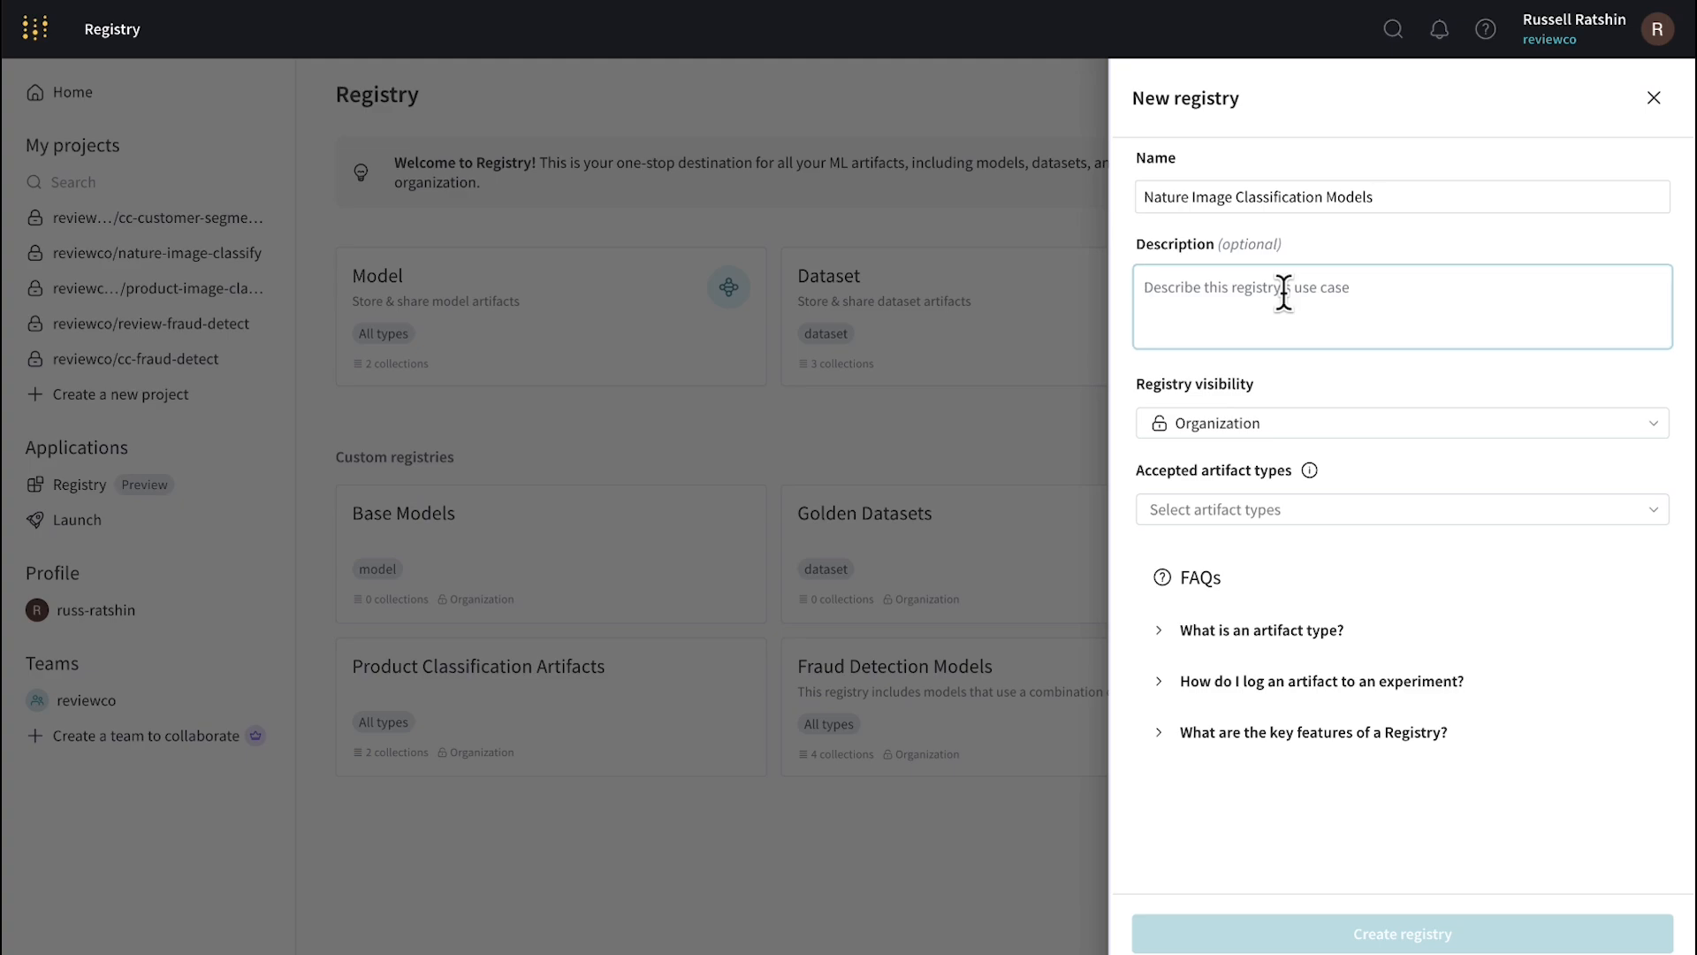
pyautogui.write('Custom')
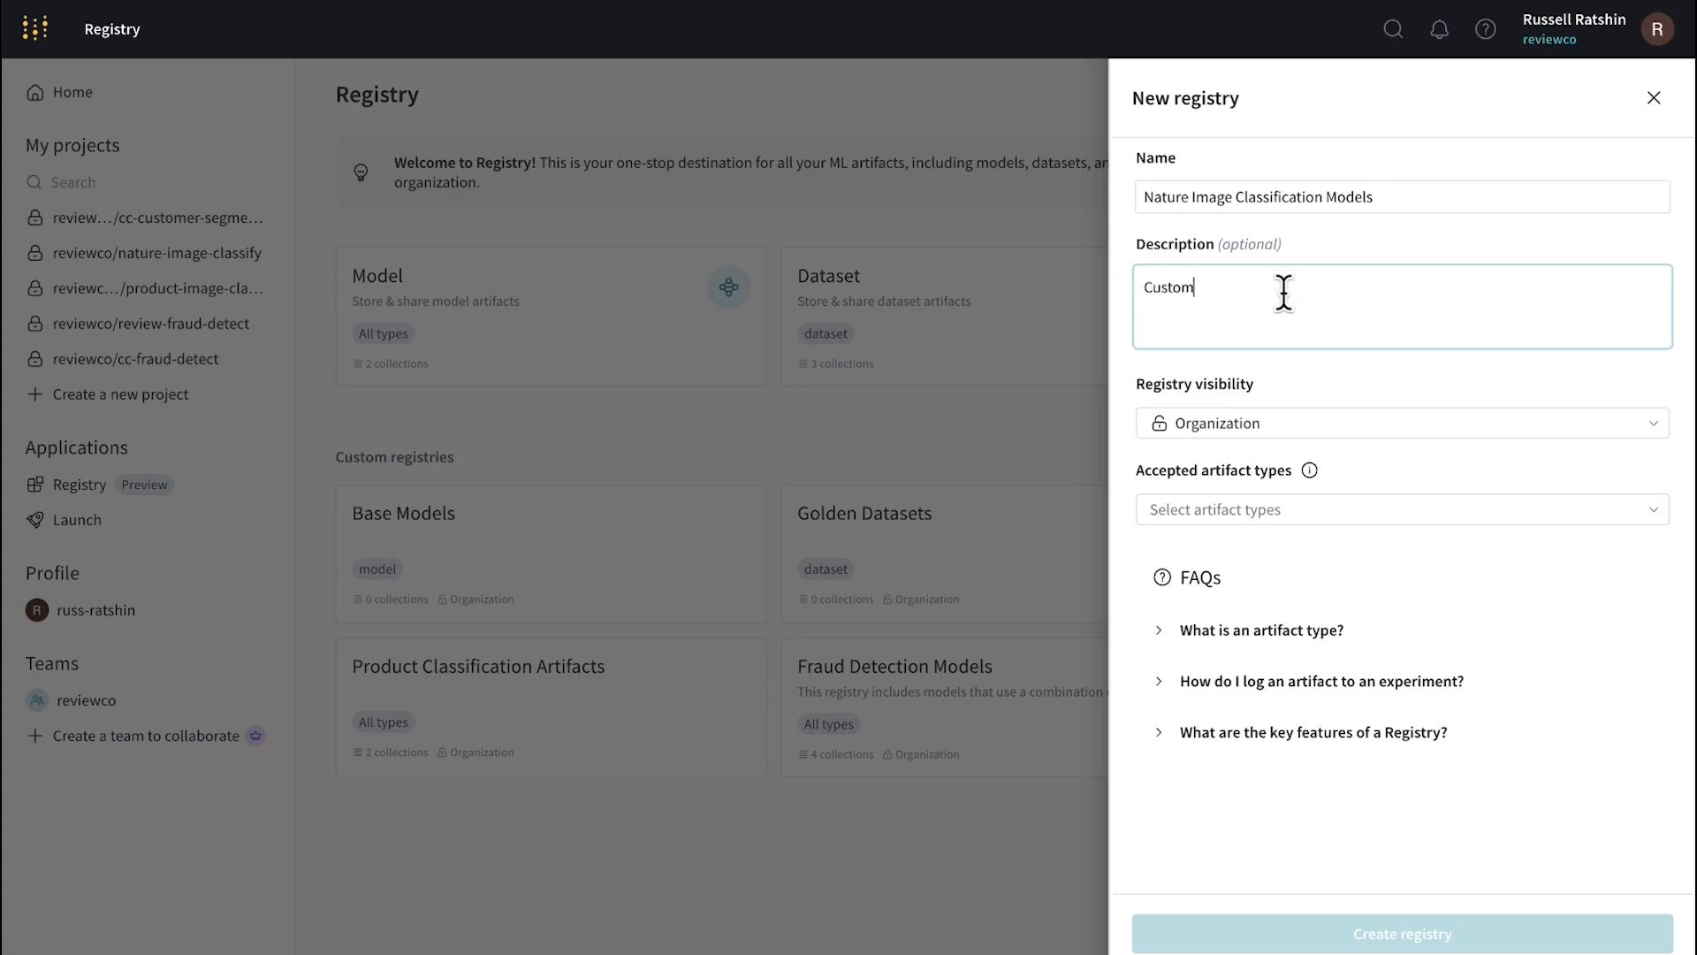
pyautogui.write('registry for mode')
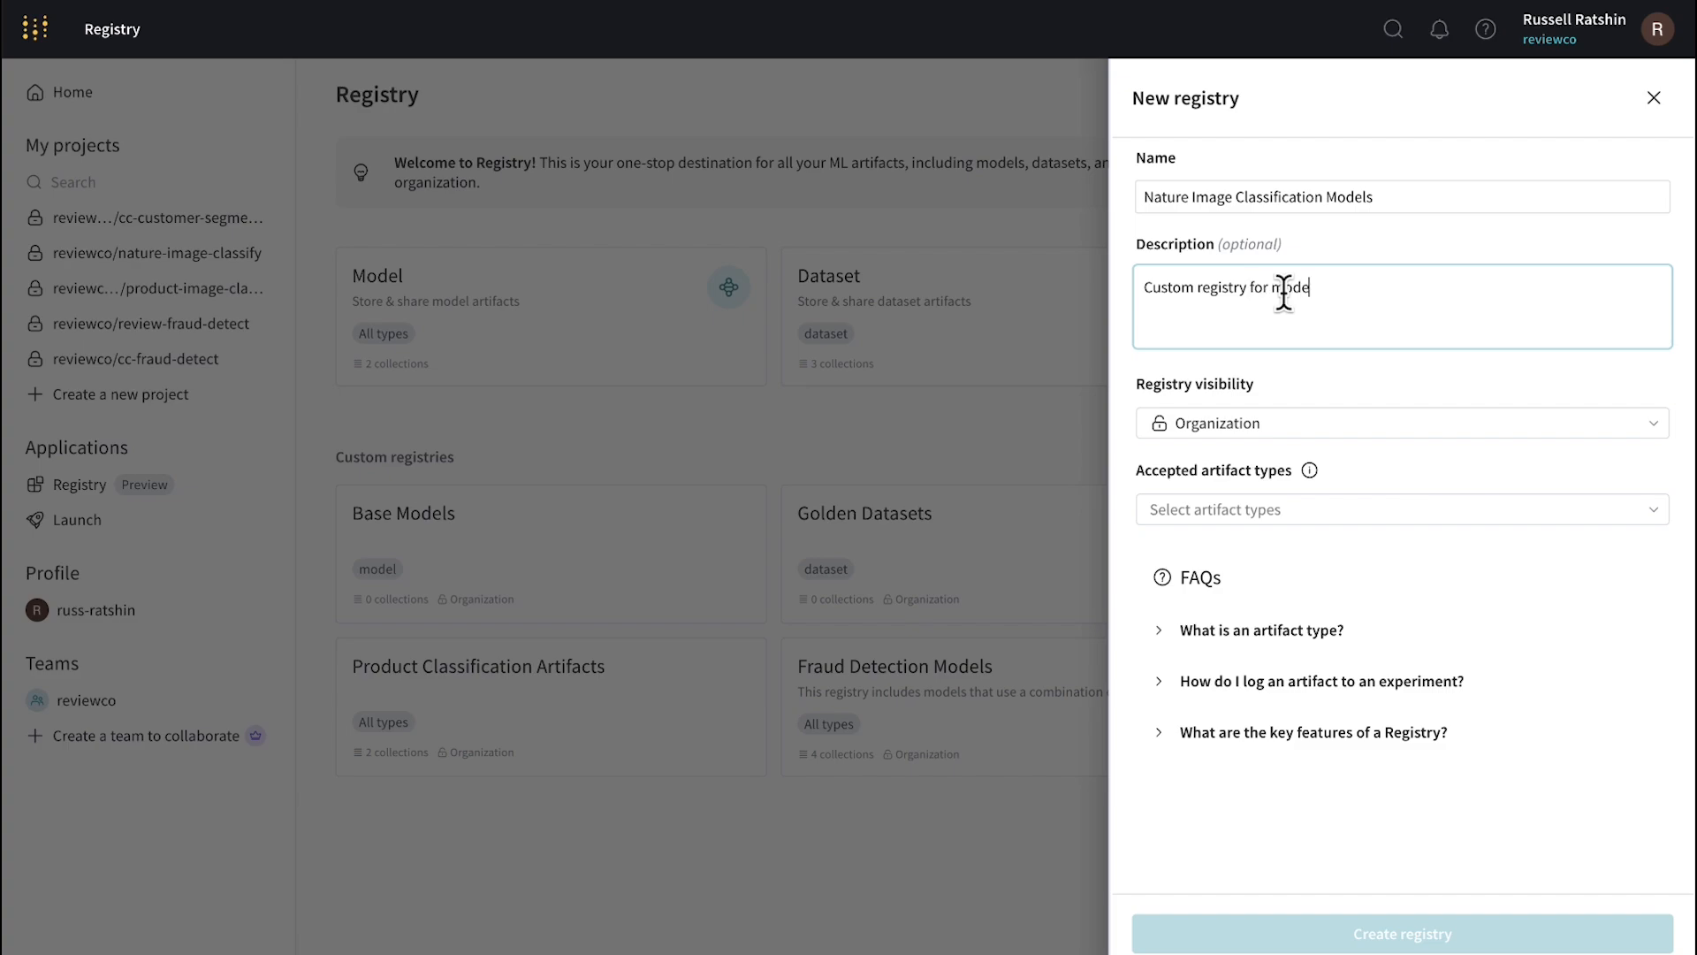
pyautogui.write('ls.')
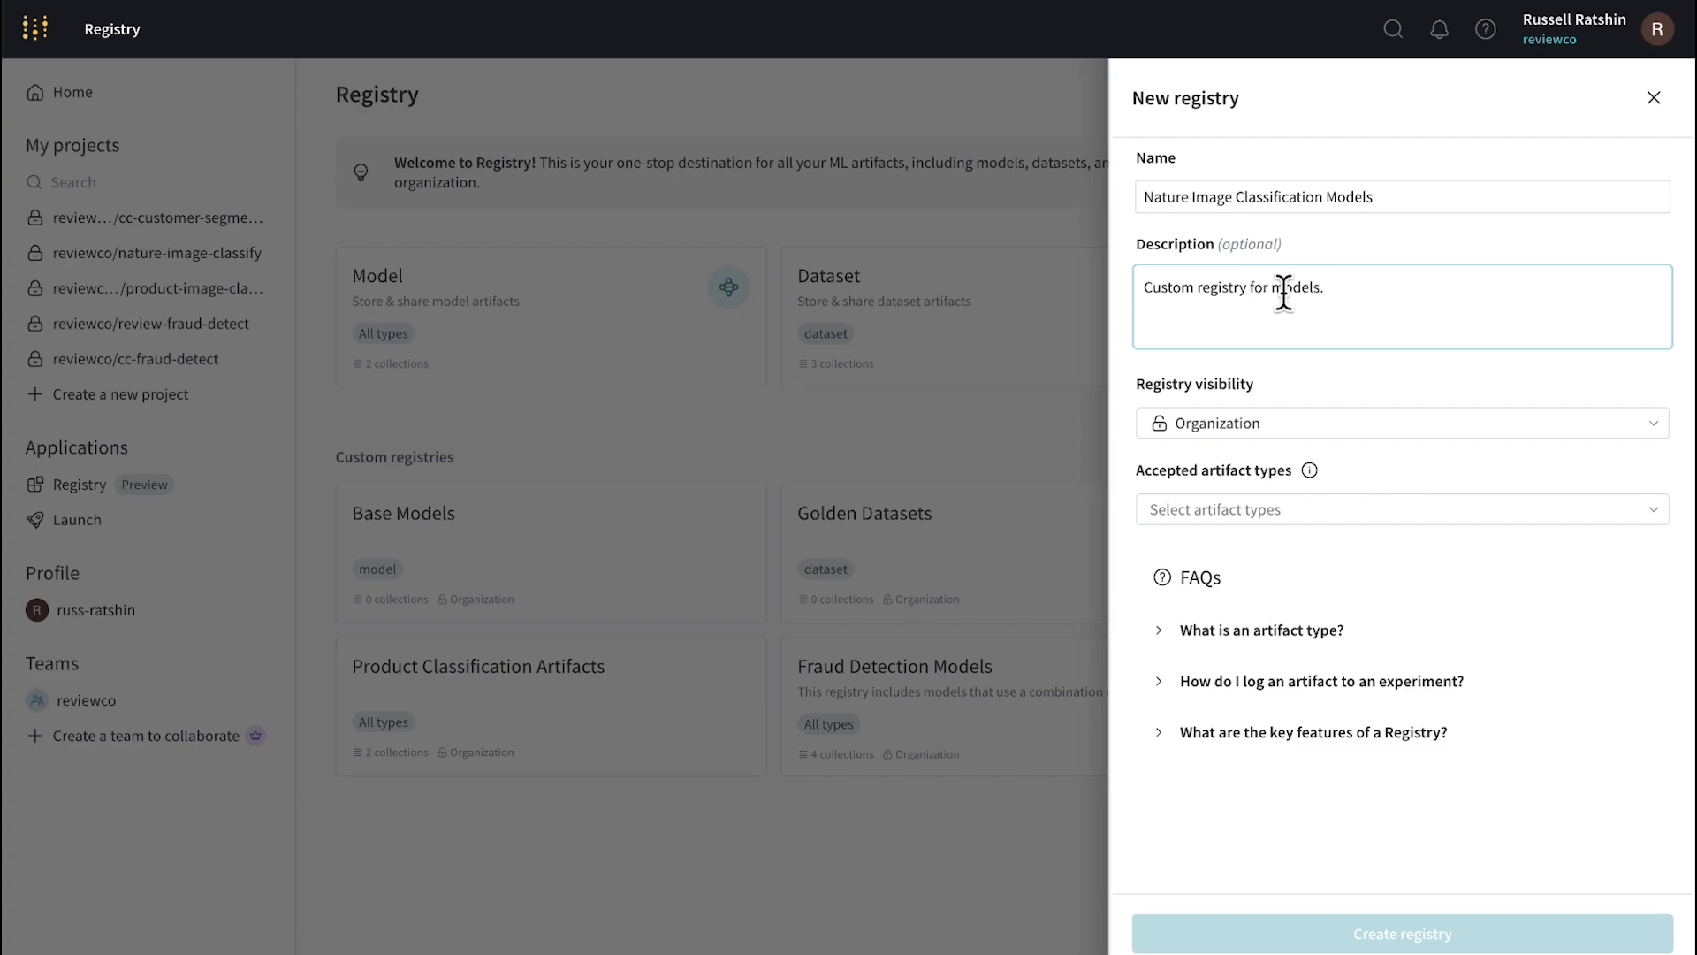
# - Make the registry Restricted, accept only 'model' artifacts, and create it
pyautogui.click(1400, 423)
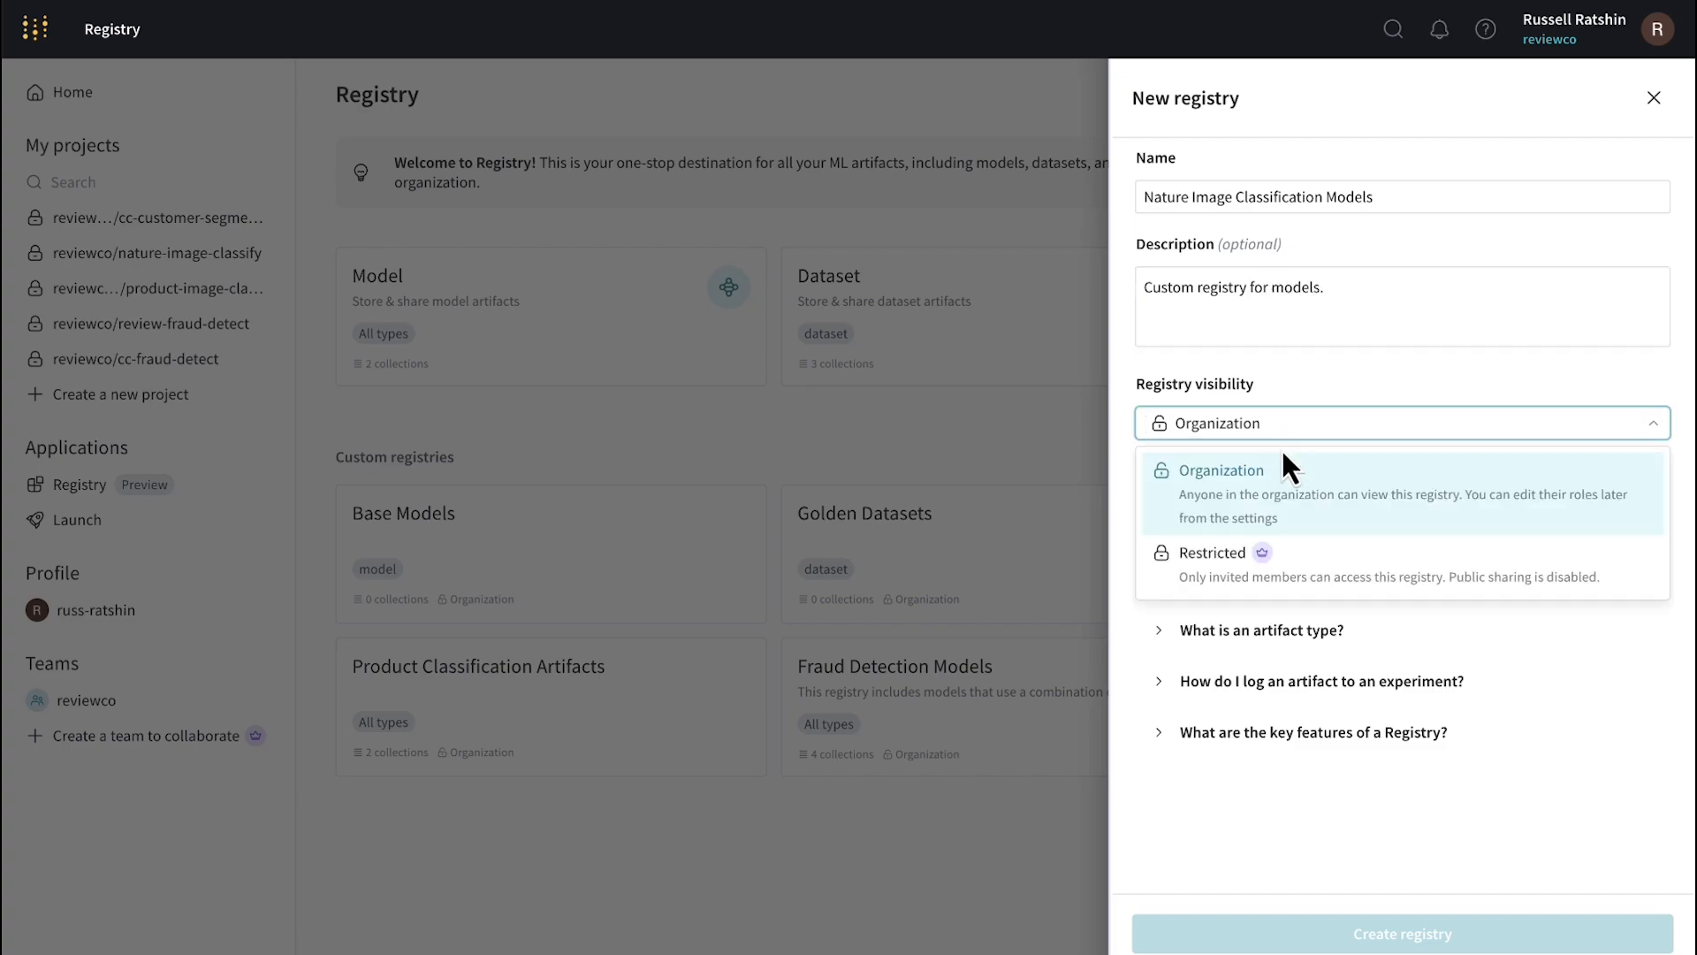
pyautogui.click(1213, 552)
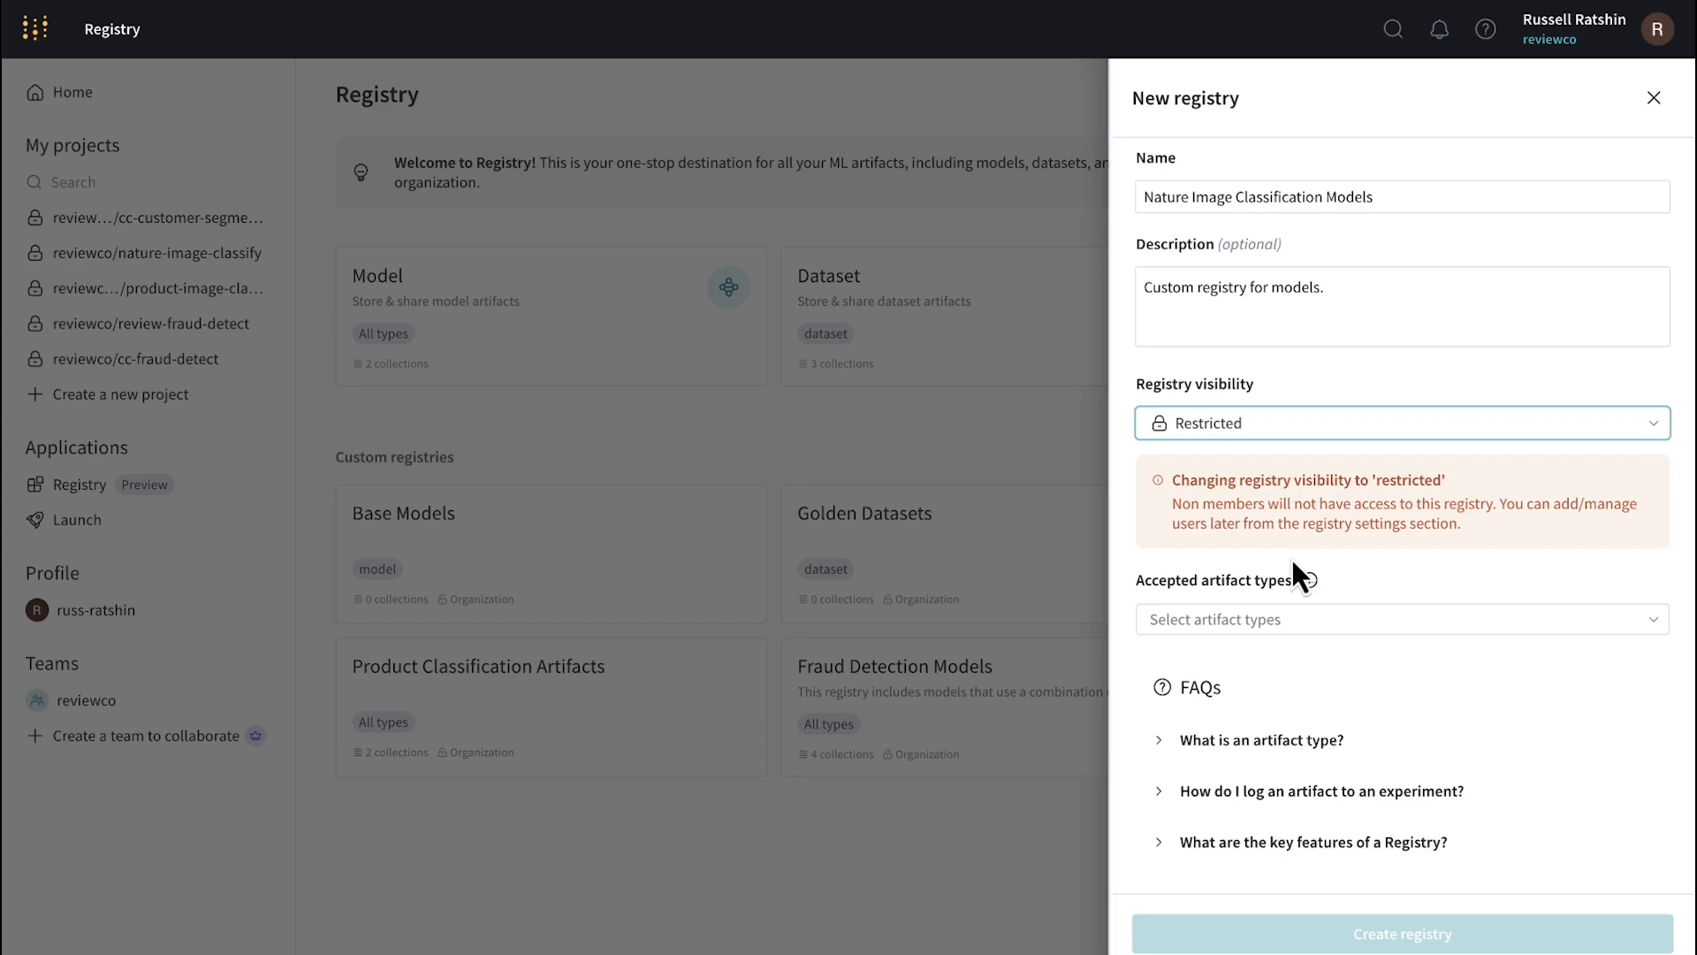
pyautogui.click(1400, 619)
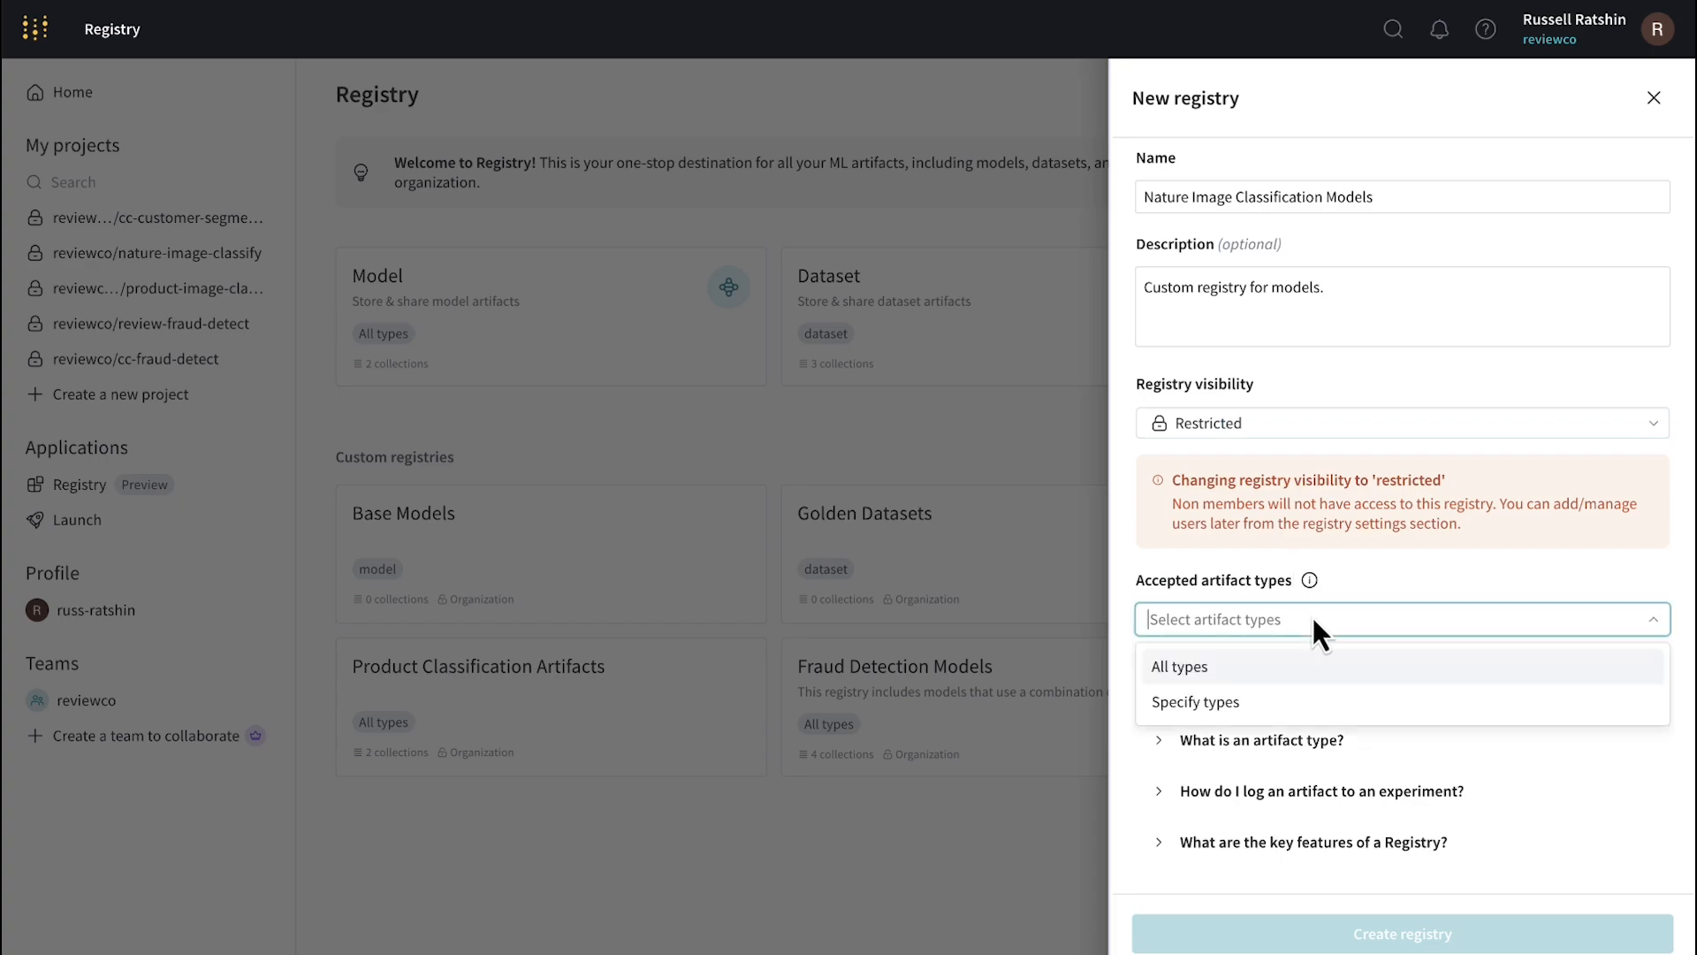
pyautogui.click(1195, 702)
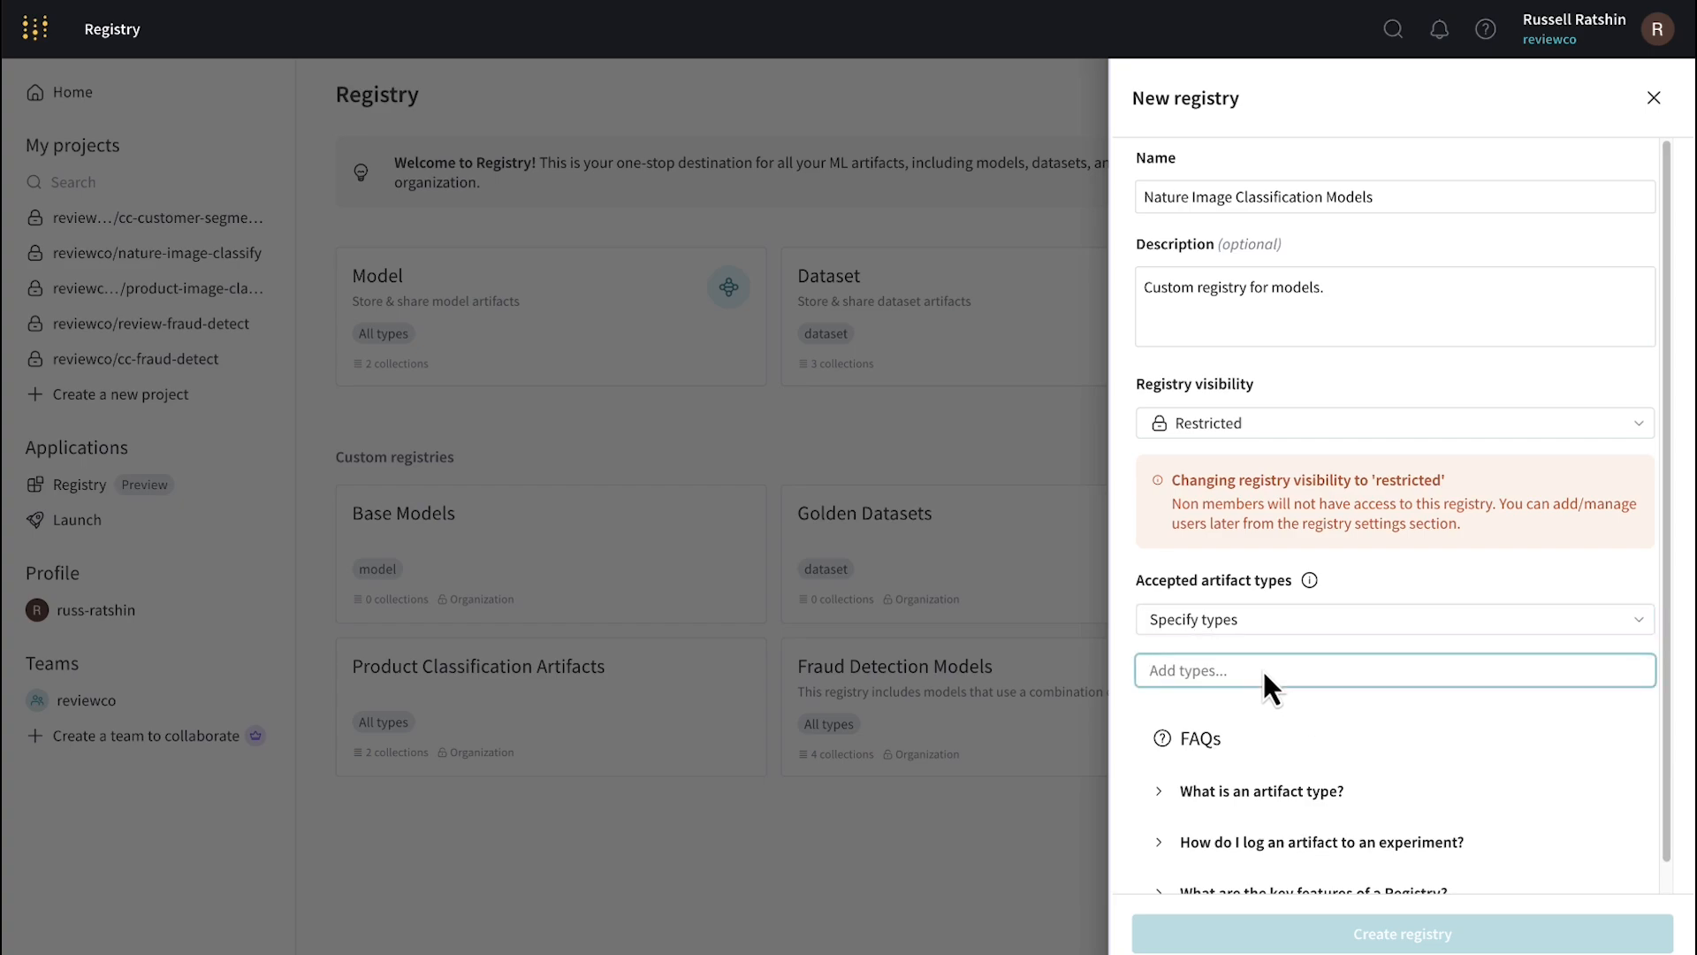
pyautogui.write('model')
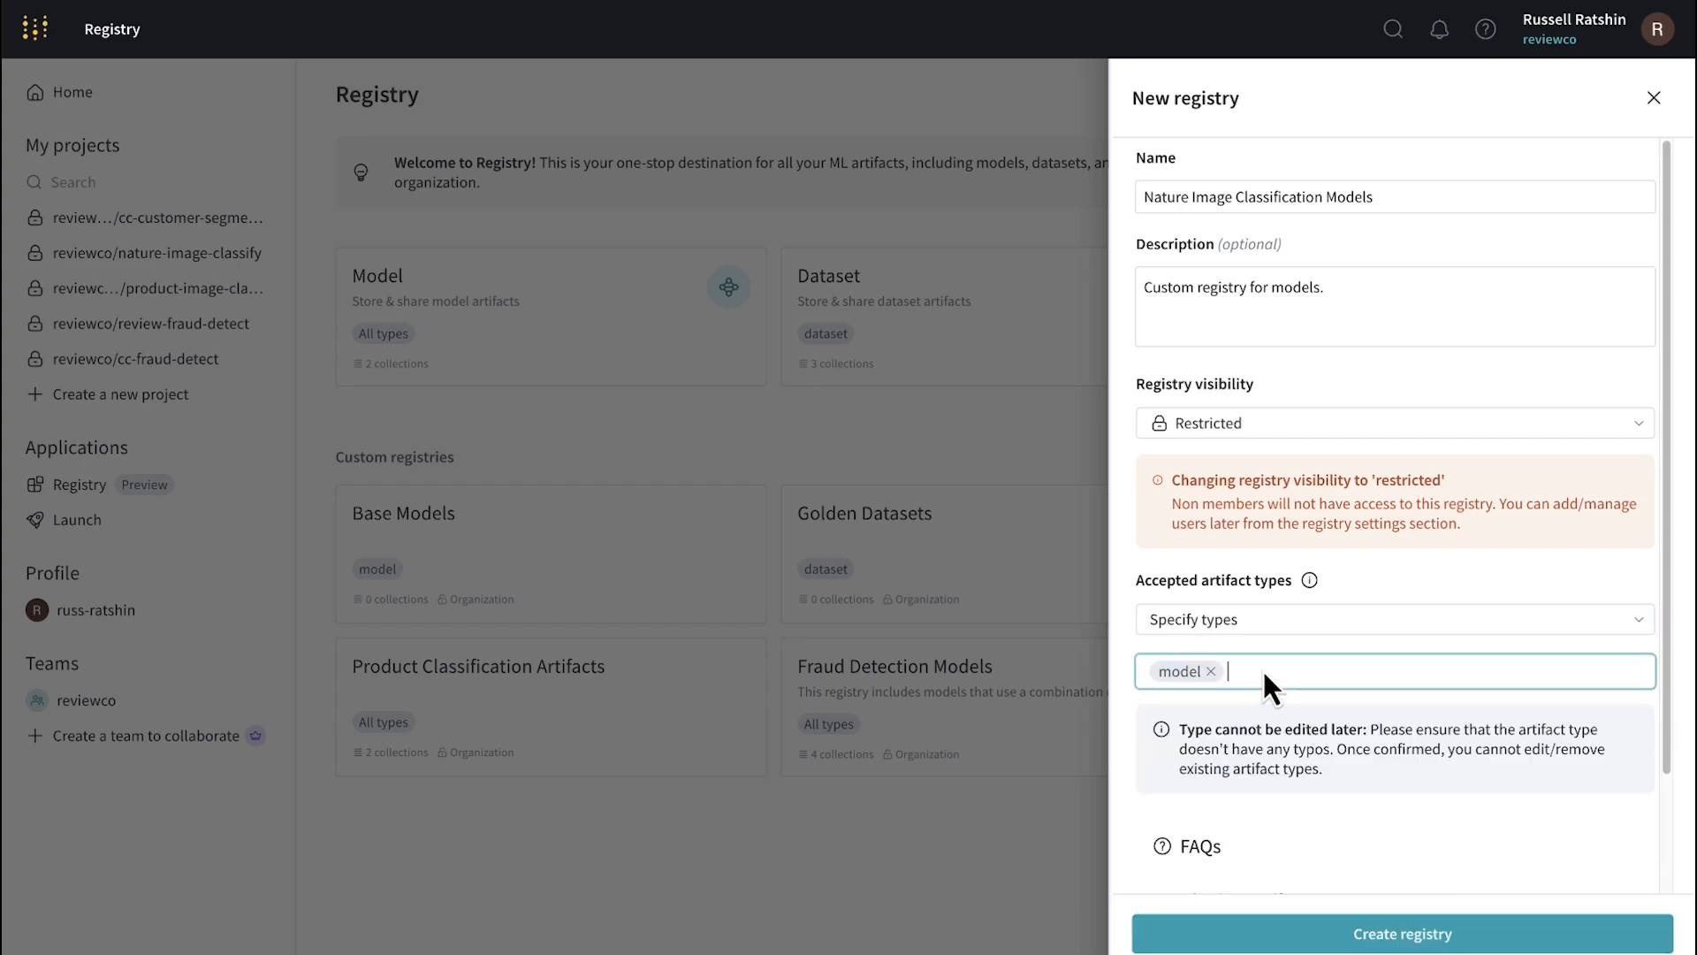
pyautogui.moveTo(1460, 915)
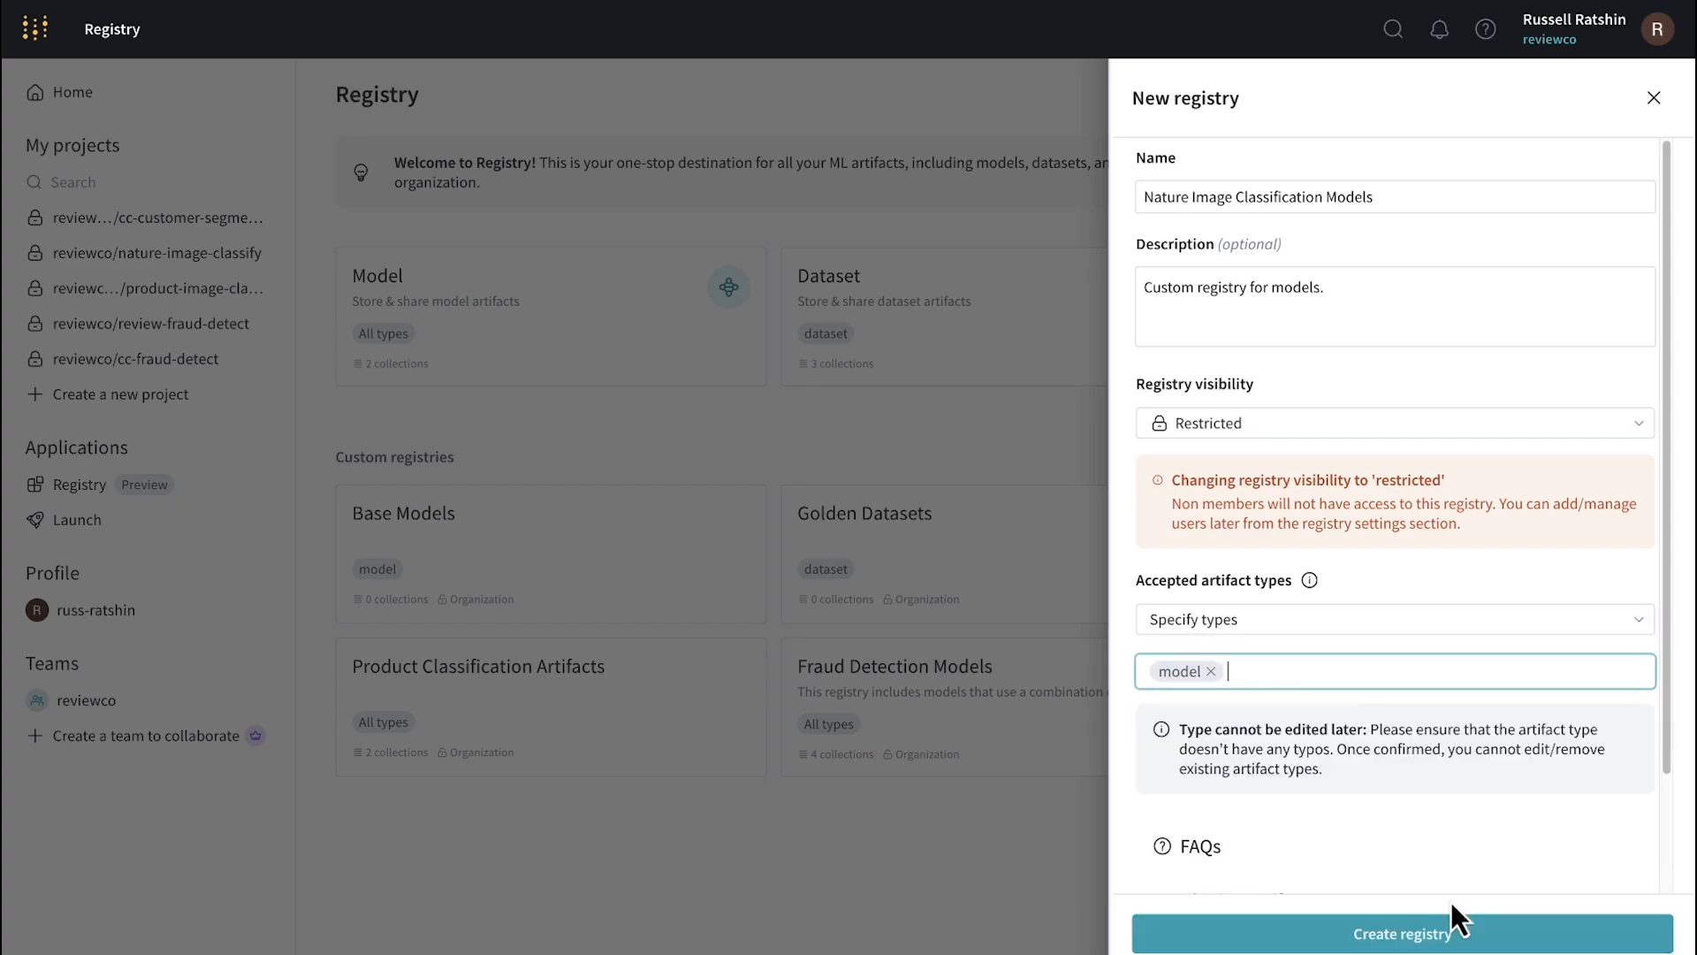
pyautogui.click(1401, 933)
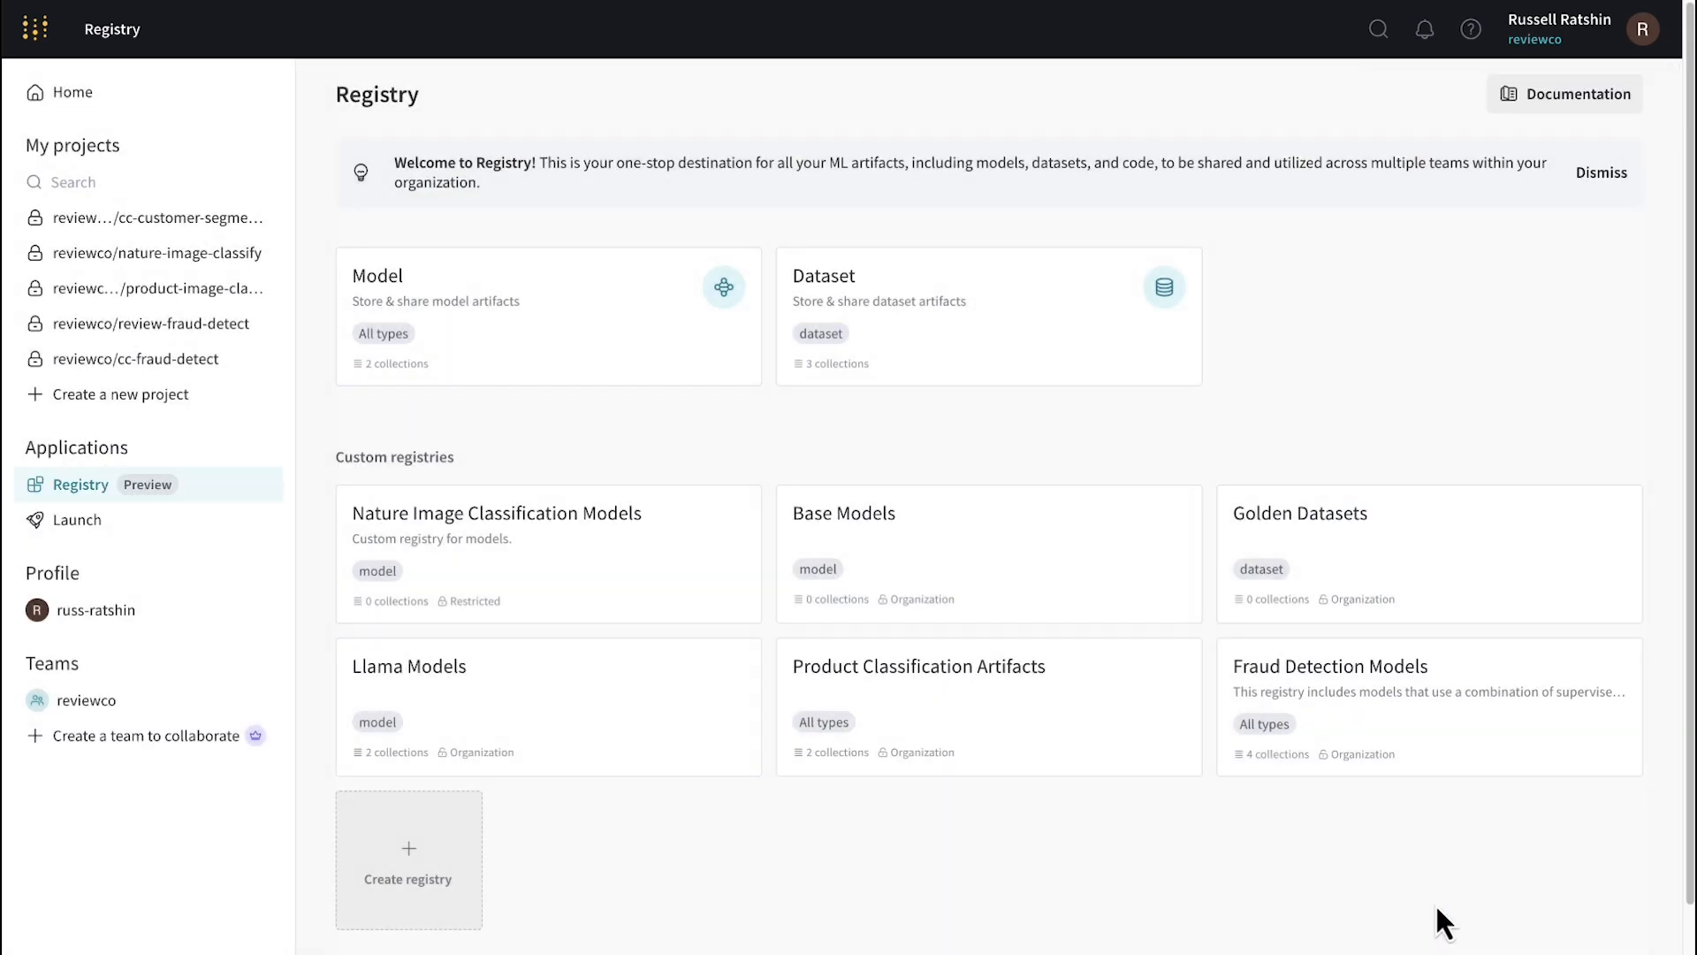
# - Navigate to the nature-image-classify project's artifacts from the team Projects list
pyautogui.click(87, 701)
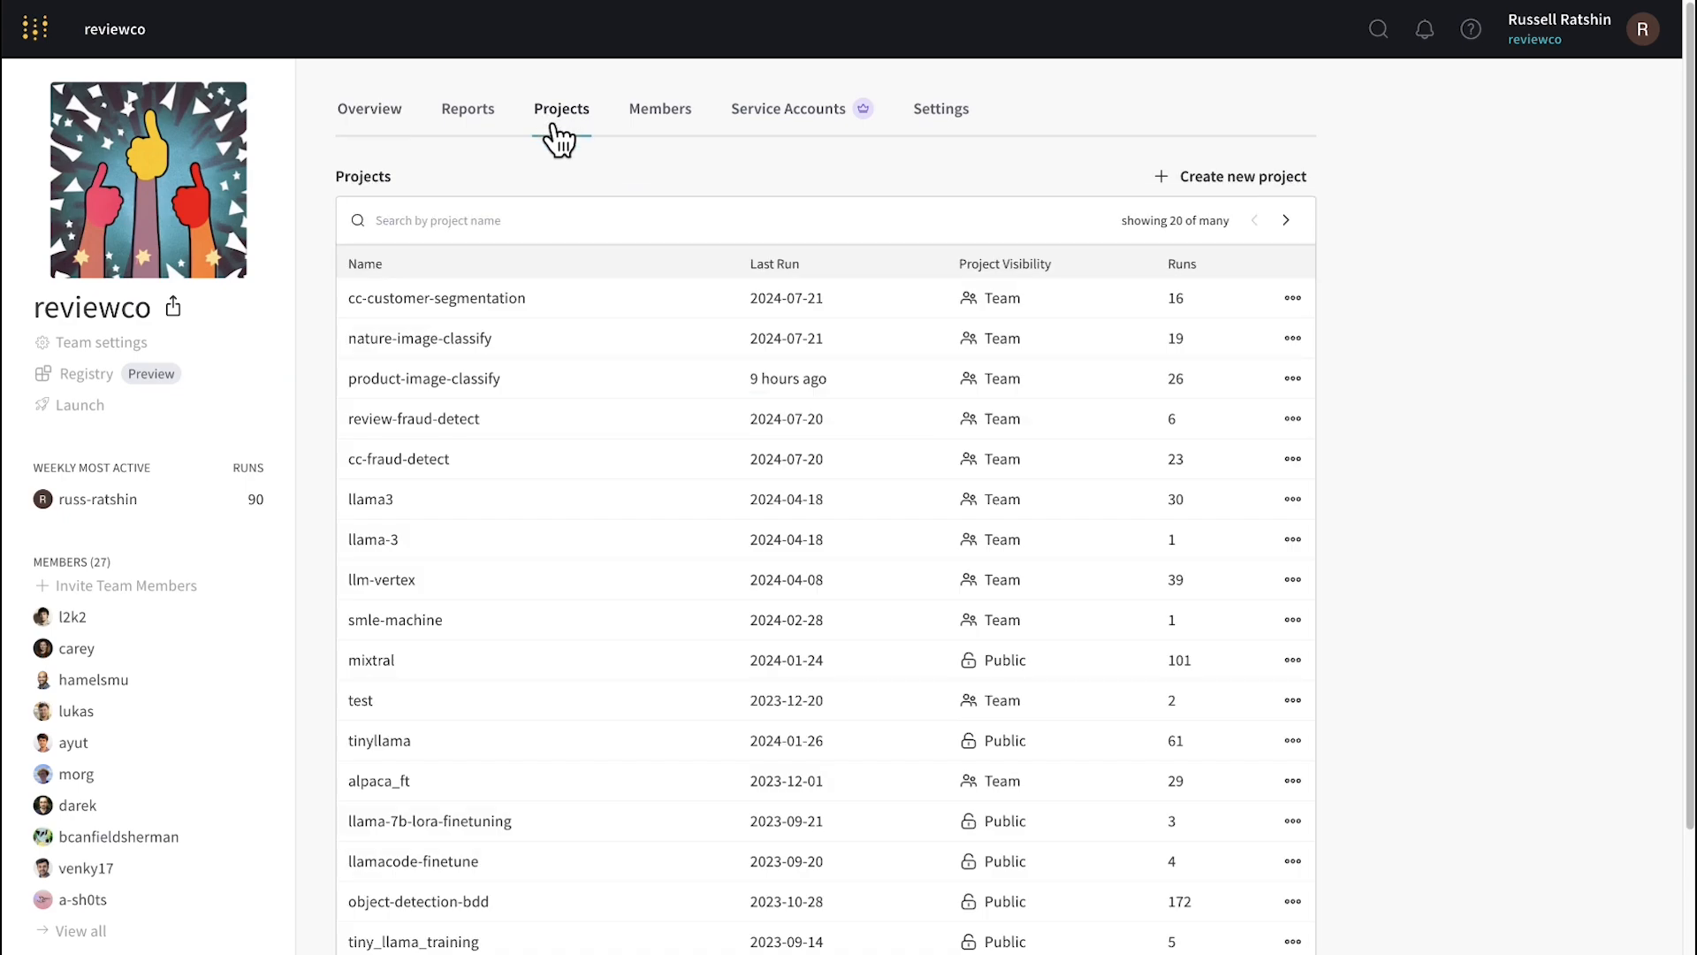
pyautogui.click(421, 337)
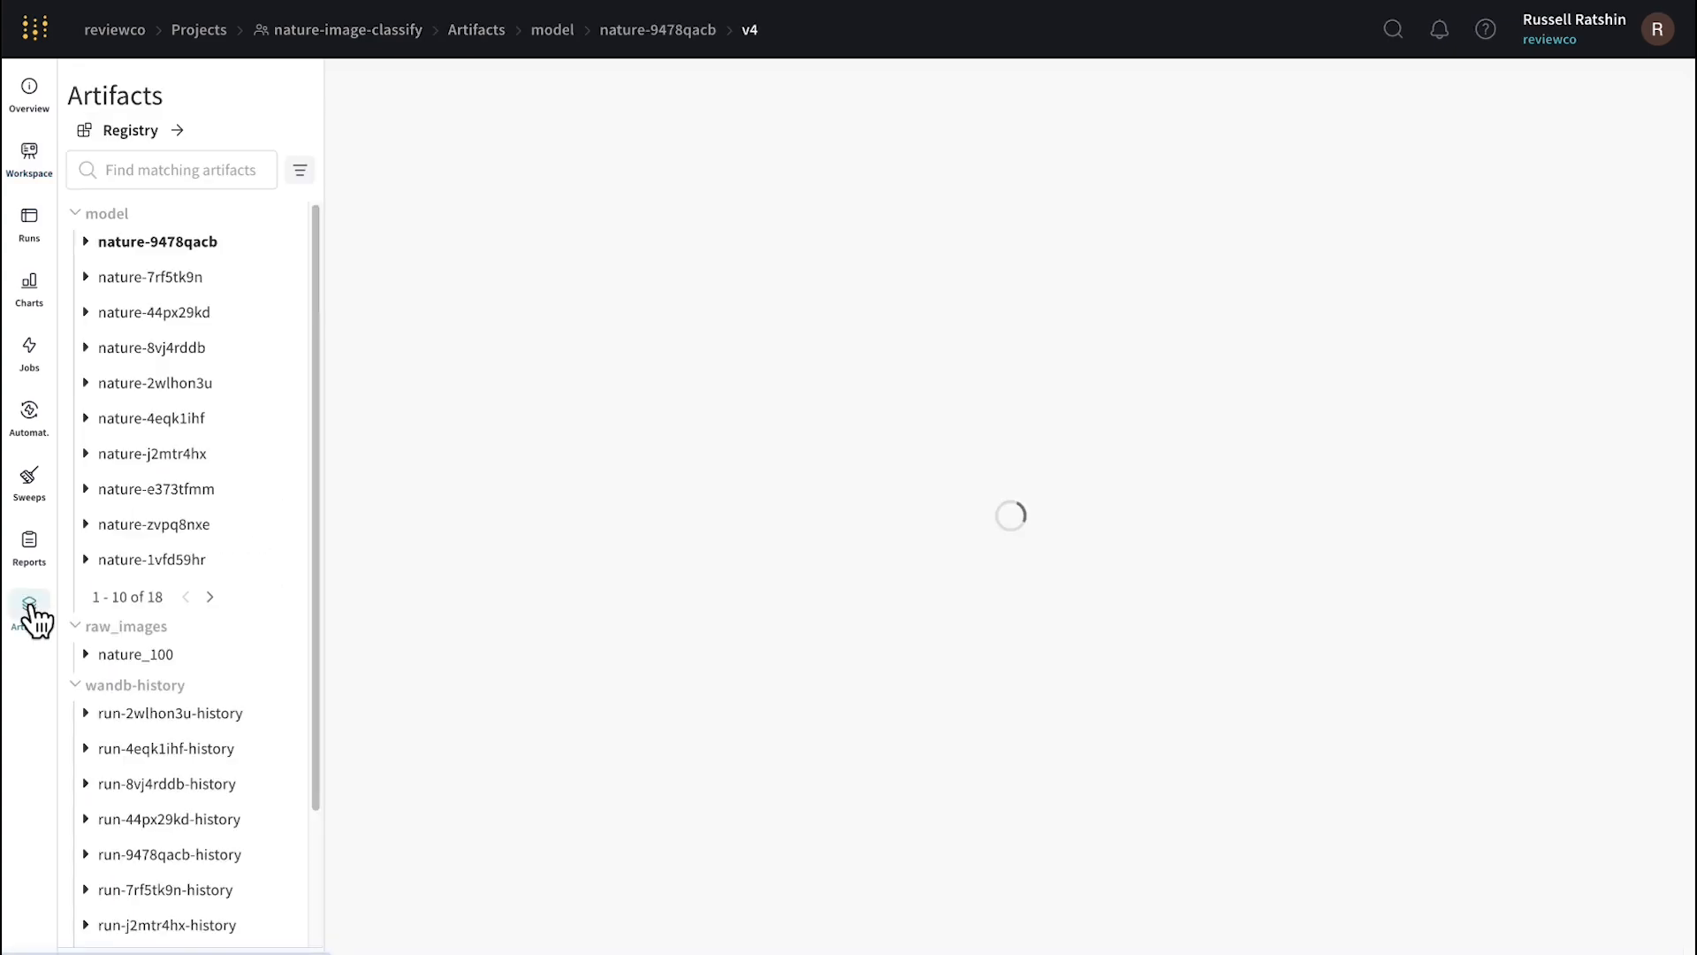
pyautogui.click(157, 242)
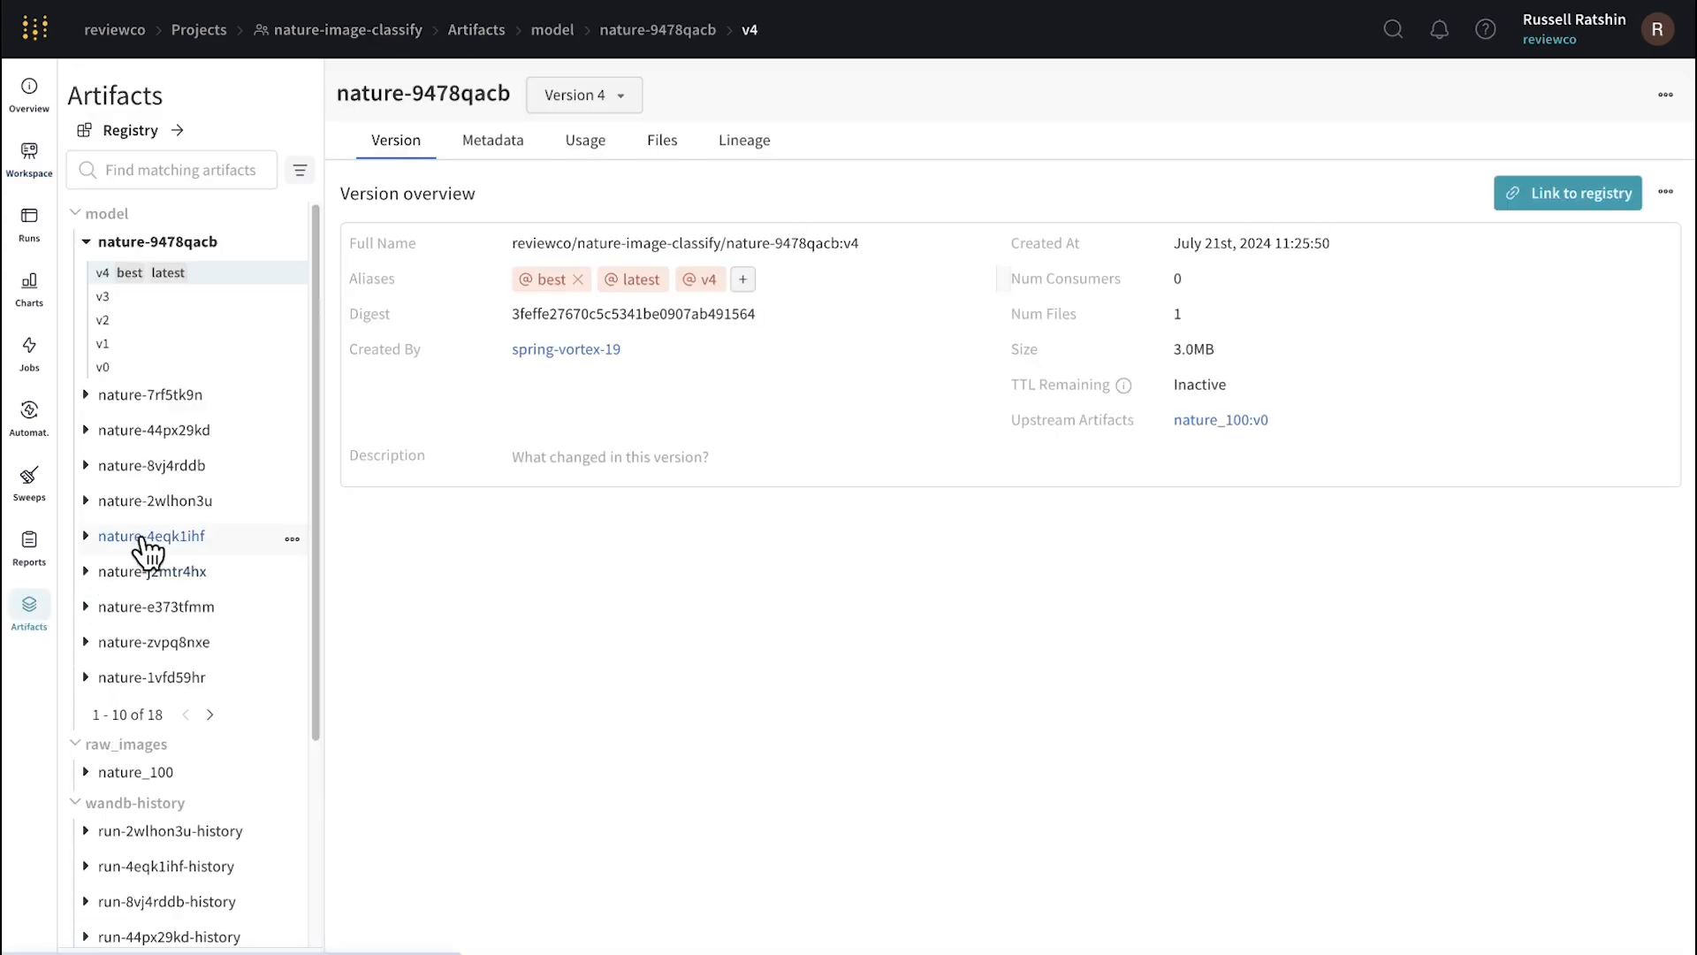
pyautogui.moveTo(156, 536)
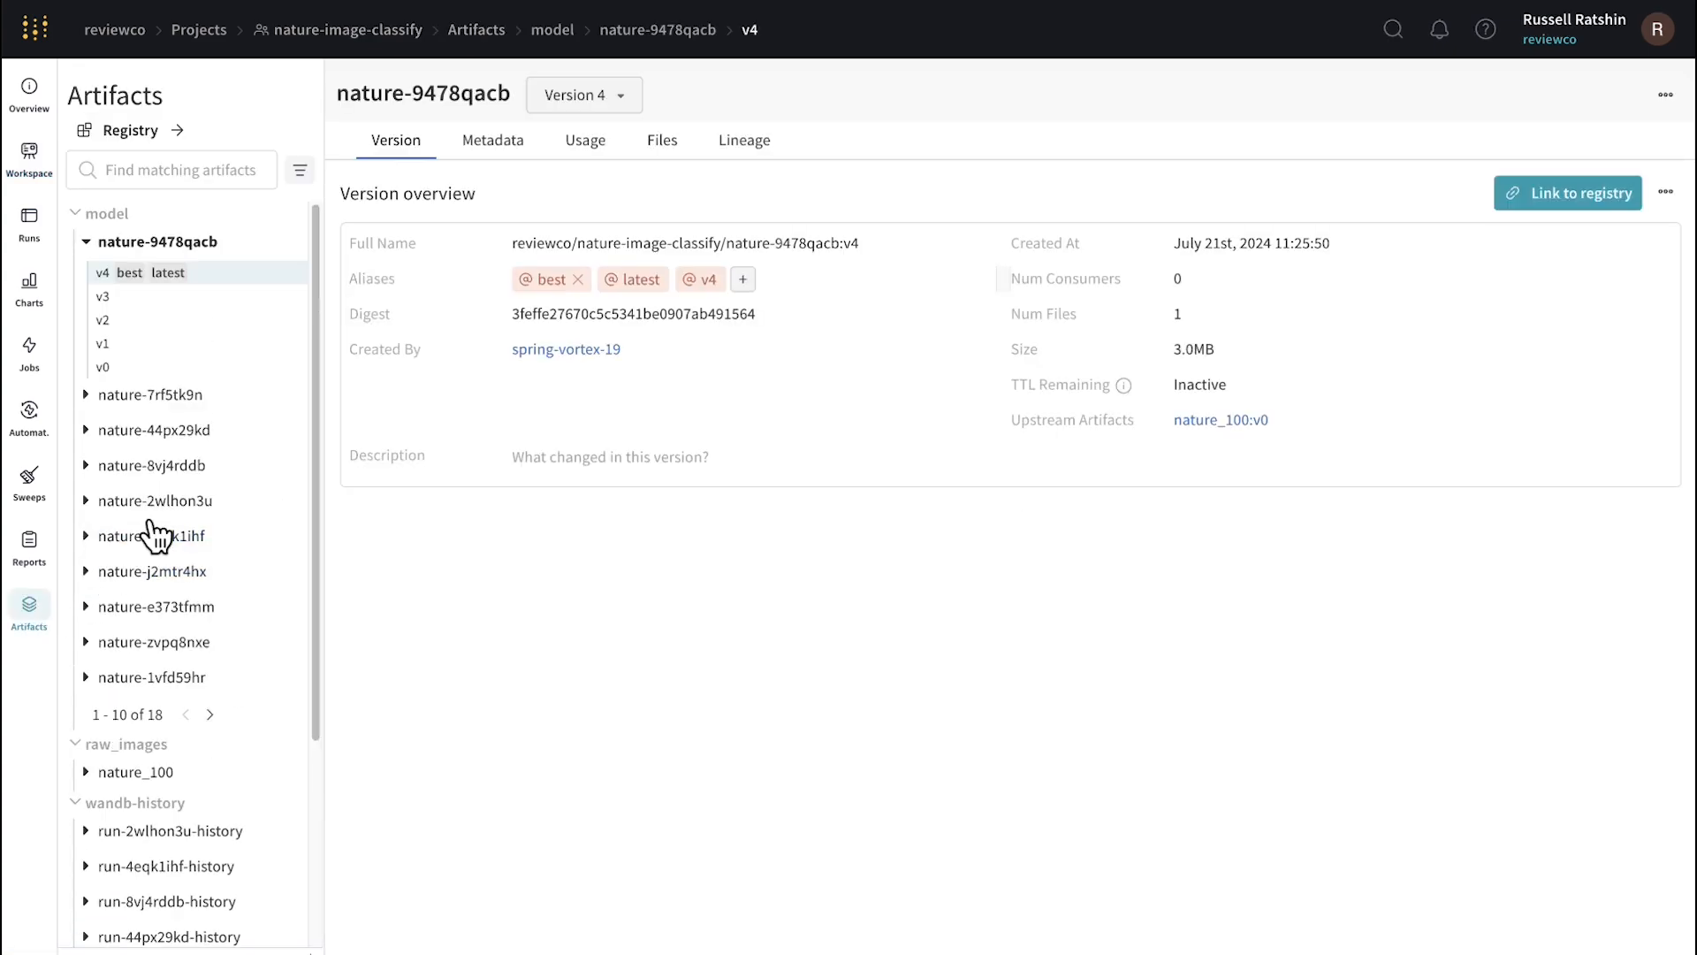
pyautogui.moveTo(219, 337)
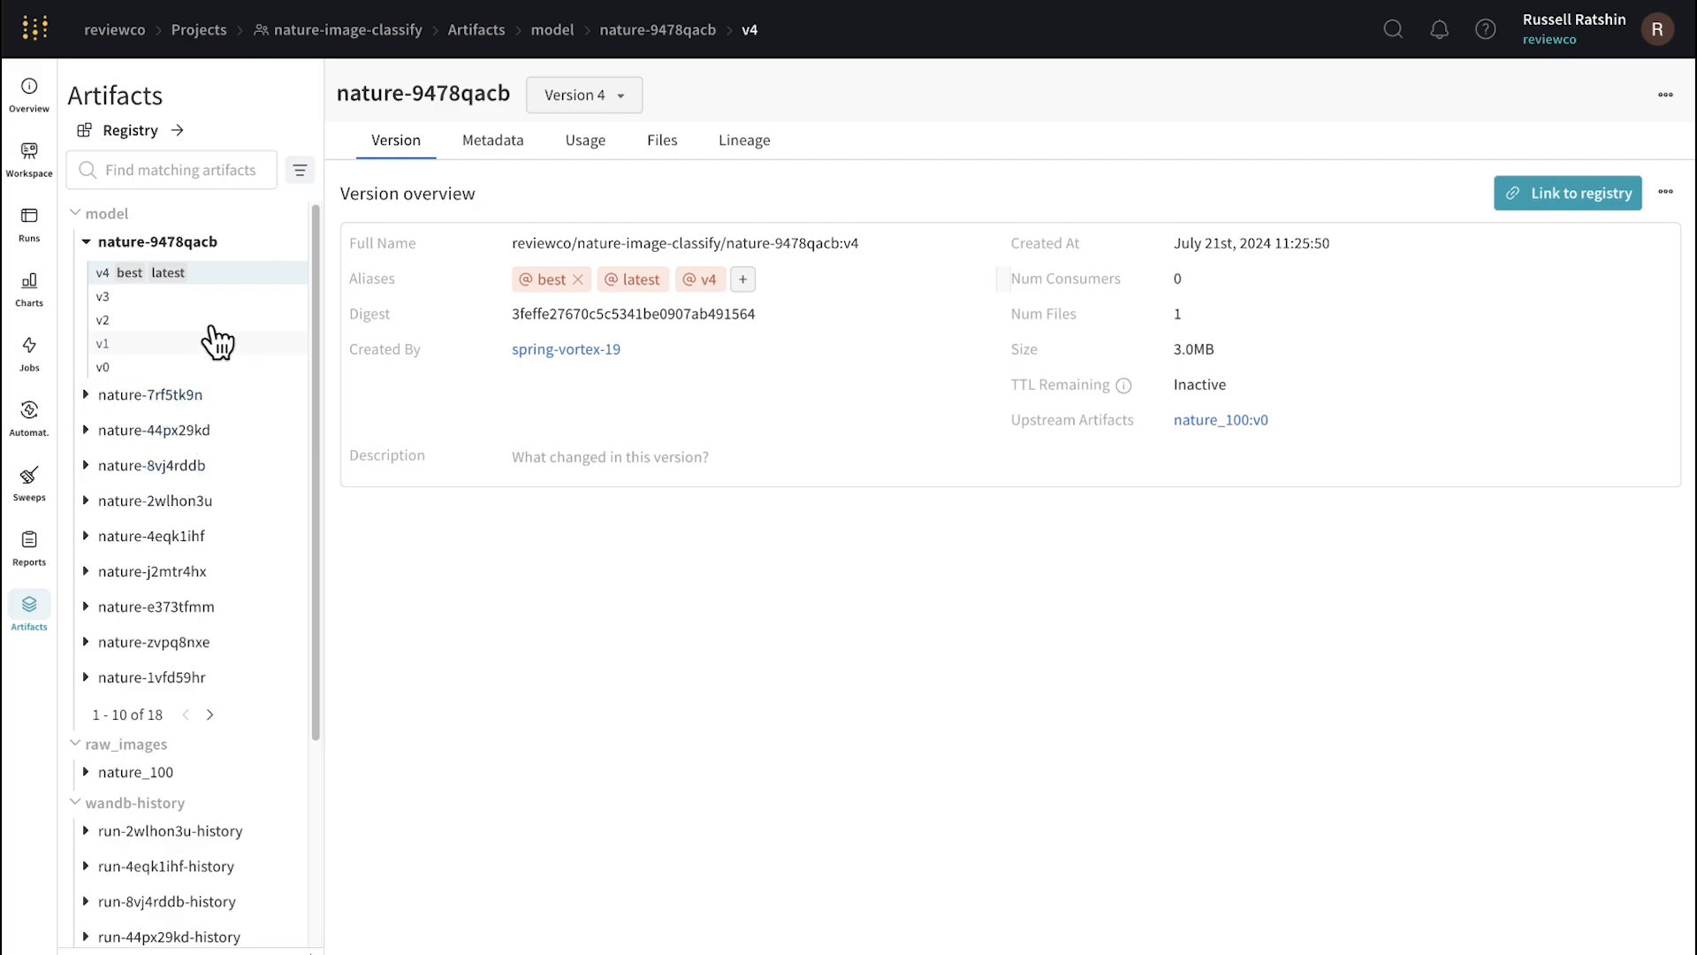
pyautogui.moveTo(235, 283)
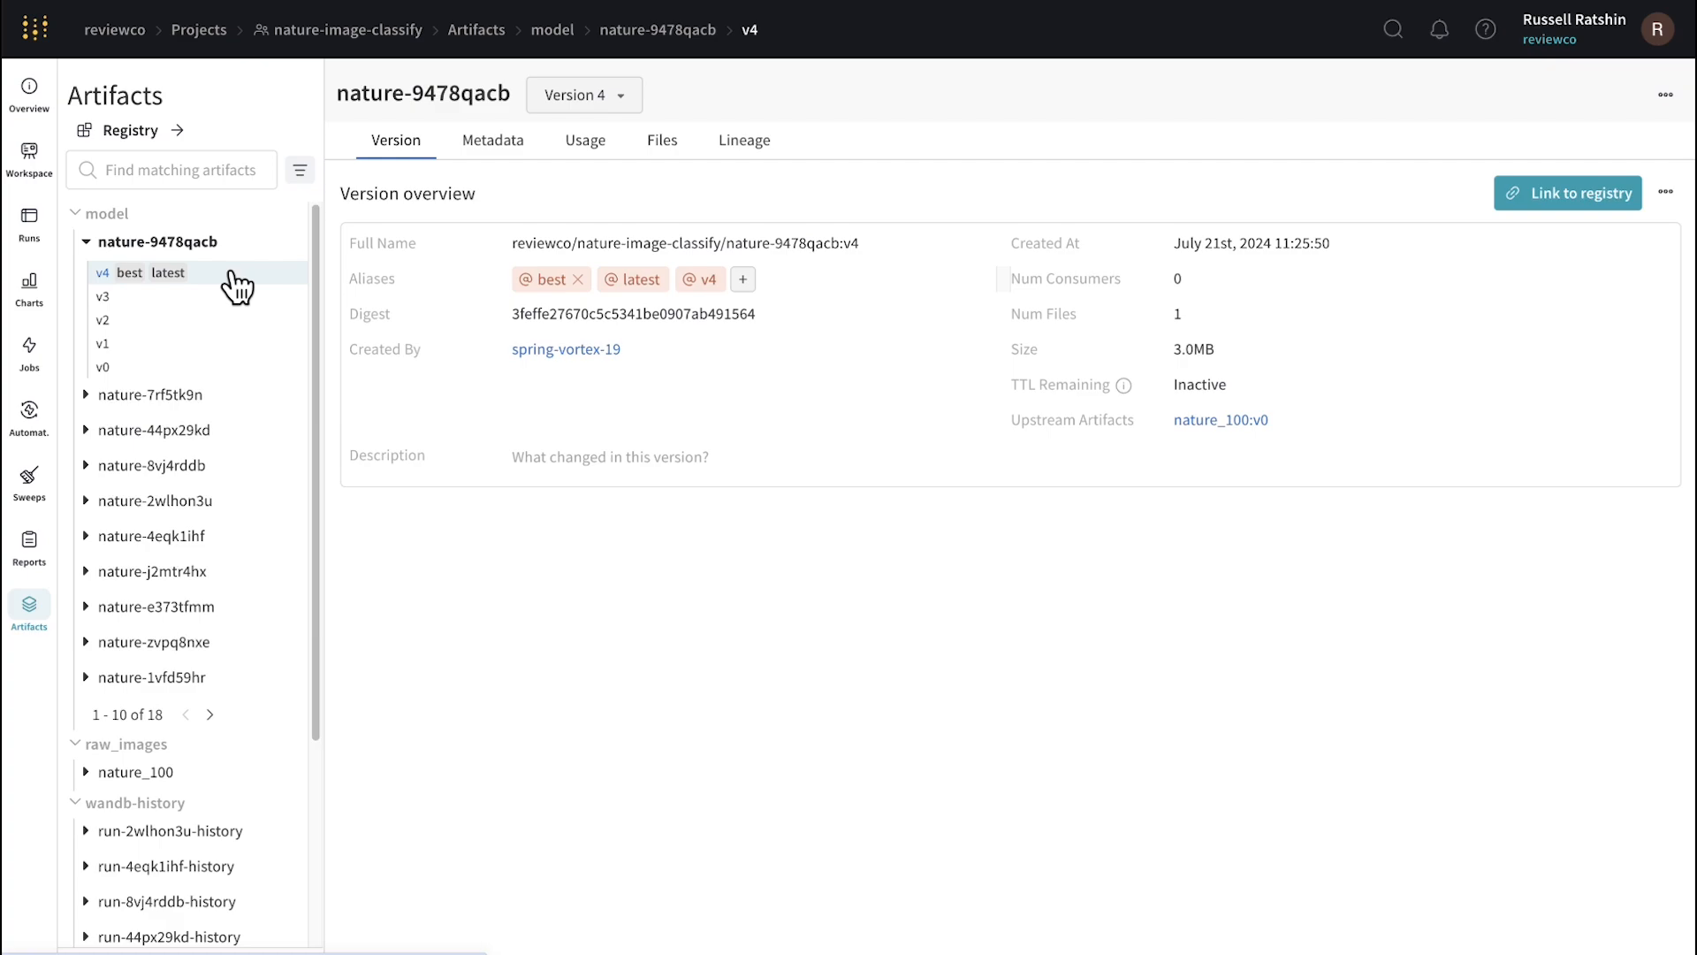
# - Begin linking the model to a new 'PyTorch Classification Models' collection in the Nature Image Classification Models registry
pyautogui.click(1569, 193)
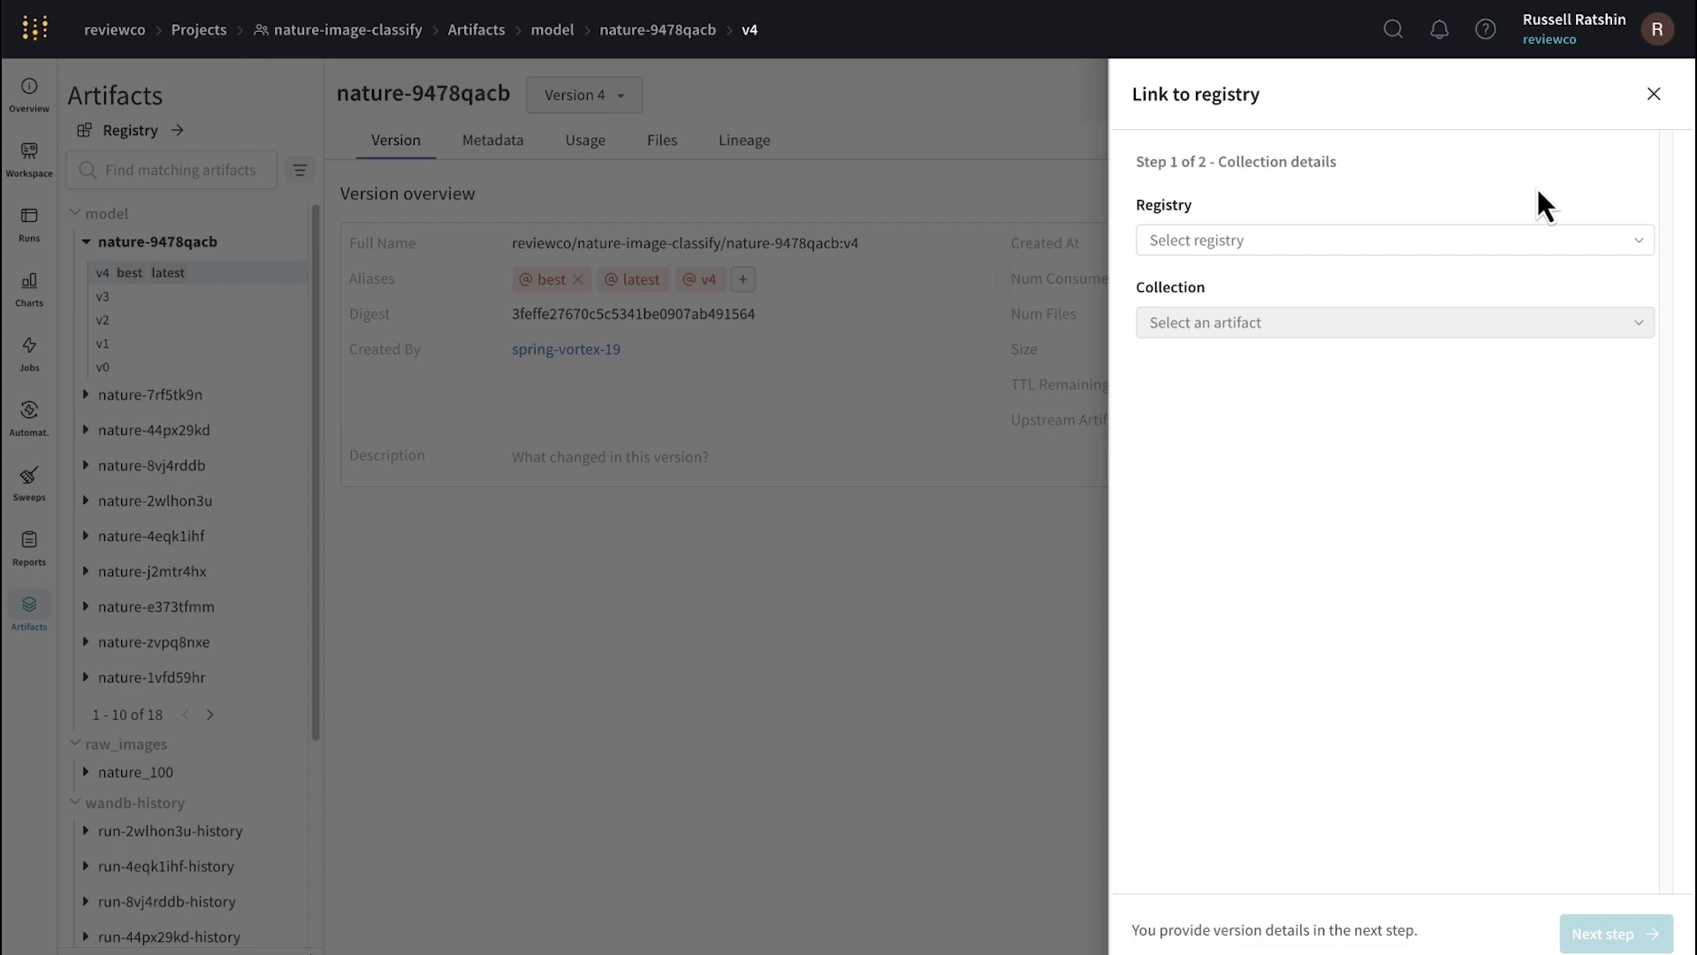
pyautogui.click(1393, 239)
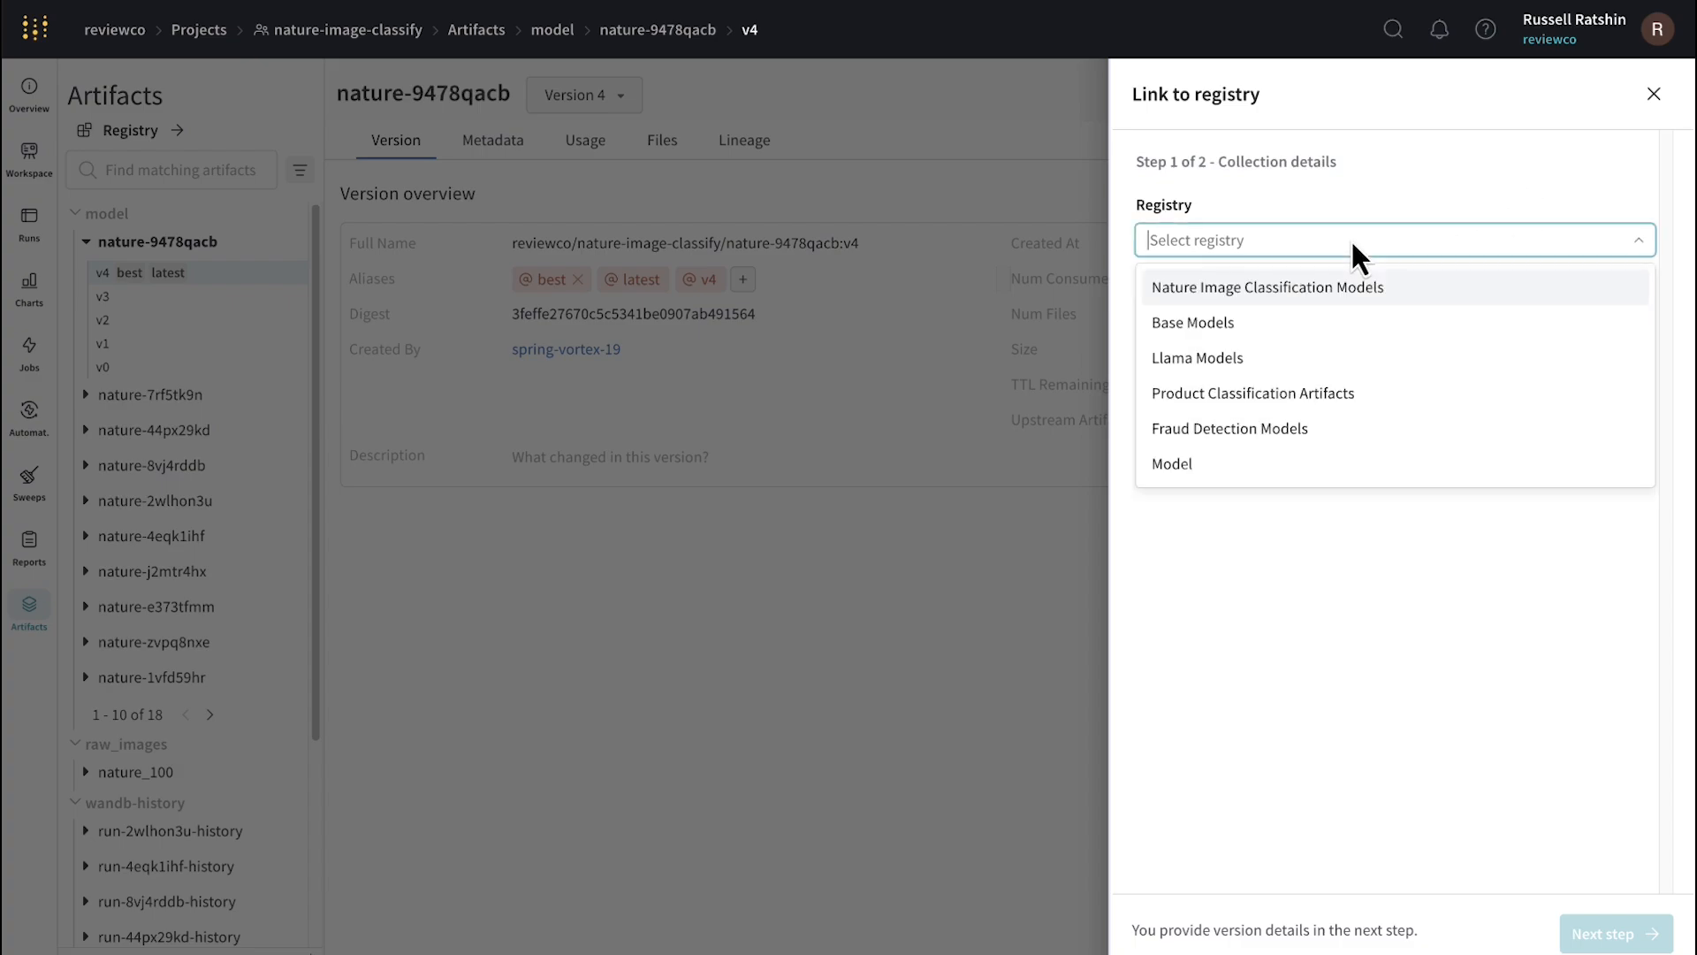
pyautogui.click(1266, 287)
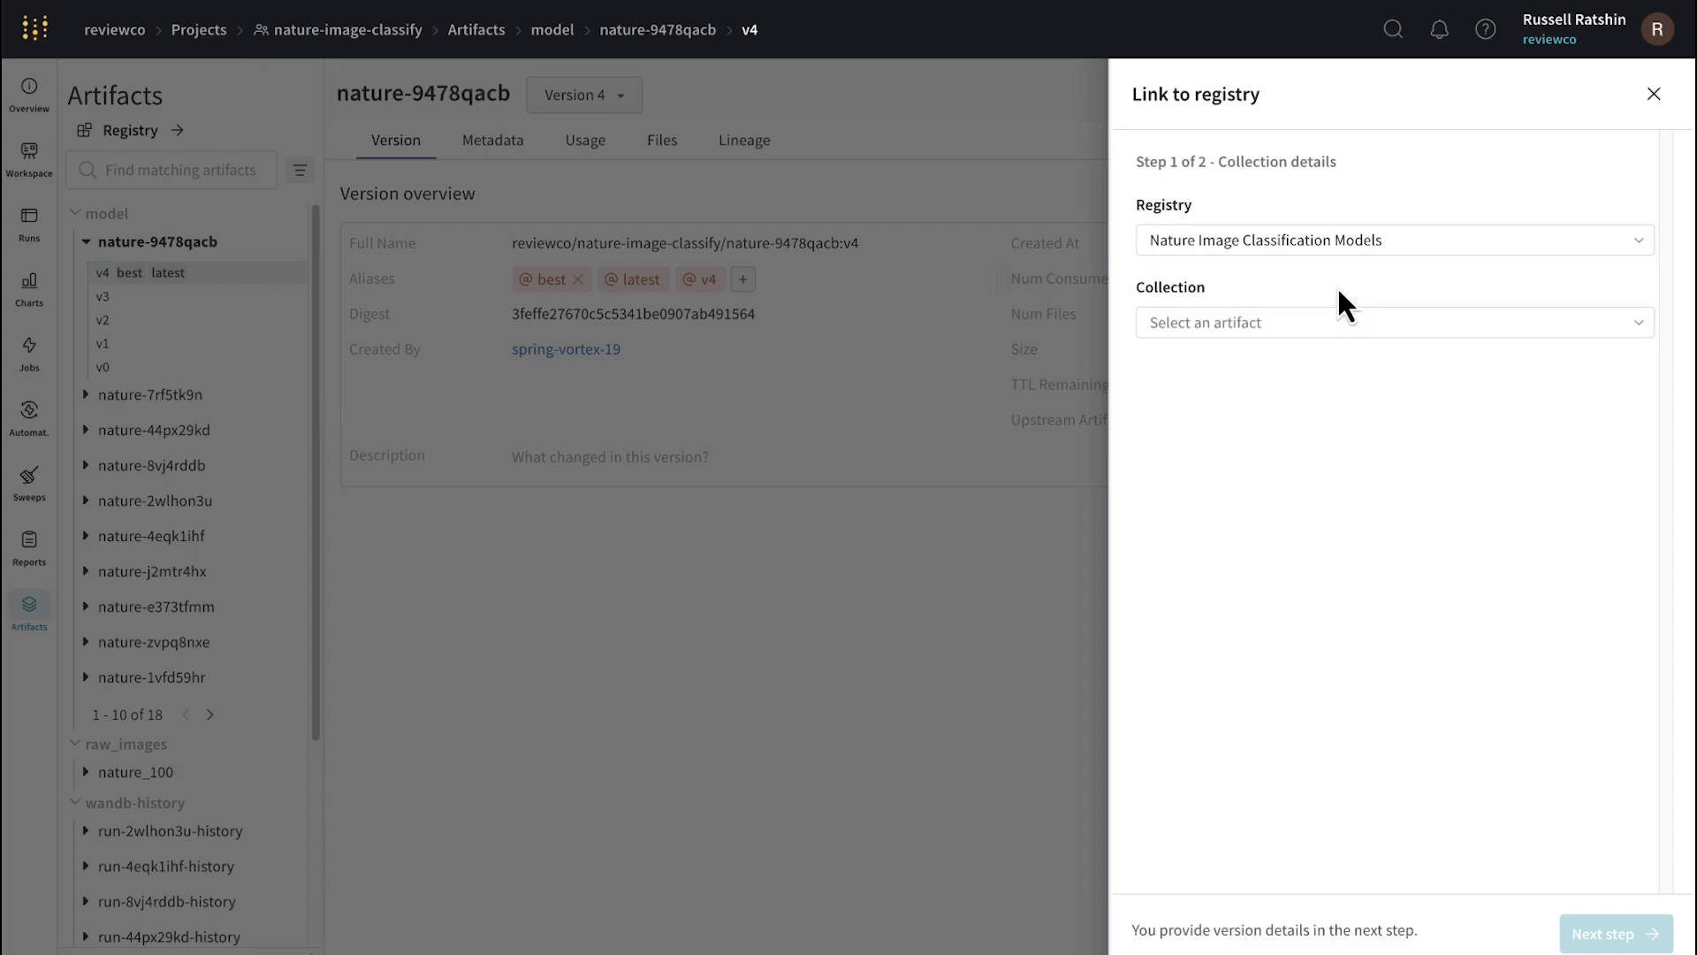
pyautogui.moveTo(1338, 322)
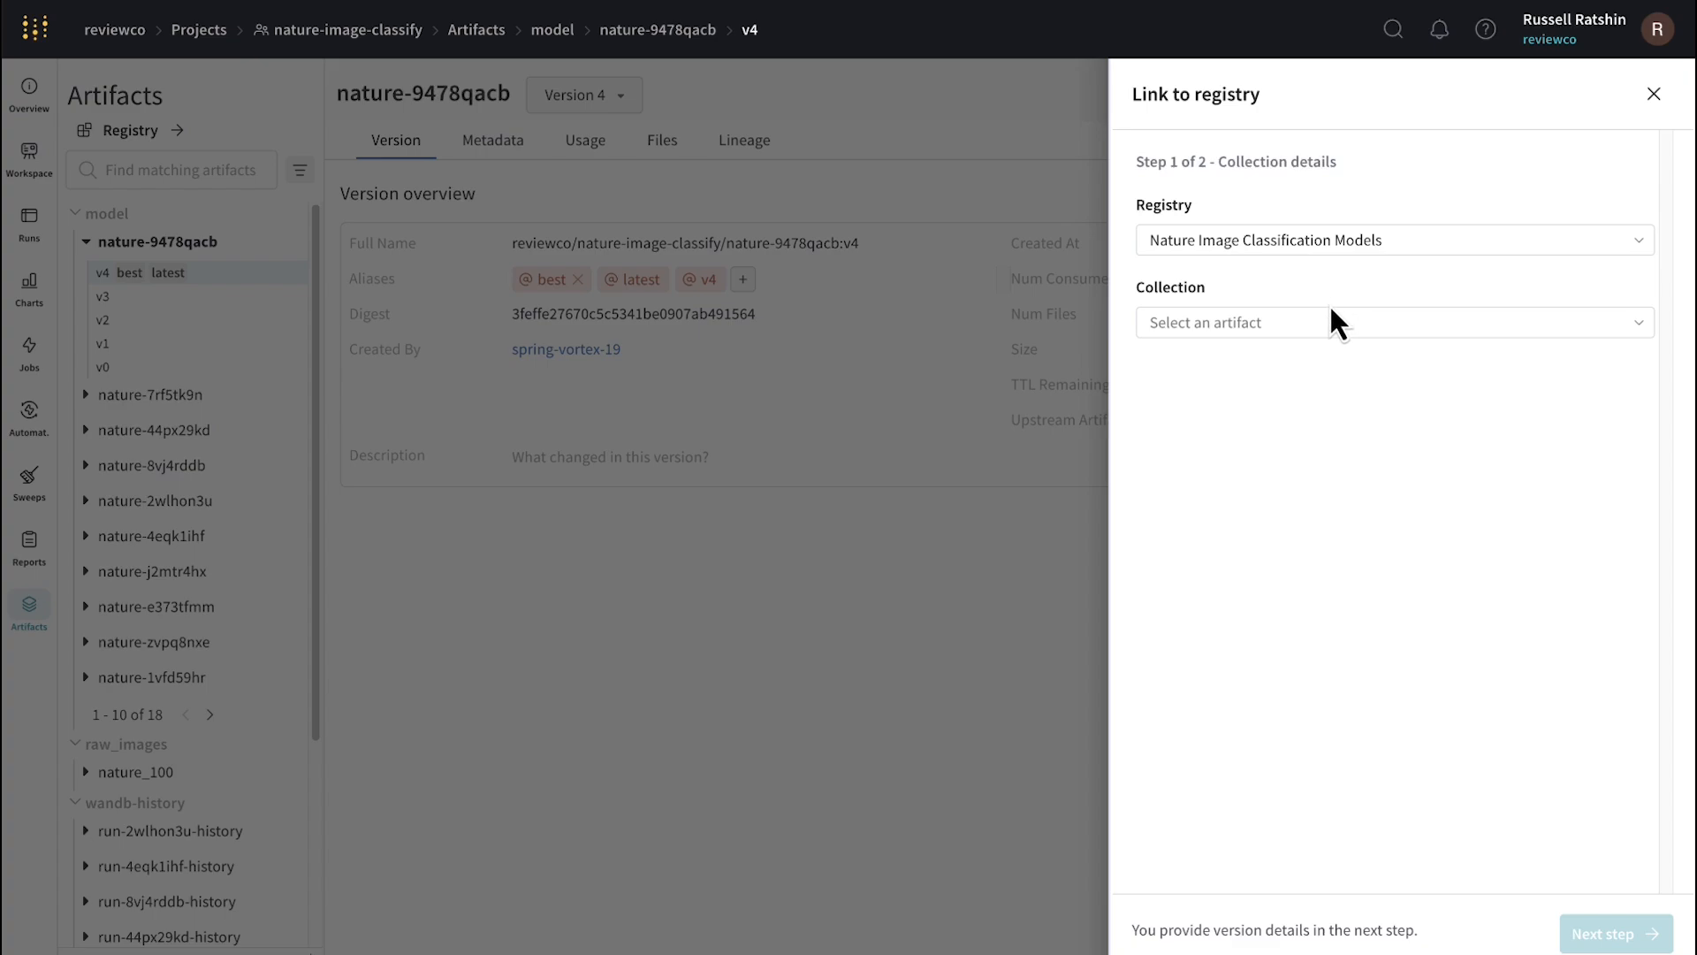
pyautogui.click(1393, 322)
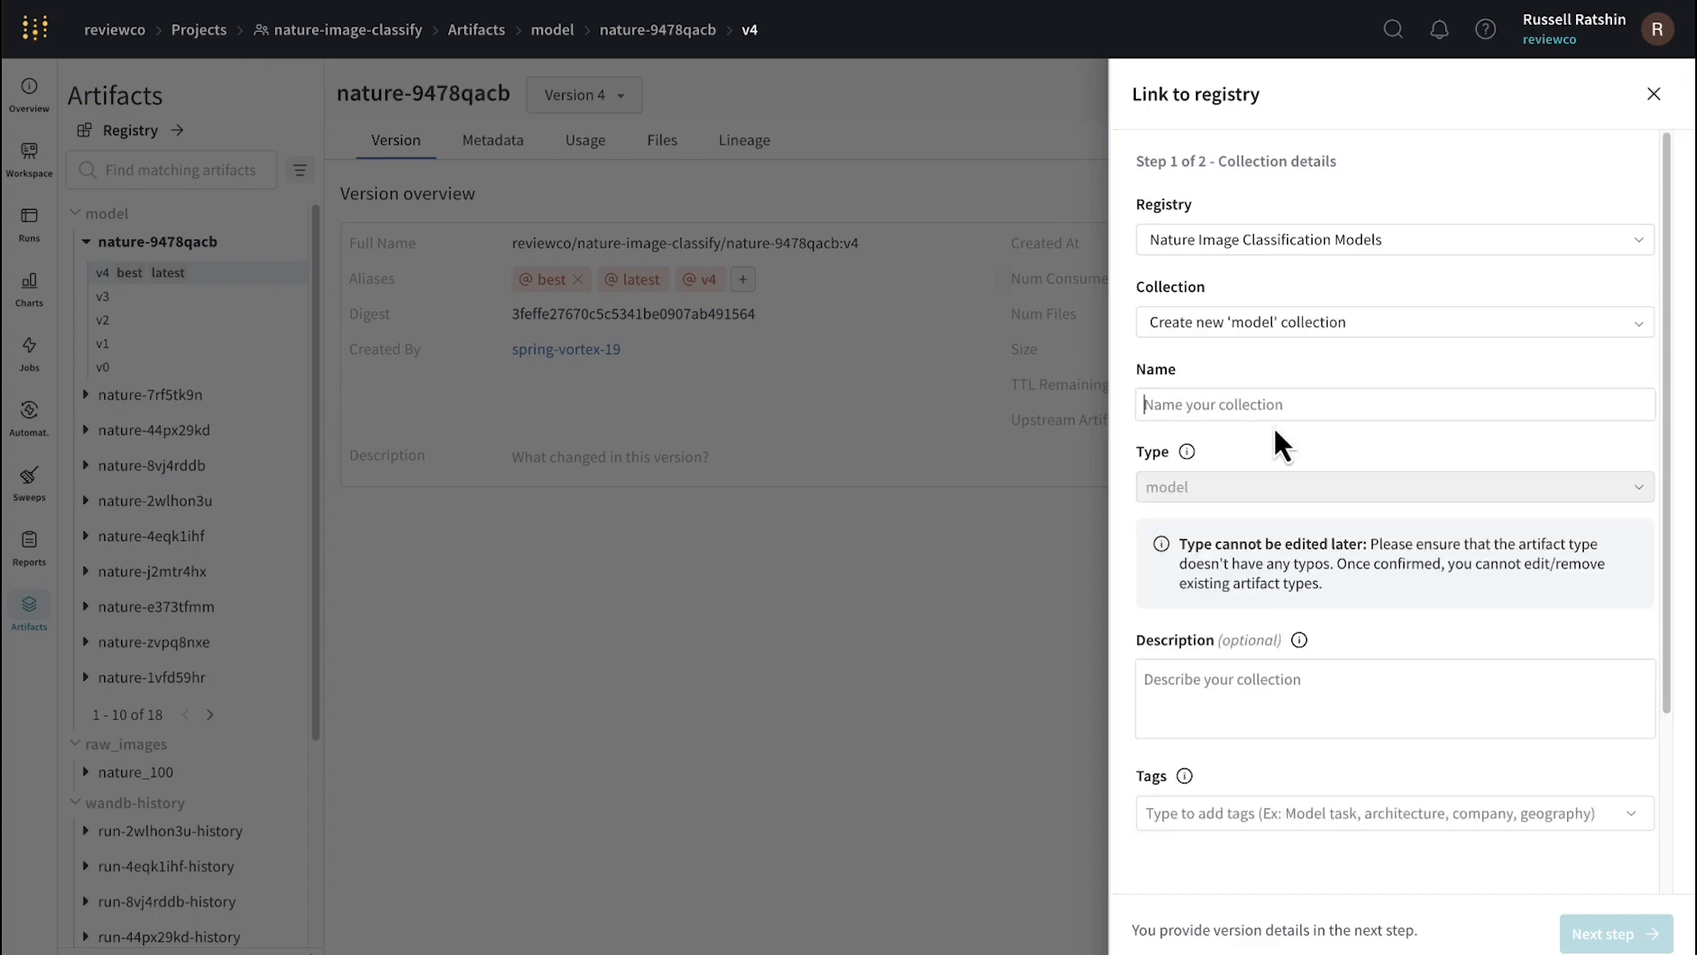
pyautogui.write('PyTorch Classification Models')
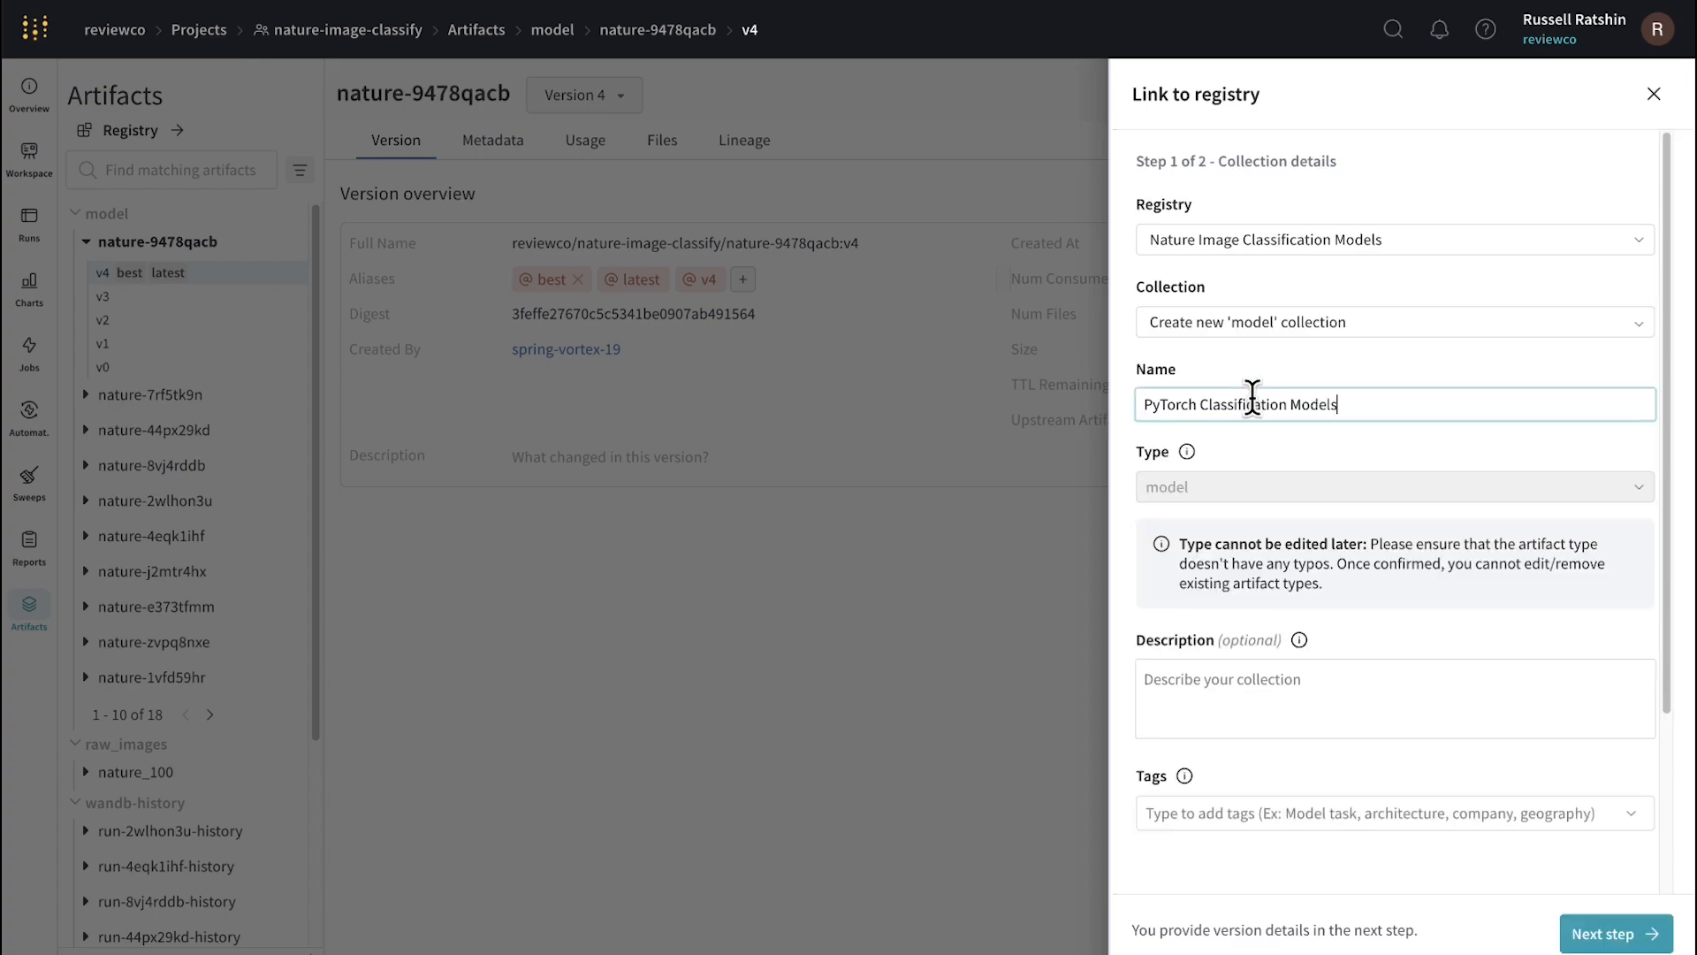
pyautogui.moveTo(1447, 668)
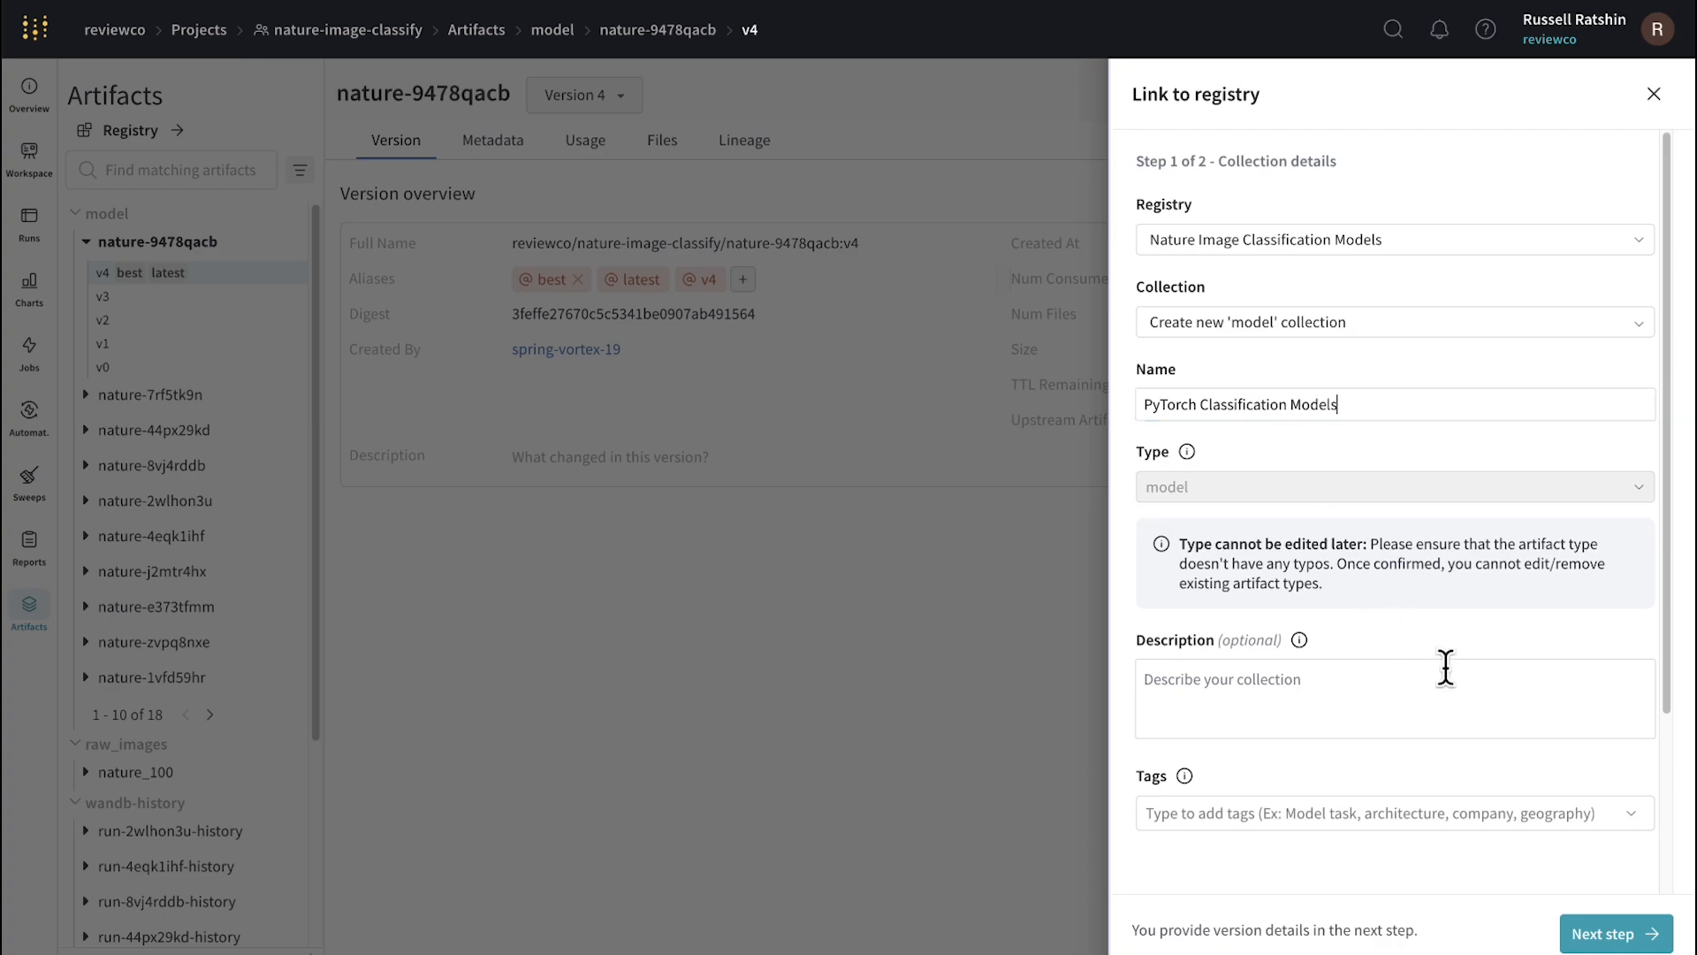
pyautogui.click(1613, 934)
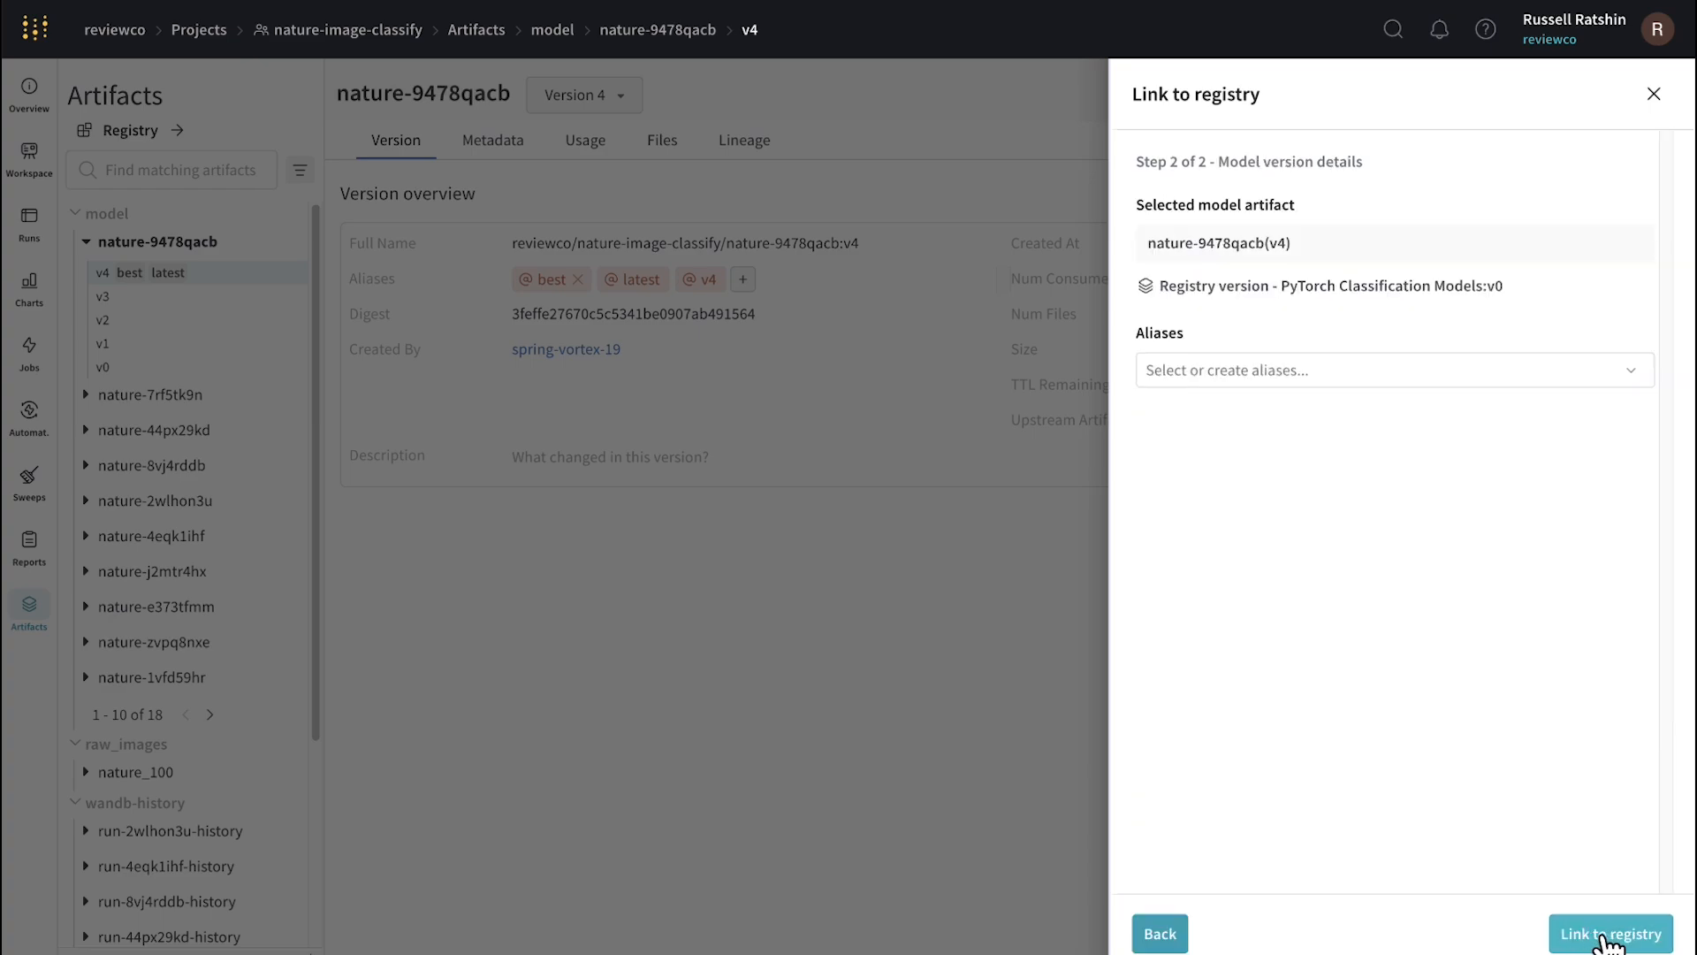
# - Add the alias 'Best' and link nature-9478qacb:v4 into the registry as v0
pyautogui.click(1391, 369)
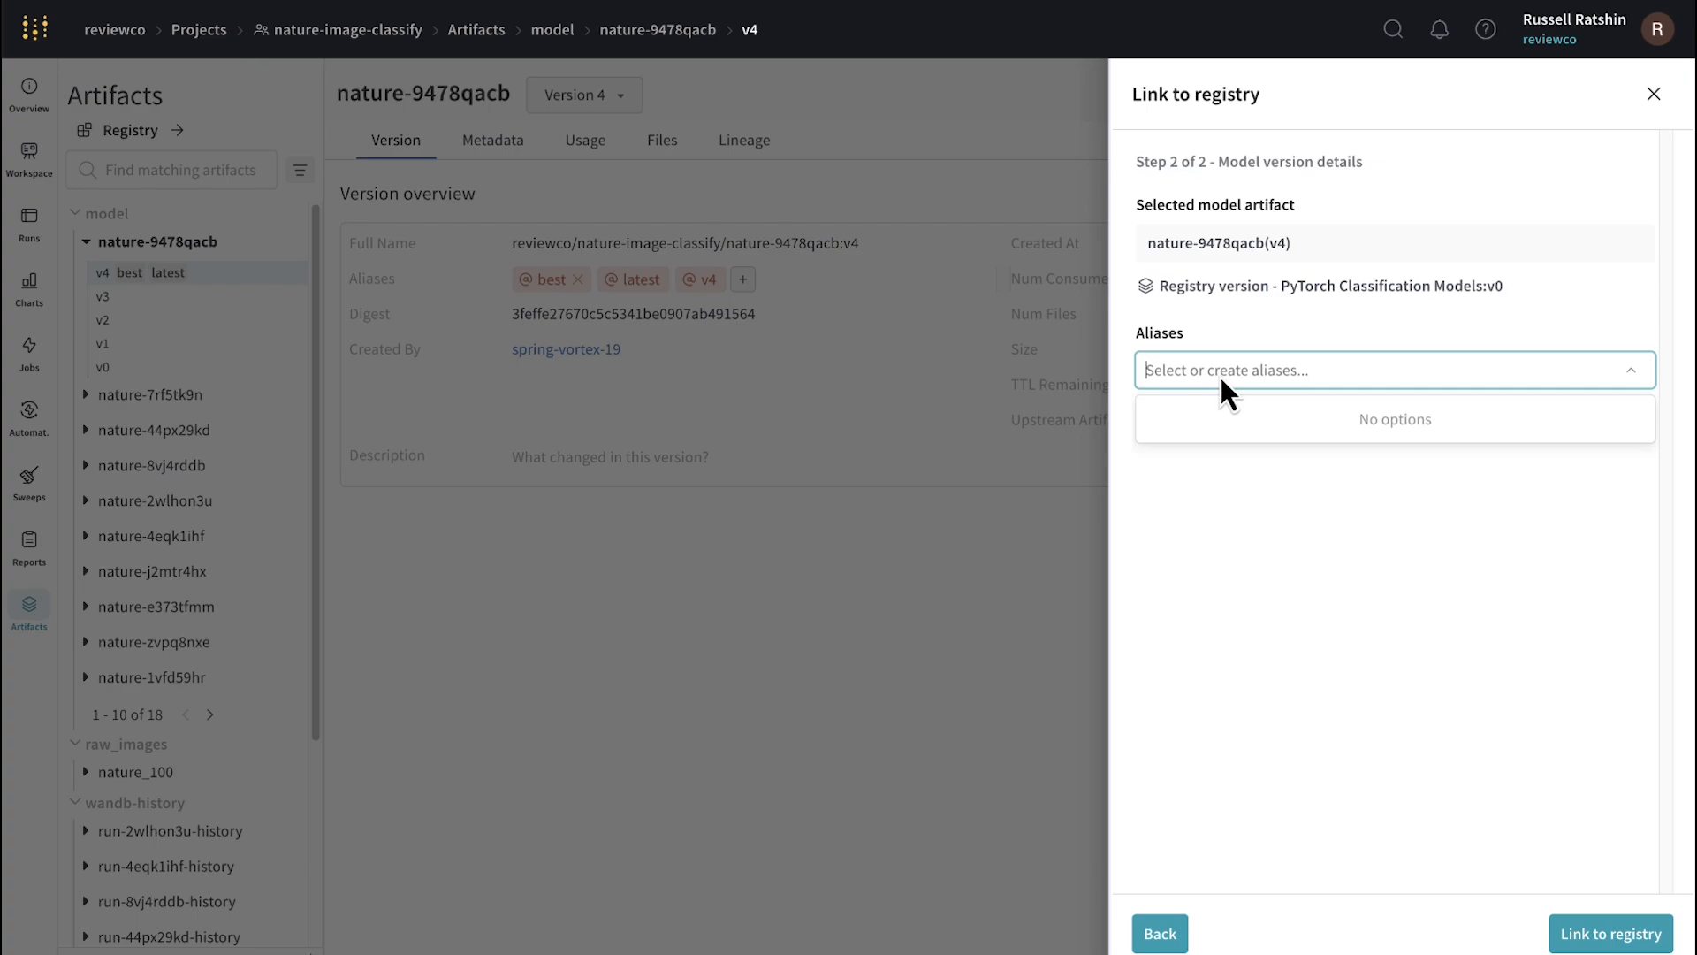
pyautogui.write('Best')
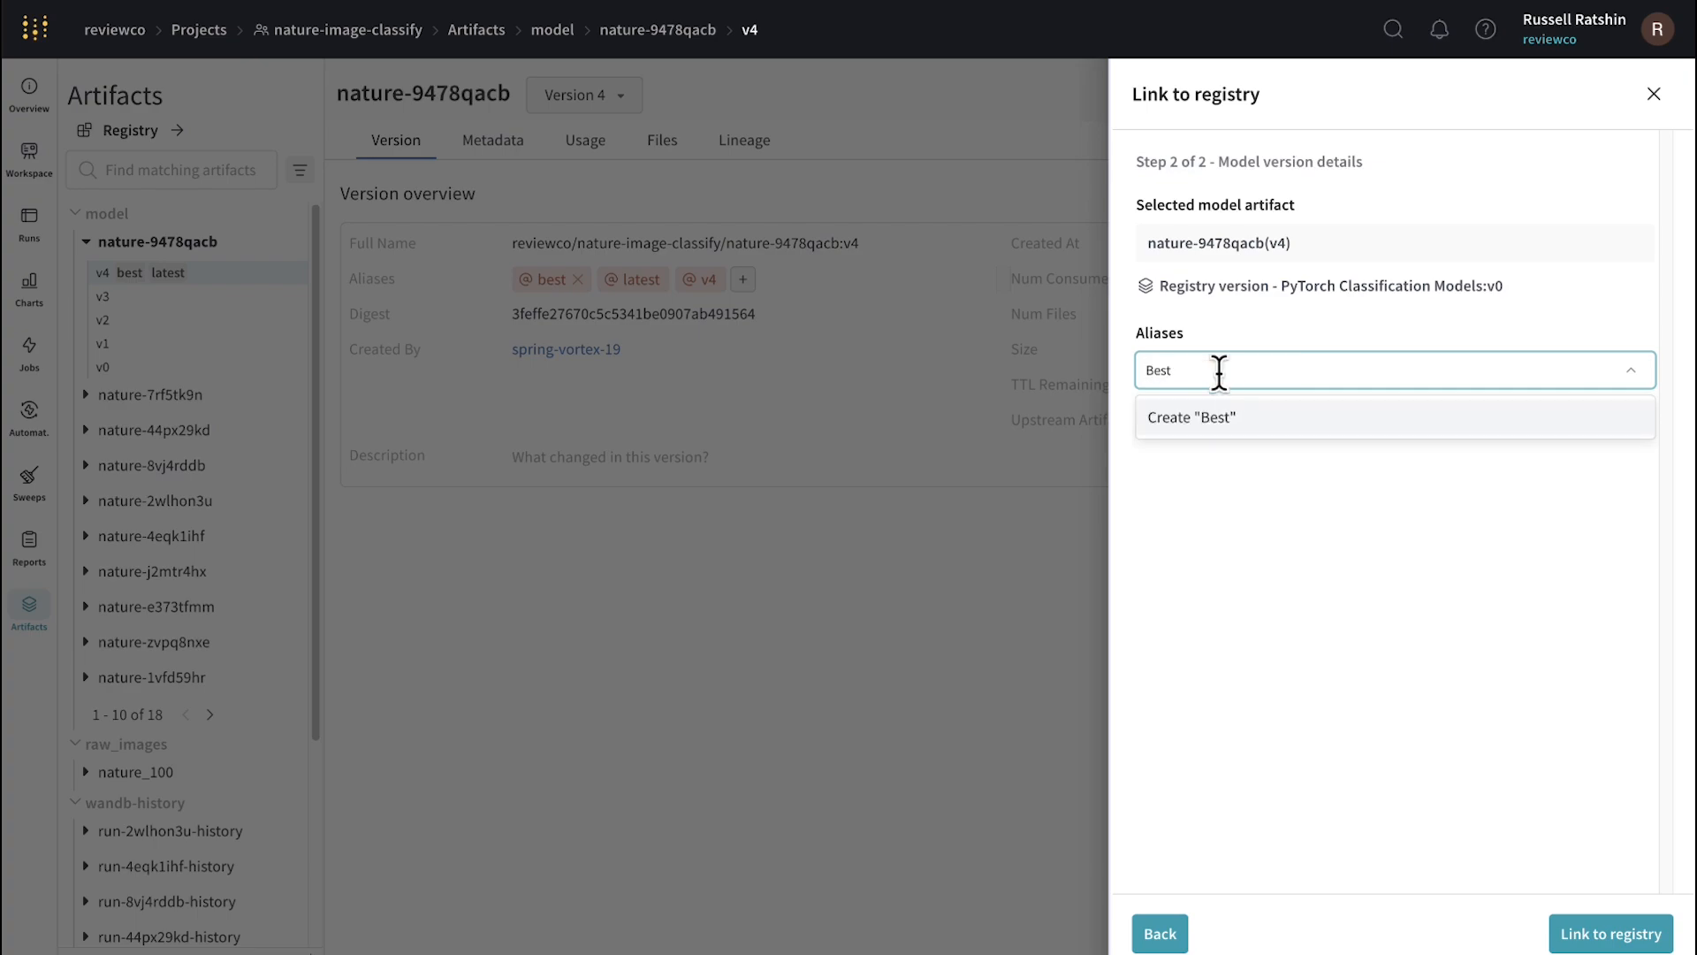
pyautogui.click(1190, 417)
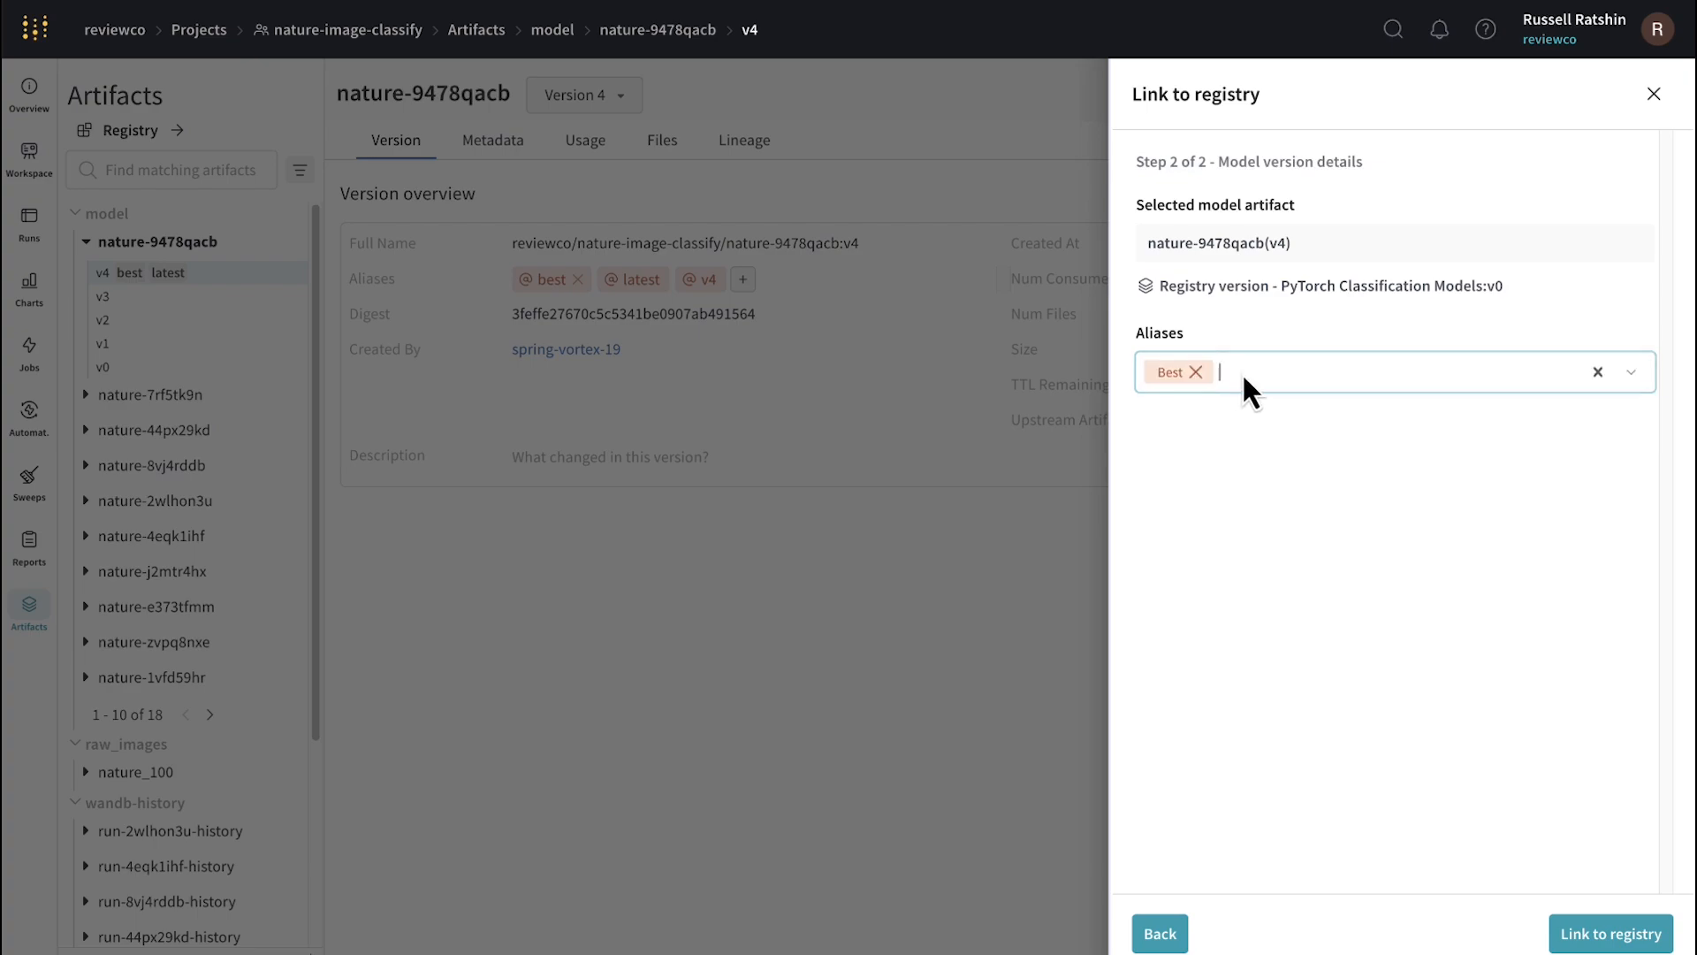
pyautogui.moveTo(1613, 933)
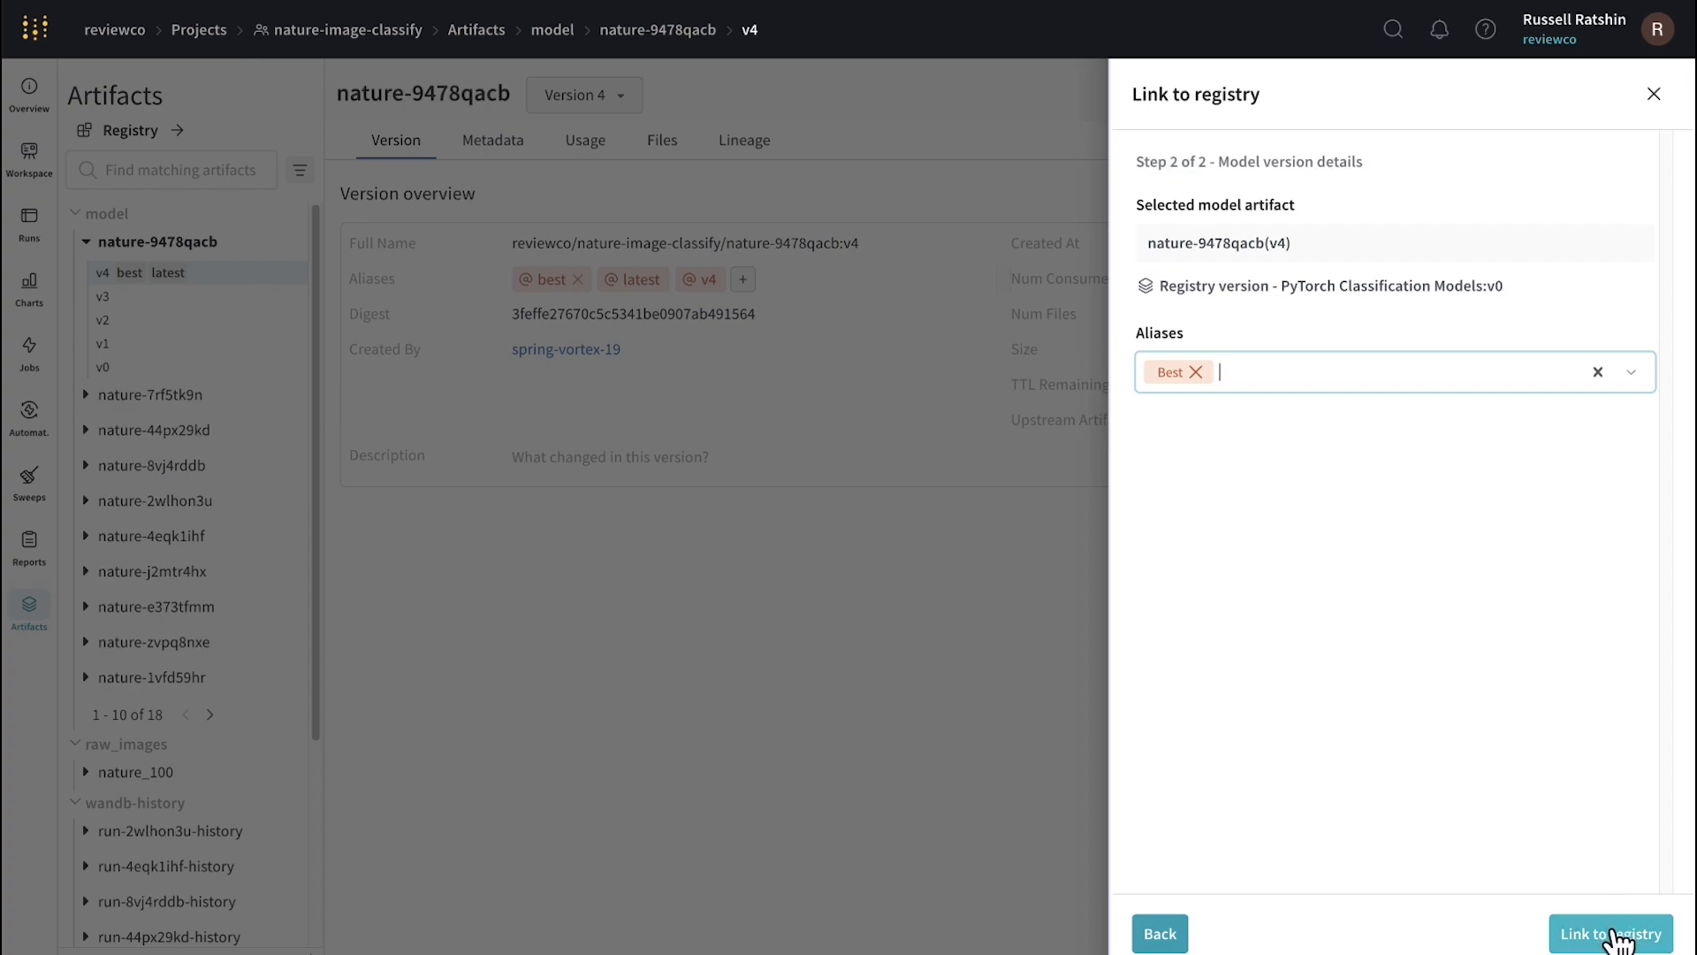
pyautogui.click(1613, 934)
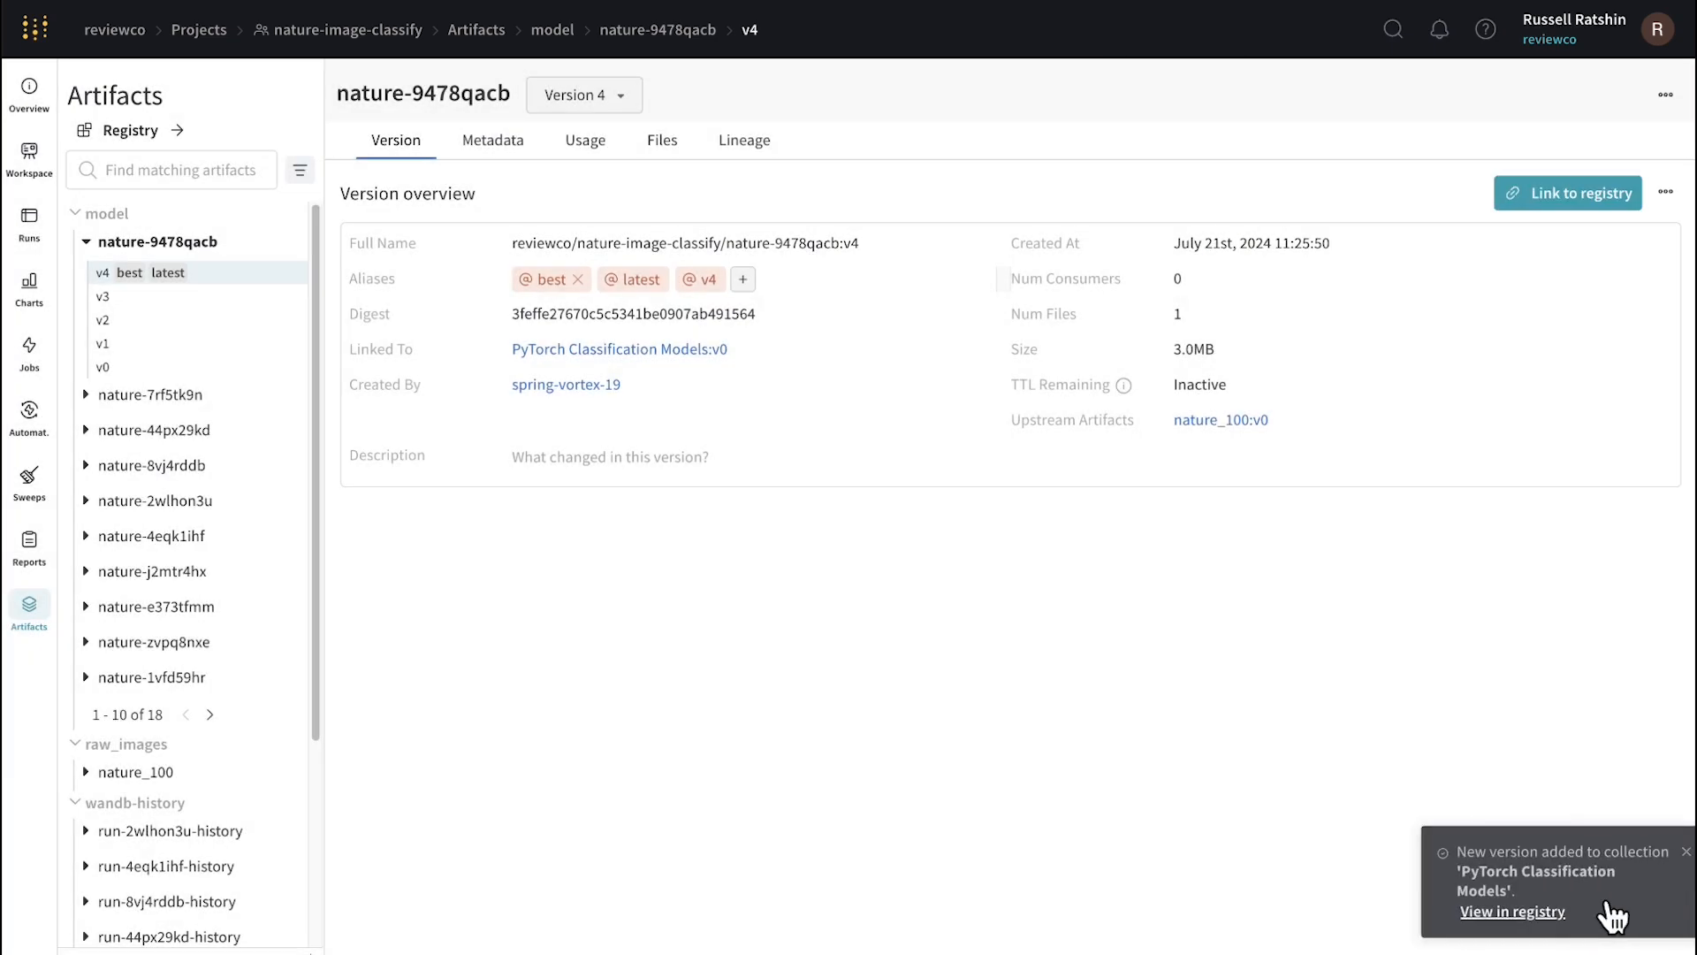
# - View the PyTorch Classification Models collection in the registry and its version 0
pyautogui.click(1511, 913)
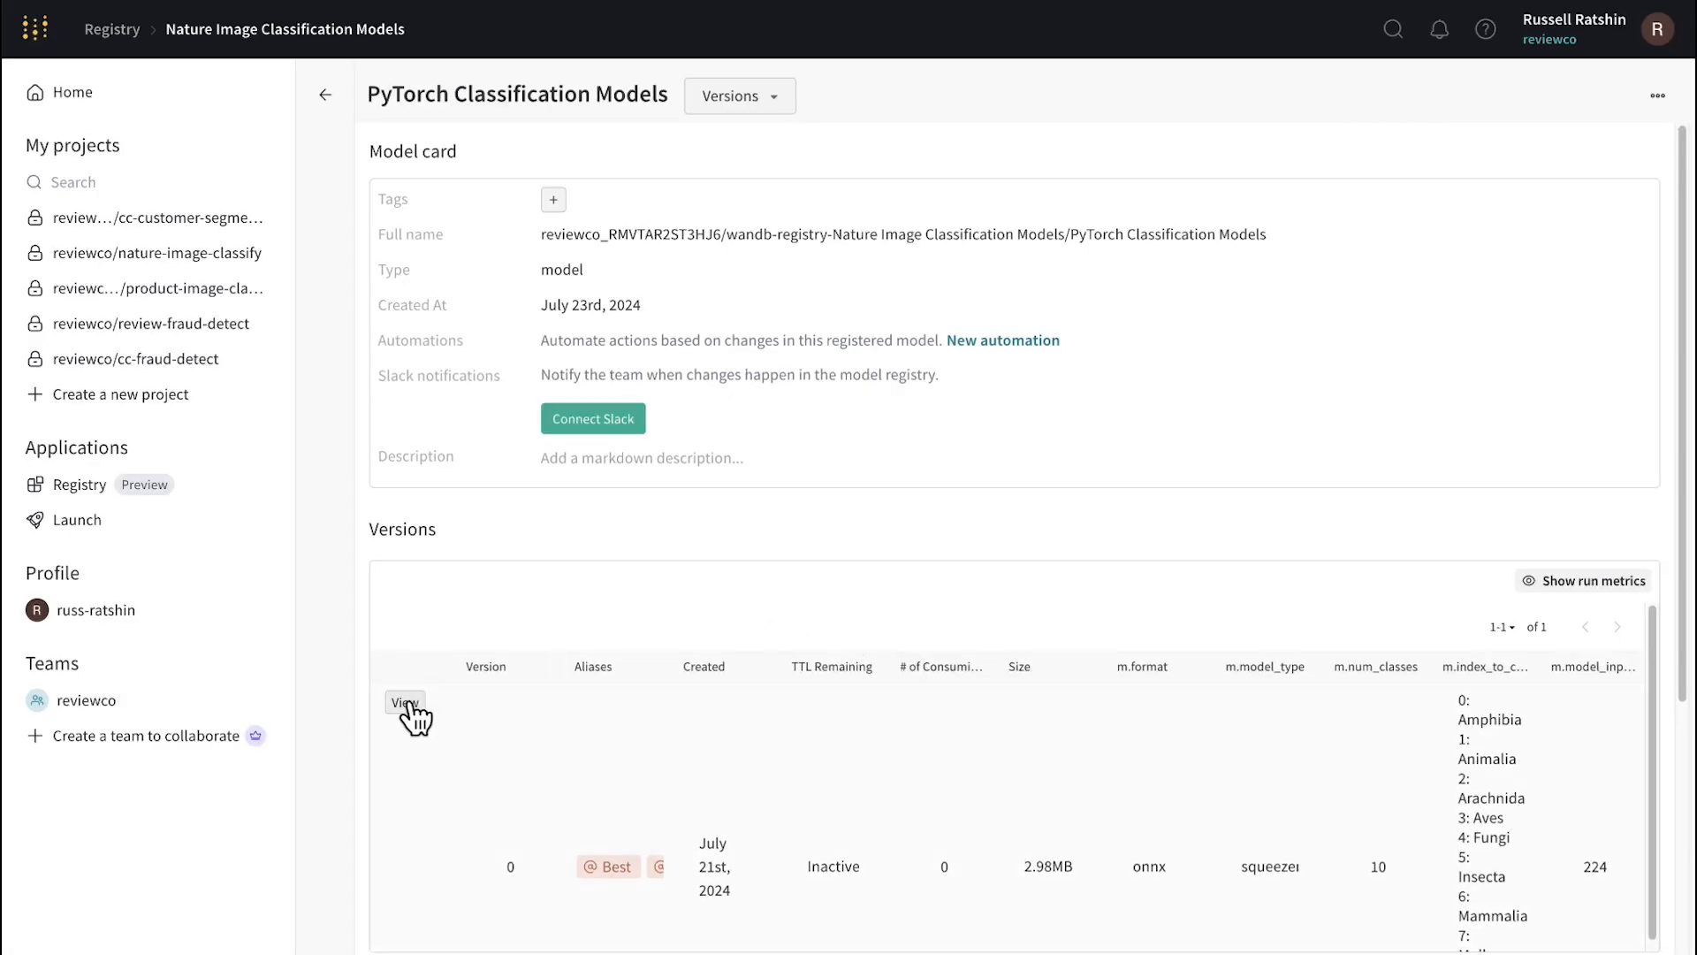
pyautogui.click(403, 702)
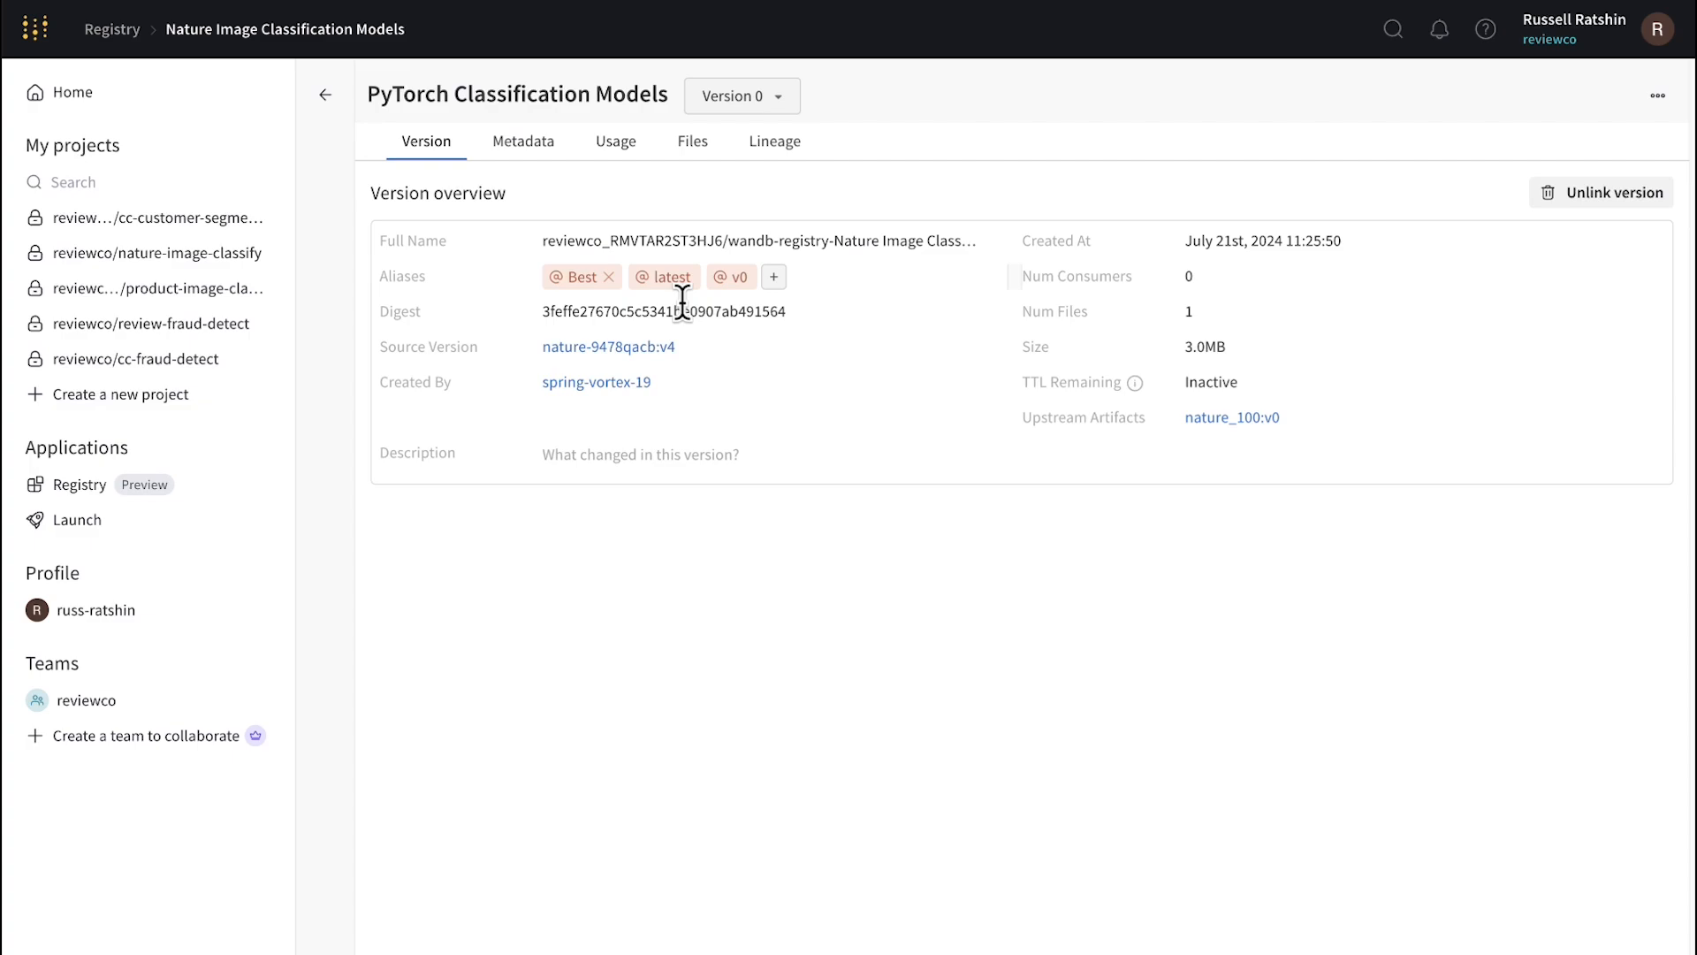
pyautogui.moveTo(713, 316)
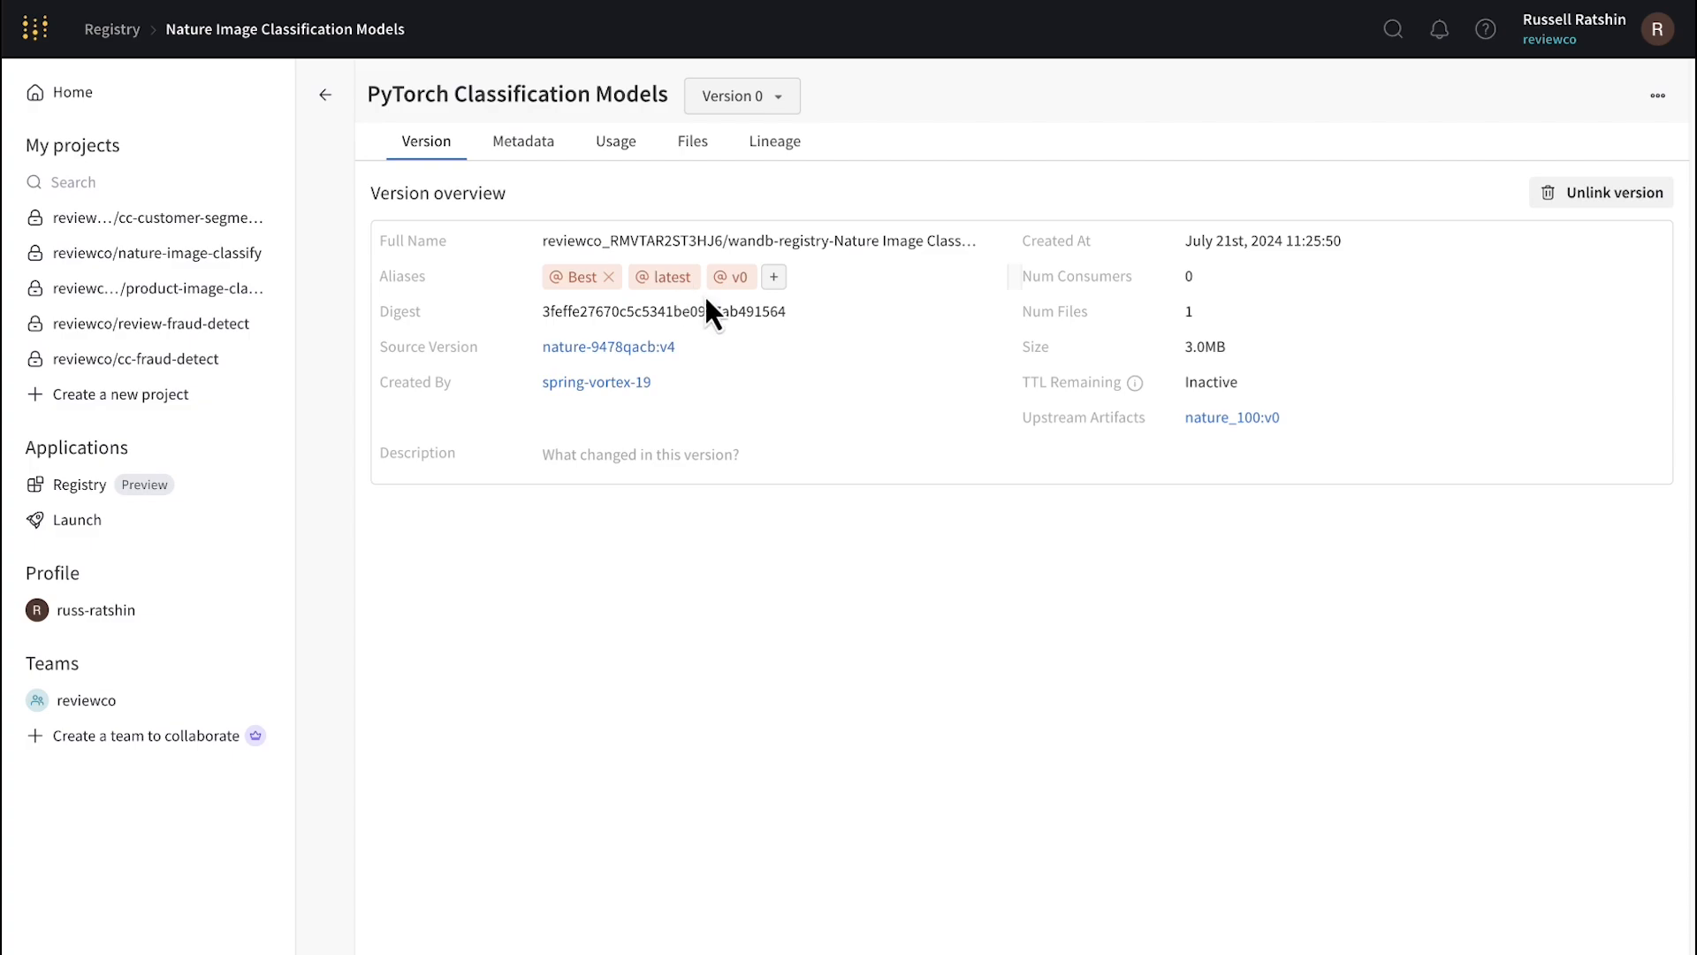
# - Check the Usage code for the registered model, then return to the Home page
pyautogui.click(615, 141)
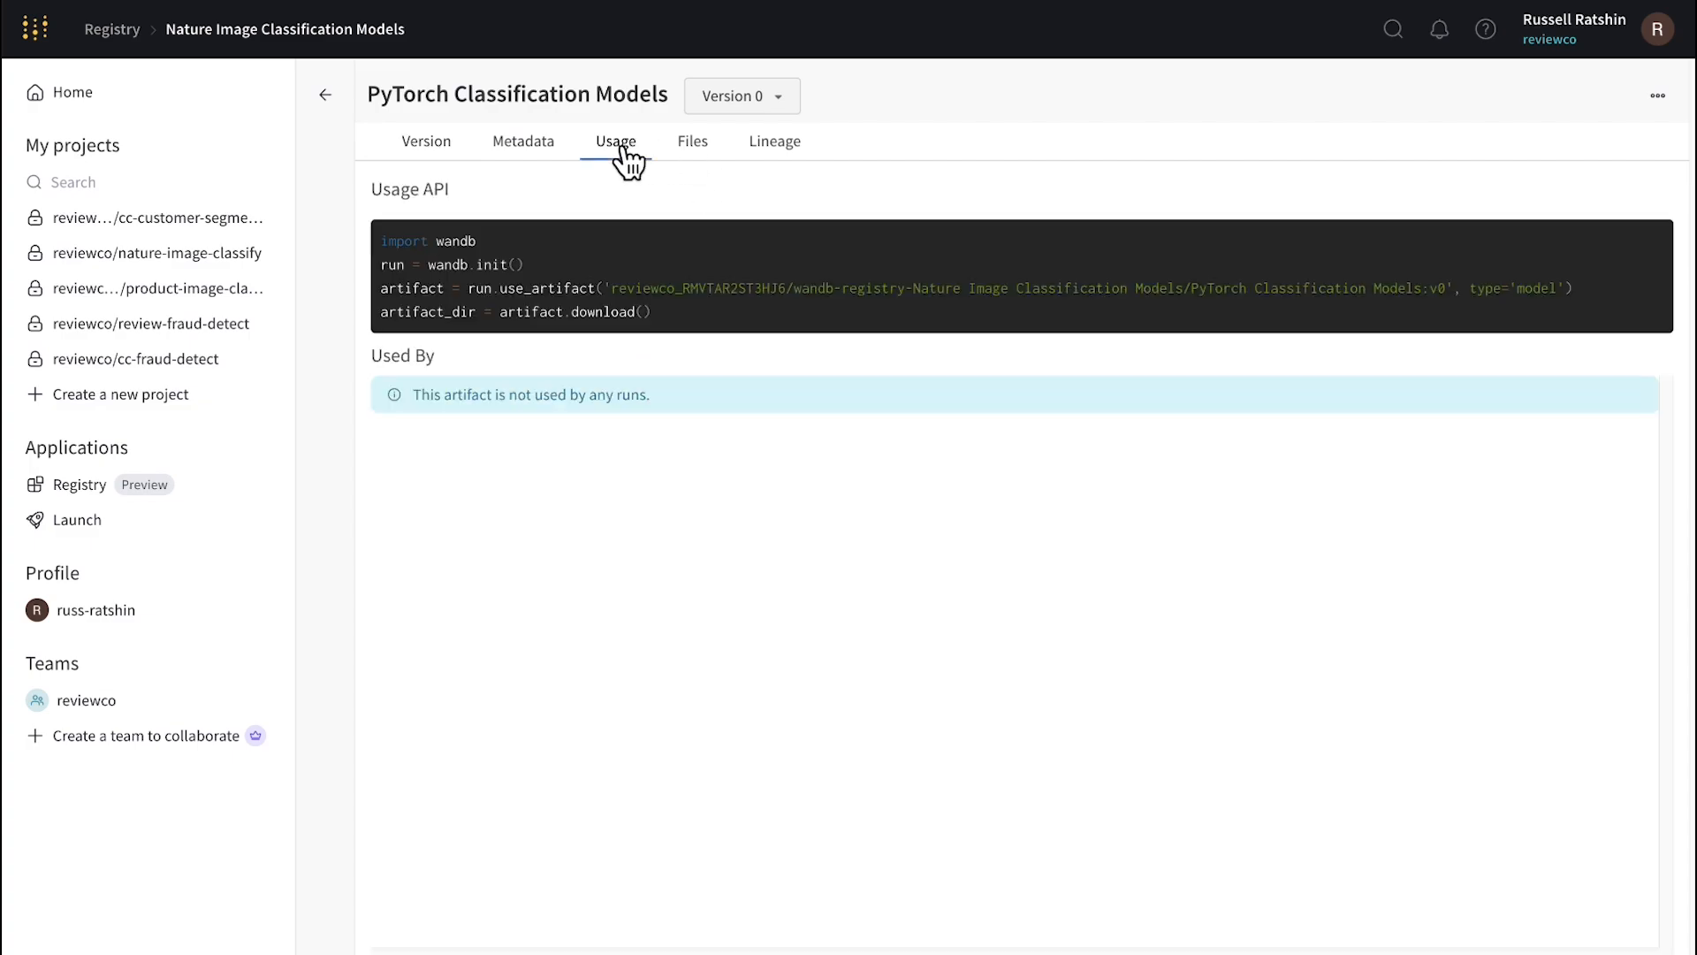
pyautogui.moveTo(693, 315)
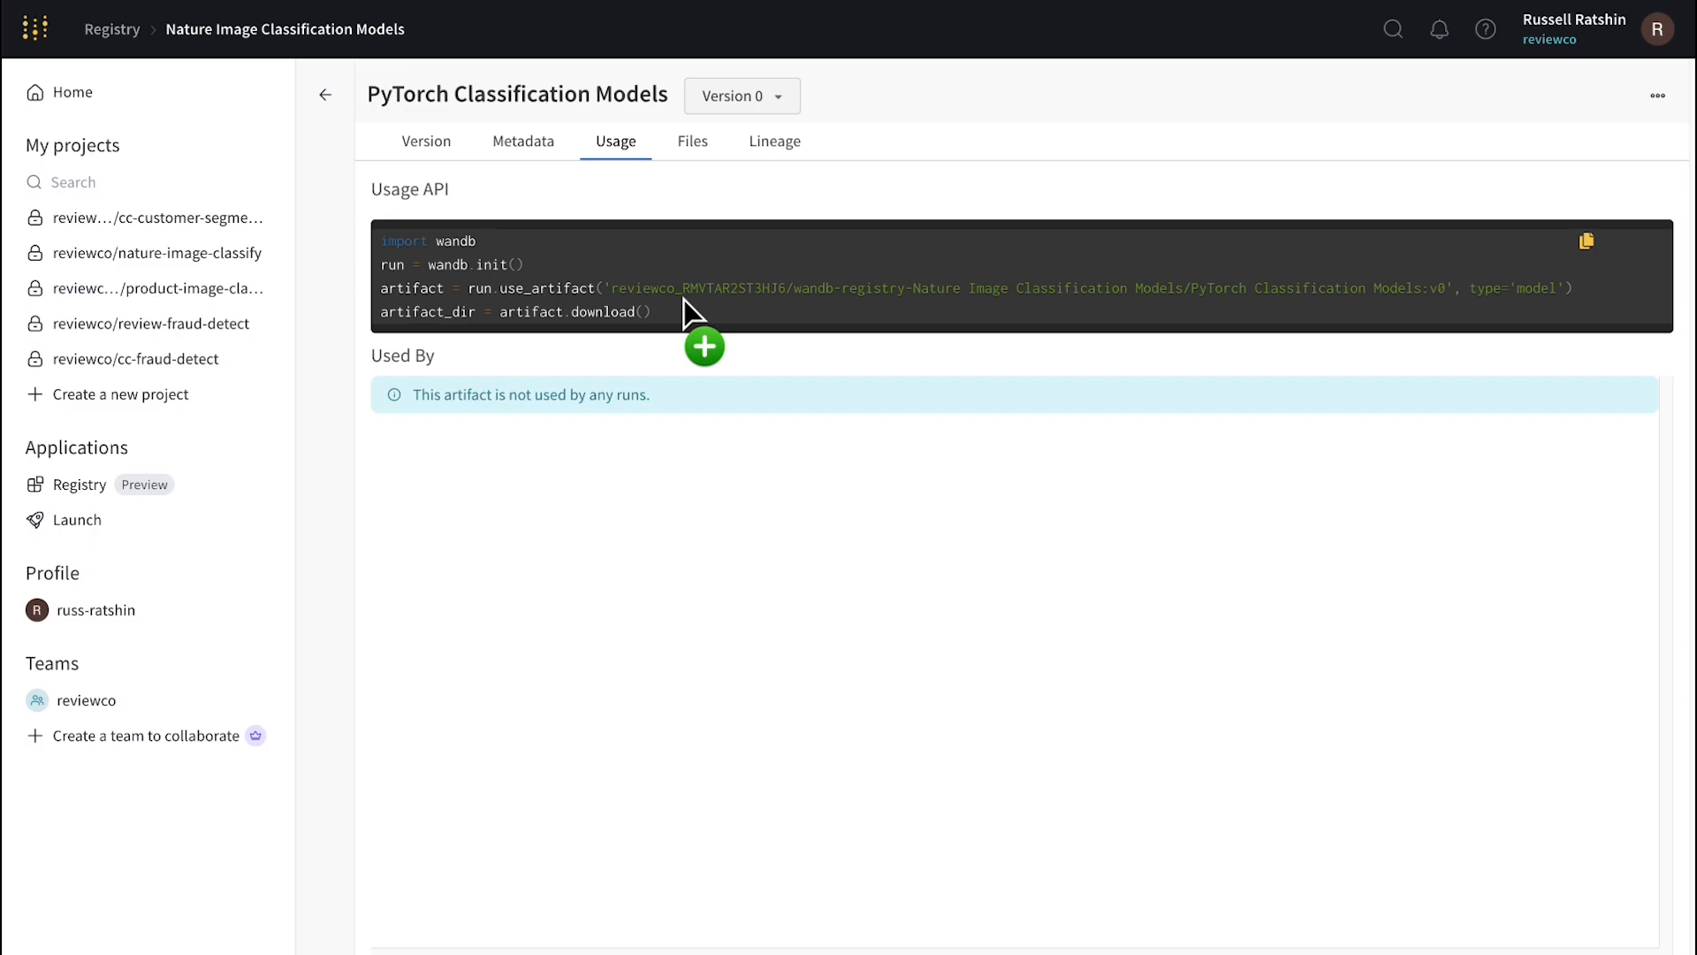
pyautogui.click(74, 92)
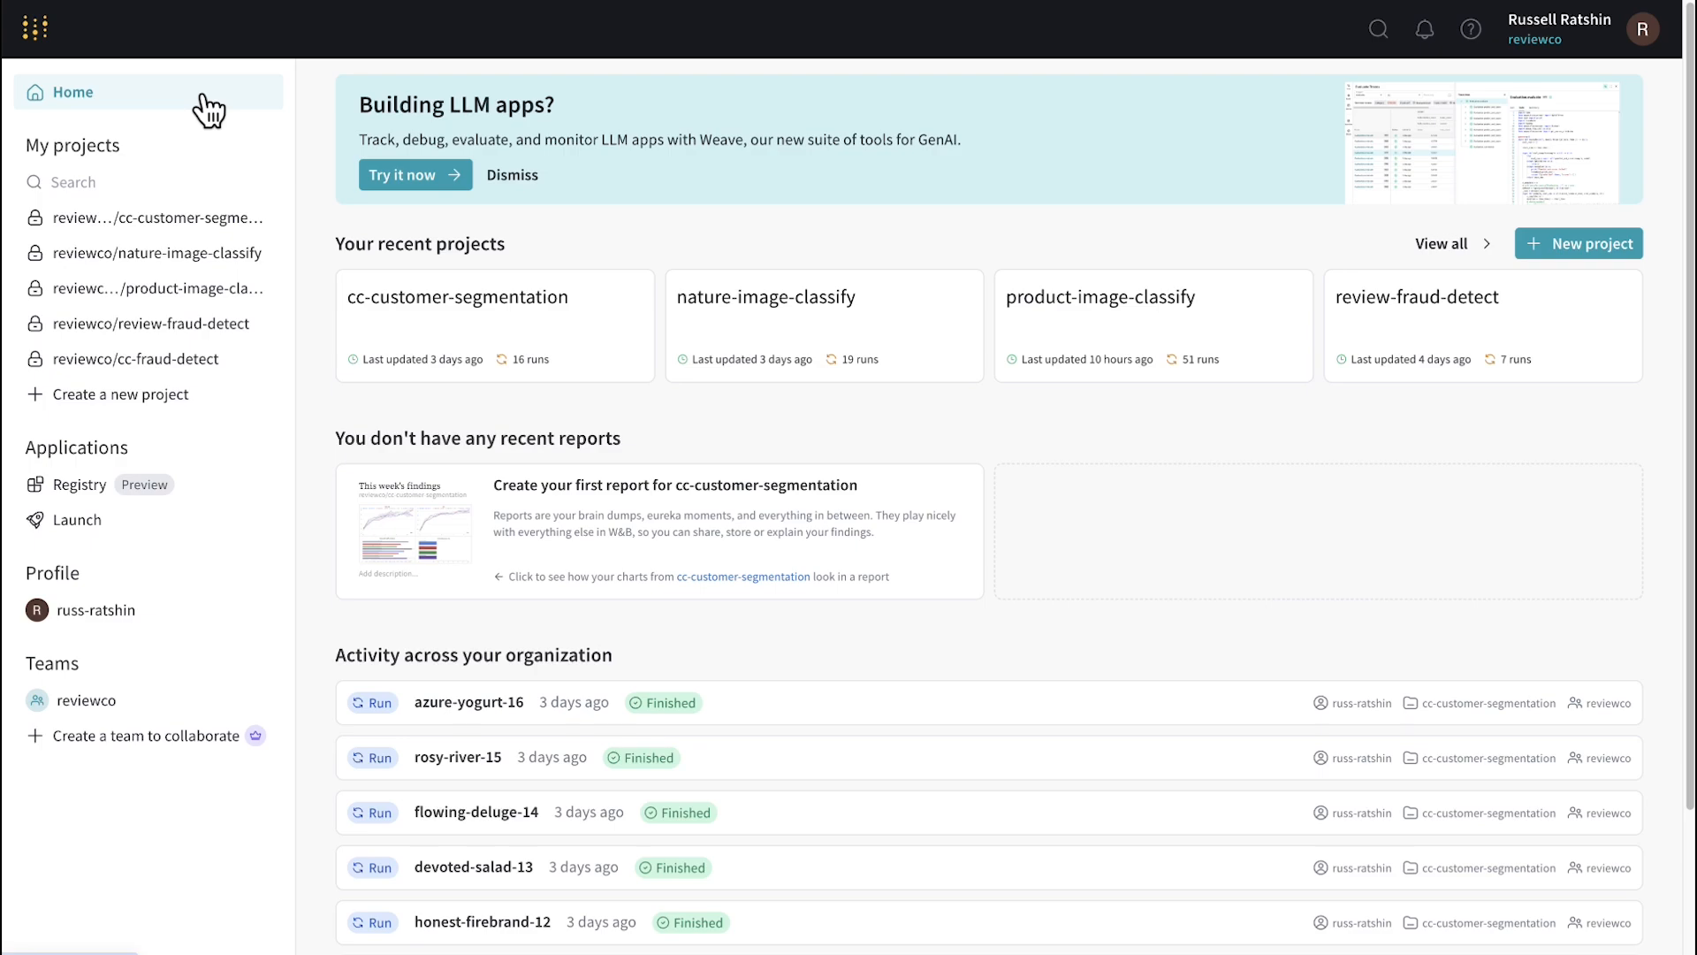
# - Go to the cc-customer-segmentation project's Artifacts to reach the cc_transactions dataset
pyautogui.click(456, 295)
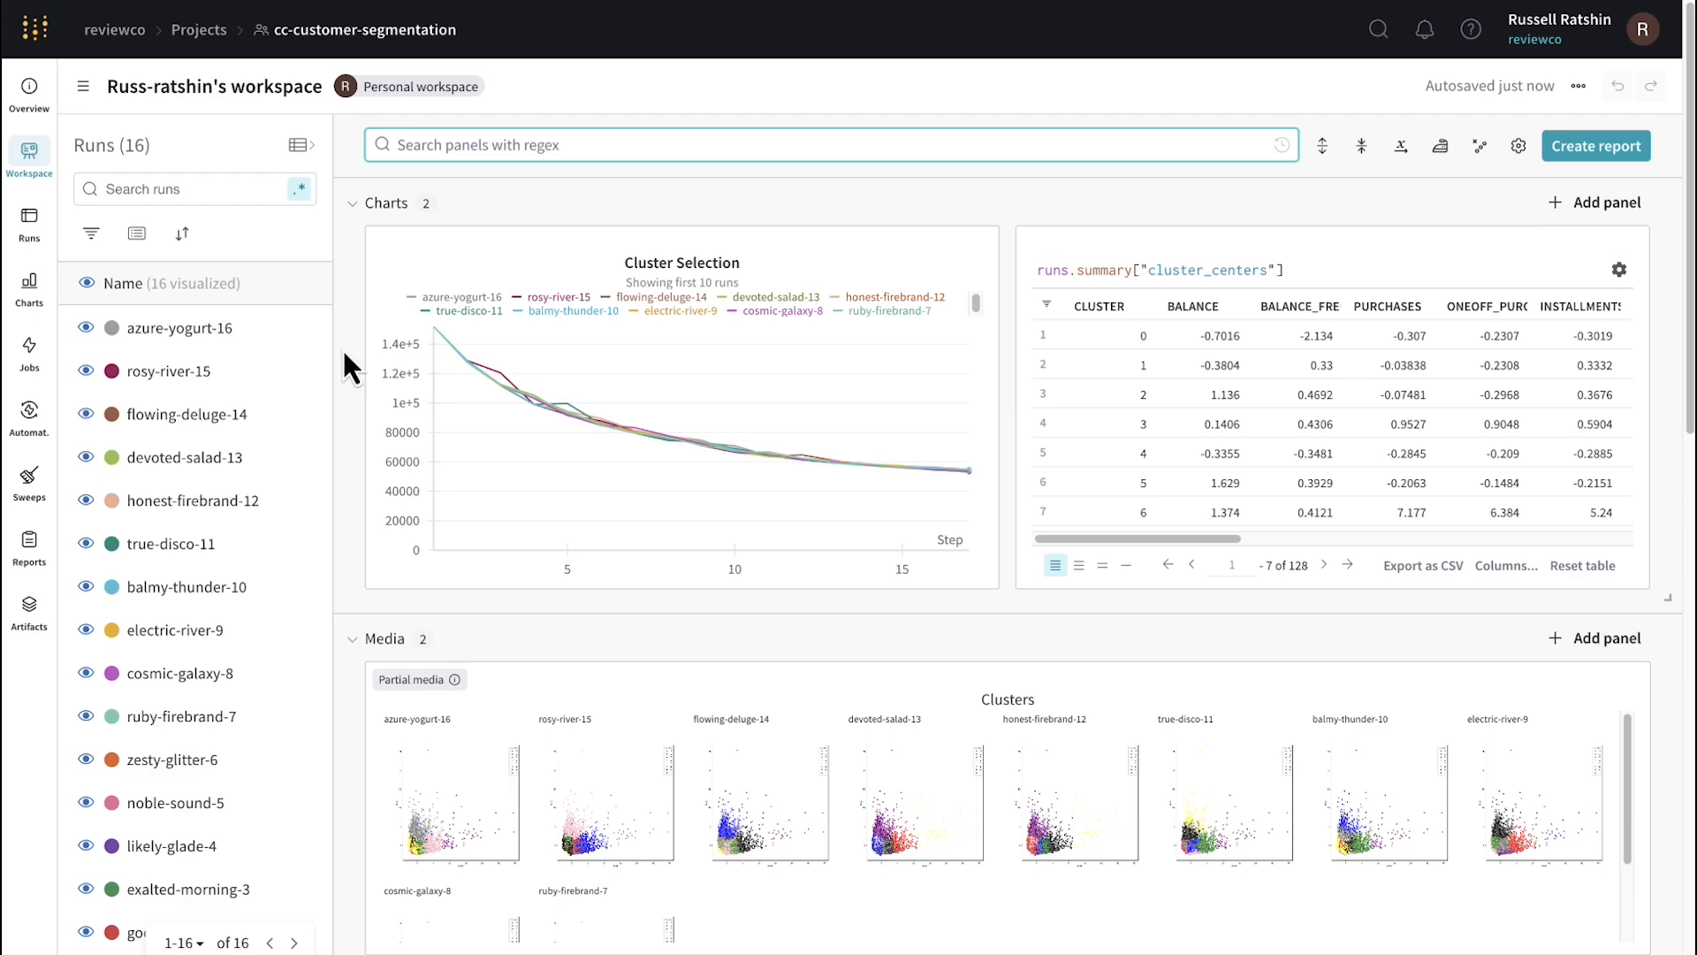
pyautogui.click(31, 605)
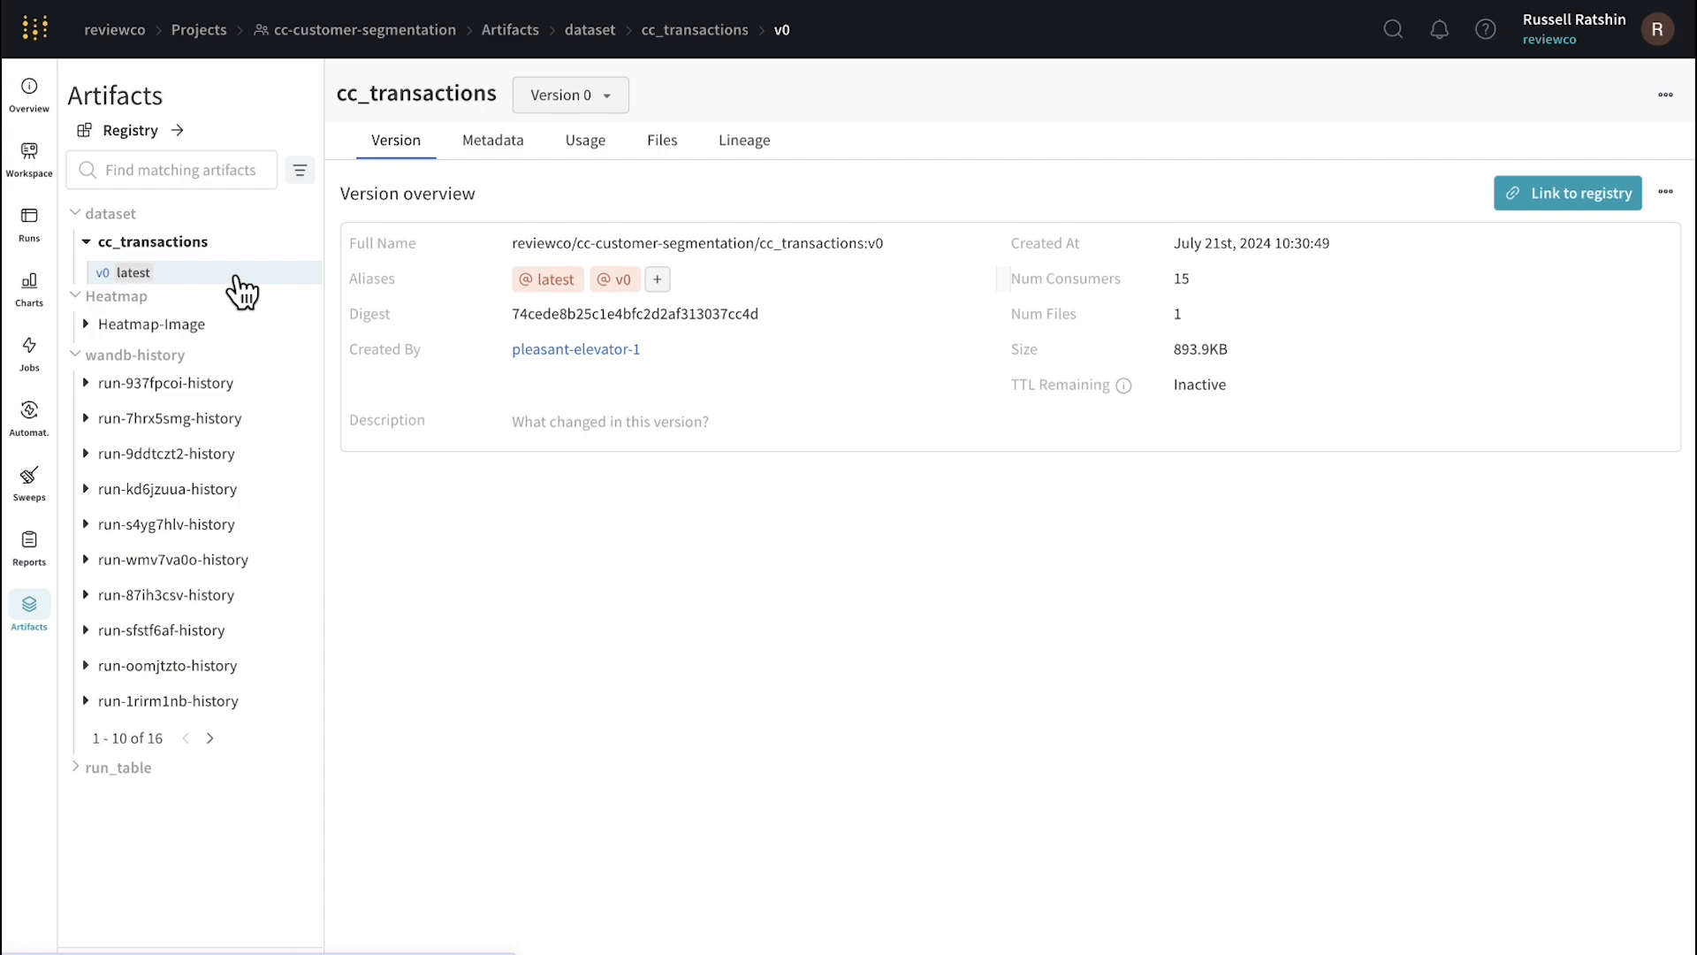
pyautogui.moveTo(1569, 193)
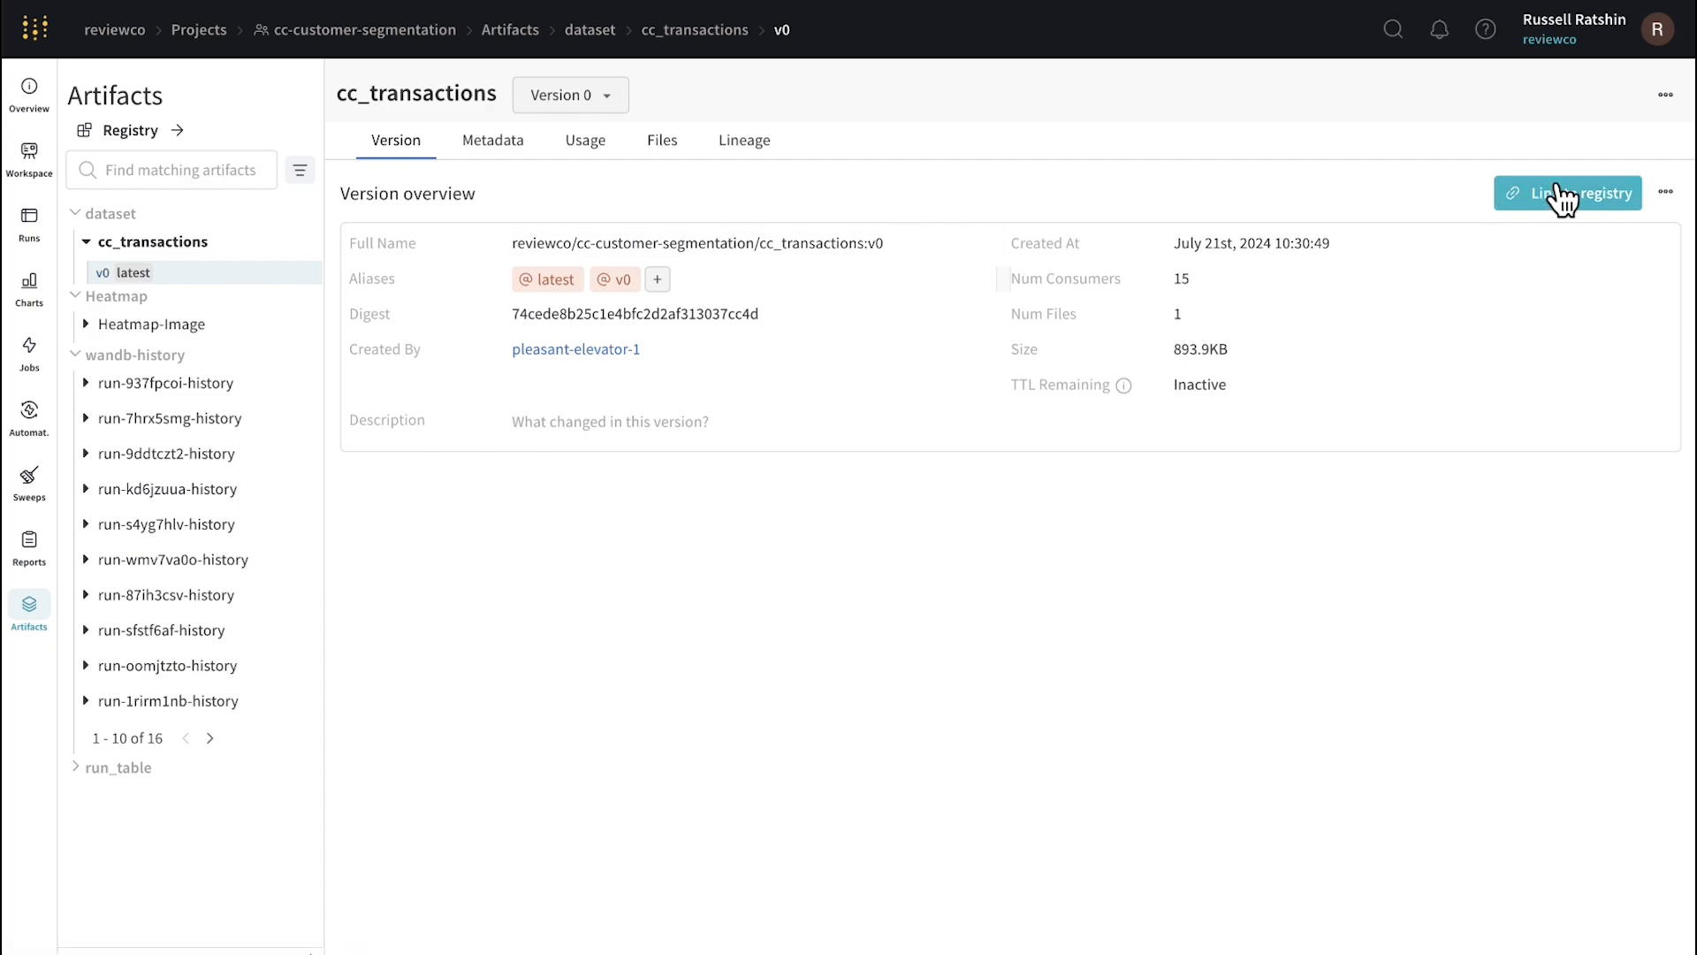
# - Link cc_transactions:v0 to a new 'Transaction Data' collection in the Dataset registry
pyautogui.click(1569, 193)
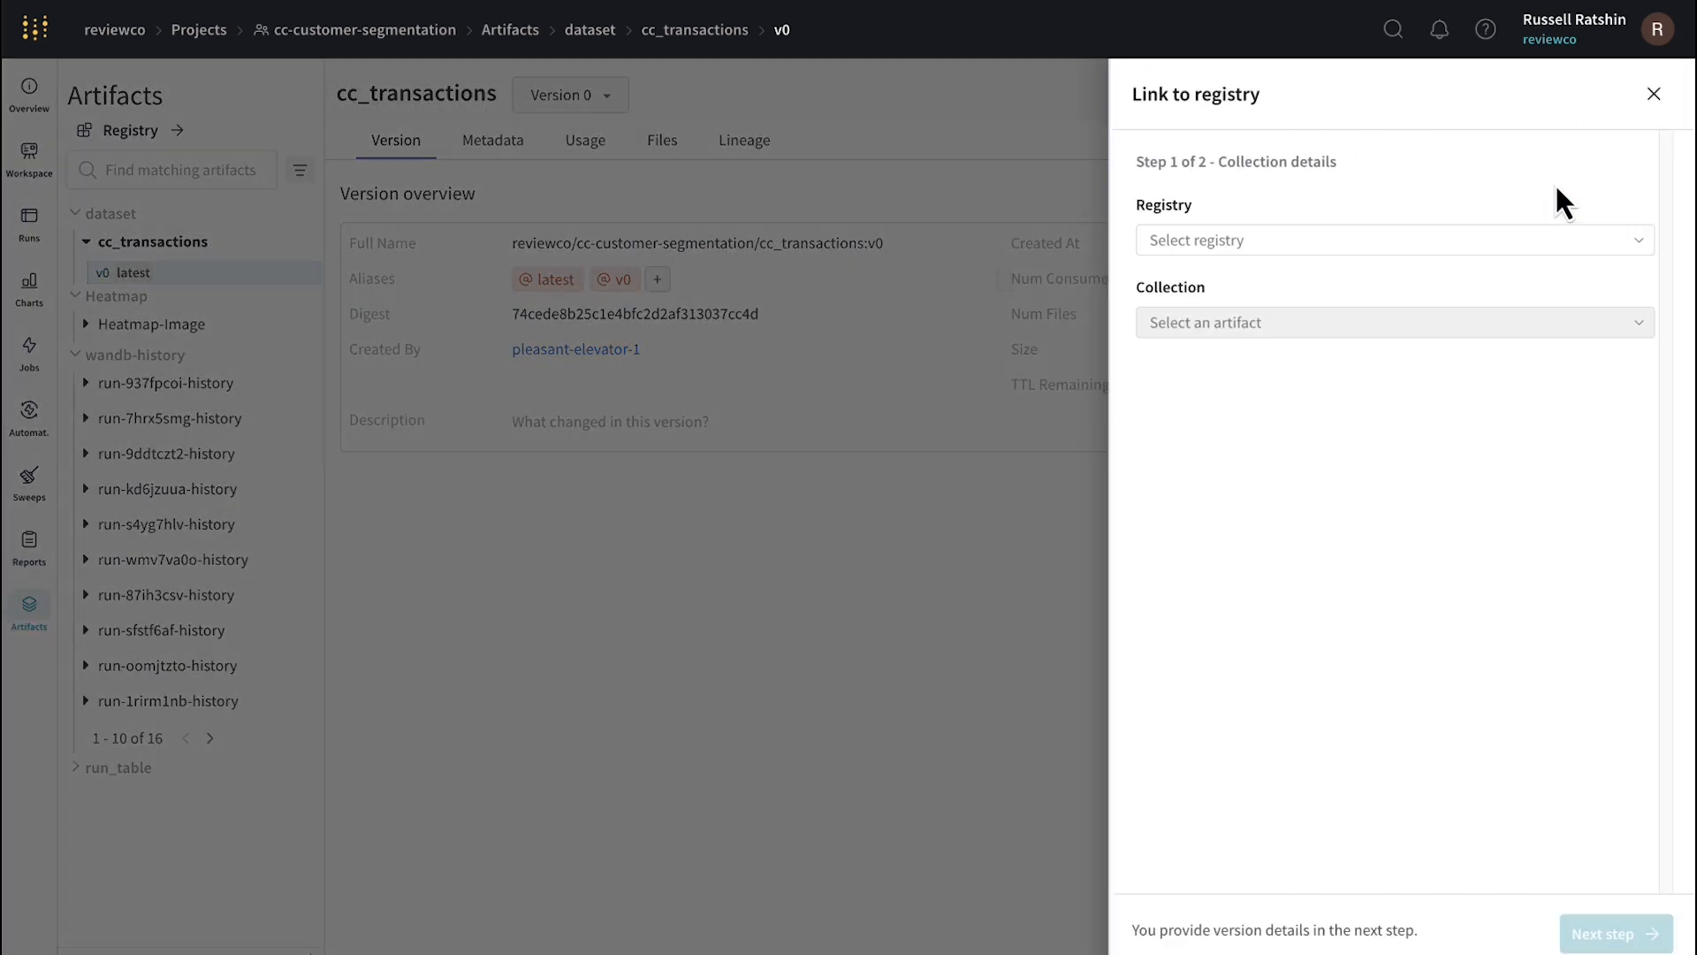
pyautogui.click(1393, 239)
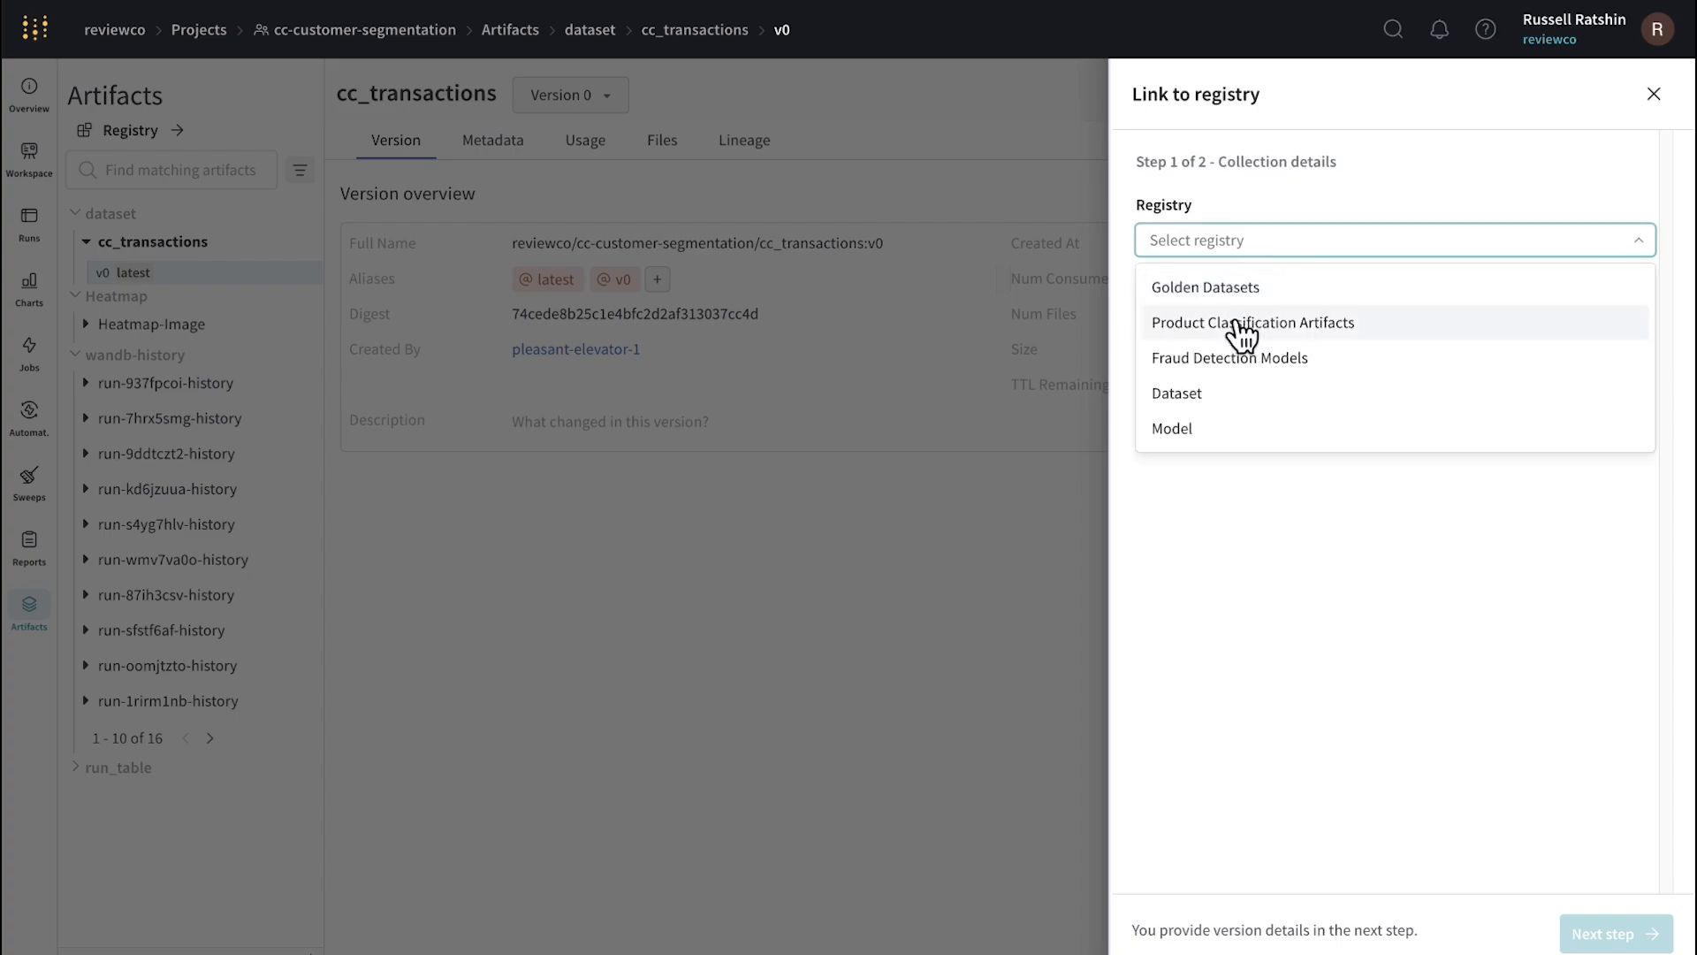
pyautogui.click(1175, 393)
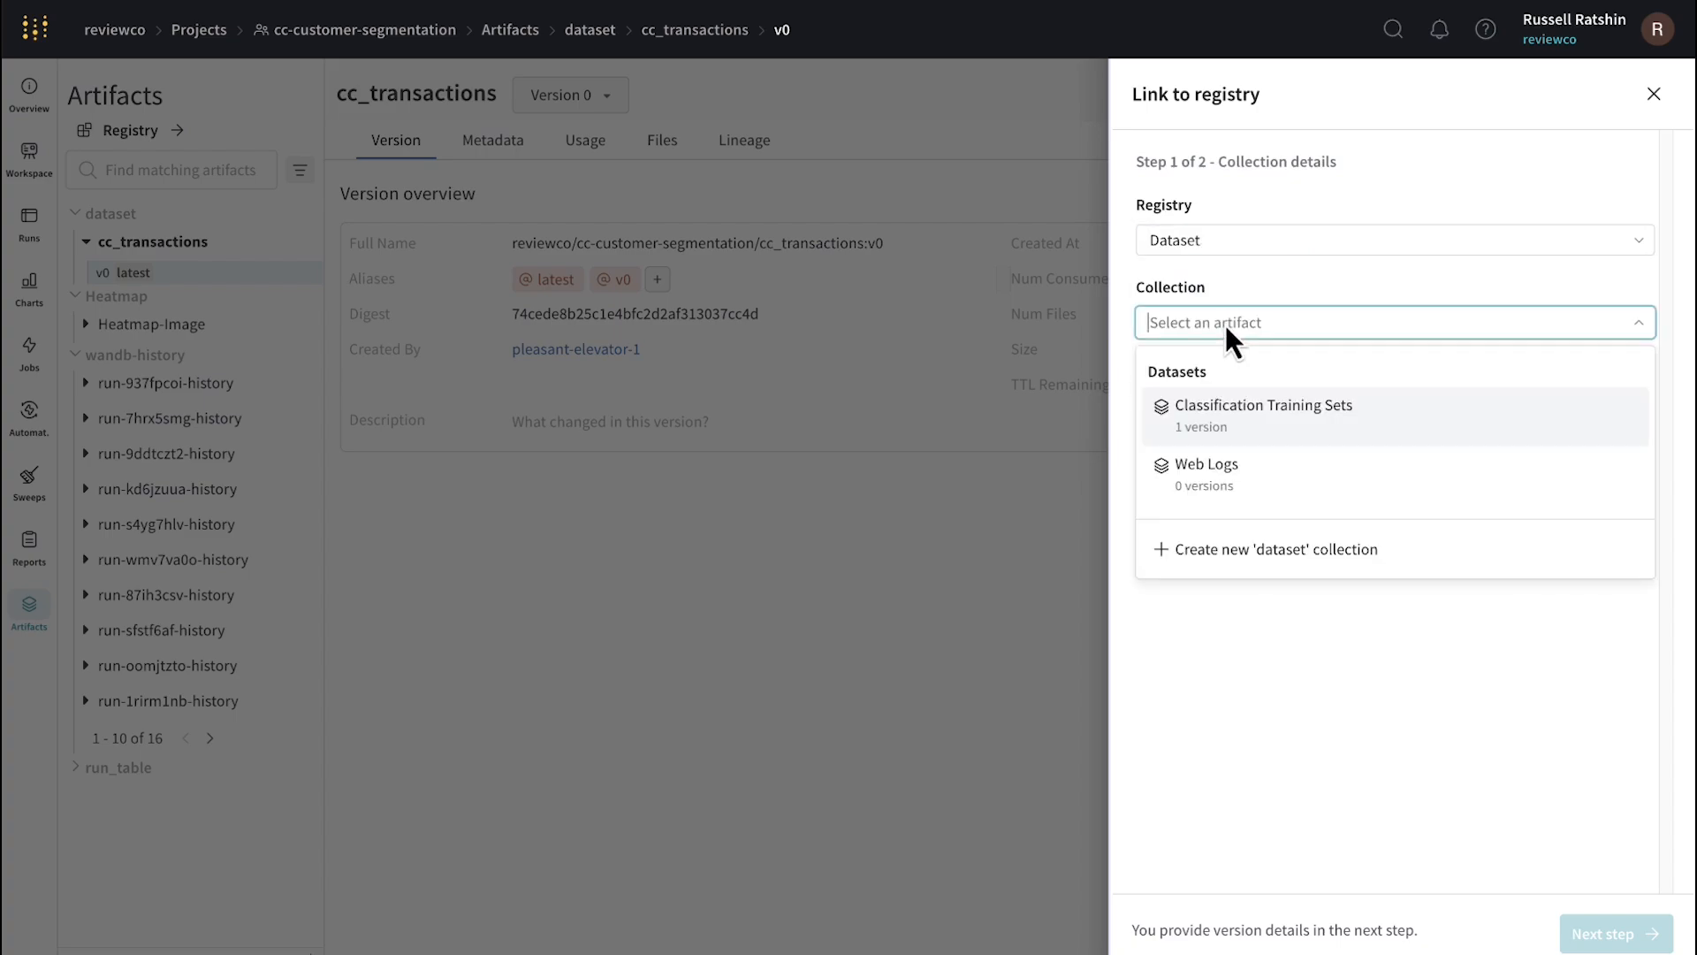
pyautogui.click(1276, 548)
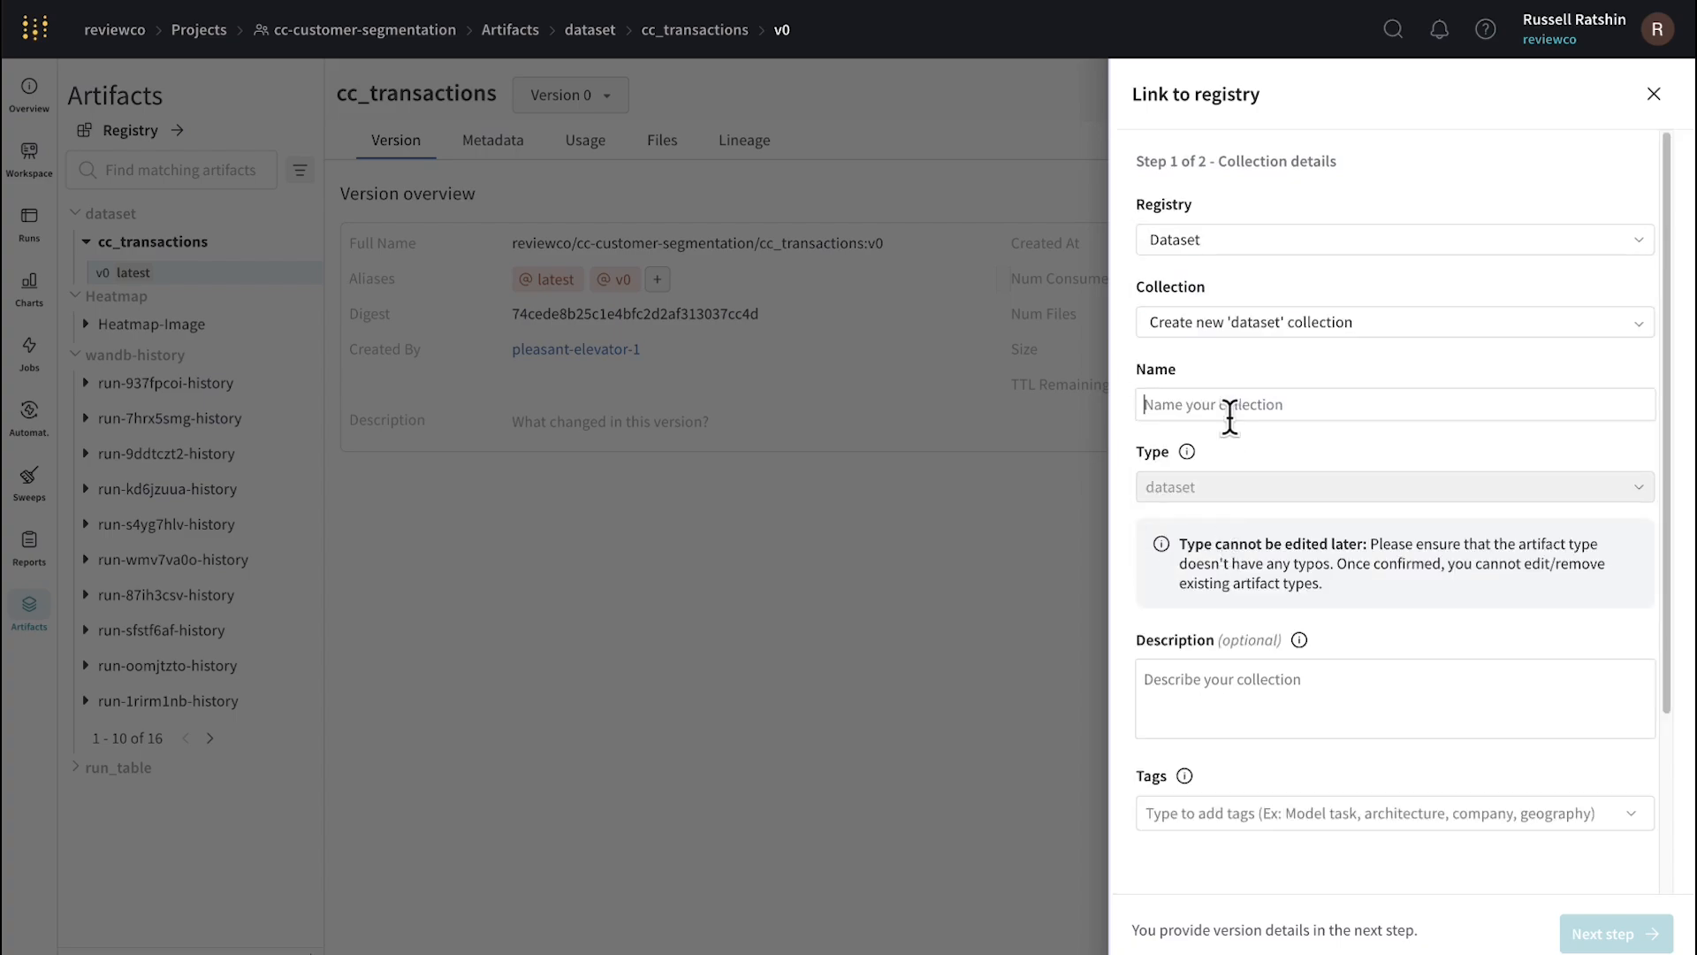
pyautogui.write('Transaction Data')
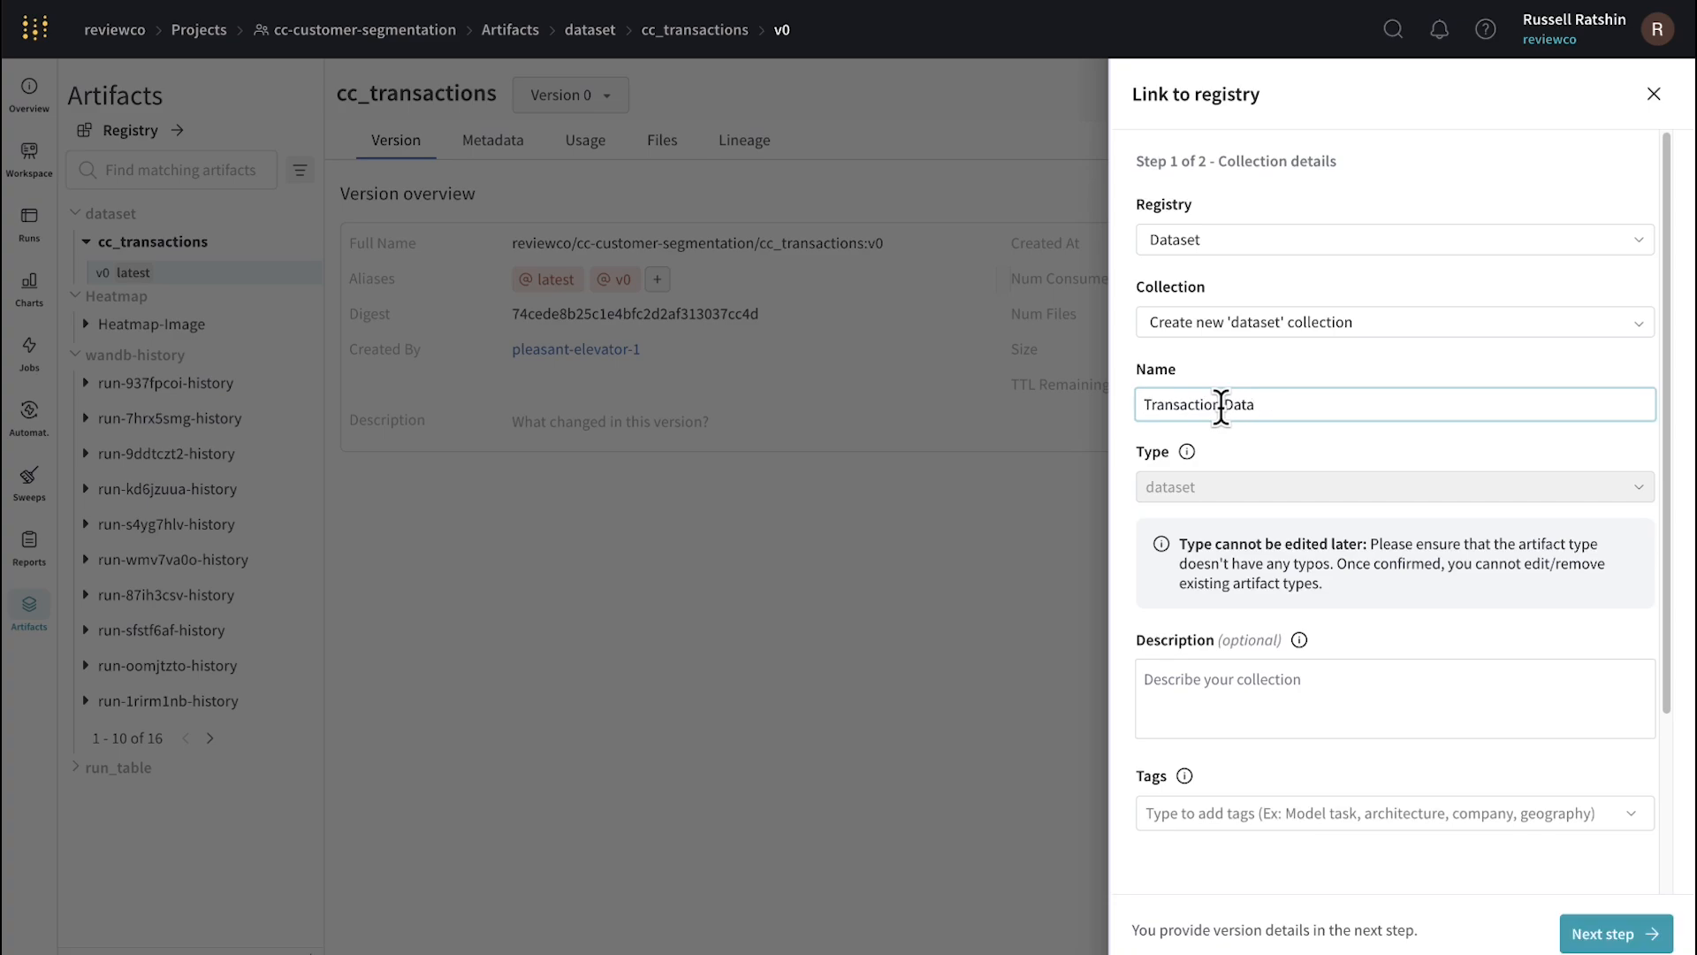
pyautogui.click(1615, 934)
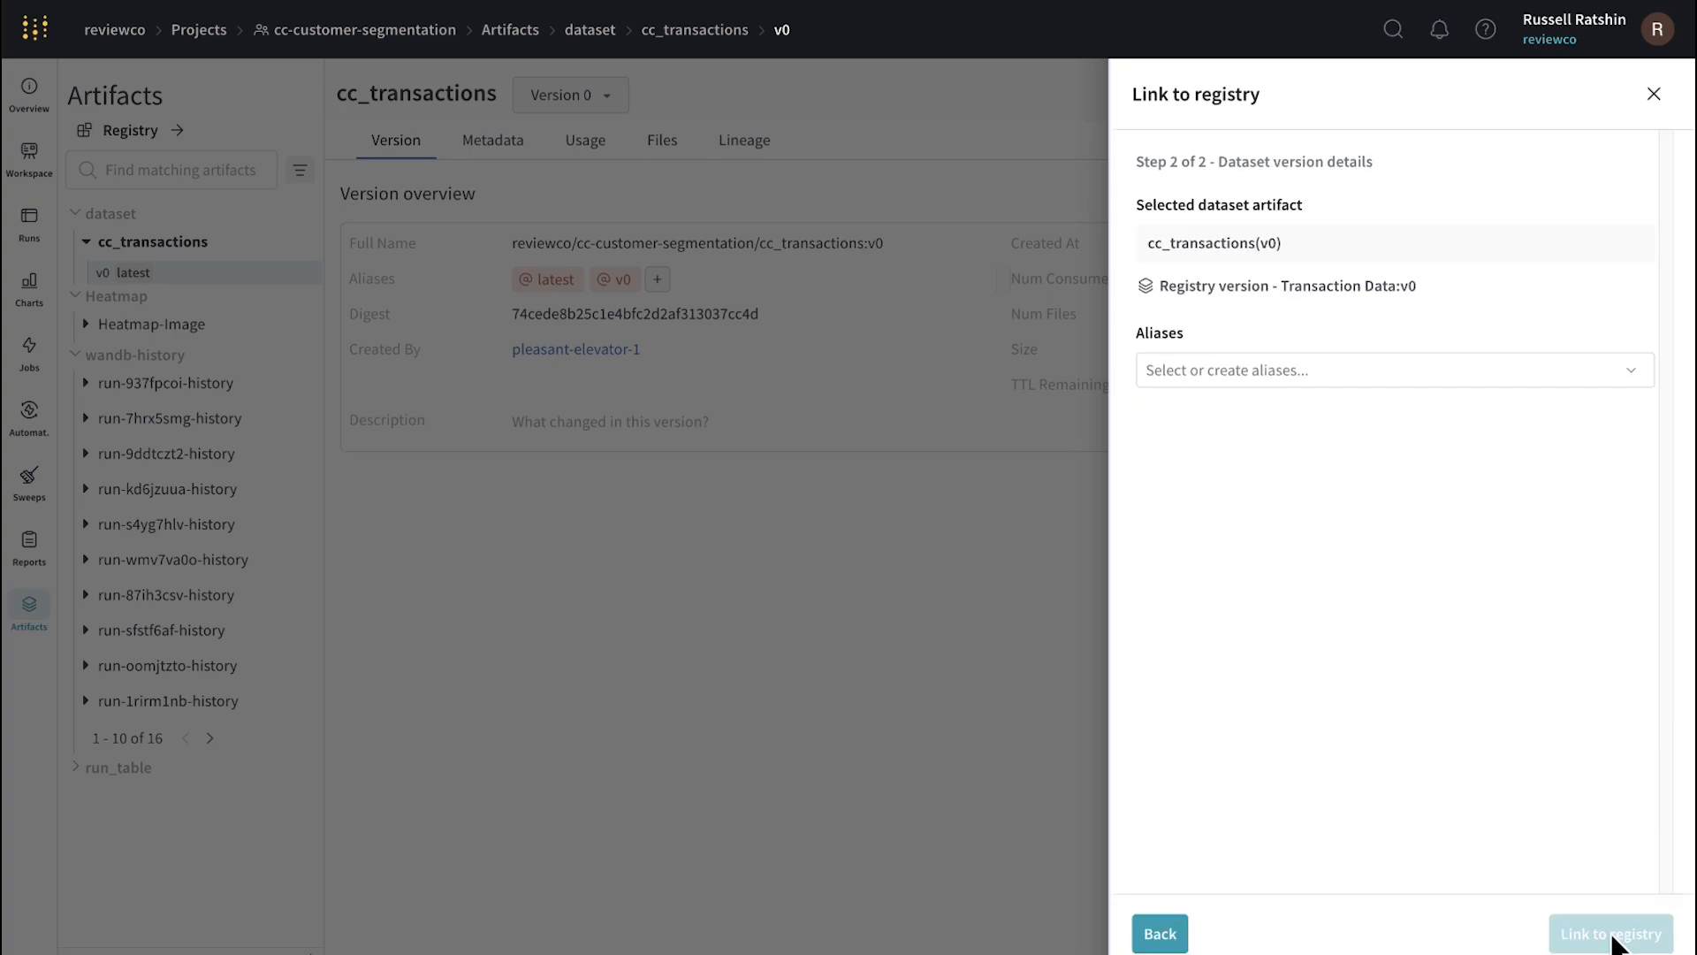
pyautogui.click(1611, 933)
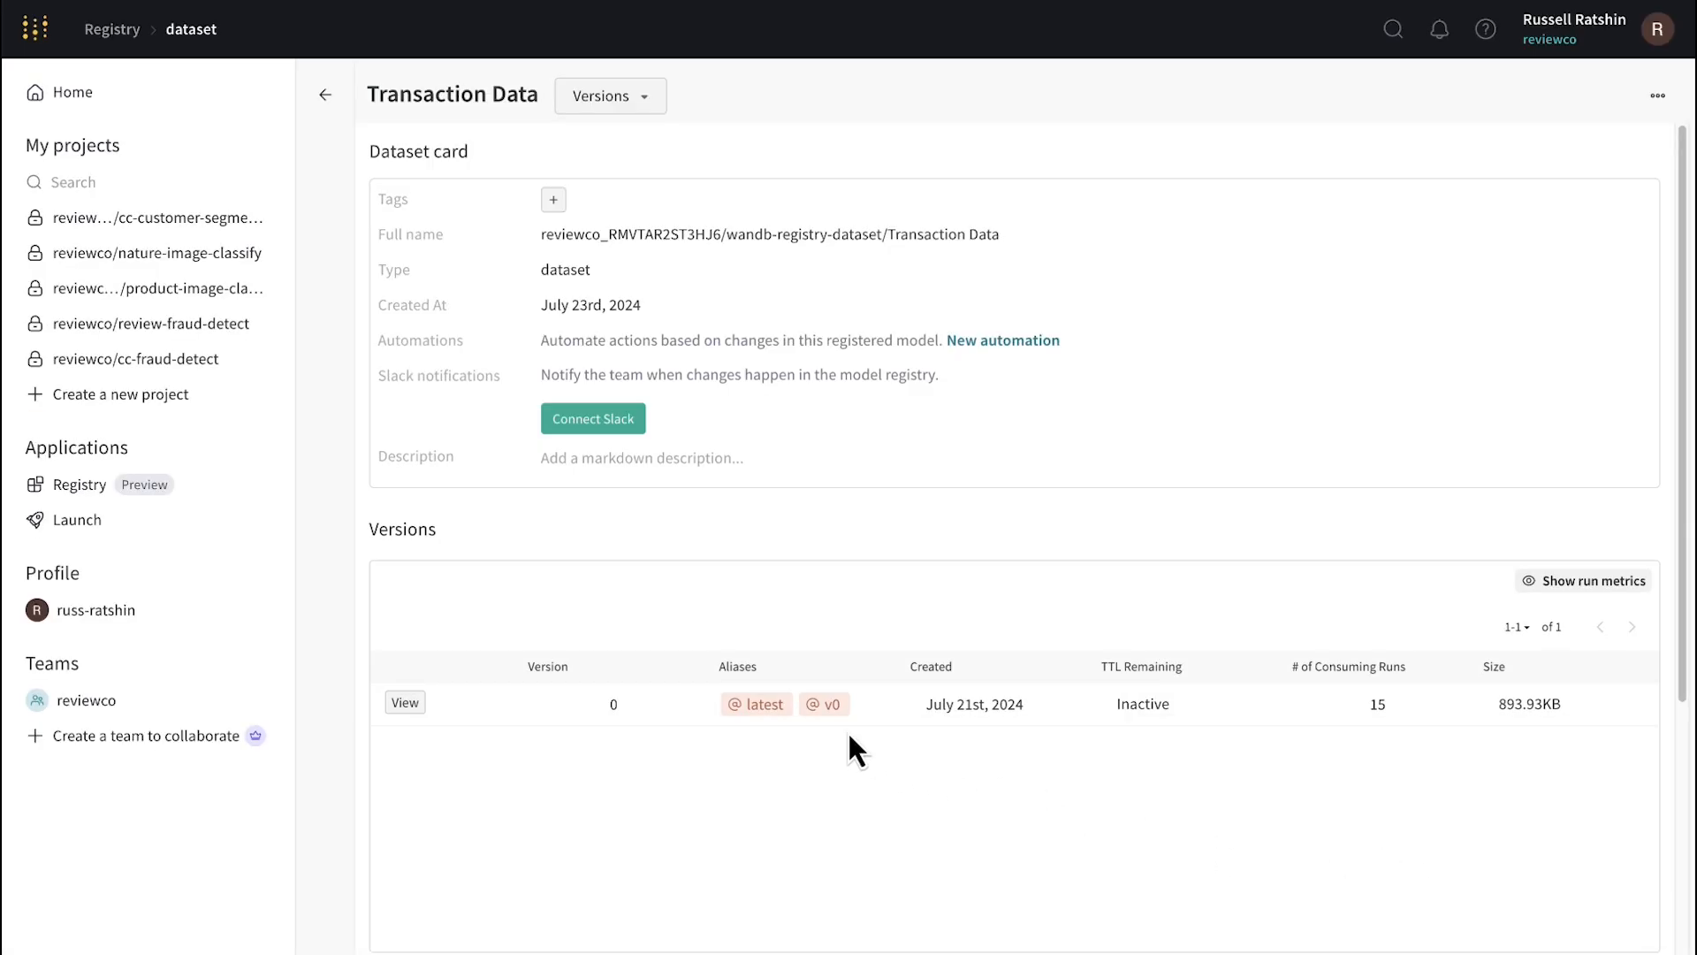
pyautogui.moveTo(813, 745)
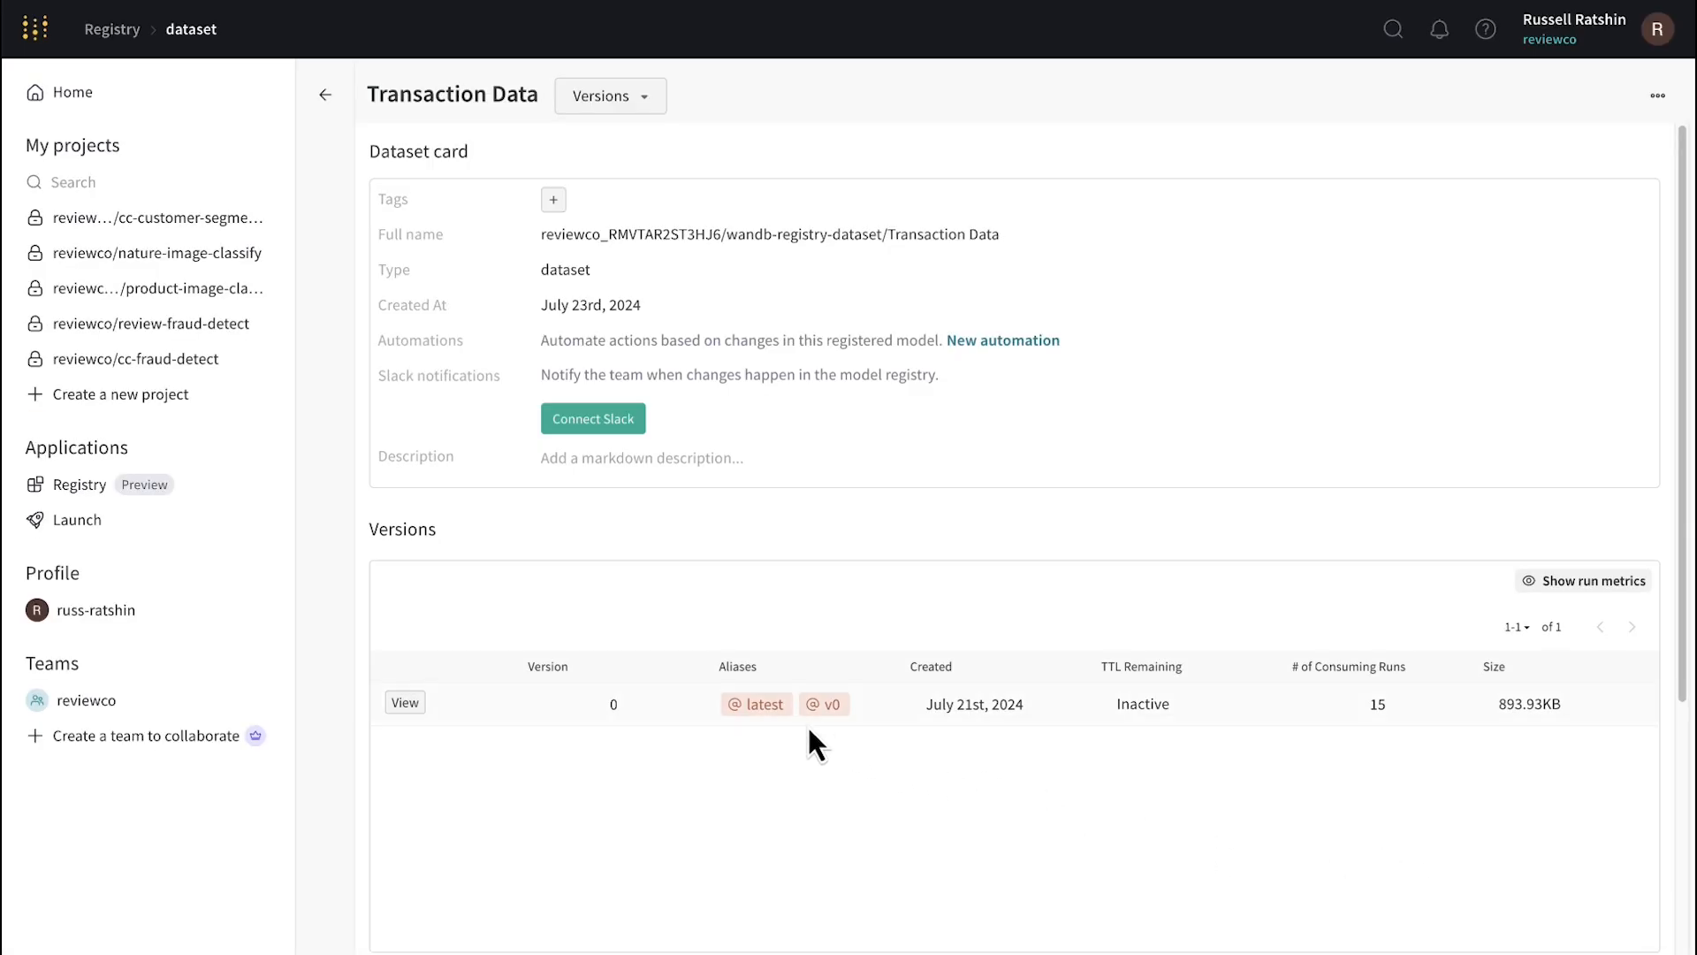
pyautogui.moveTo(773, 736)
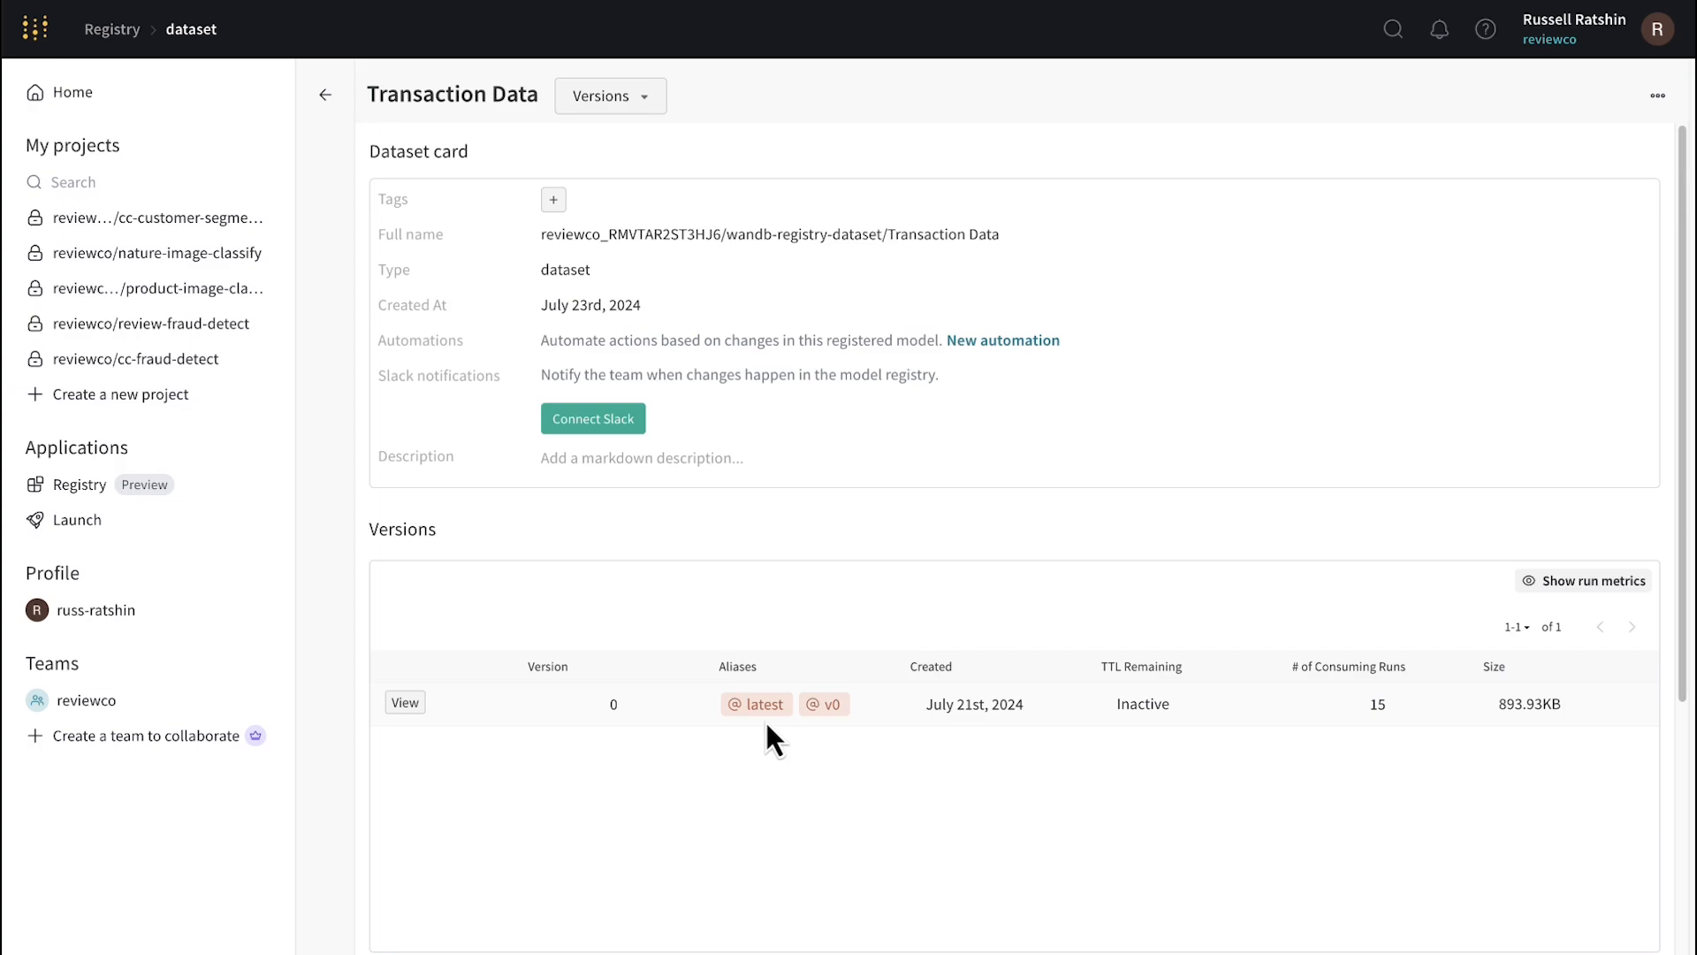